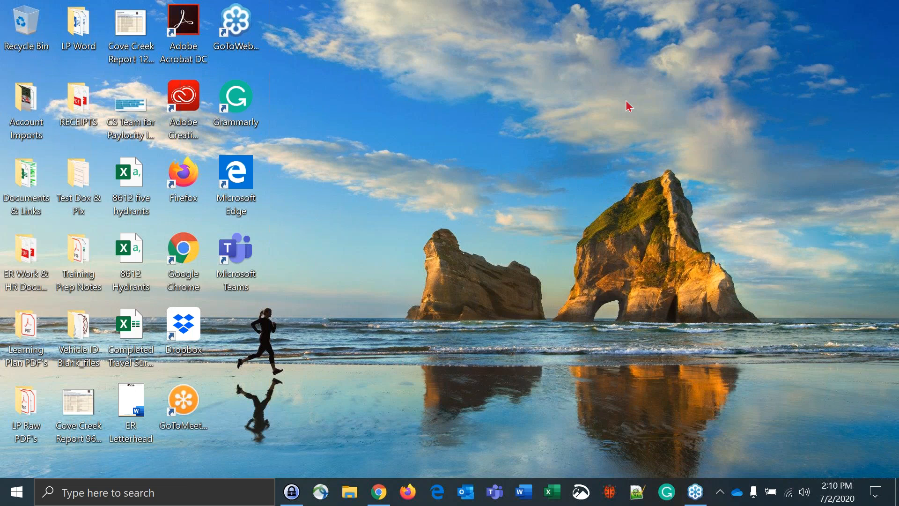
pyautogui.moveTo(264, 124)
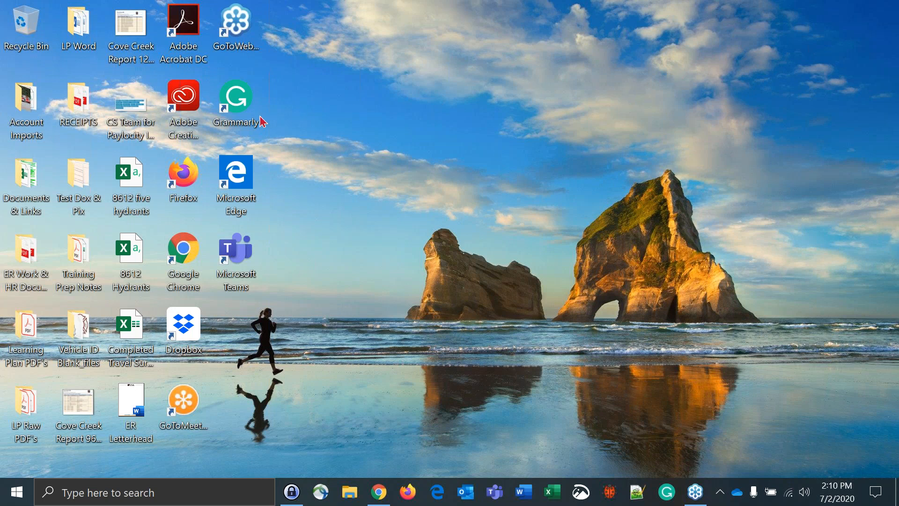
pyautogui.moveTo(874, 74)
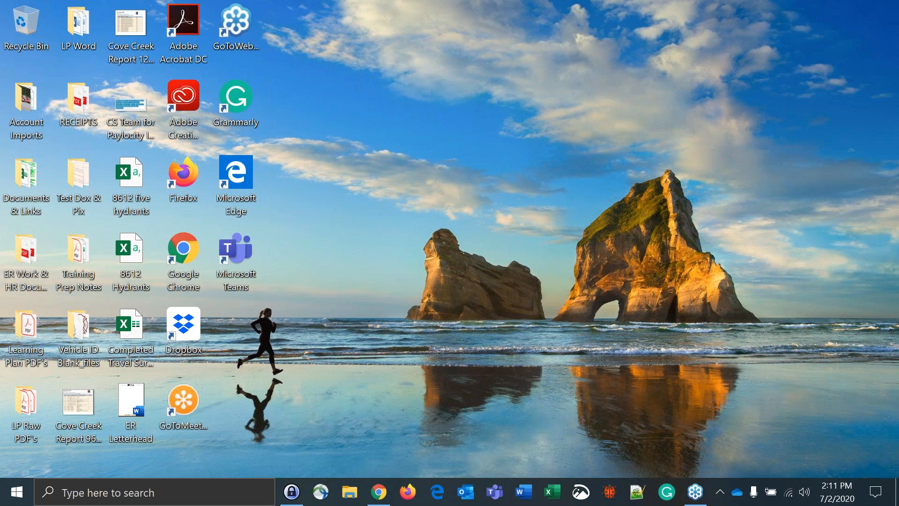
pyautogui.moveTo(710, 60)
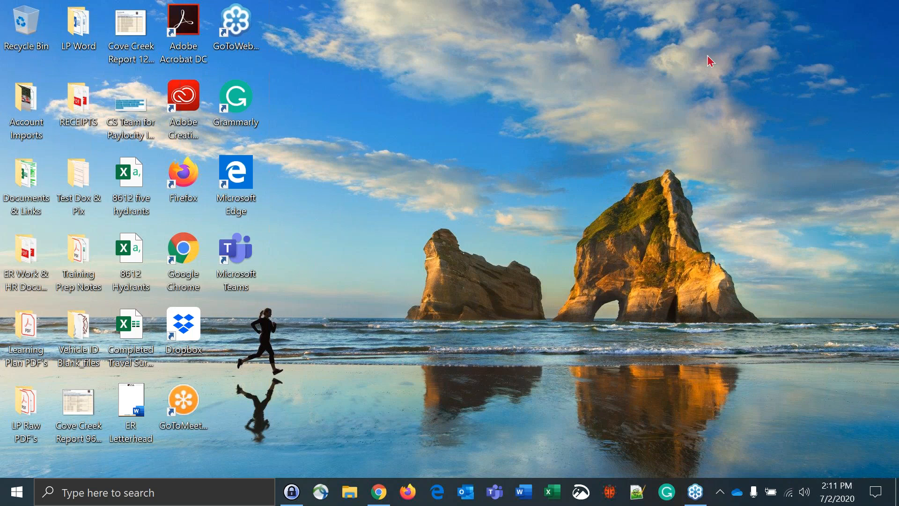
pyautogui.moveTo(602, 106)
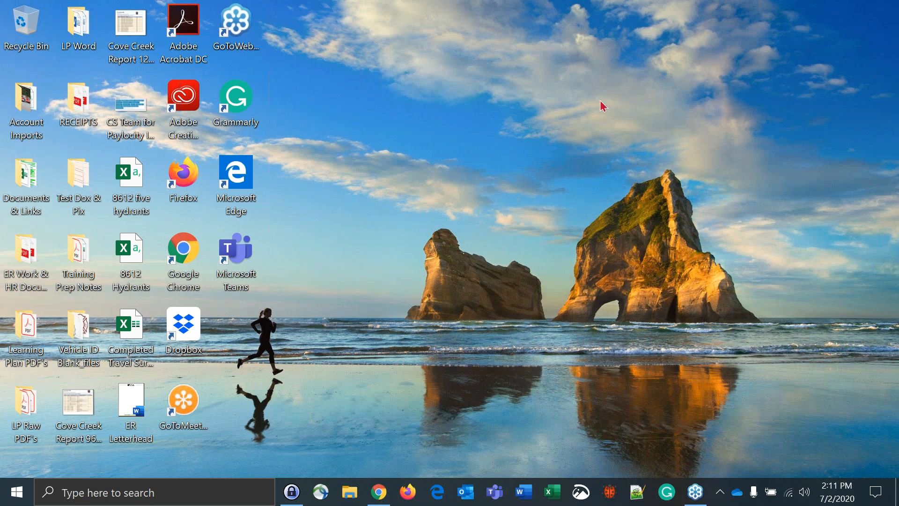
pyautogui.moveTo(711, 191)
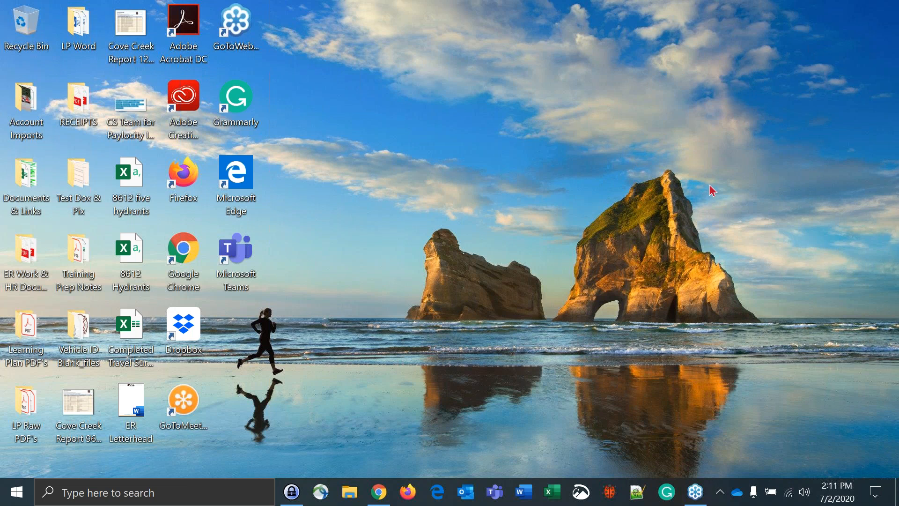
pyautogui.moveTo(712, 243)
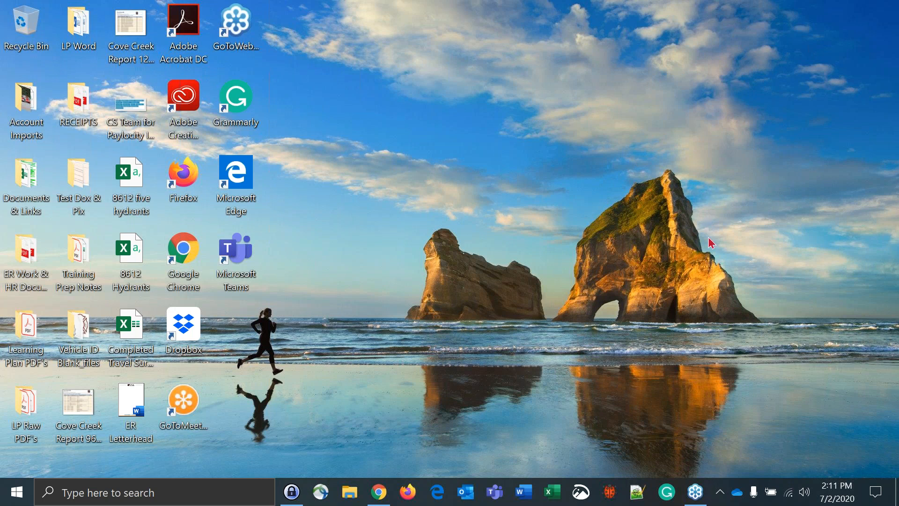
pyautogui.moveTo(709, 139)
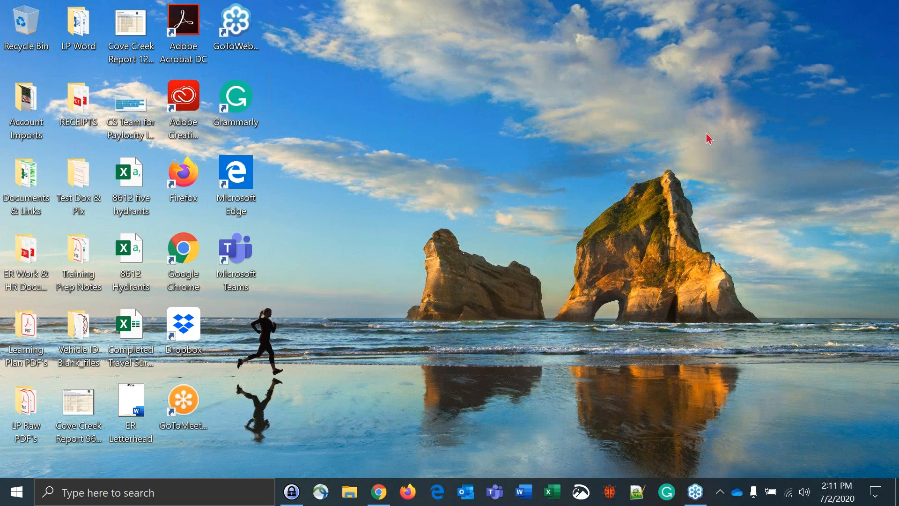
pyautogui.moveTo(696, 183)
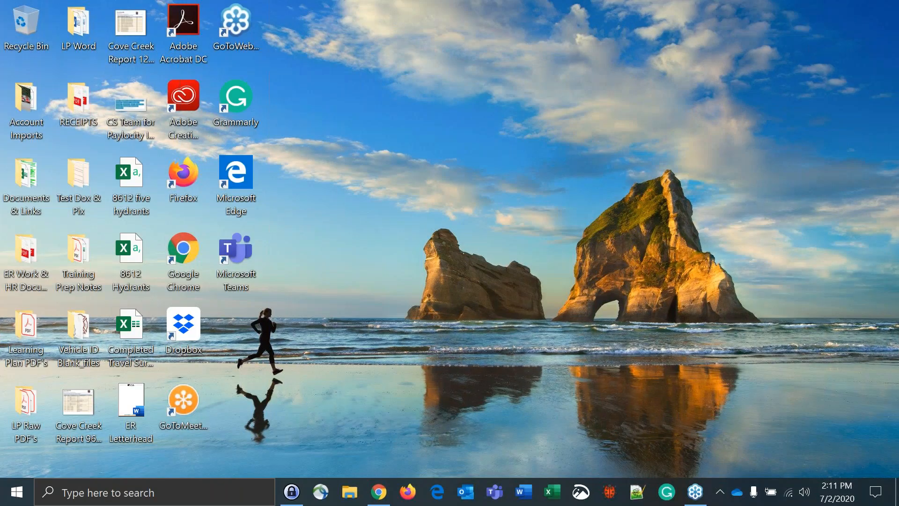
pyautogui.moveTo(755, 143)
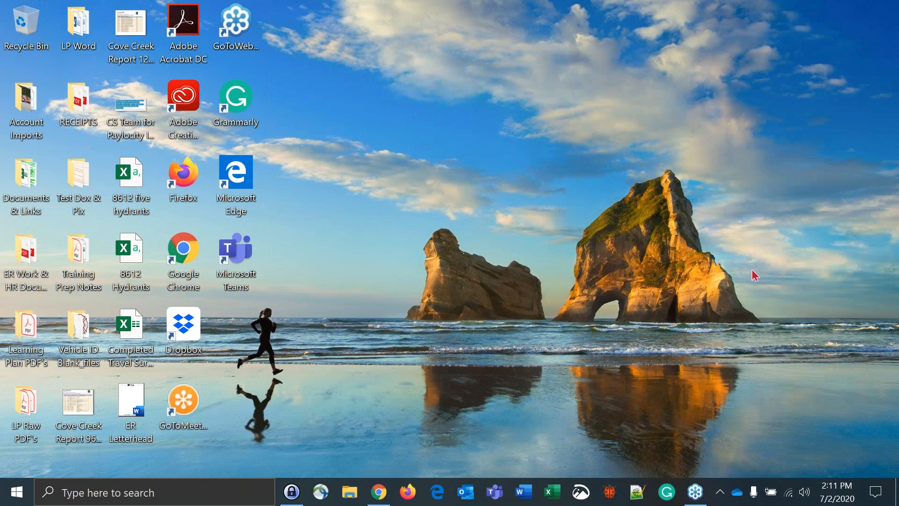
pyautogui.moveTo(694, 123)
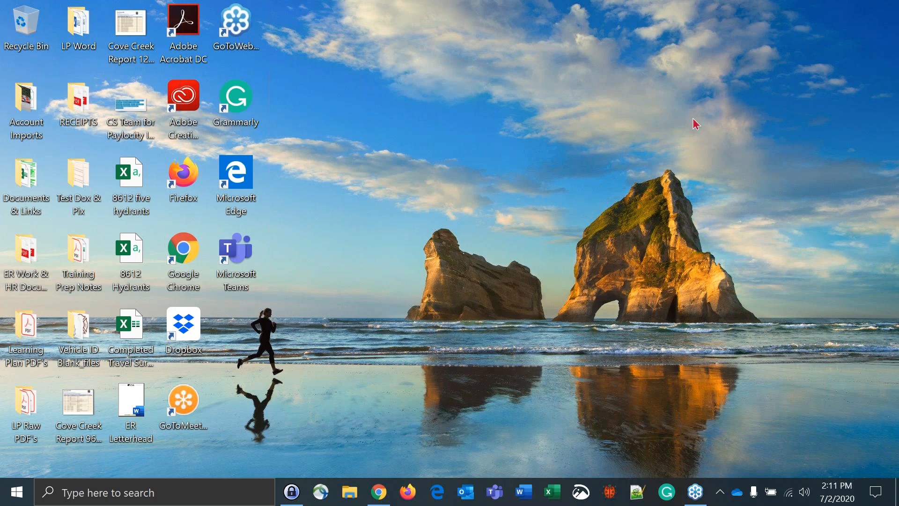
pyautogui.moveTo(711, 64)
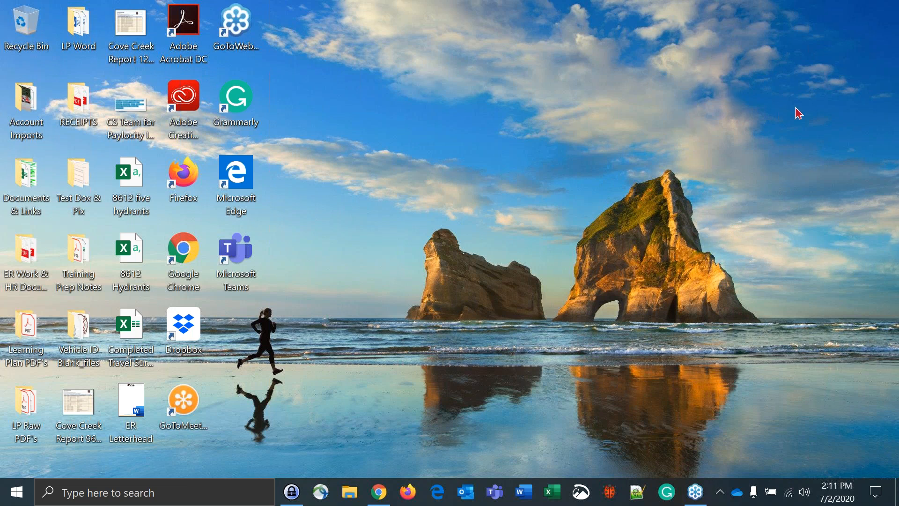
pyautogui.moveTo(810, 121)
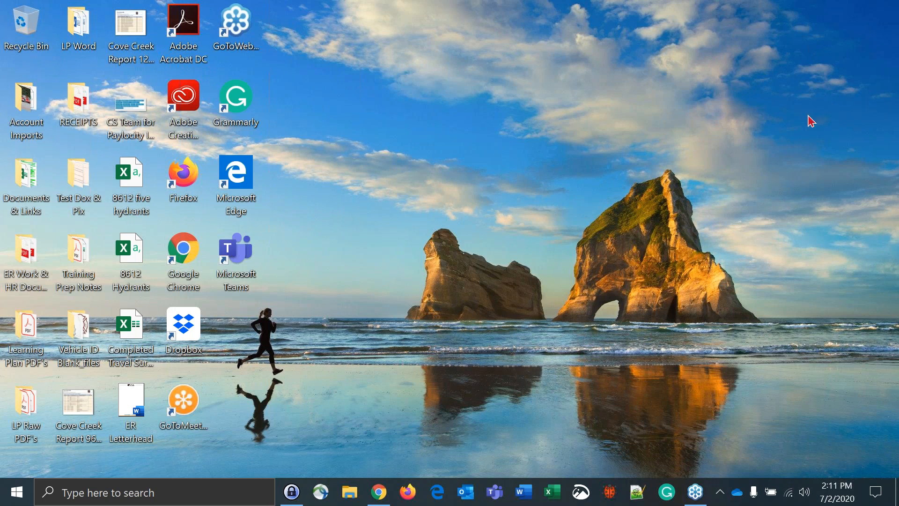
pyautogui.moveTo(784, 170)
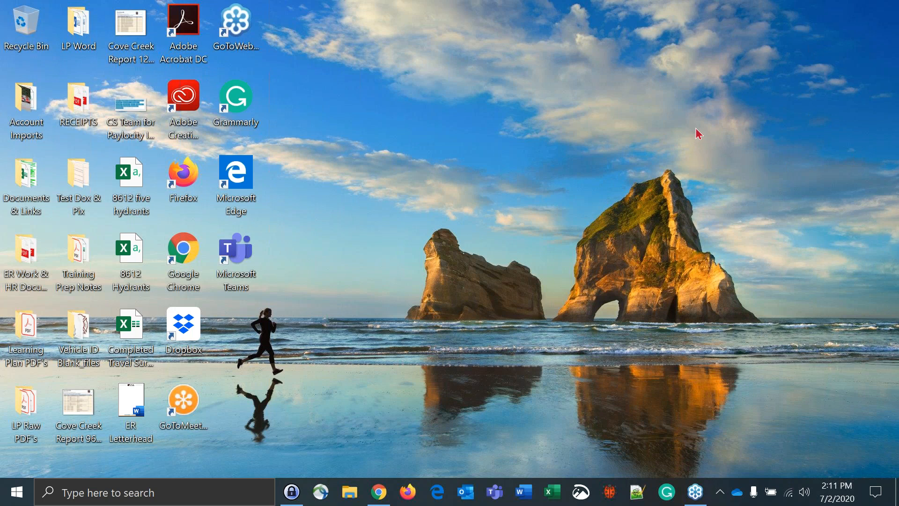
pyautogui.moveTo(693, 167)
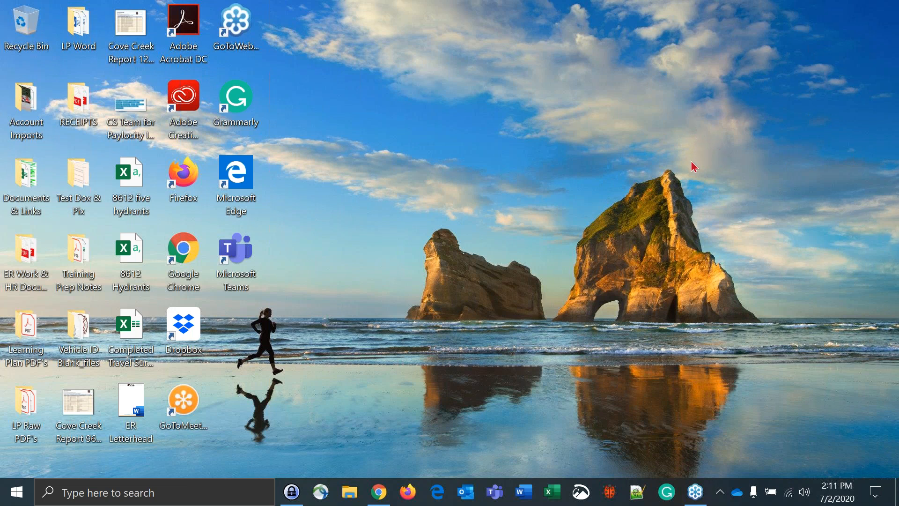
pyautogui.moveTo(694, 158)
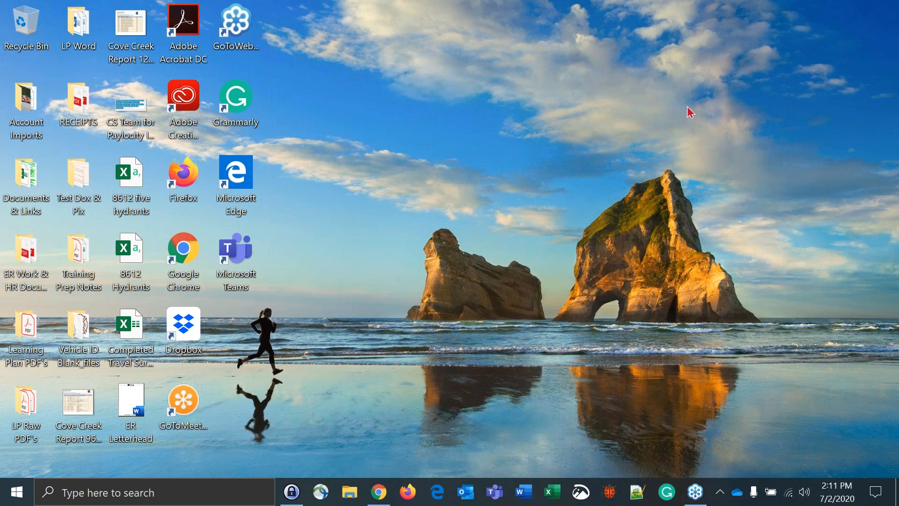
pyautogui.moveTo(765, 94)
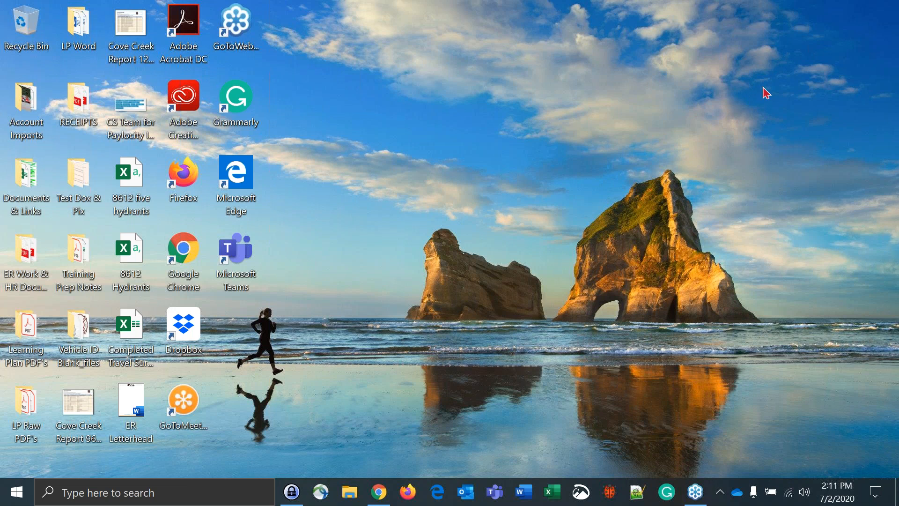
pyautogui.moveTo(744, 143)
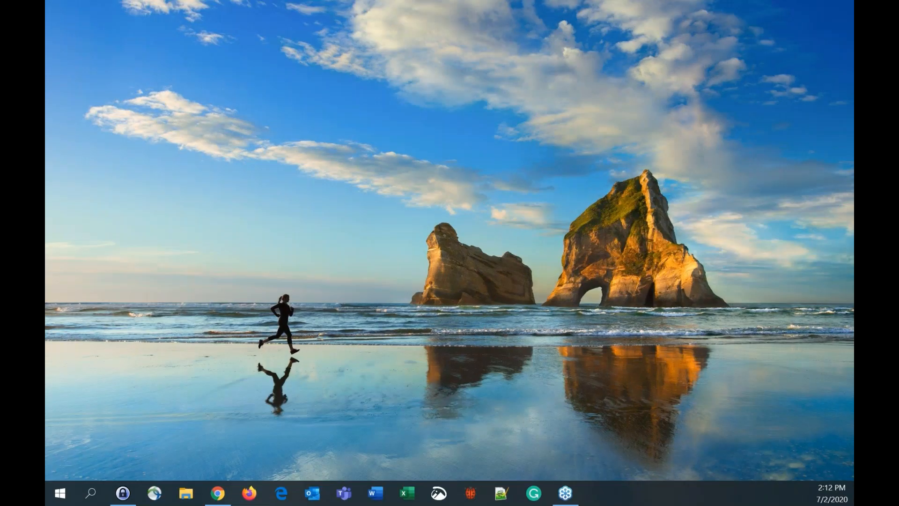
# Step: Open Chrome, go to the Emergency Reporting bookmark and log in to reach the Dashboard
pyautogui.click(214, 493)
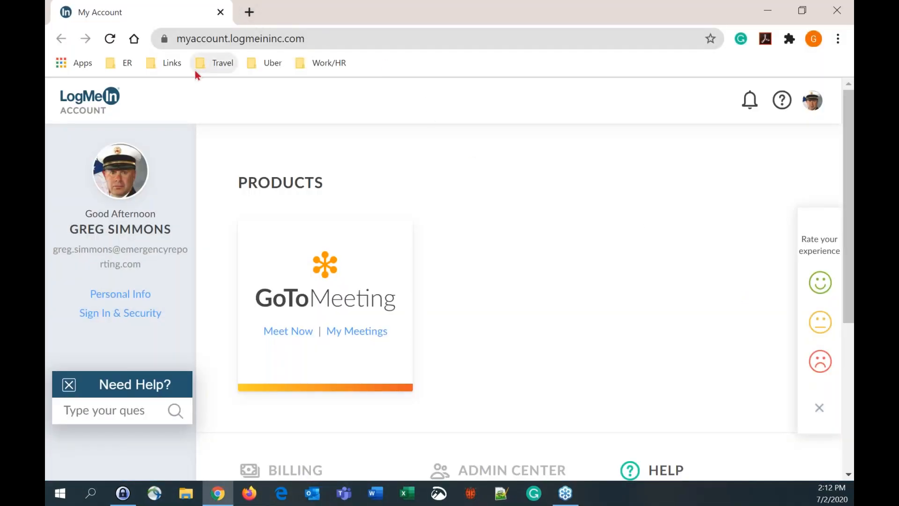
pyautogui.click(120, 63)
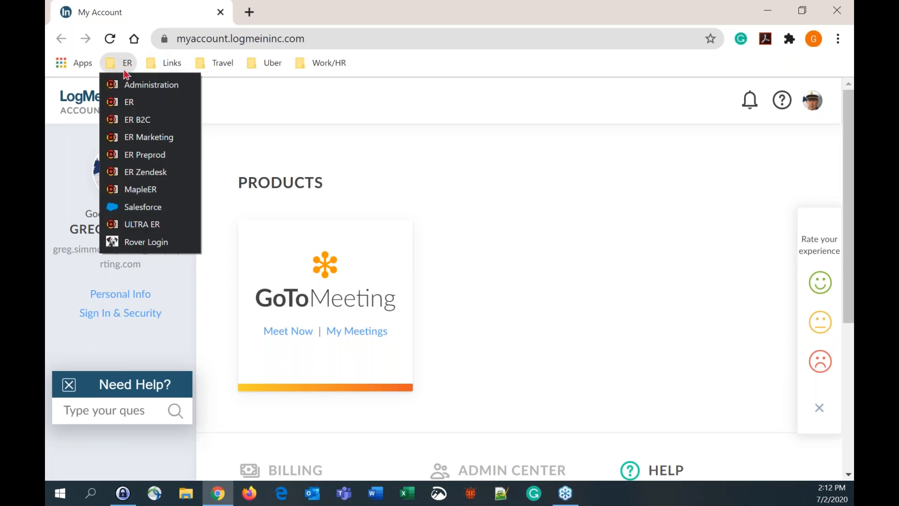
pyautogui.click(133, 102)
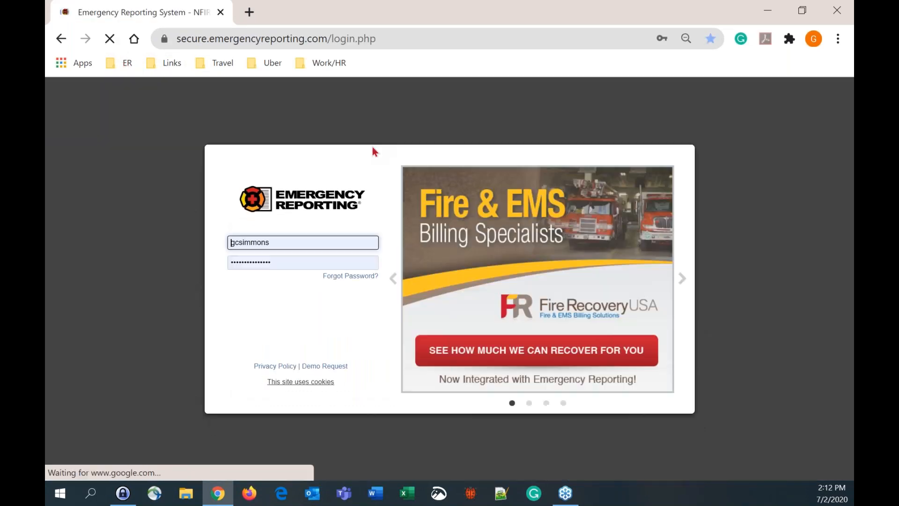
pyautogui.click(309, 242)
pyautogui.write('reg ')
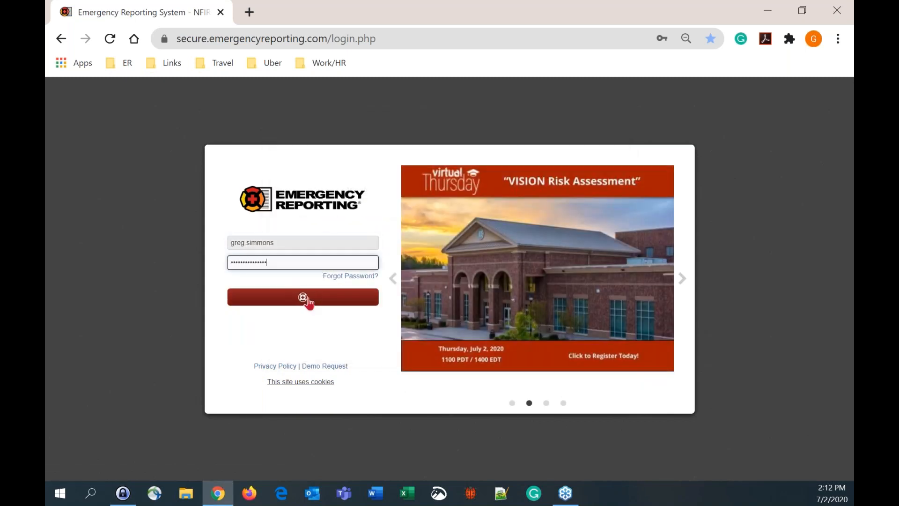
pyautogui.click(303, 297)
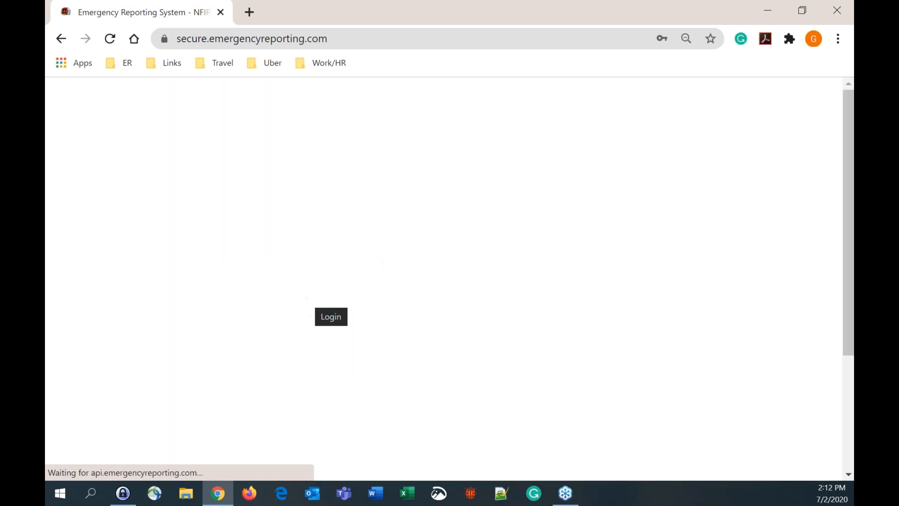
pyautogui.click(330, 316)
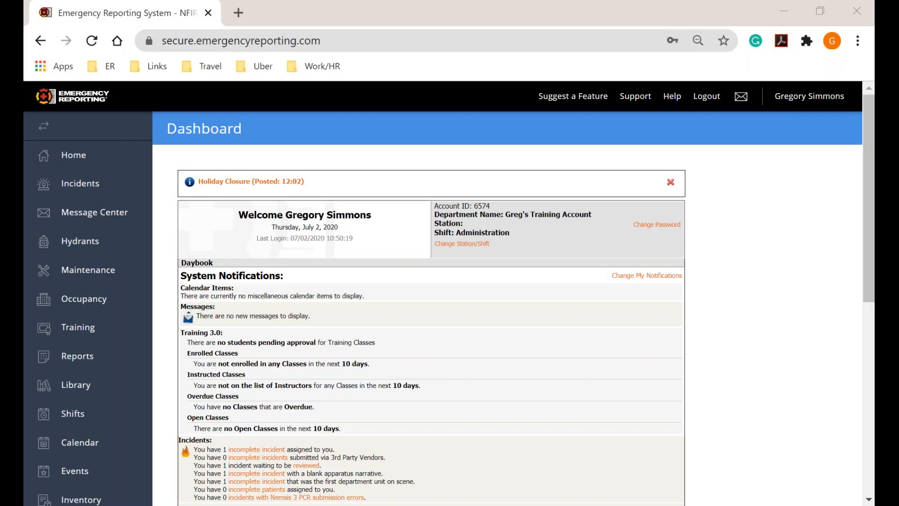
pyautogui.moveTo(81, 183)
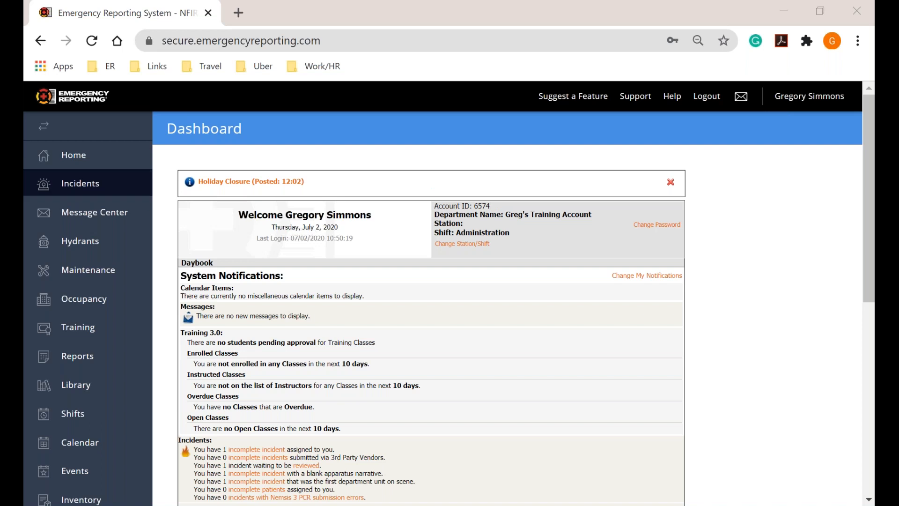
pyautogui.moveTo(73, 209)
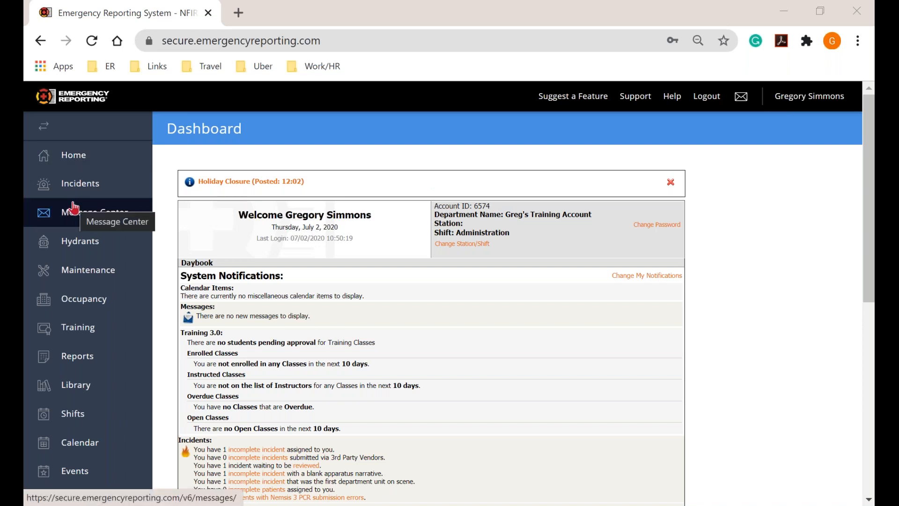
pyautogui.moveTo(494, 272)
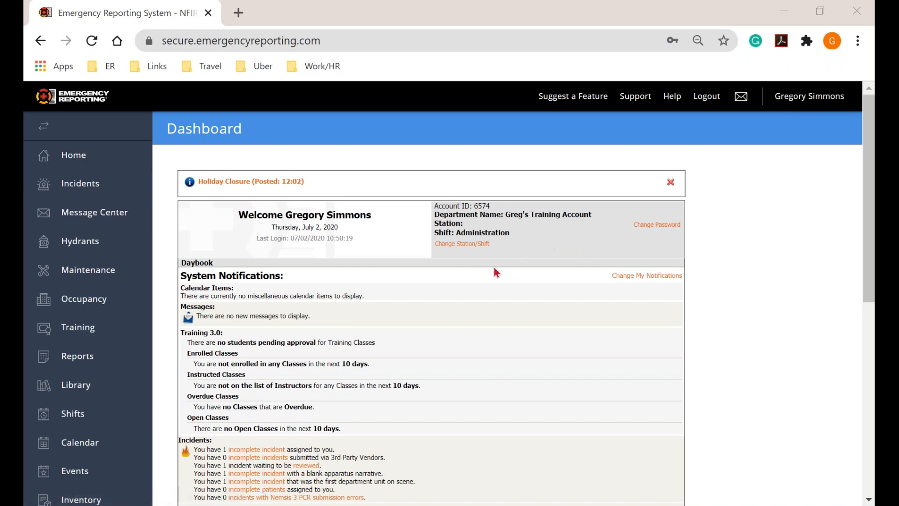
pyautogui.moveTo(579, 228)
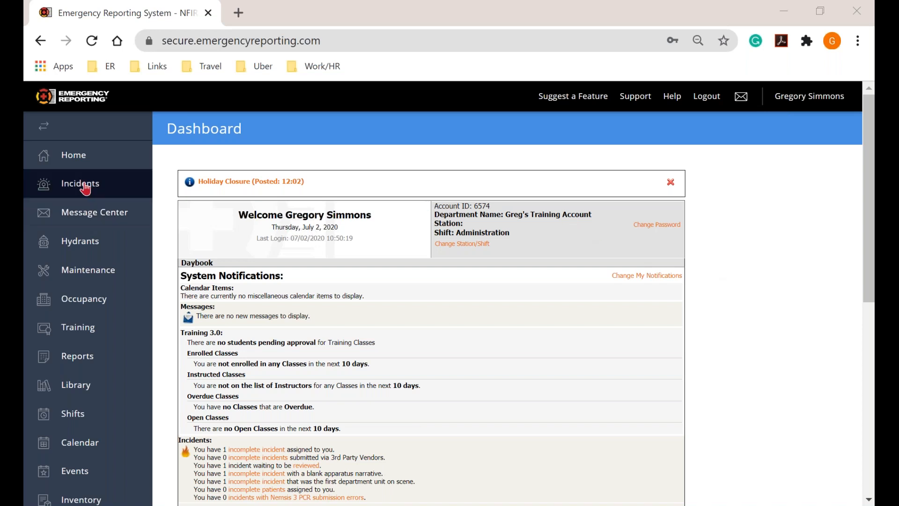
pyautogui.scroll(-3)
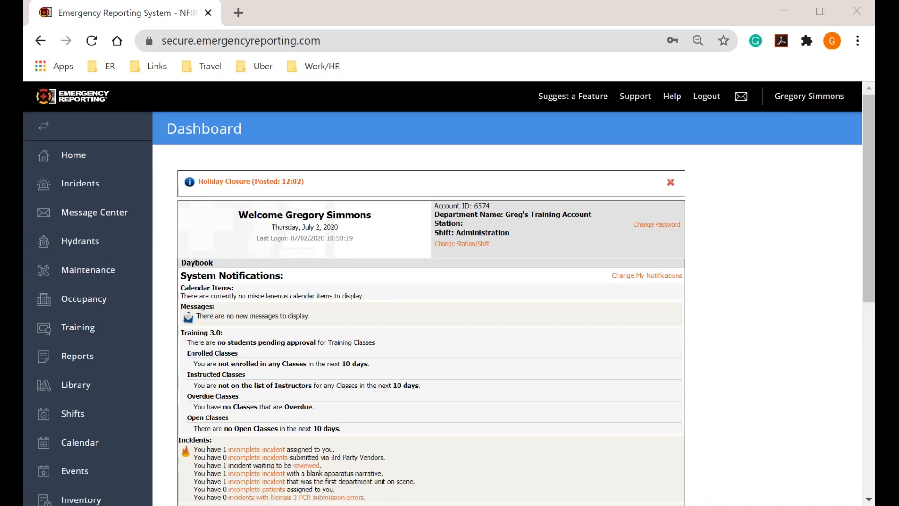
pyautogui.moveTo(780, 462)
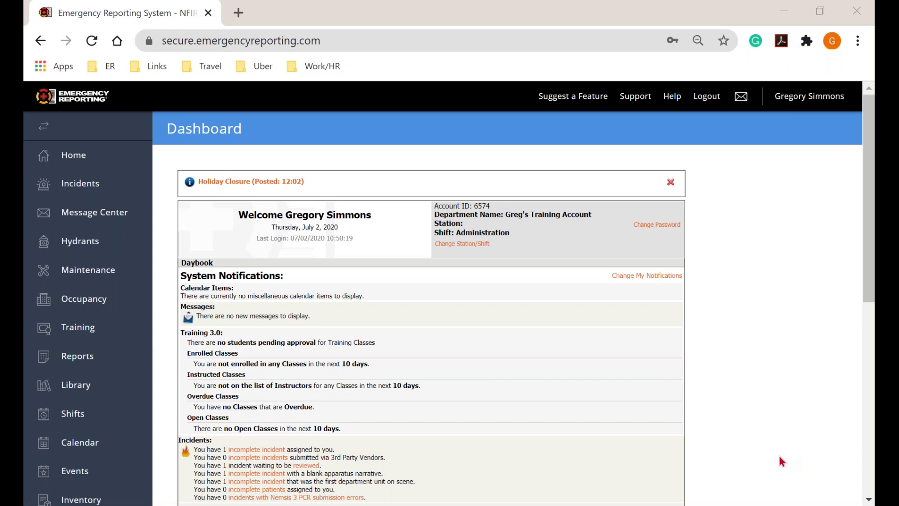
pyautogui.click(84, 299)
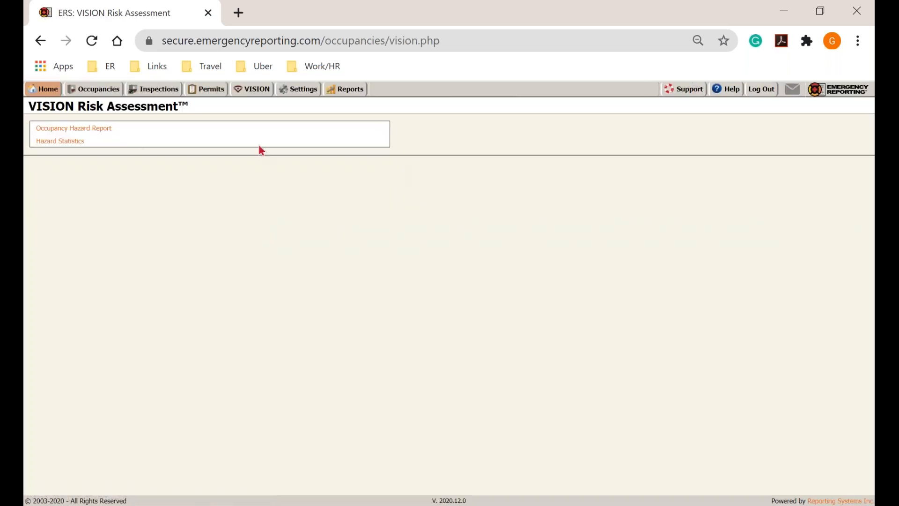
pyautogui.moveTo(79, 133)
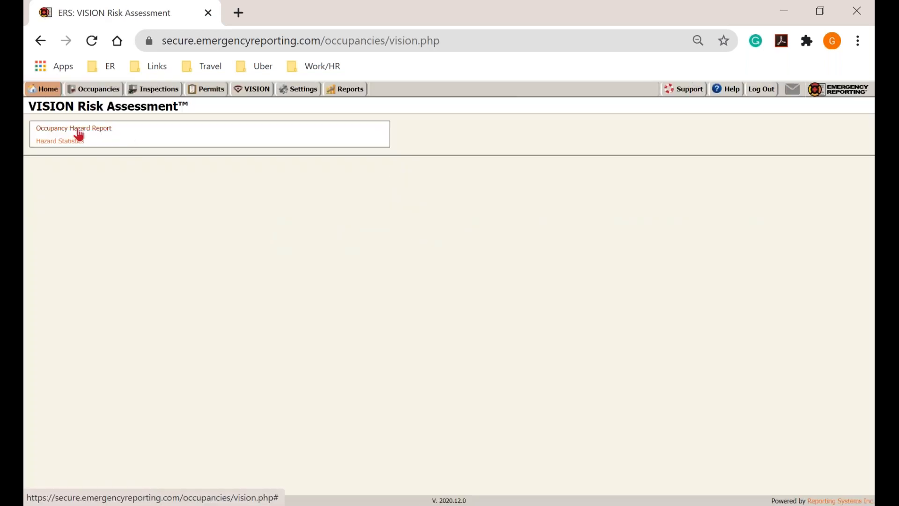
# Step: Open the Occupancy Hazard Report options window and drag it toward the screen centre
pyautogui.click(73, 128)
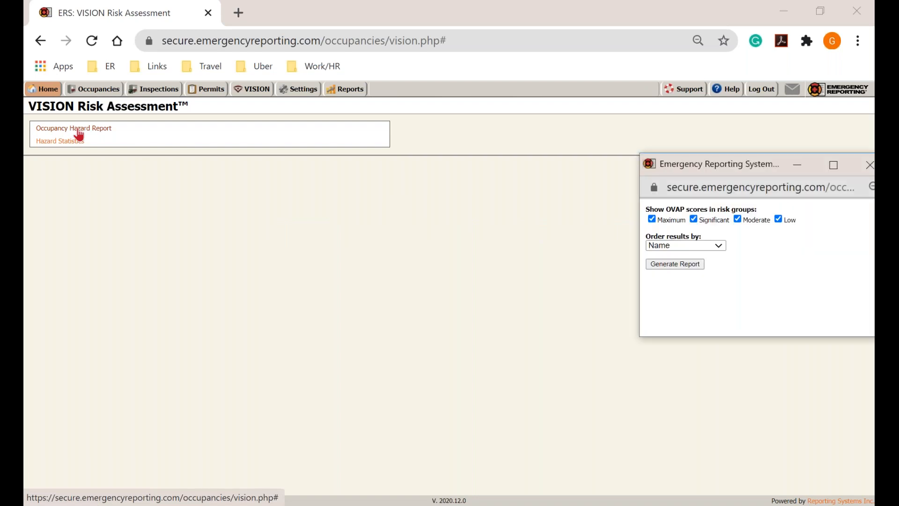
pyautogui.moveTo(785, 167)
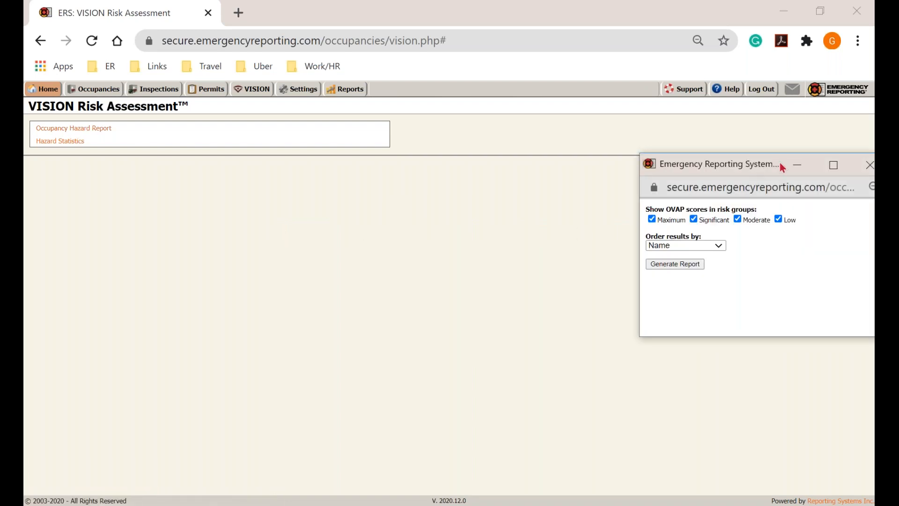
pyautogui.moveTo(717, 163); pyautogui.dragTo(242, 209)
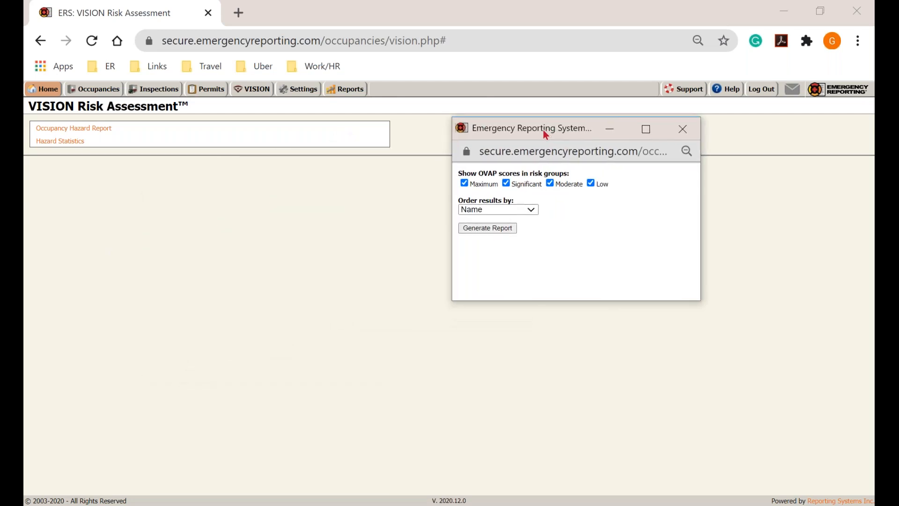
pyautogui.moveTo(542, 128); pyautogui.dragTo(557, 112)
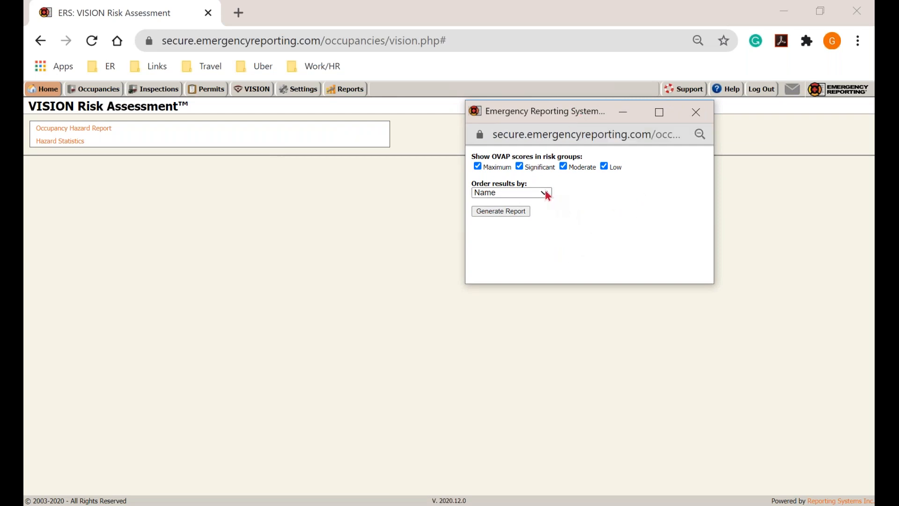
pyautogui.moveTo(580, 217)
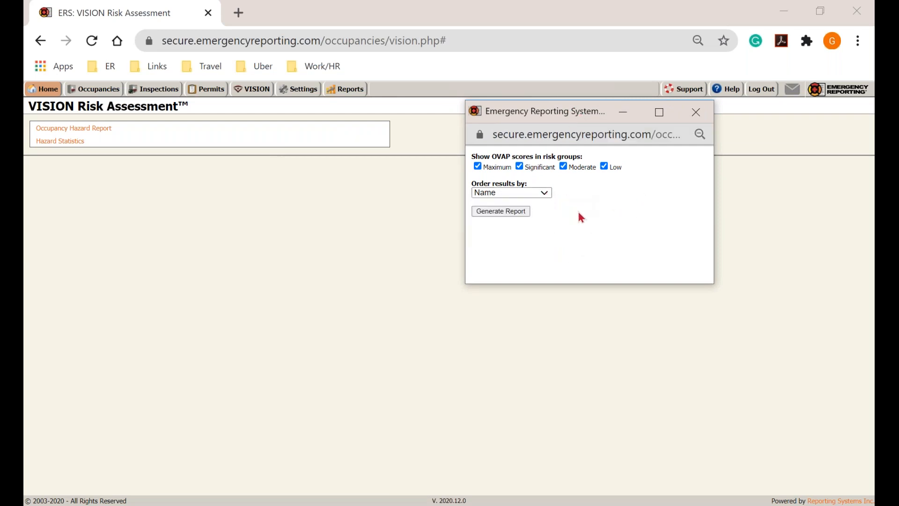
pyautogui.moveTo(511, 219)
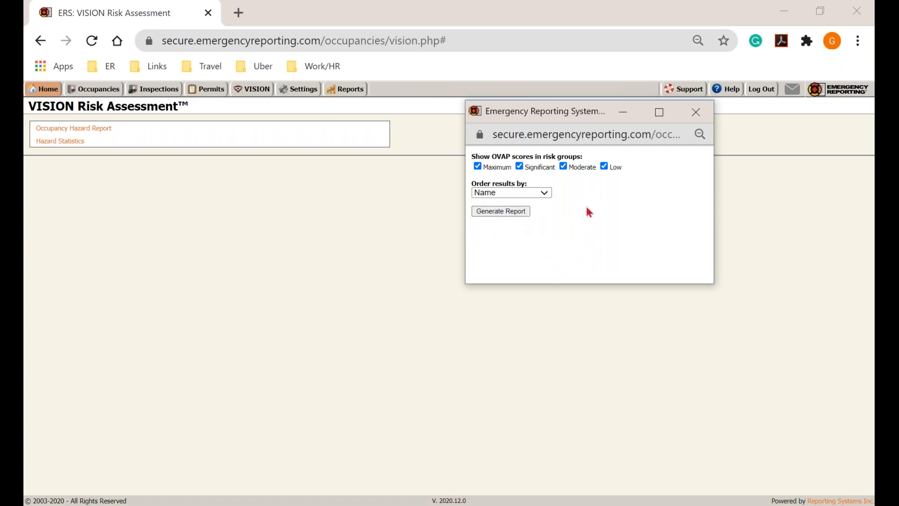
pyautogui.moveTo(701, 115)
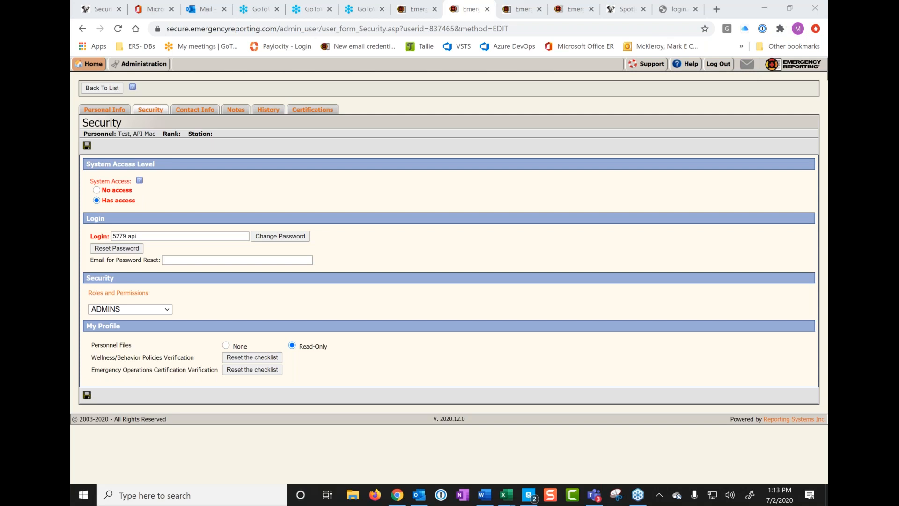
# Step: Go to the v6 Occupancy page to see the grid of 305 occupancies
pyautogui.click(92, 64)
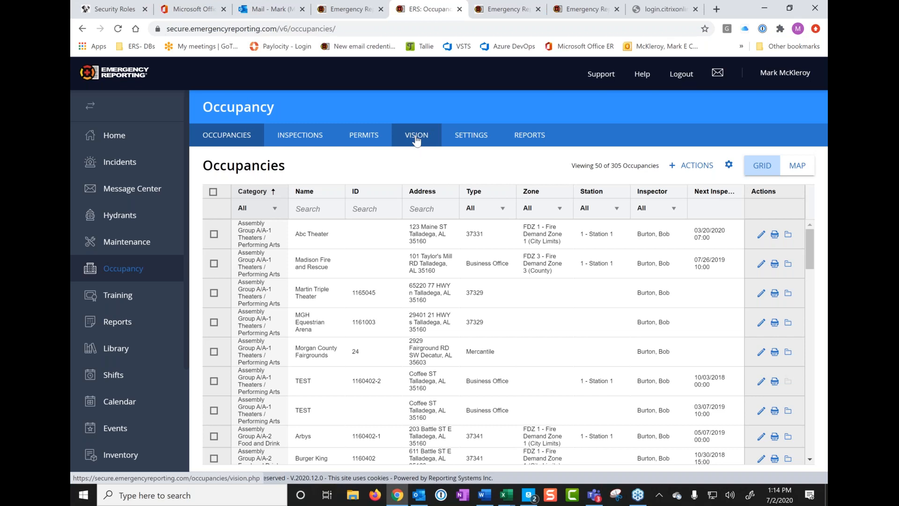
pyautogui.moveTo(411, 142)
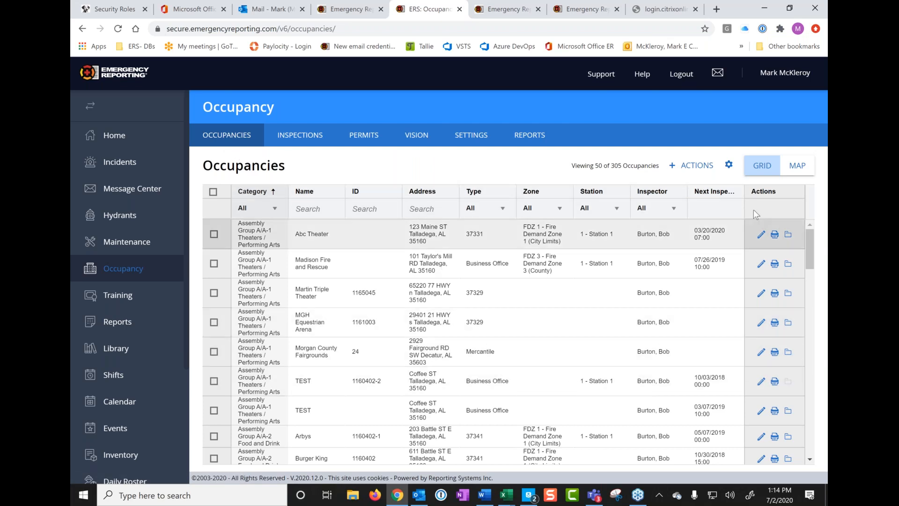
# Step: Show occupancies on the map and pan to the green marker near Hill St
pyautogui.click(797, 165)
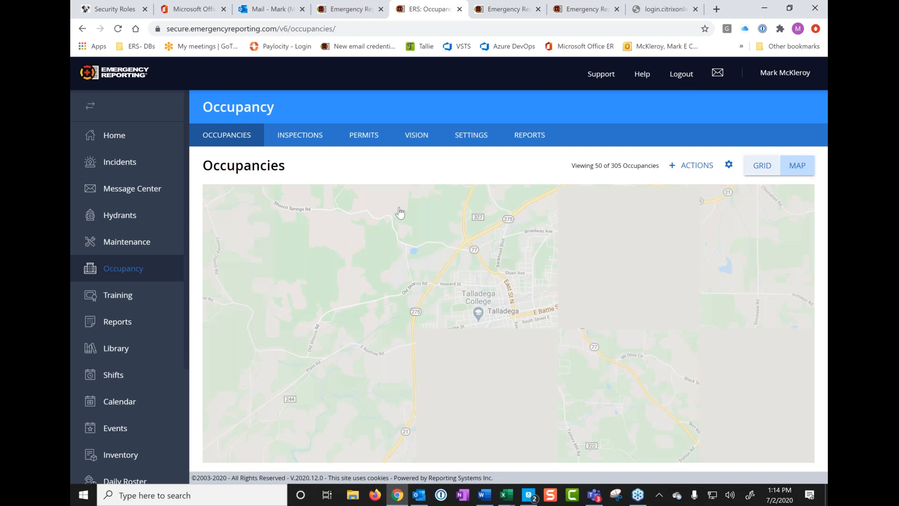
pyautogui.click(798, 165)
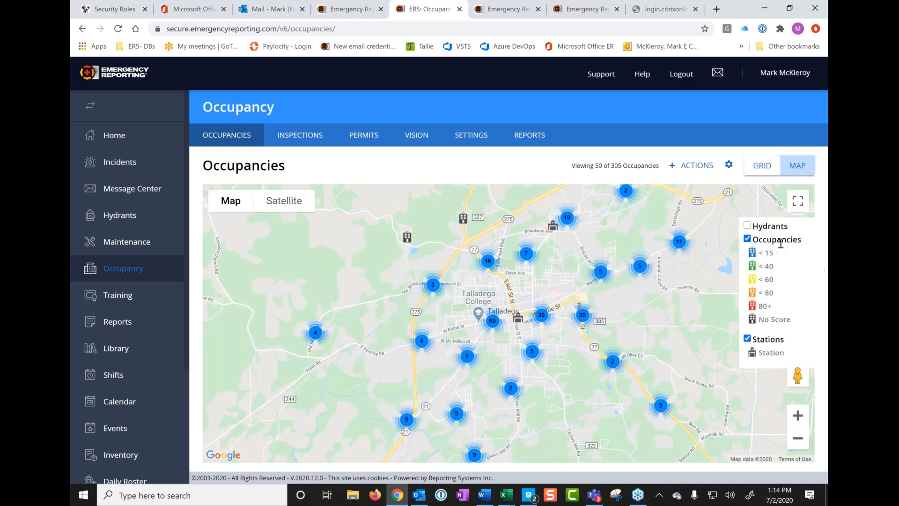
pyautogui.moveTo(753, 260)
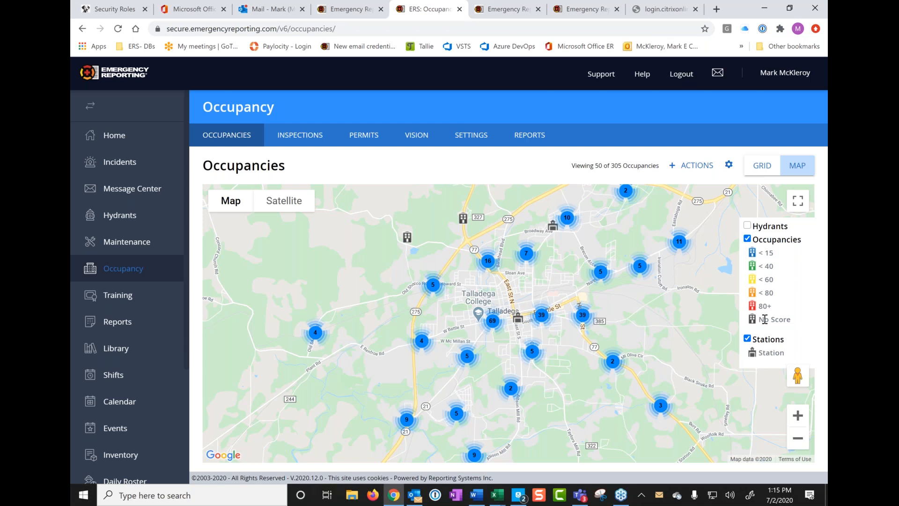
pyautogui.moveTo(550, 327)
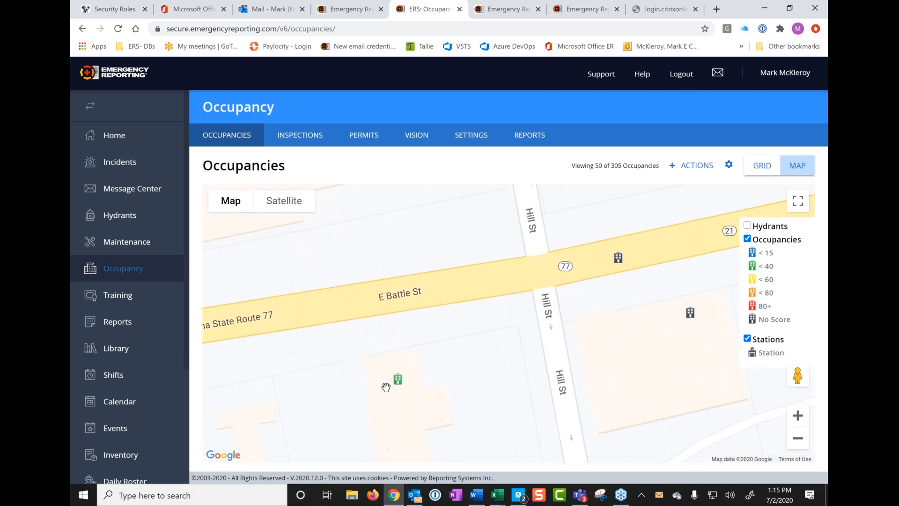
pyautogui.moveTo(386, 386); pyautogui.dragTo(522, 223)
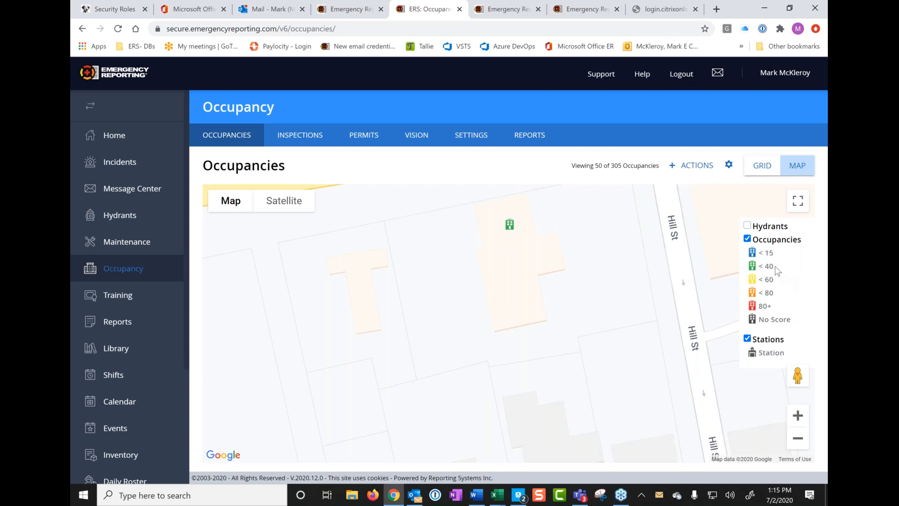
pyautogui.moveTo(513, 259)
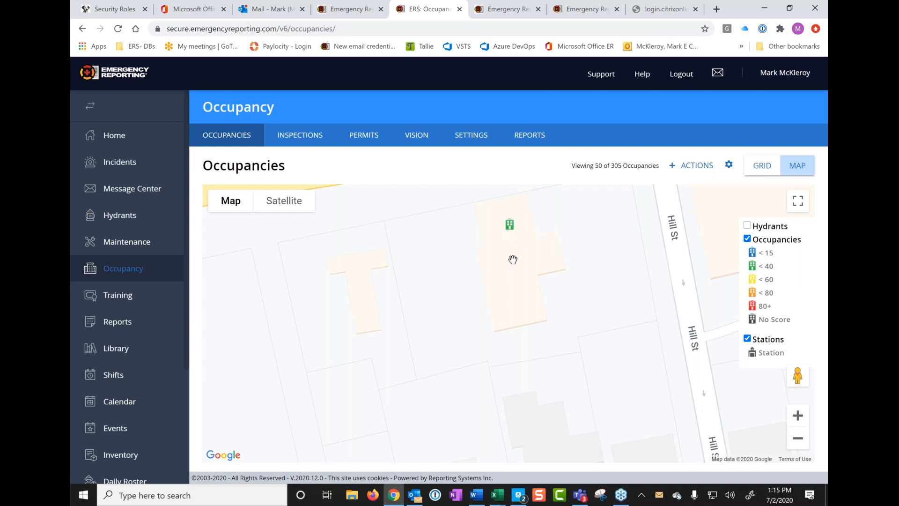
pyautogui.moveTo(556, 265)
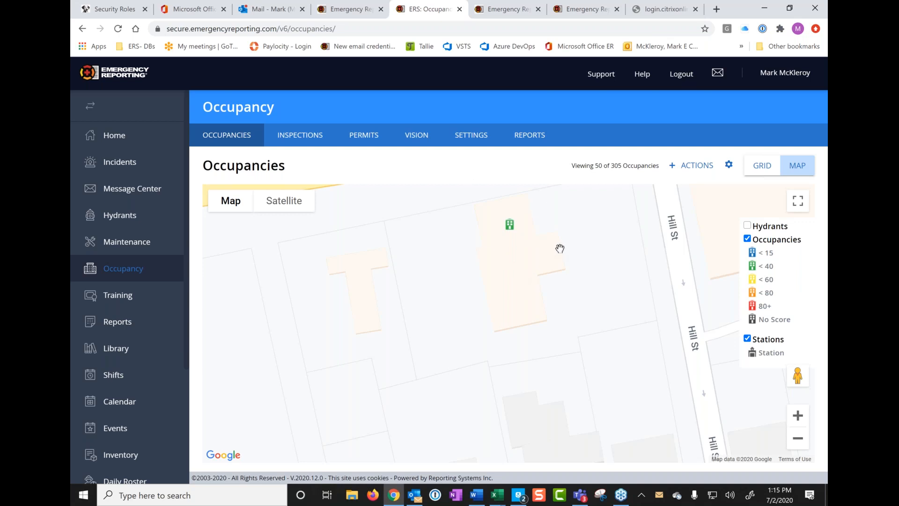
pyautogui.moveTo(512, 230)
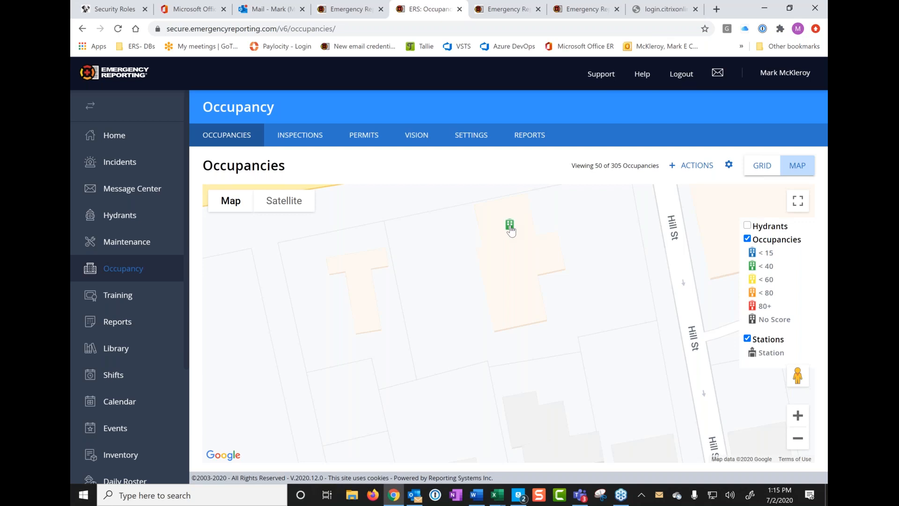
# Step: Open the Arbys occupancy at 203 Battle St E from its green map marker for editing
pyautogui.click(510, 221)
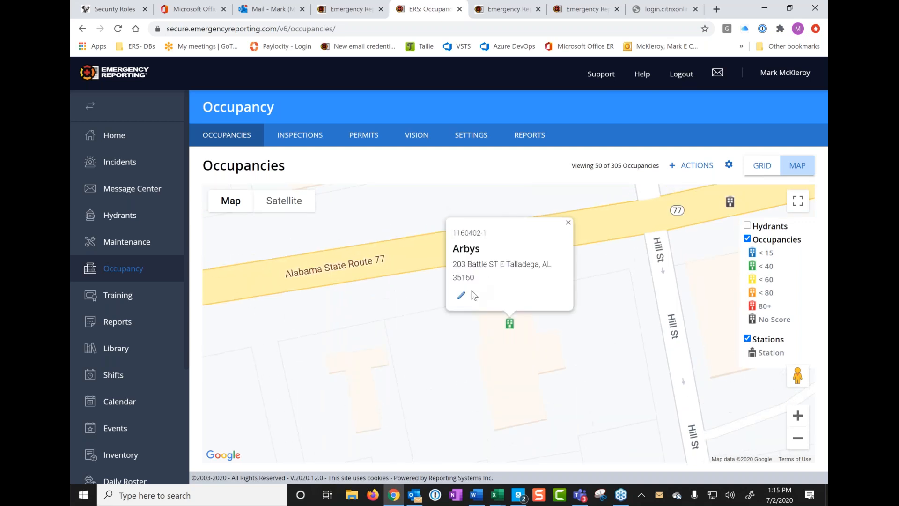
pyautogui.click(462, 295)
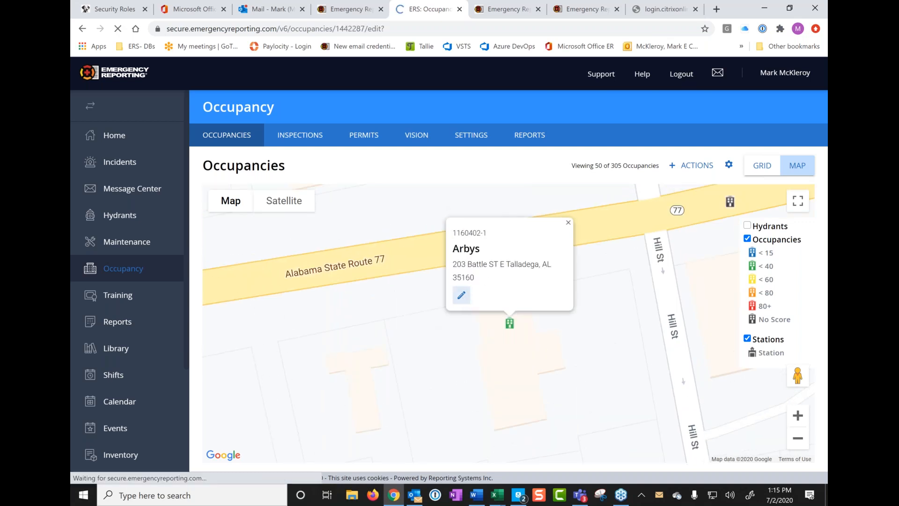
pyautogui.click(461, 294)
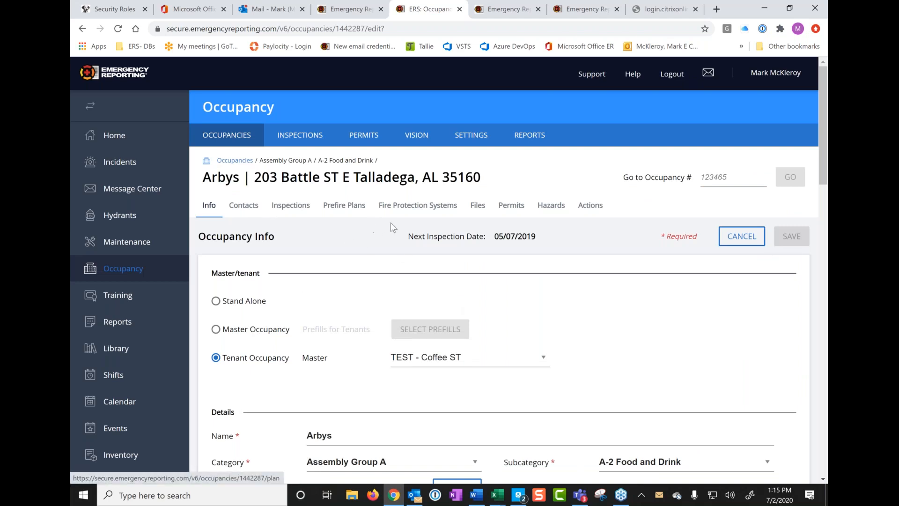
pyautogui.moveTo(492, 218)
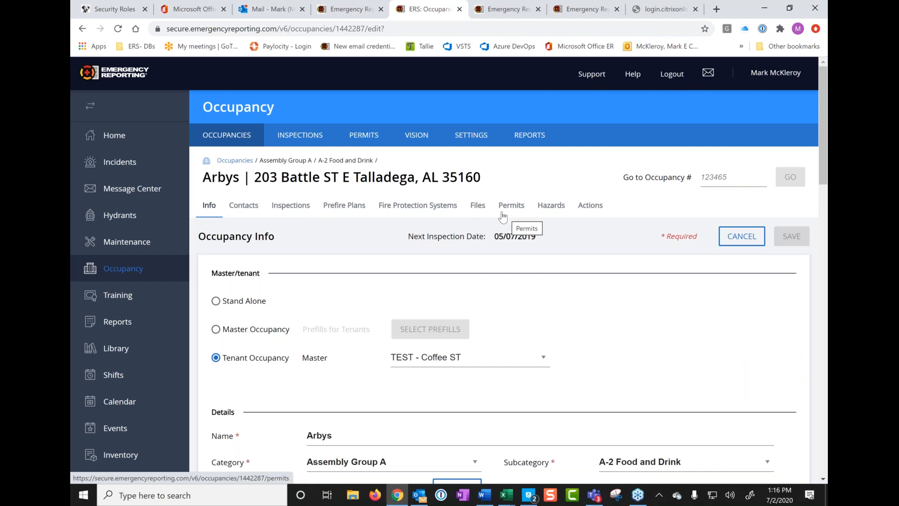
pyautogui.moveTo(555, 215)
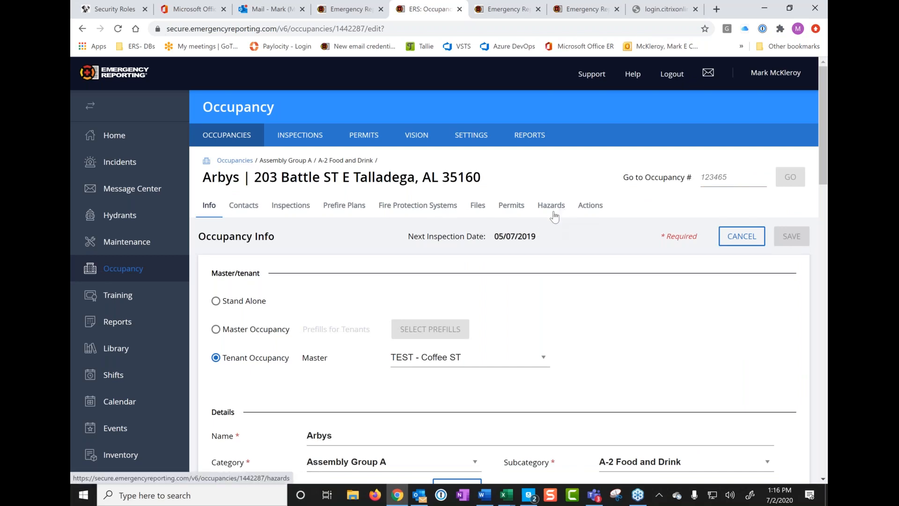
pyautogui.moveTo(471, 159)
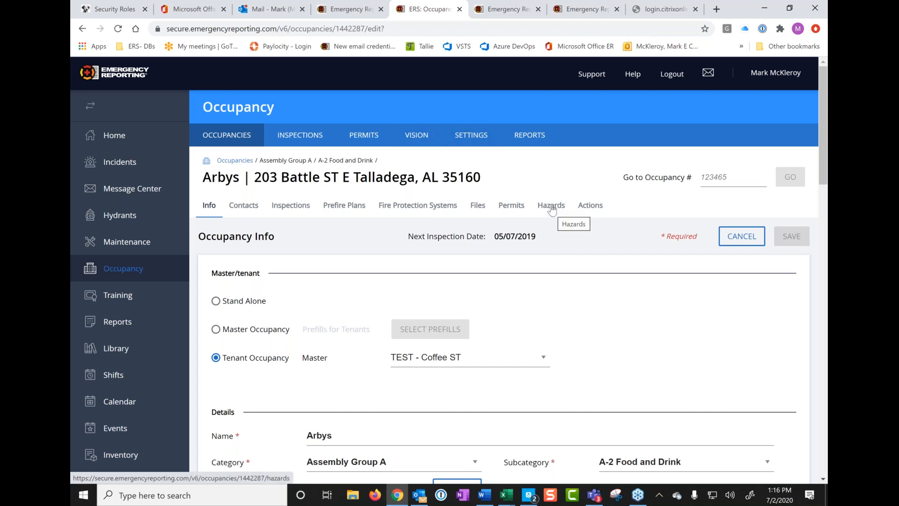
# Step: Review the Arbys Hazards General values: 100 ft separation, 20 employees, 1 floor, 20000 sq ft
pyautogui.click(551, 205)
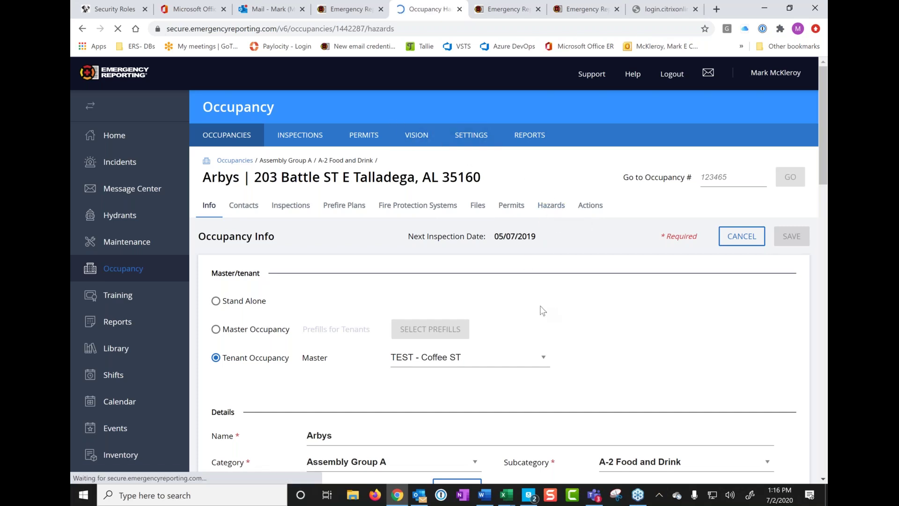
pyautogui.click(551, 205)
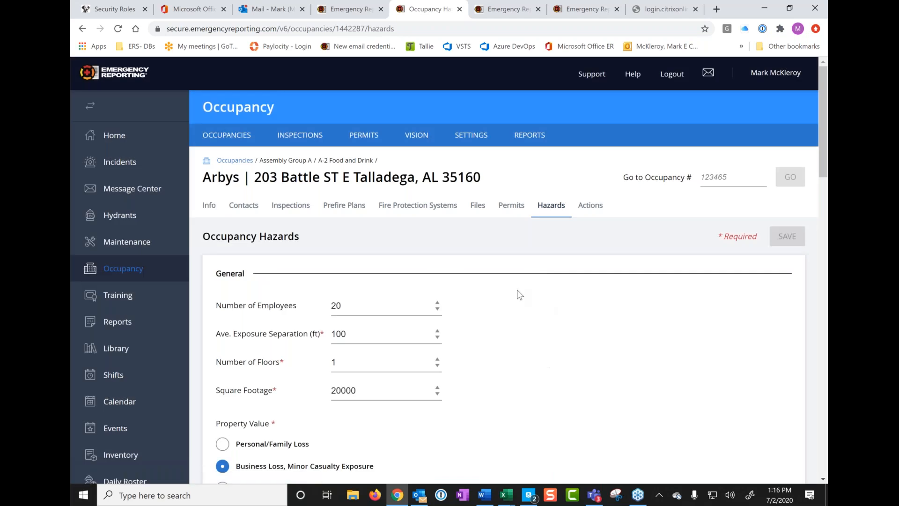
pyautogui.scroll(-3)
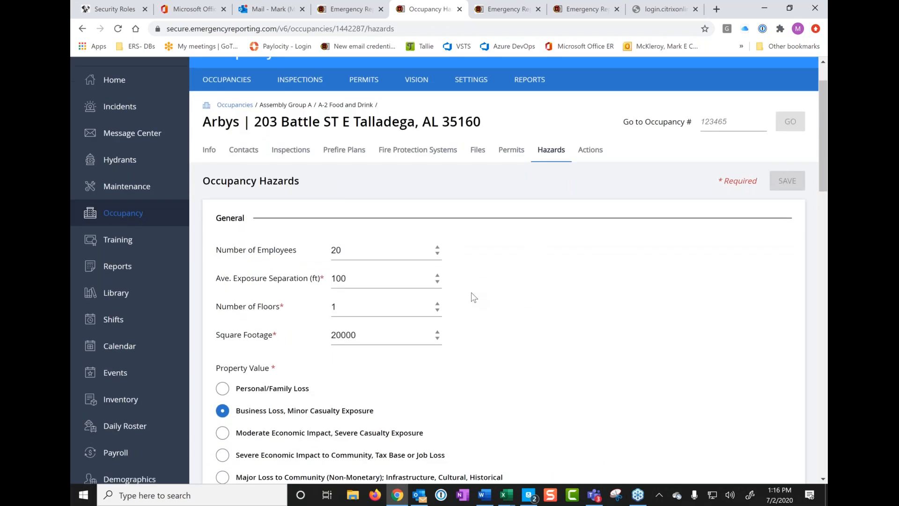
pyautogui.scroll(-3)
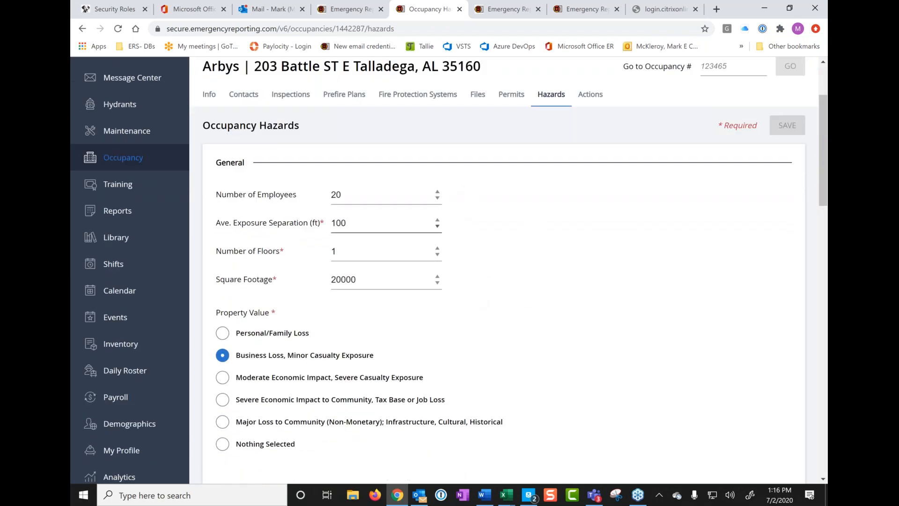
pyautogui.moveTo(270, 272)
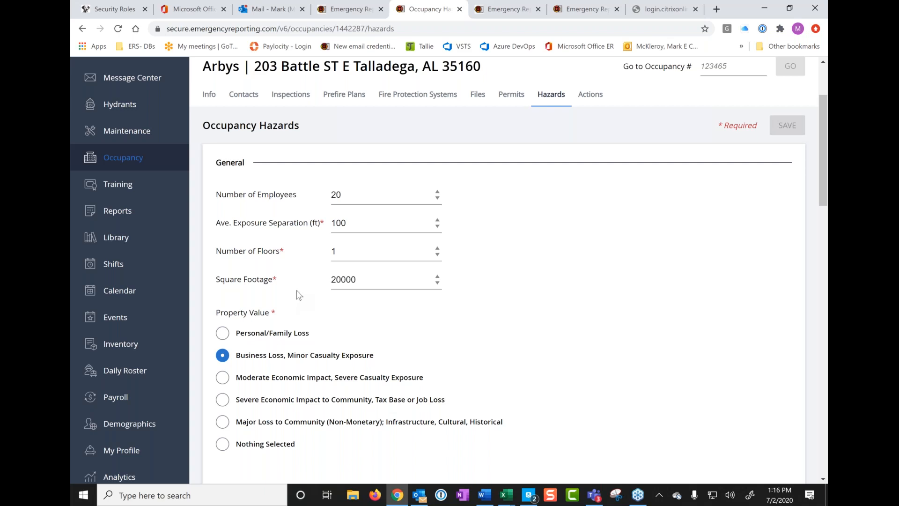
pyautogui.moveTo(335, 224)
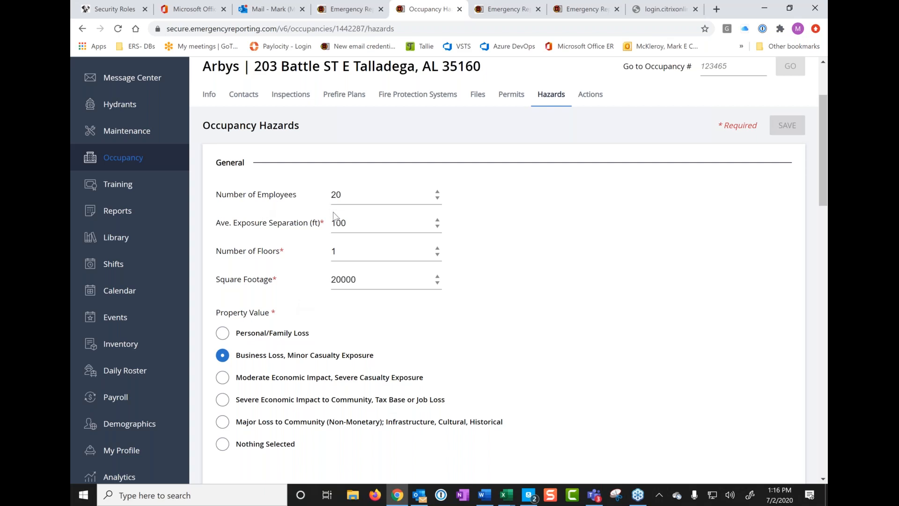
pyautogui.moveTo(339, 238)
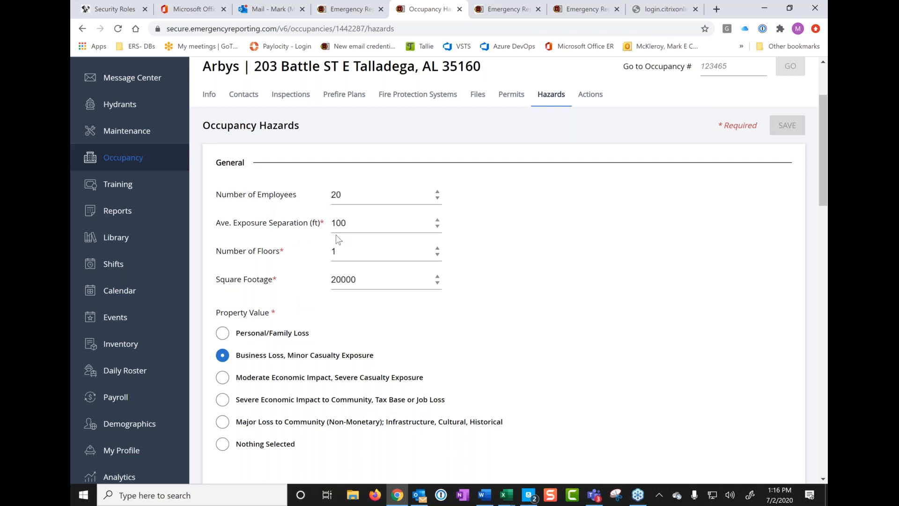
pyautogui.moveTo(369, 243)
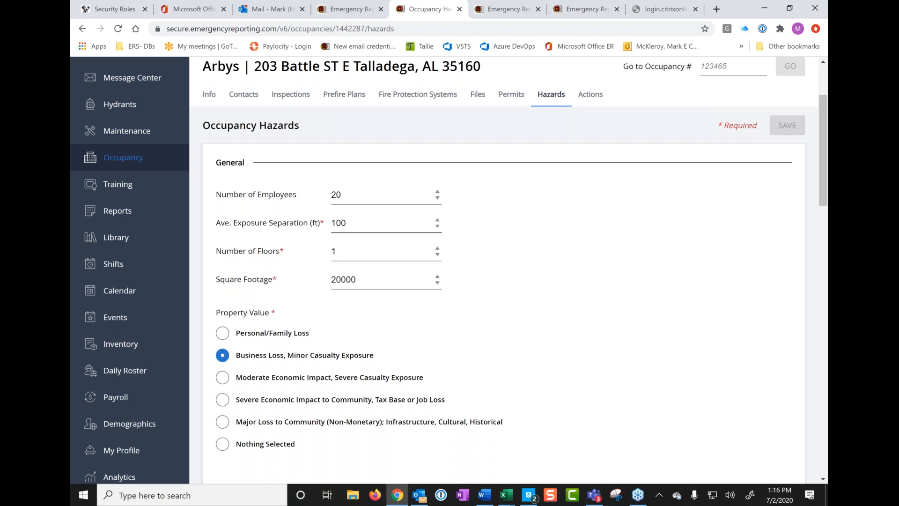
pyautogui.moveTo(416, 243)
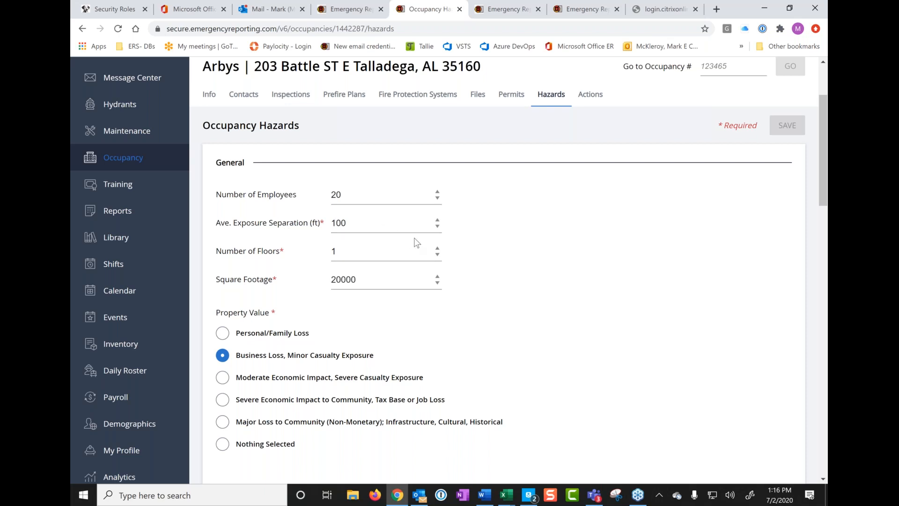
pyautogui.moveTo(438, 229)
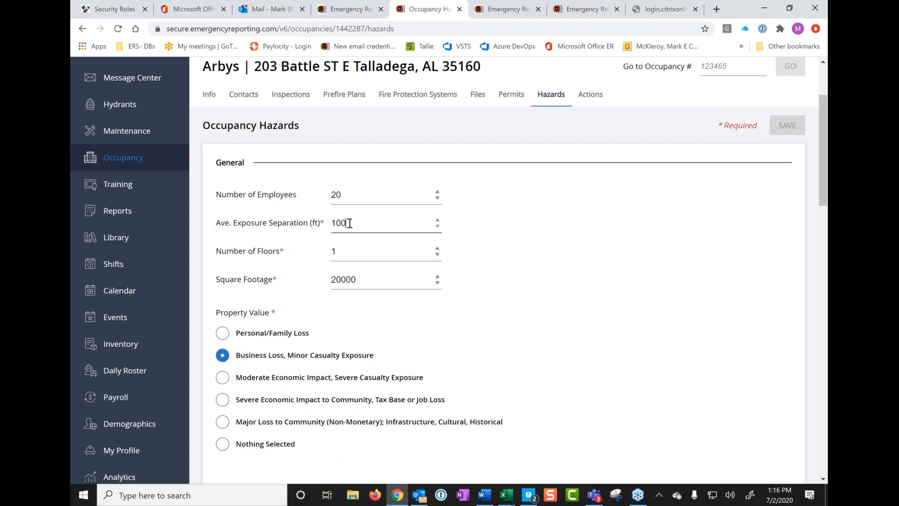
pyautogui.tripleClick(339, 222)
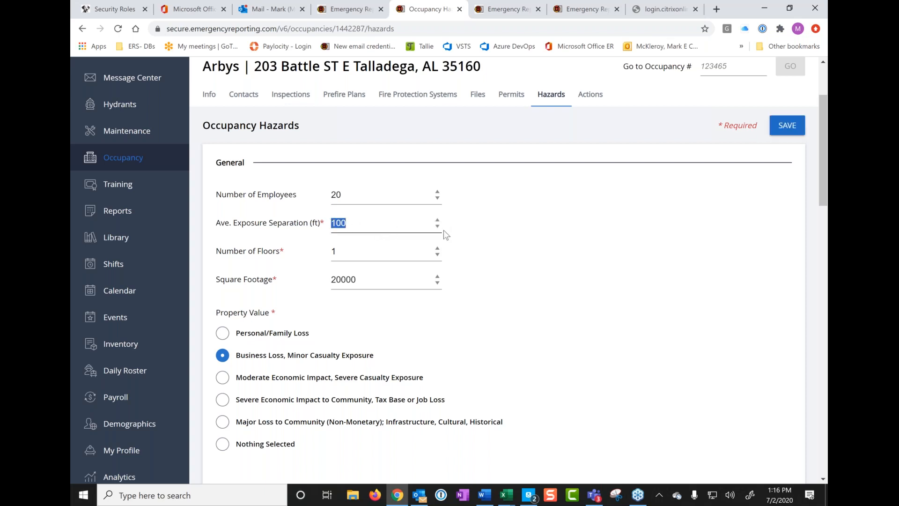
pyautogui.moveTo(408, 337)
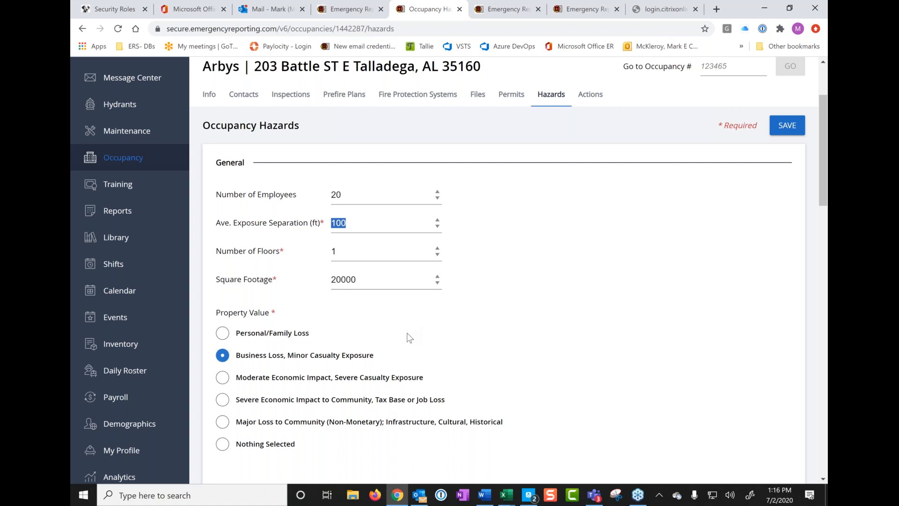
pyautogui.scroll(-3)
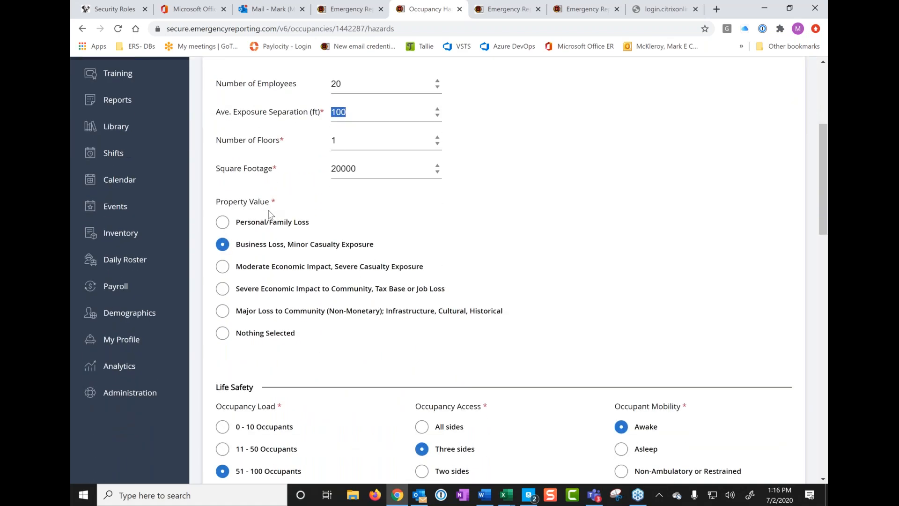
pyautogui.moveTo(267, 270)
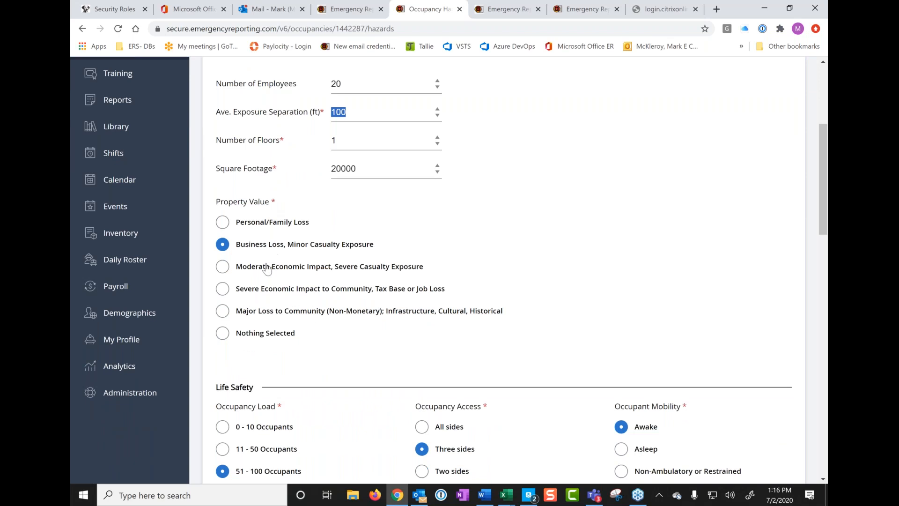
pyautogui.moveTo(429, 253)
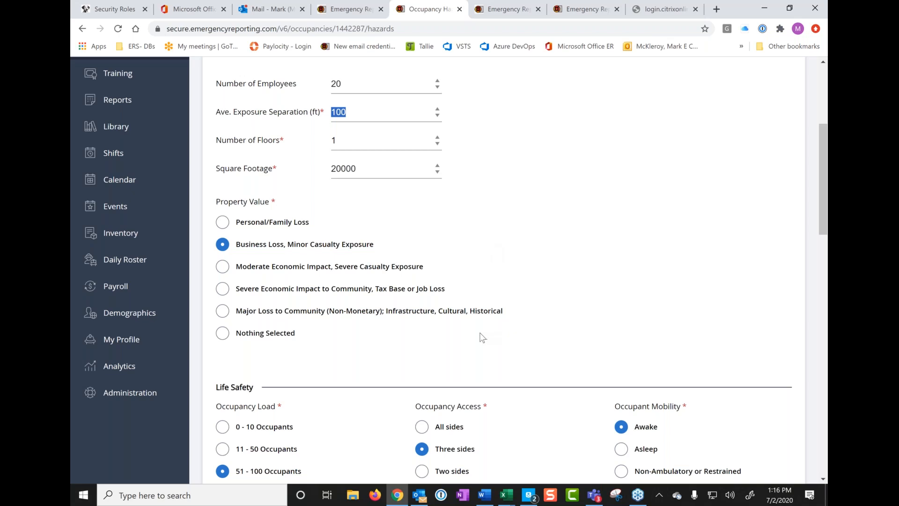
pyautogui.moveTo(303, 254)
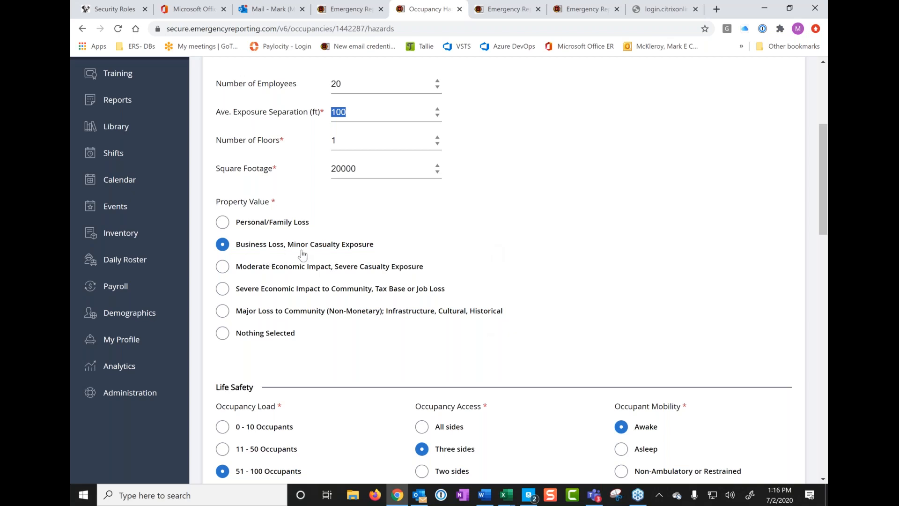
pyautogui.moveTo(321, 252)
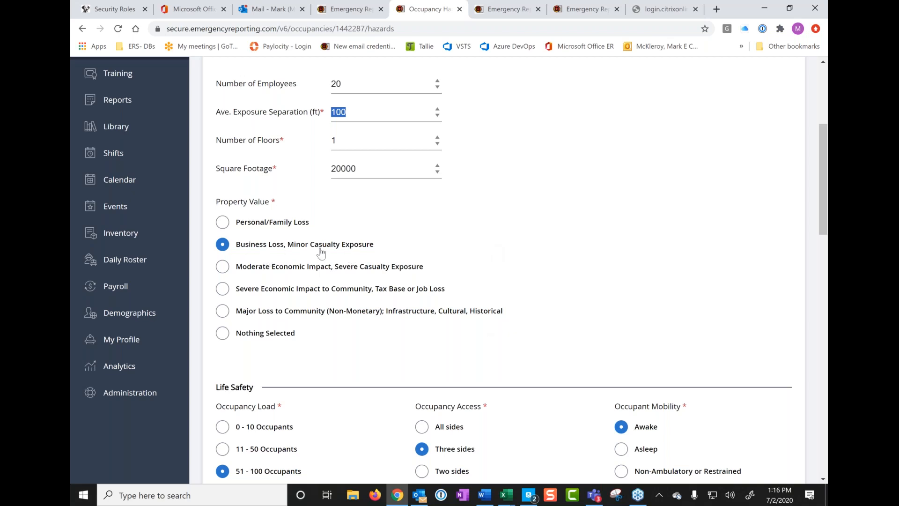
pyautogui.moveTo(301, 251)
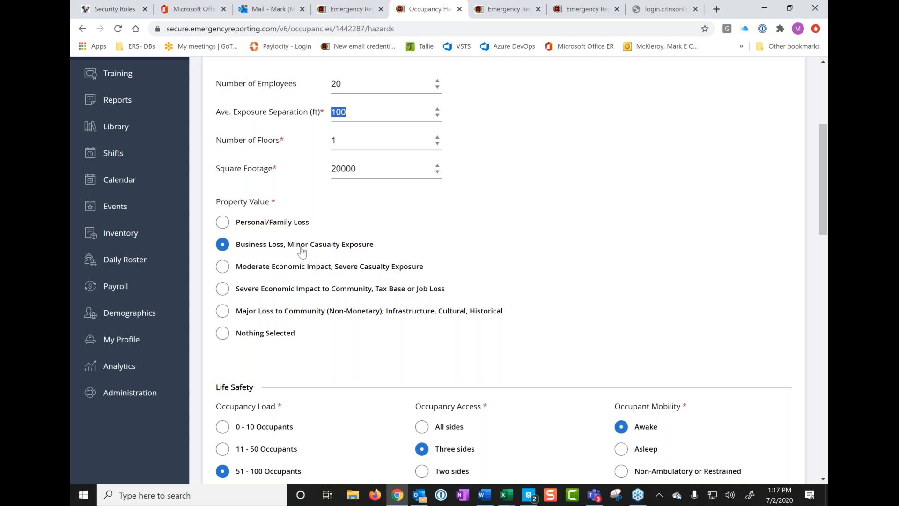
pyautogui.moveTo(368, 255)
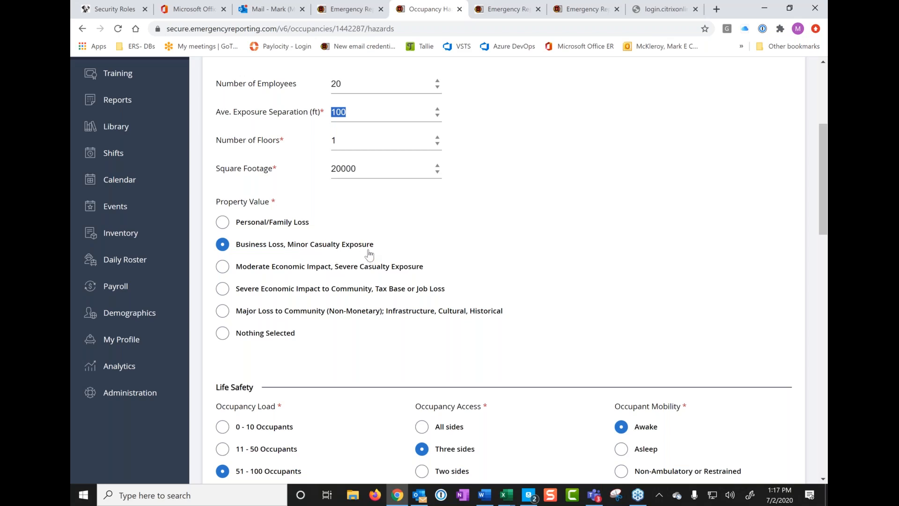
pyautogui.moveTo(298, 237)
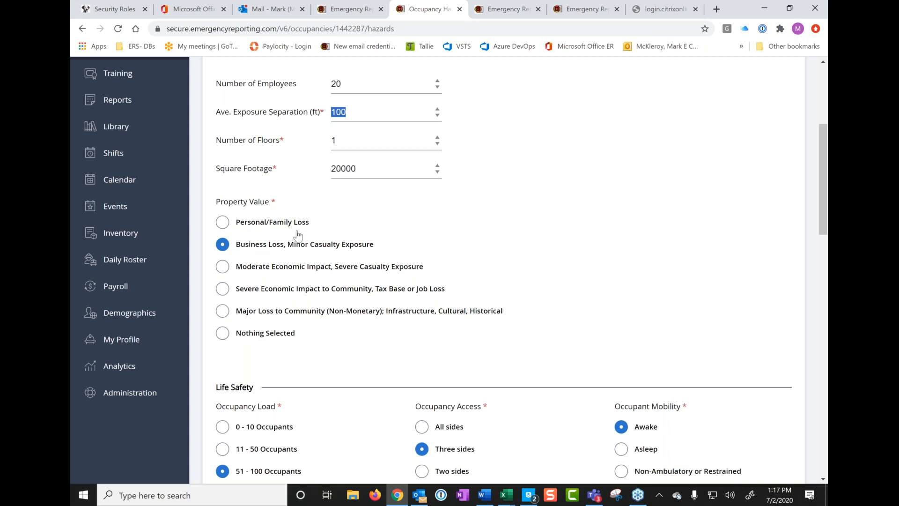
pyautogui.moveTo(345, 334)
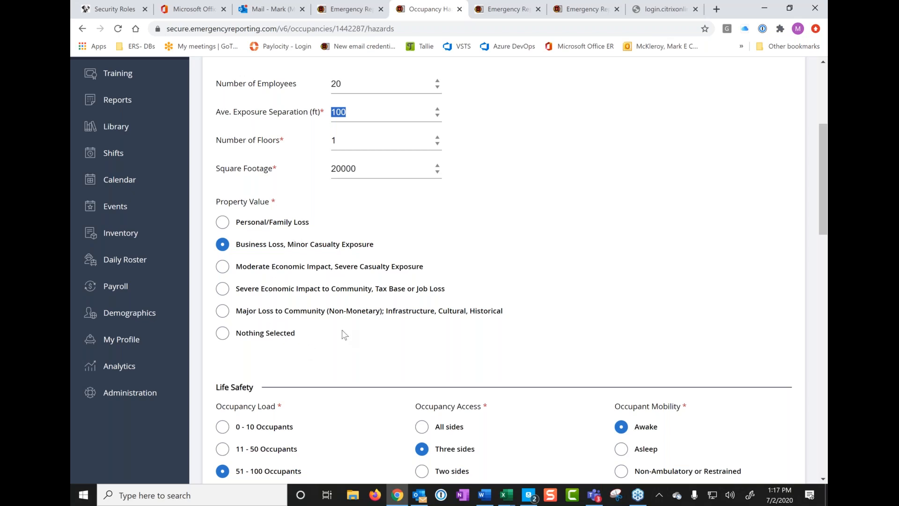
pyautogui.scroll(-3)
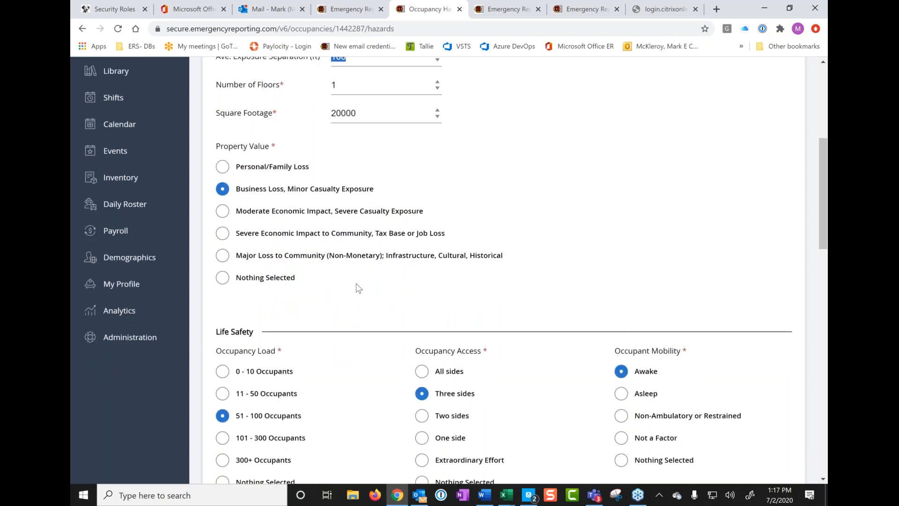
pyautogui.scroll(-3)
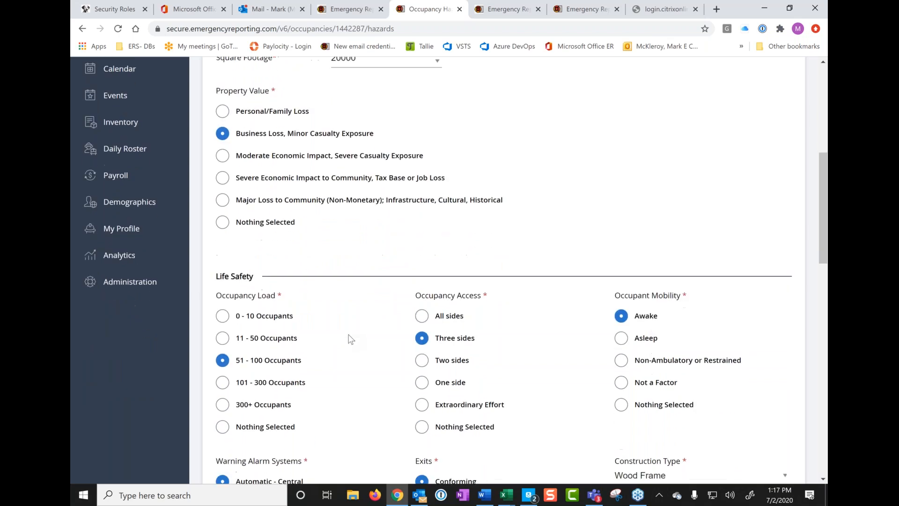
pyautogui.scroll(-3)
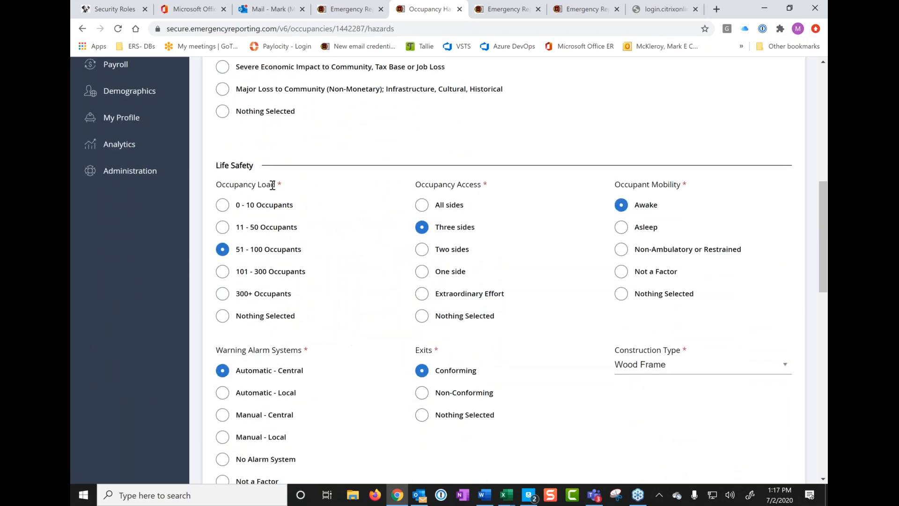
pyautogui.moveTo(592, 206)
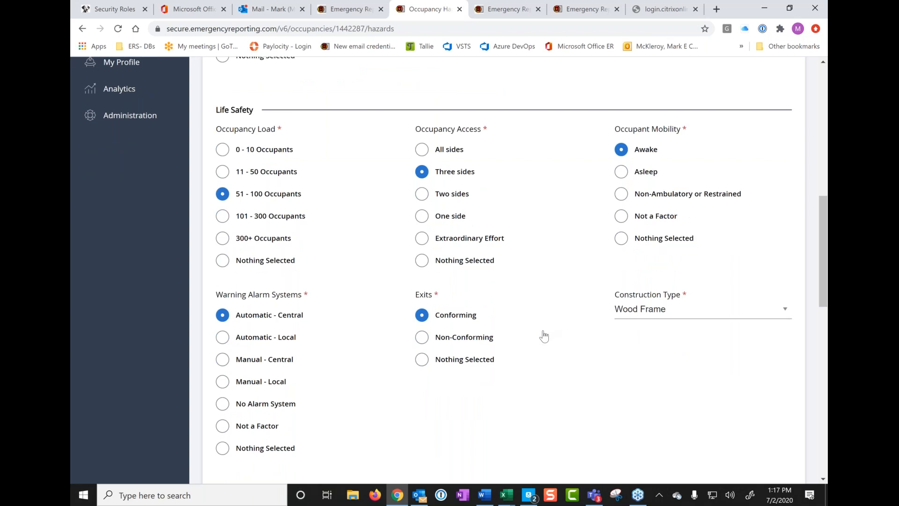
pyautogui.scroll(-3)
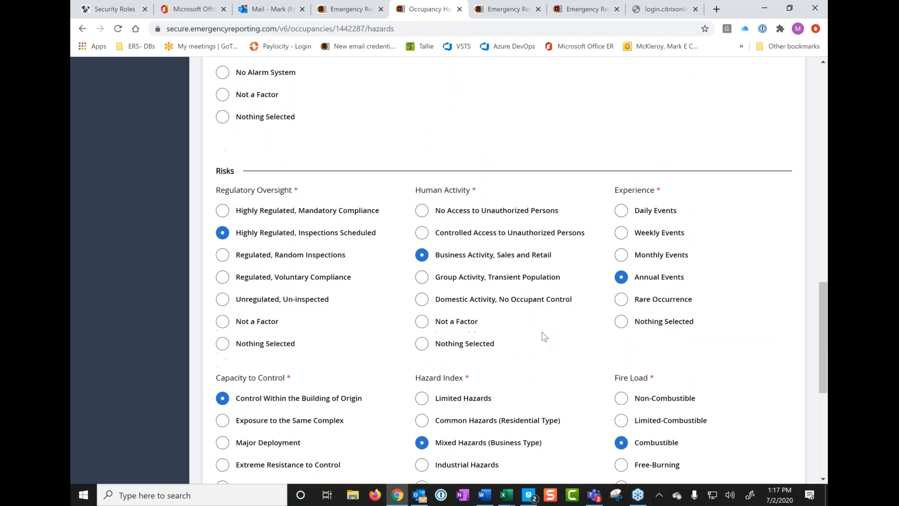
pyautogui.scroll(-3)
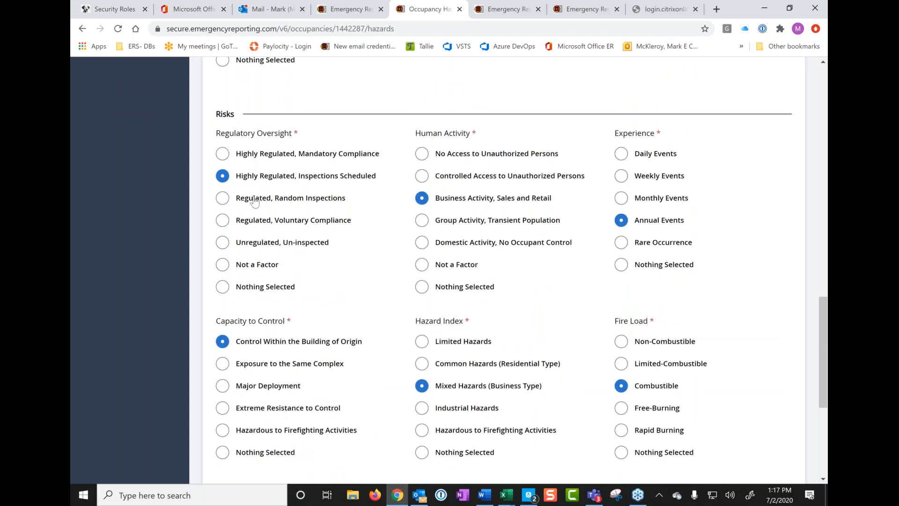
pyautogui.moveTo(306, 295)
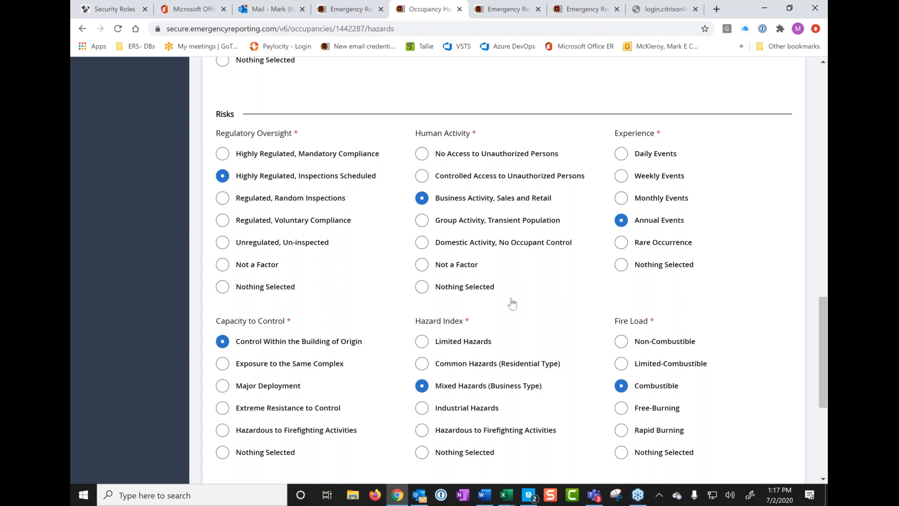
pyautogui.moveTo(514, 310)
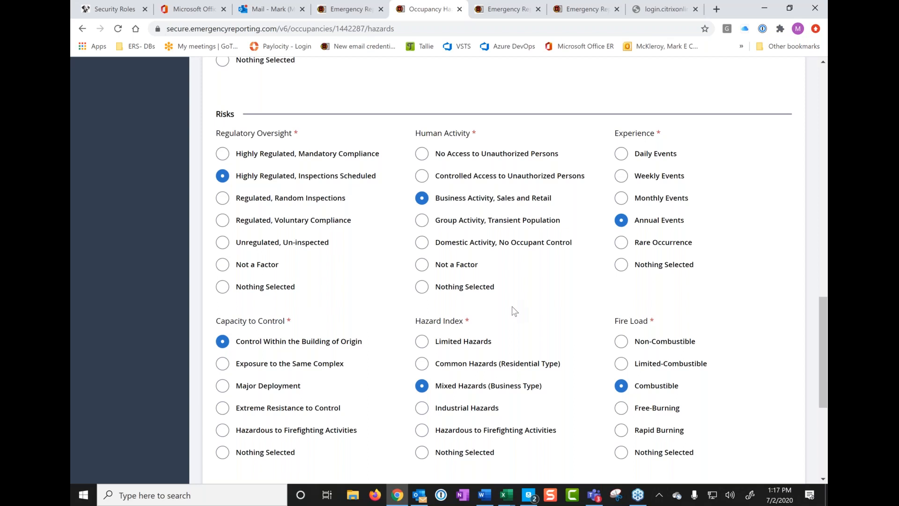
pyautogui.moveTo(566, 305)
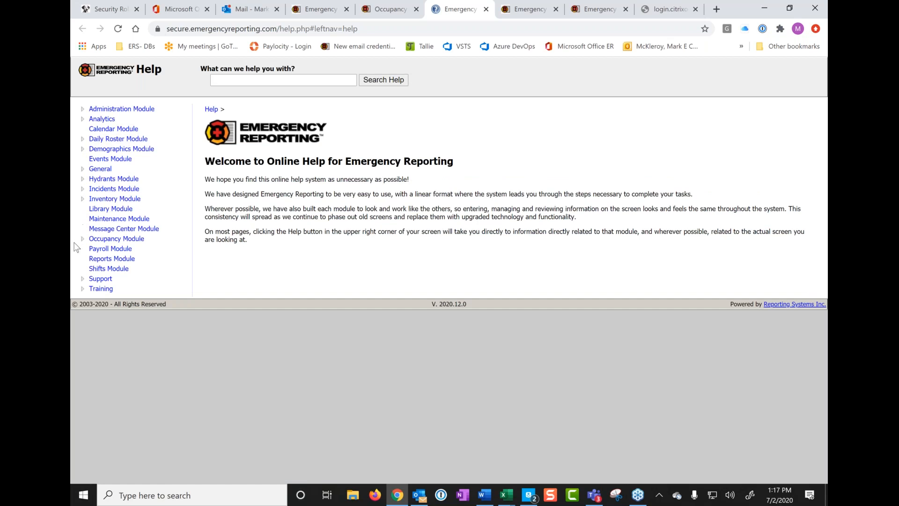
pyautogui.moveTo(101, 278)
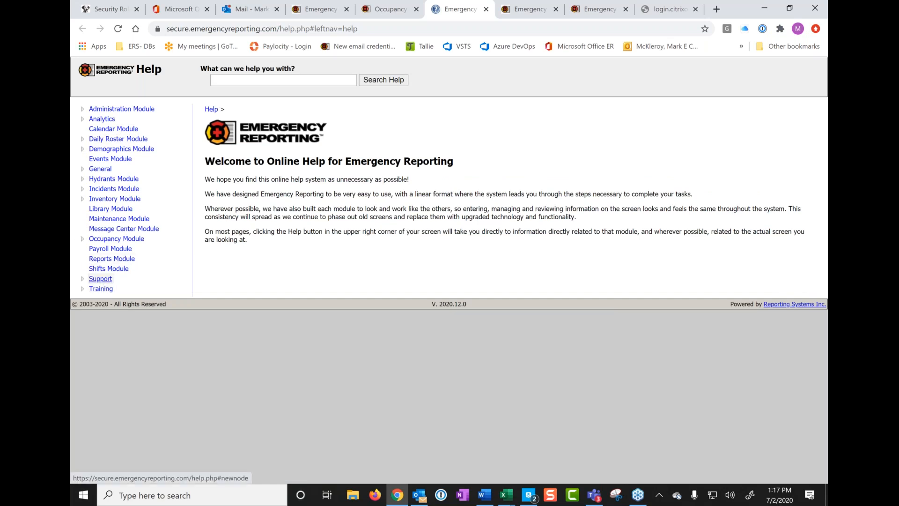
pyautogui.moveTo(113, 179)
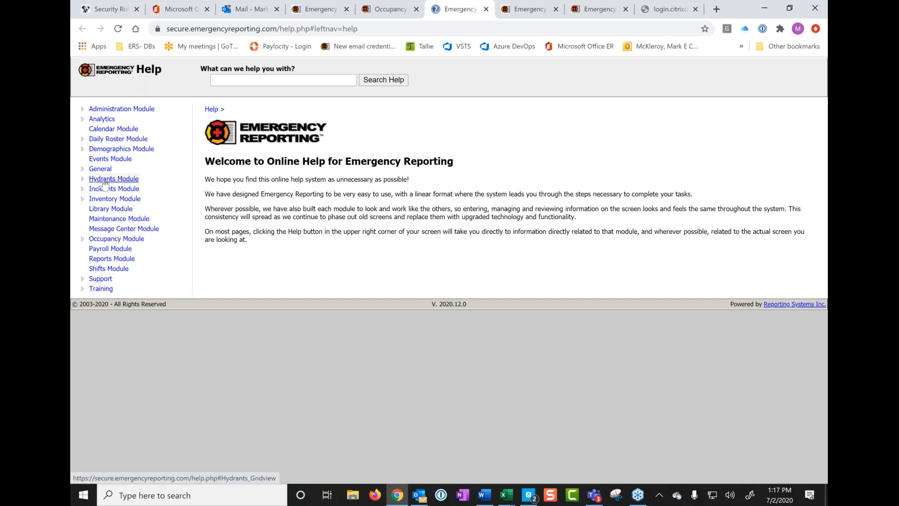
pyautogui.moveTo(157, 181)
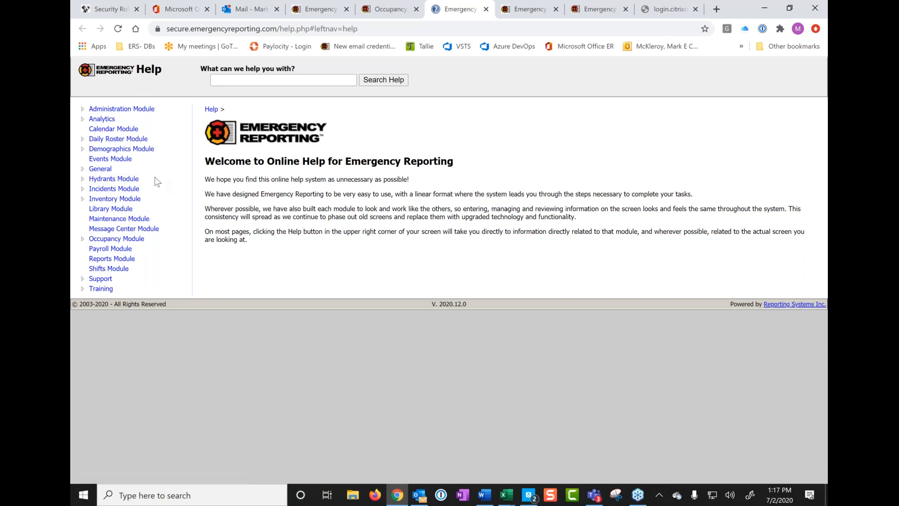
pyautogui.moveTo(99, 229)
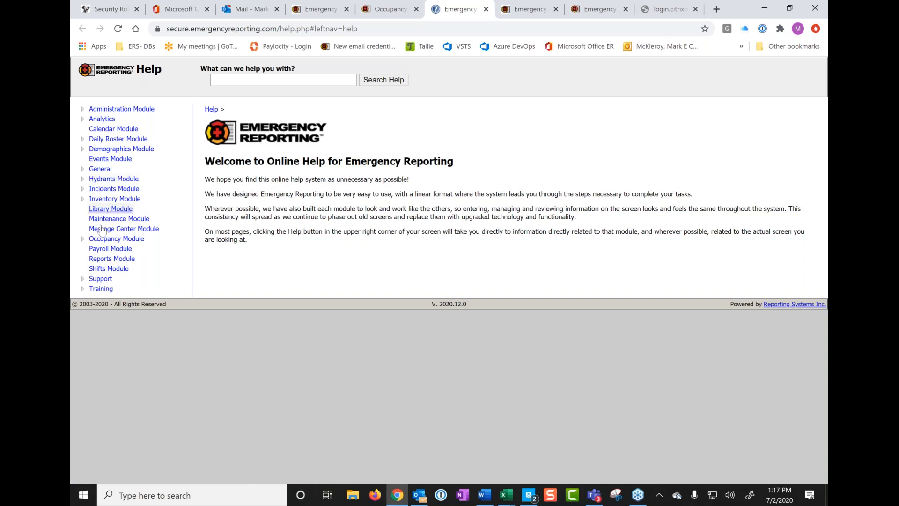
# Step: Expand Occupancy Module in Help and open the VISION article's Occupancy Information topics
pyautogui.click(82, 238)
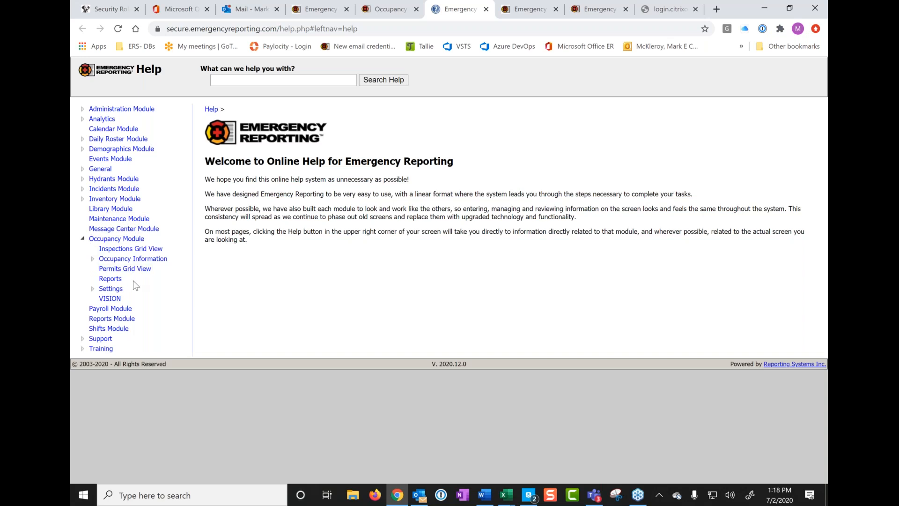
pyautogui.click(109, 298)
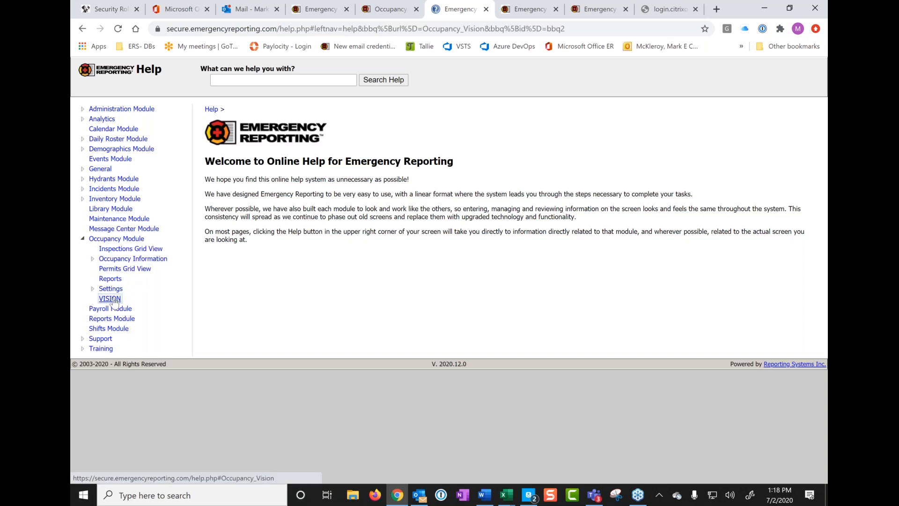
pyautogui.click(110, 299)
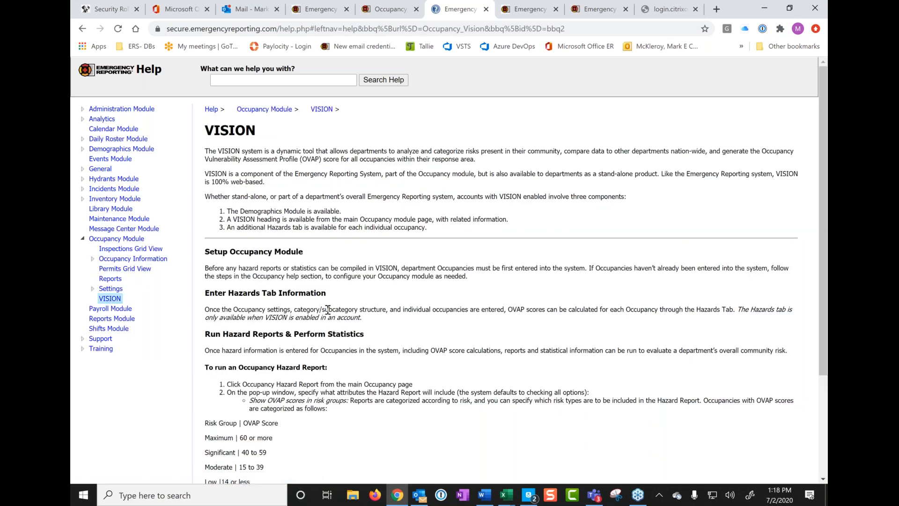
pyautogui.scroll(-3)
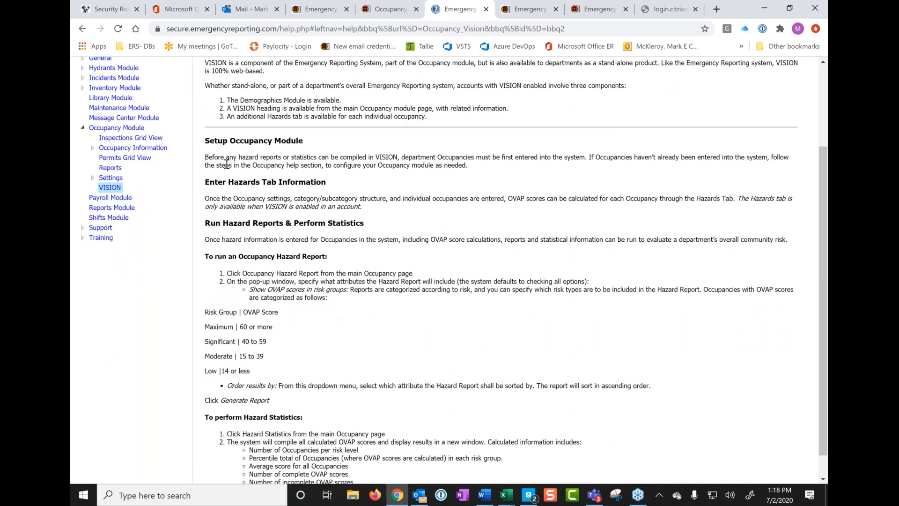
pyautogui.moveTo(338, 334)
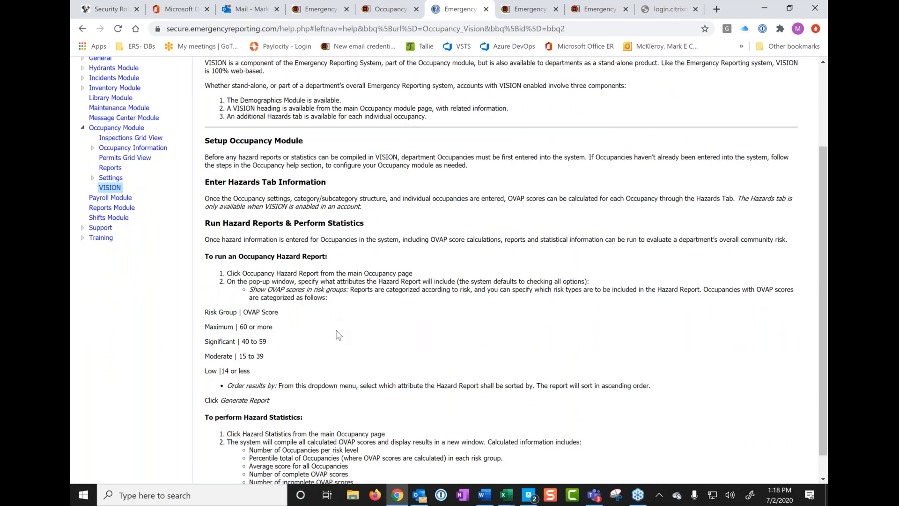
pyautogui.moveTo(99, 158)
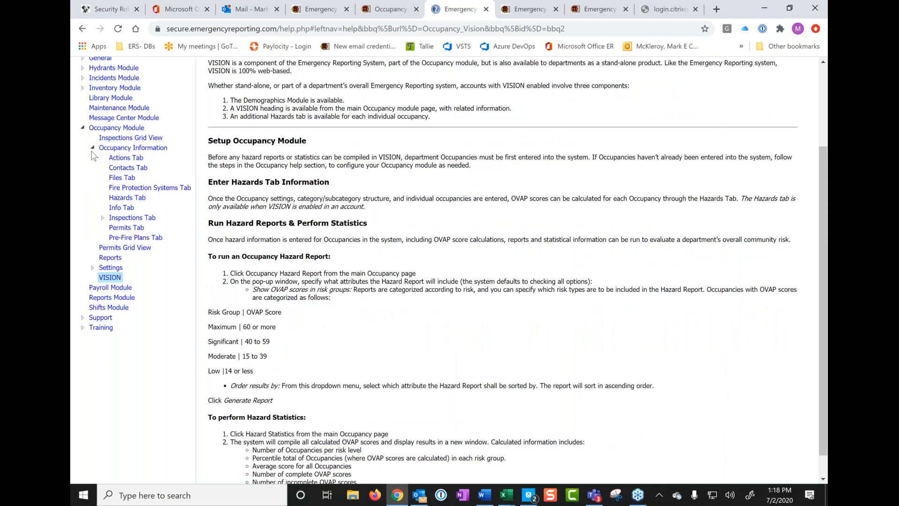
pyautogui.moveTo(127, 198)
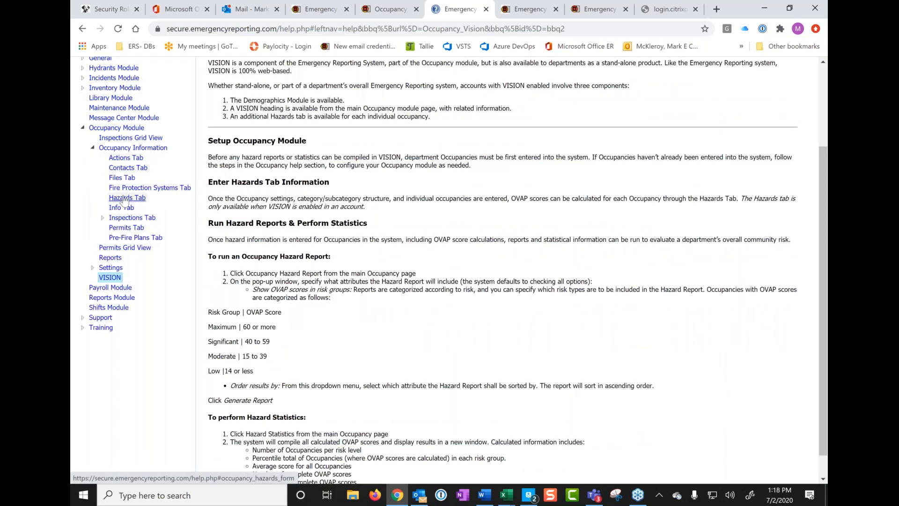
# Step: Open the Hazards Tab help page and scroll to the NFPA 13 fire load tables
pyautogui.click(127, 198)
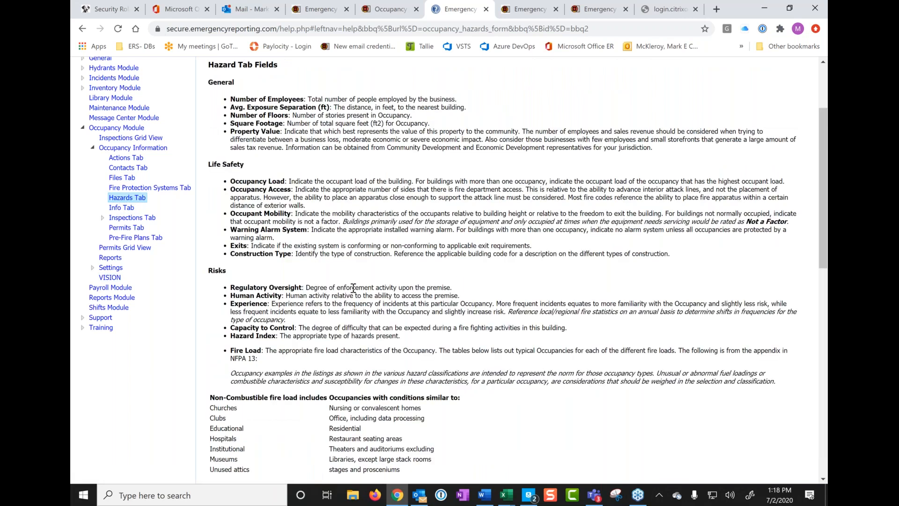
pyautogui.moveTo(322, 107)
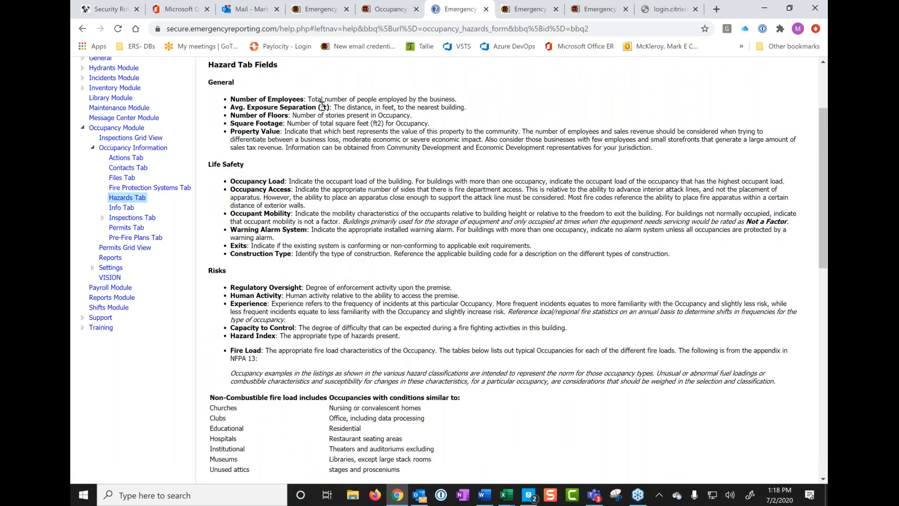
pyautogui.scroll(-3)
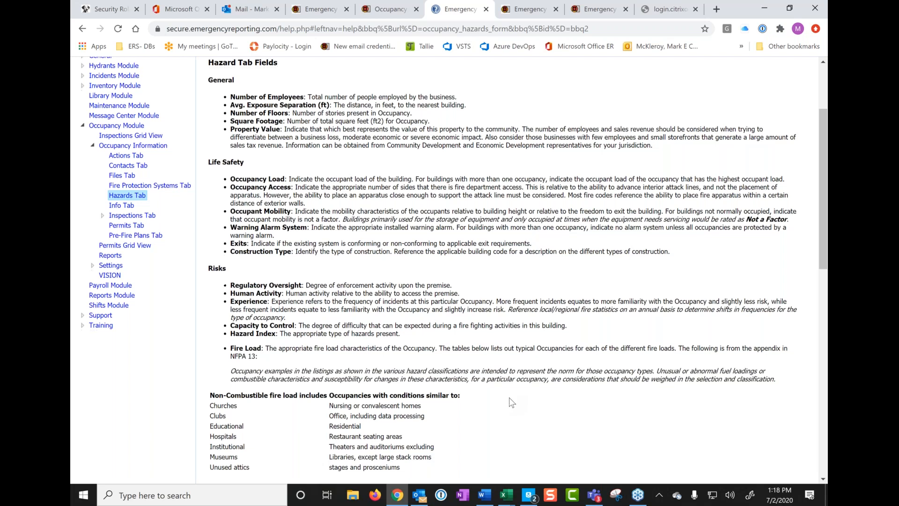
pyautogui.scroll(-3)
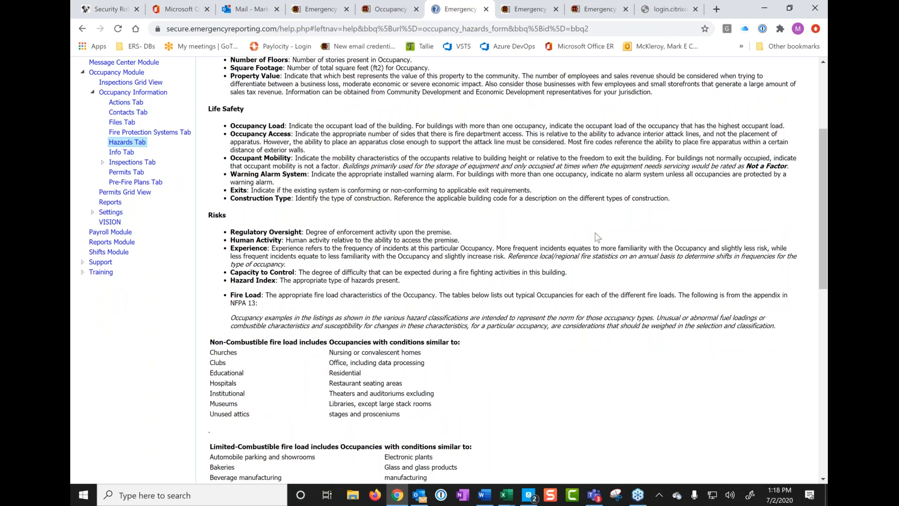
pyautogui.moveTo(569, 195)
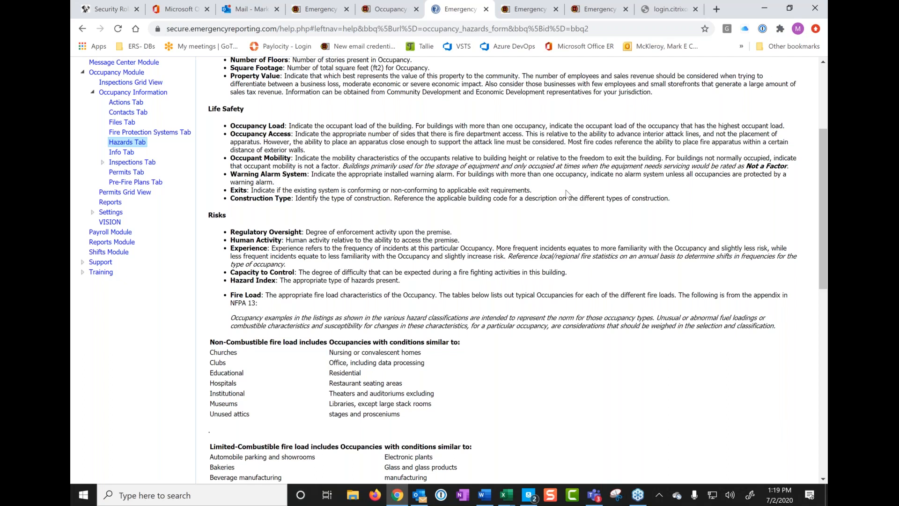
pyautogui.moveTo(575, 202)
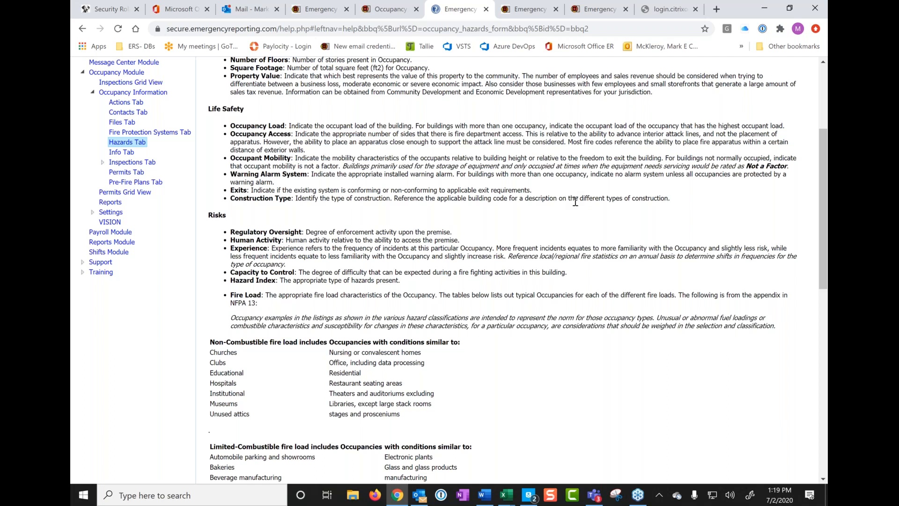
pyautogui.moveTo(490, 221)
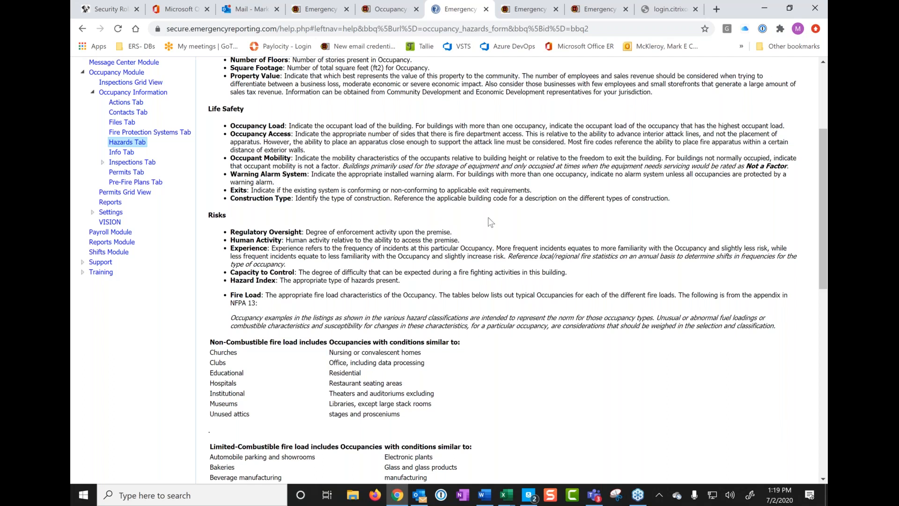
pyautogui.moveTo(542, 232)
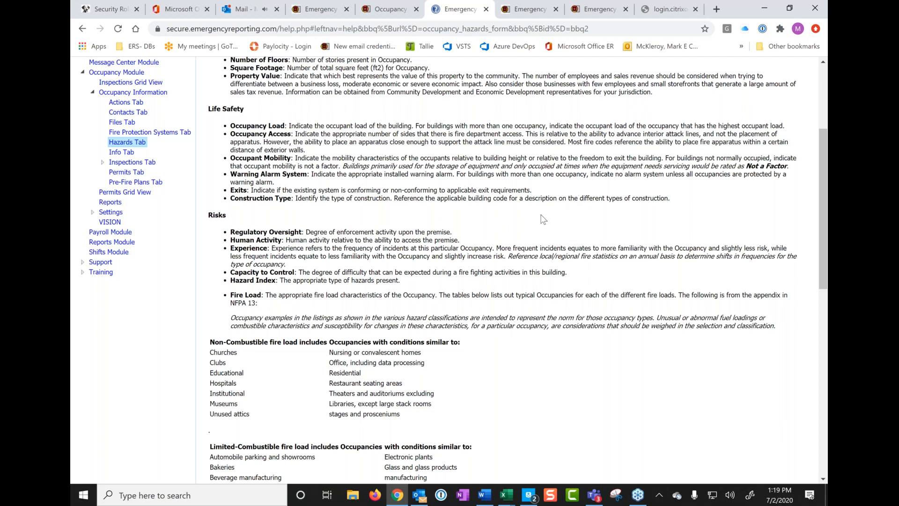
pyautogui.moveTo(475, 210)
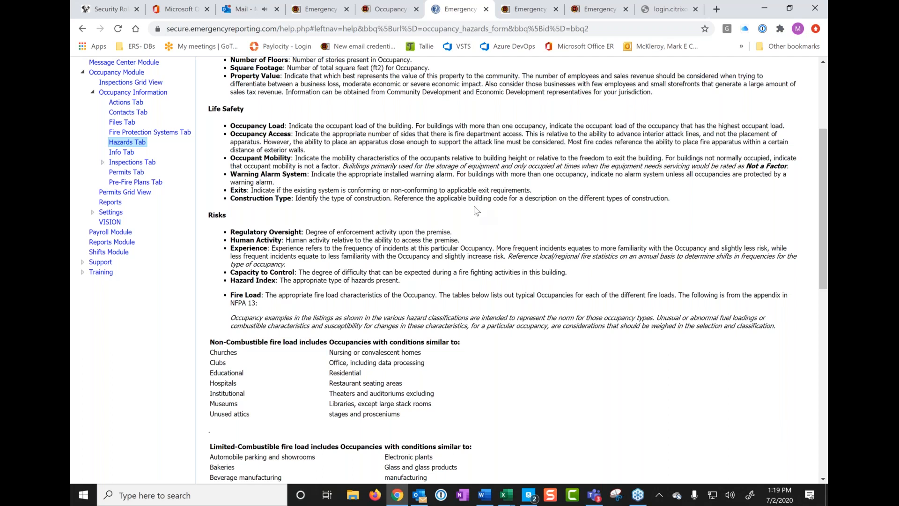
pyautogui.scroll(-3)
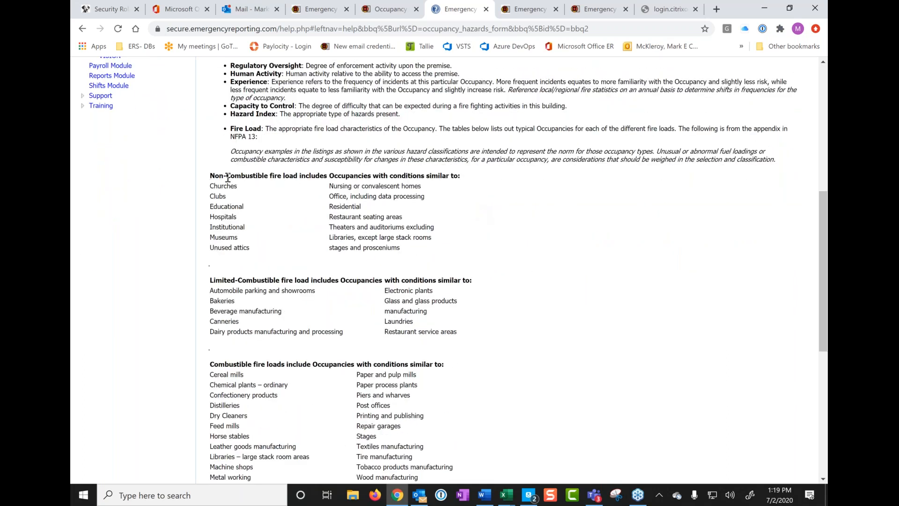
pyautogui.moveTo(313, 228)
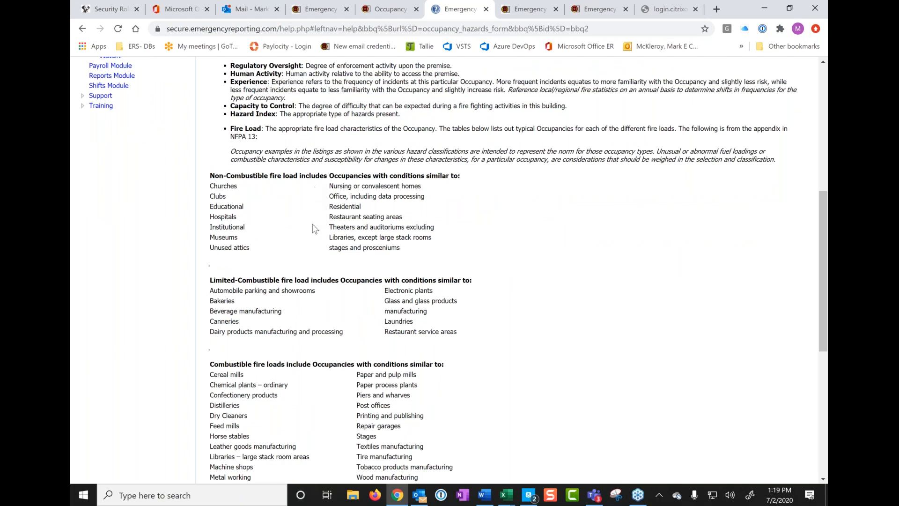
pyautogui.moveTo(477, 320)
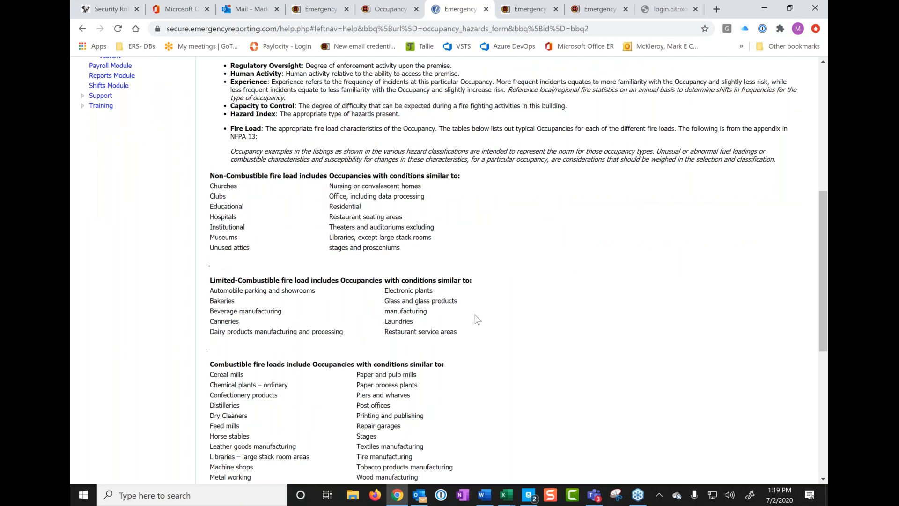
pyautogui.scroll(-3)
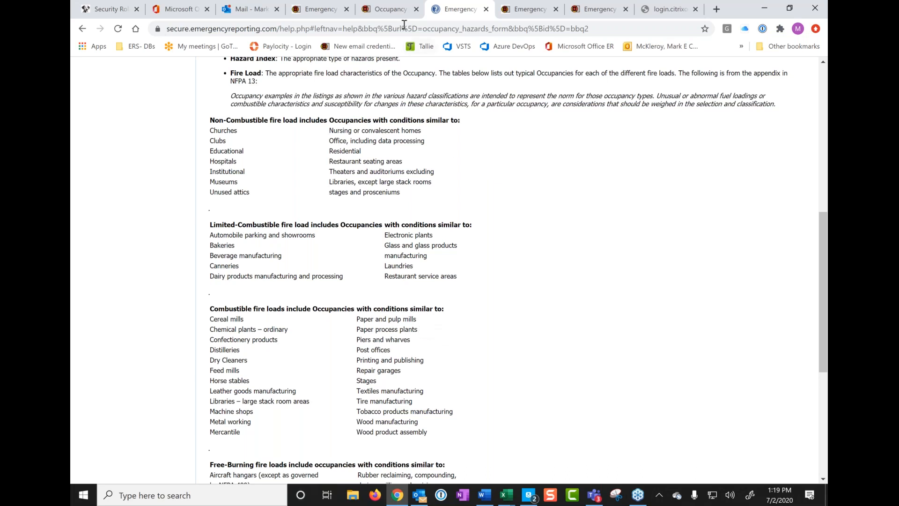
# Step: Compare the occupancy's 1250 GPM hazards entry with the help article's Available Water Flow section
pyautogui.click(393, 8)
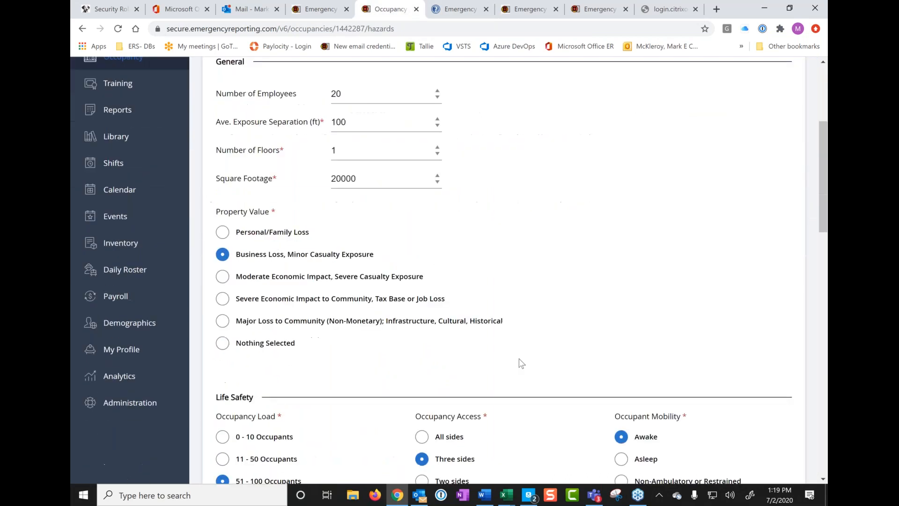
pyautogui.scroll(-3)
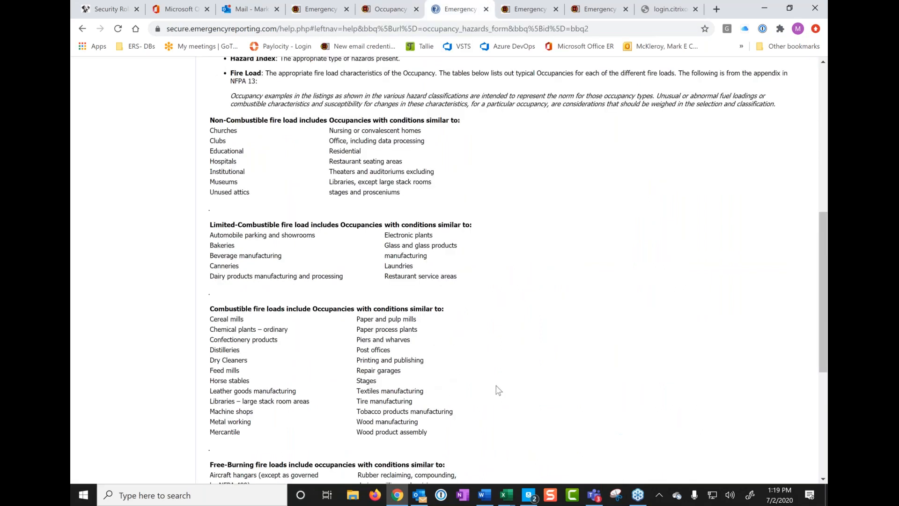
pyautogui.scroll(-3)
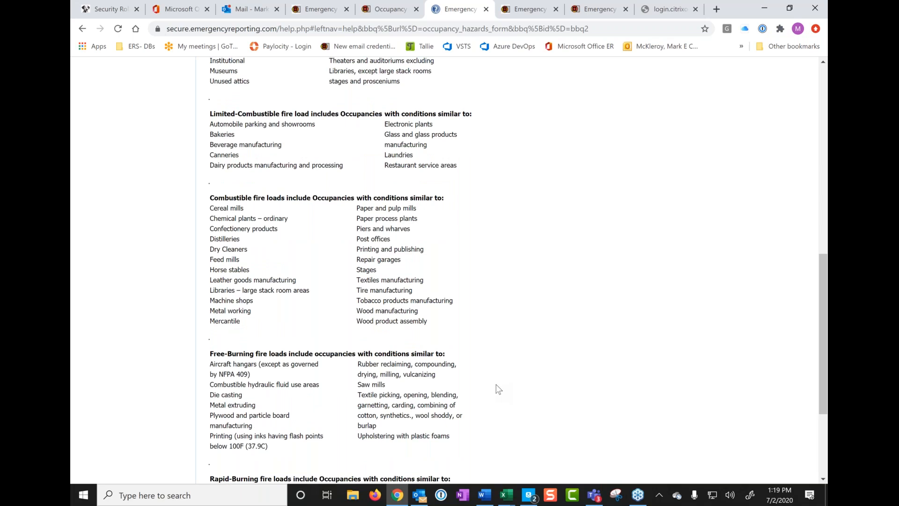
pyautogui.scroll(-3)
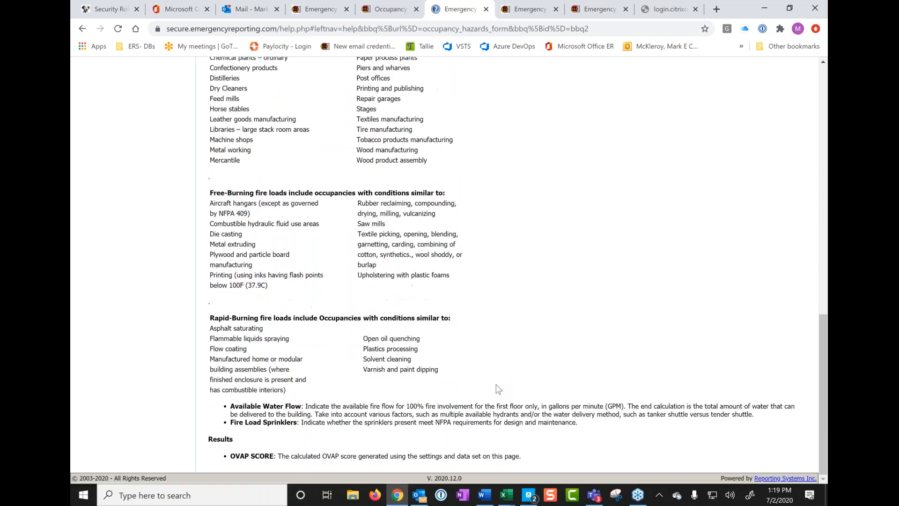
pyautogui.moveTo(545, 364)
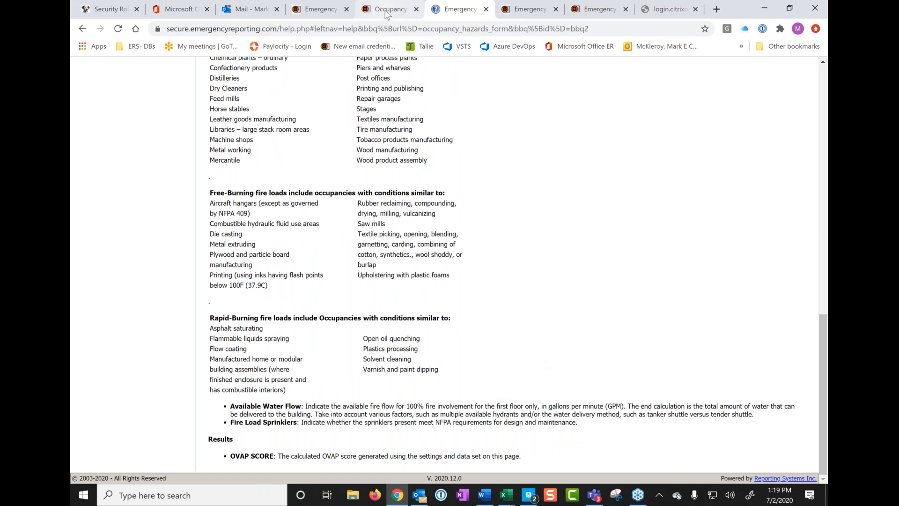
pyautogui.click(390, 9)
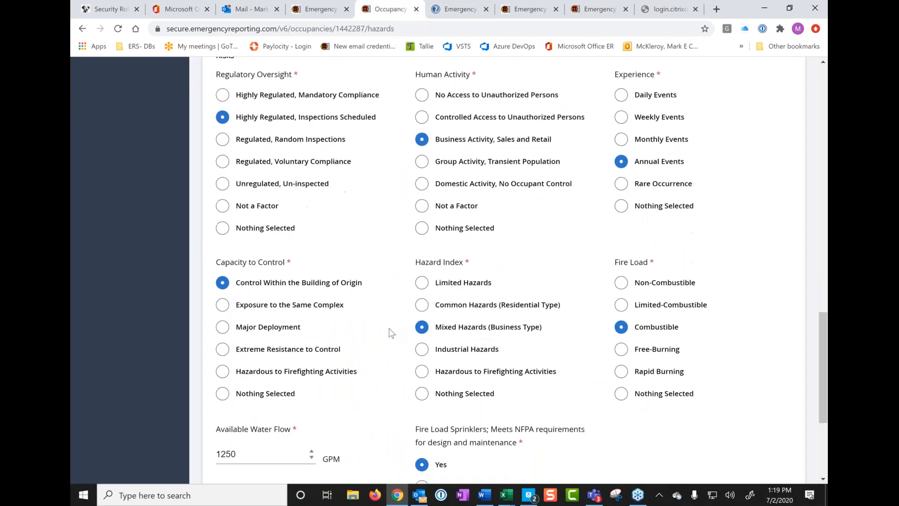
pyautogui.scroll(-3)
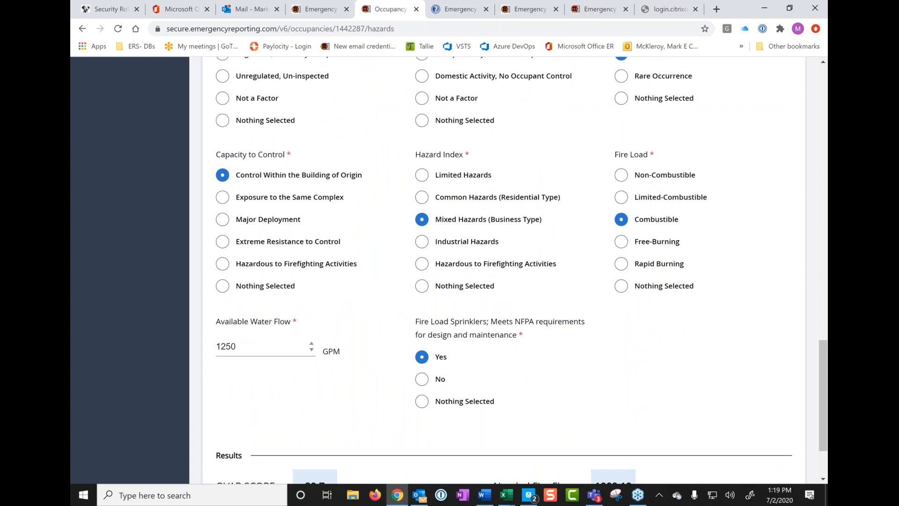
pyautogui.moveTo(340, 352)
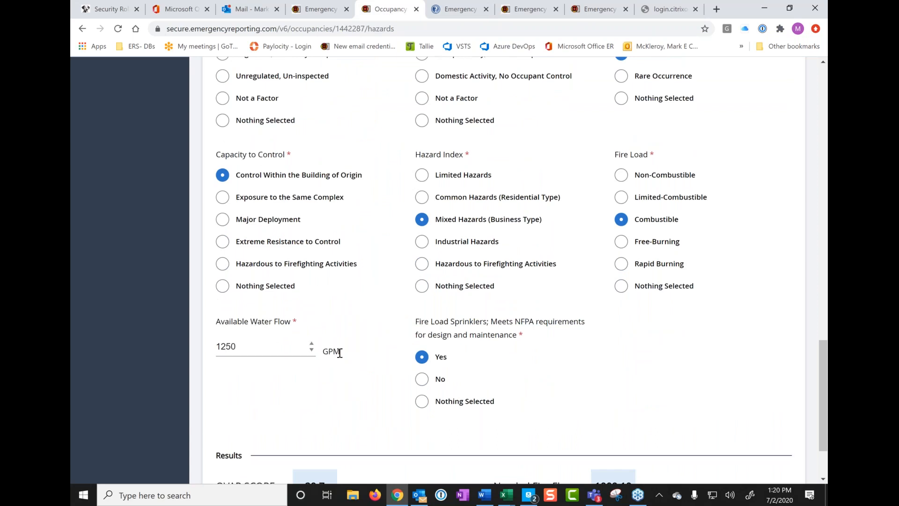
pyautogui.moveTo(361, 371)
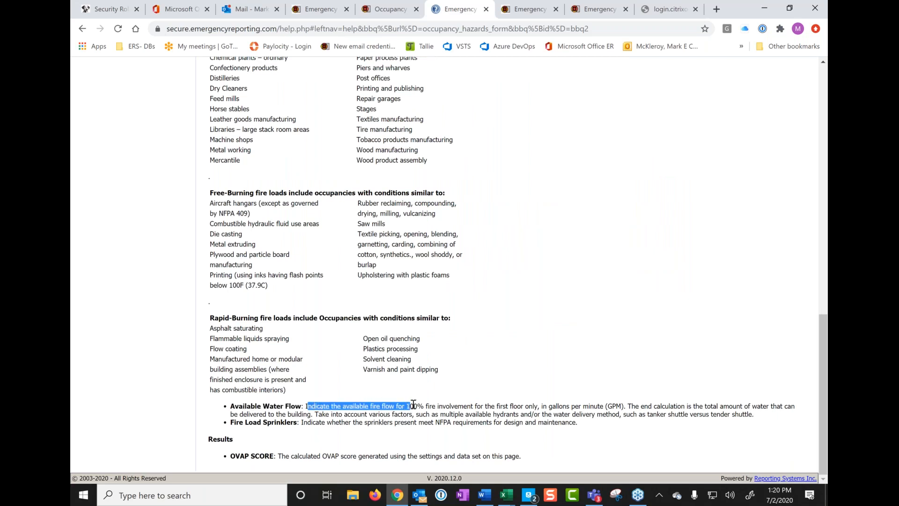
# Step: Highlight the Available Water Flow description about first-floor fire flow in GPM
pyautogui.moveTo(407, 406); pyautogui.dragTo(478, 406)
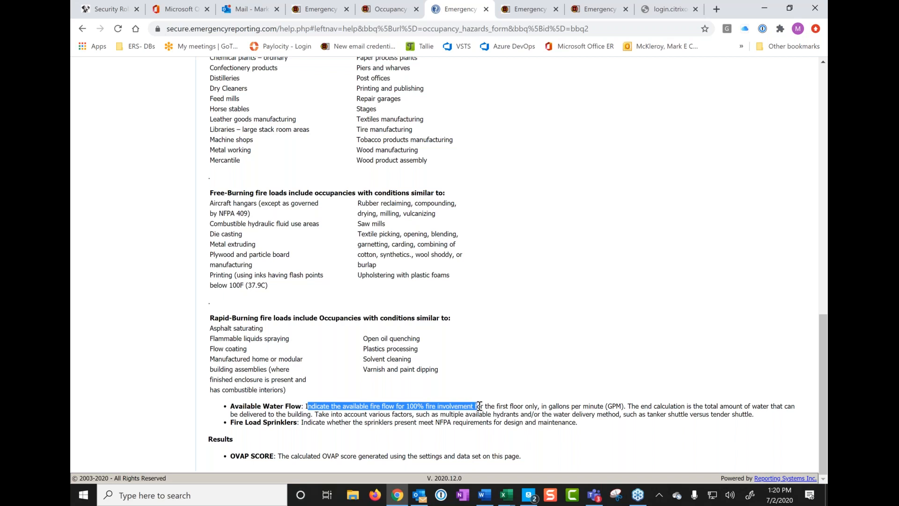
pyautogui.moveTo(480, 406); pyautogui.dragTo(539, 406)
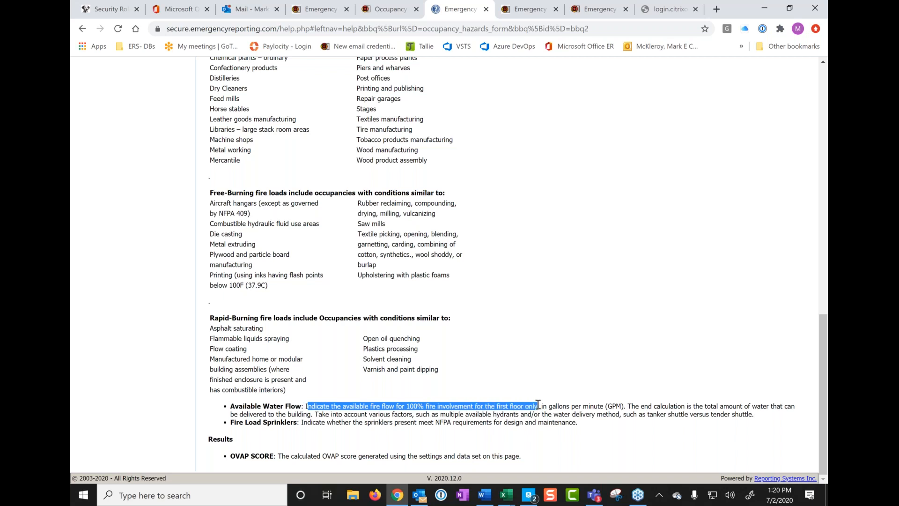
pyautogui.moveTo(537, 406); pyautogui.dragTo(622, 406)
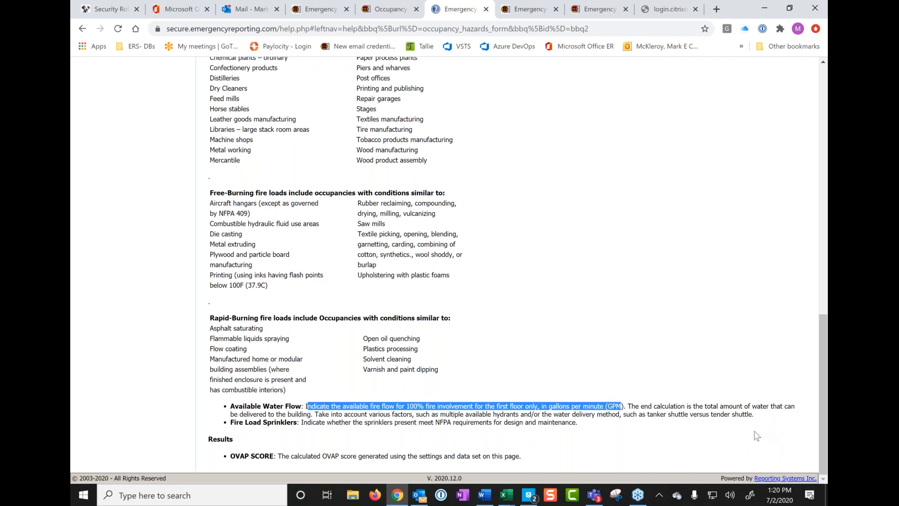
pyautogui.moveTo(238, 469)
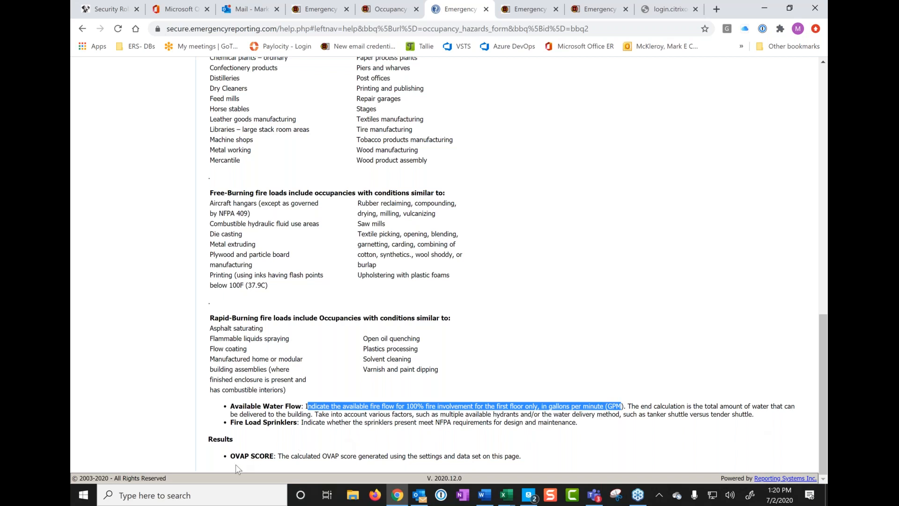
pyautogui.moveTo(266, 461)
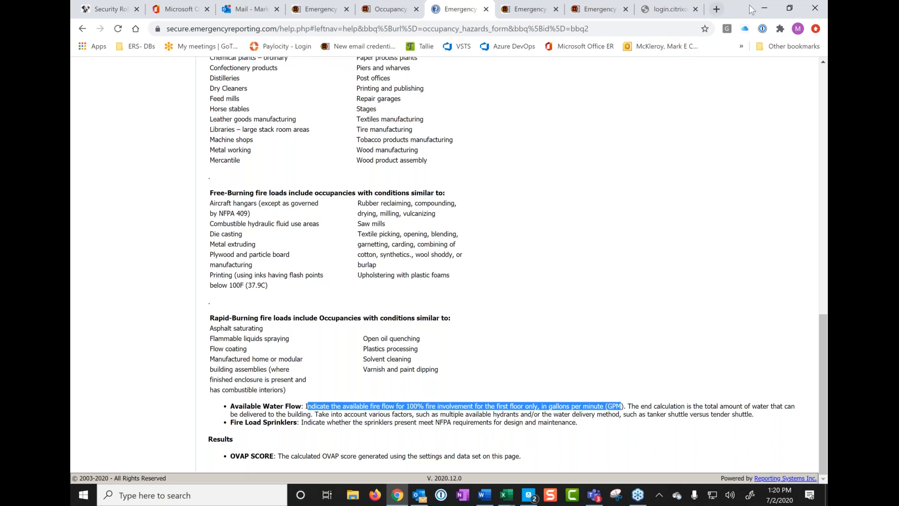
# Step: Search Google for 'ovap score' and view the VISION Risk Assessment snippet
pyautogui.click(716, 8)
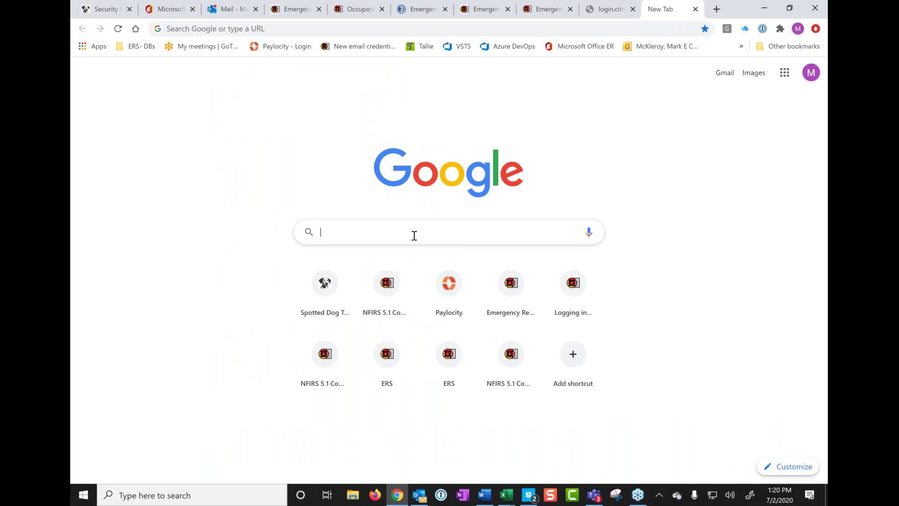
pyautogui.write('OVAP')
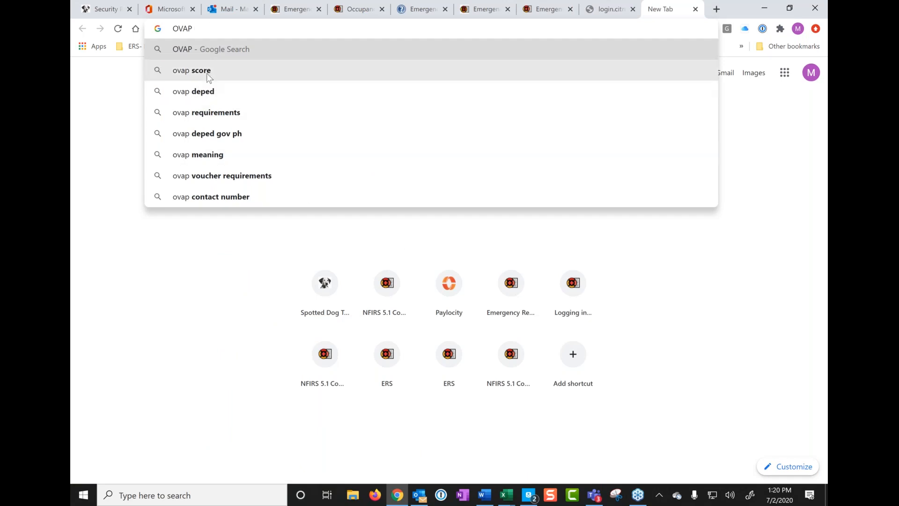
pyautogui.click(191, 70)
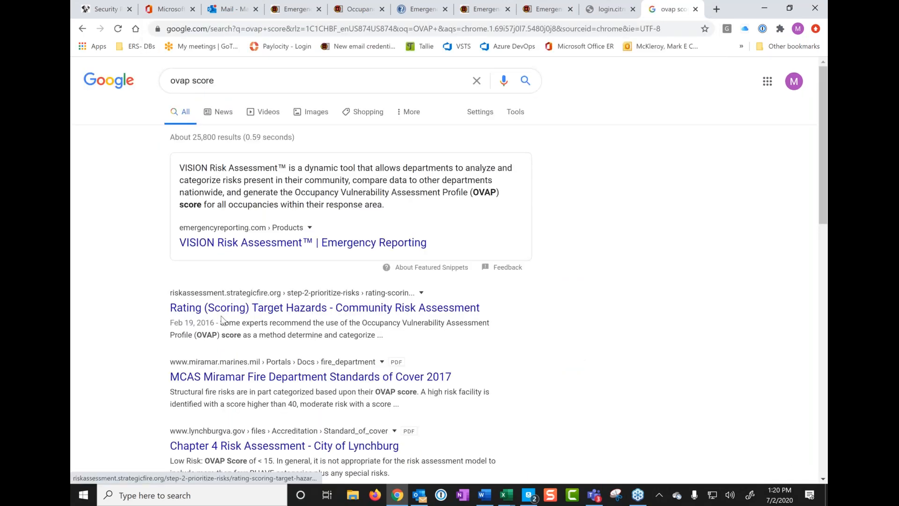
pyautogui.moveTo(350, 311)
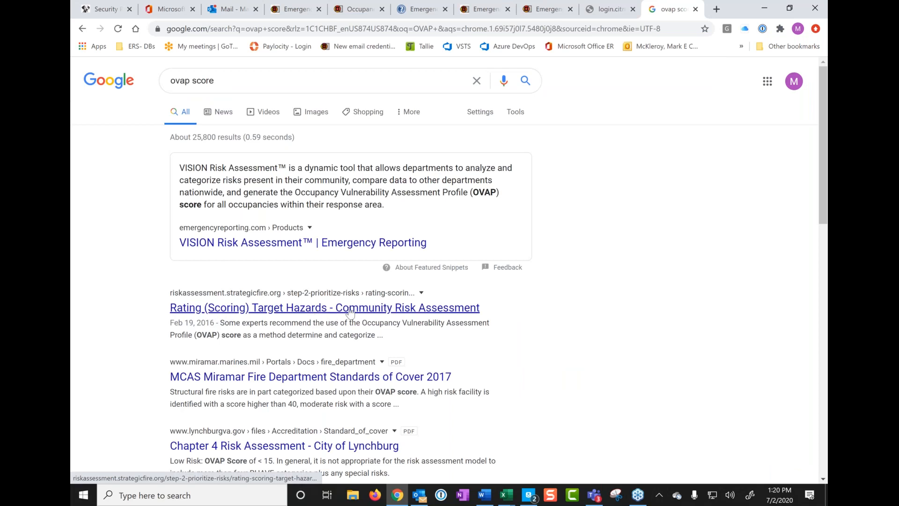
pyautogui.moveTo(278, 277)
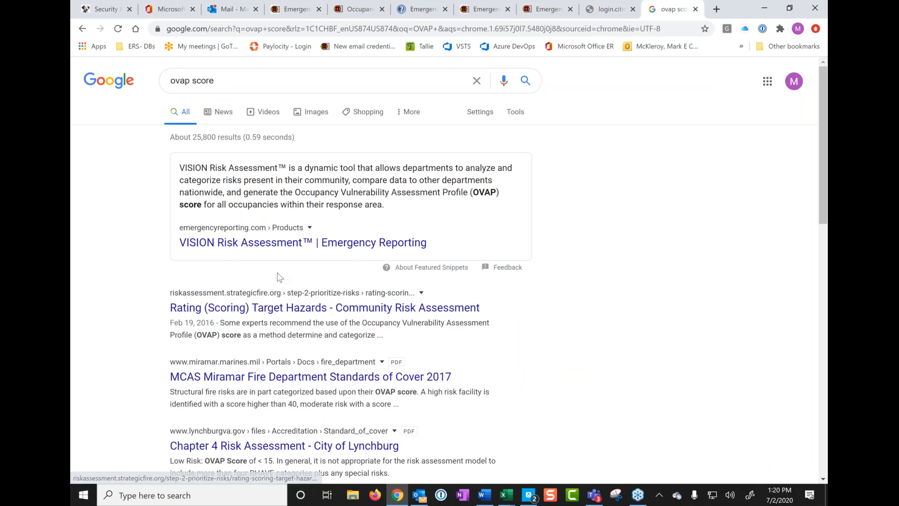
pyautogui.moveTo(423, 218)
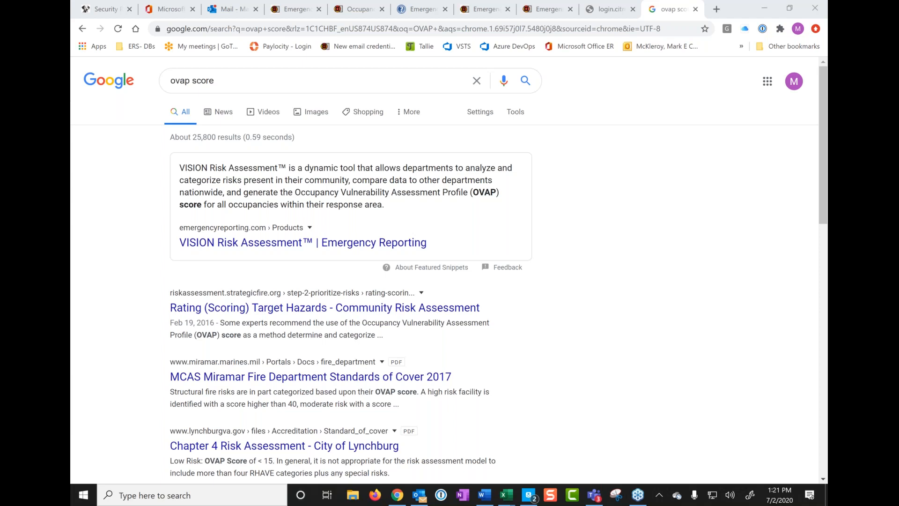
pyautogui.moveTo(548, 327)
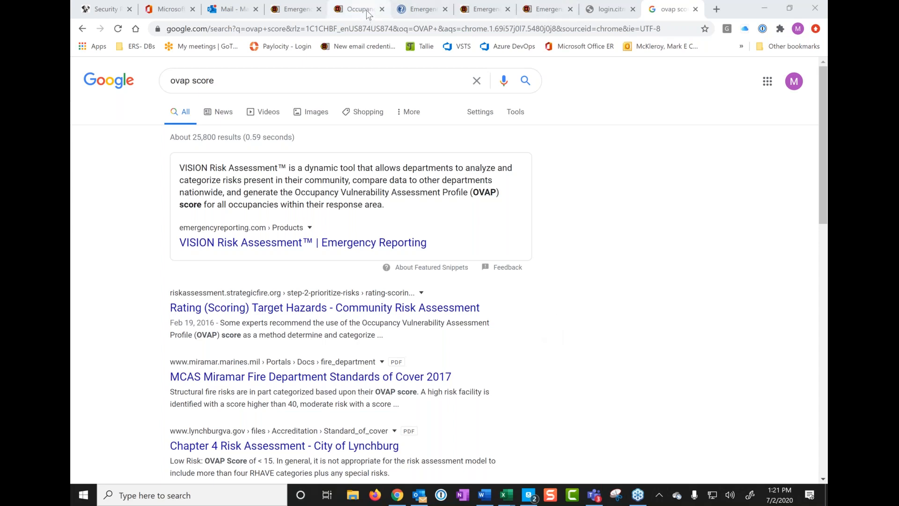
# Step: Review the Arbys Hazards results: OVAP score 29.7 and needed fire flow 1909.19
pyautogui.click(356, 9)
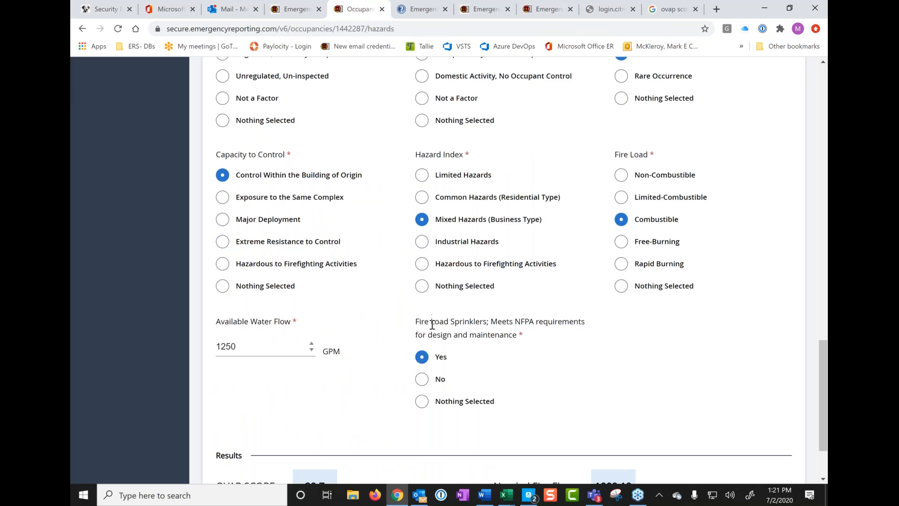
pyautogui.scroll(-3)
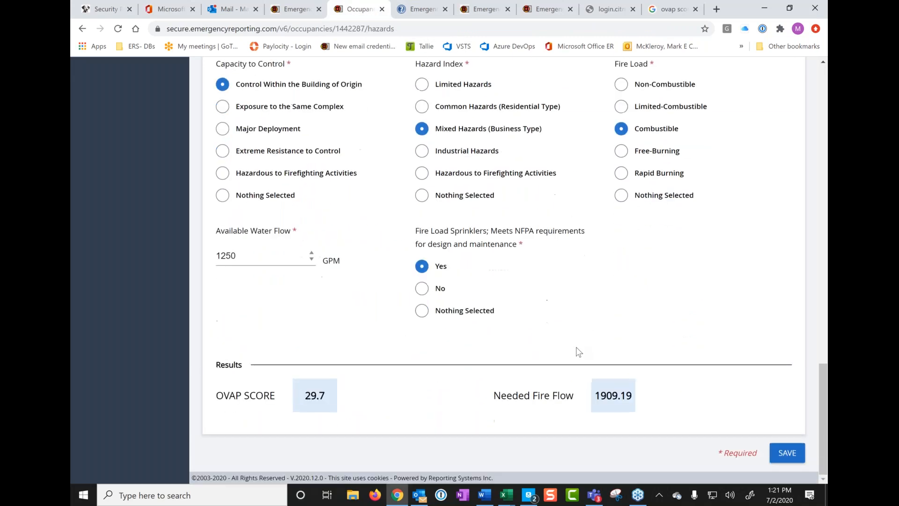
pyautogui.moveTo(605, 423)
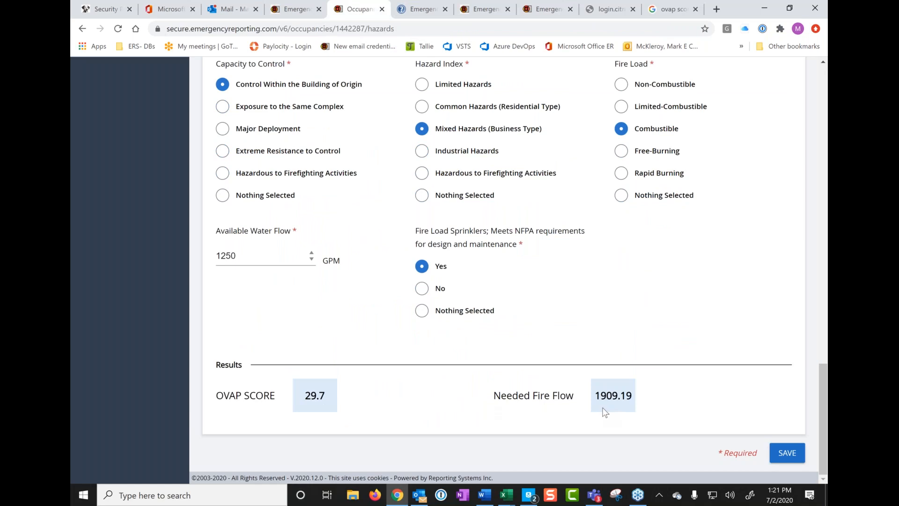
pyautogui.moveTo(617, 421)
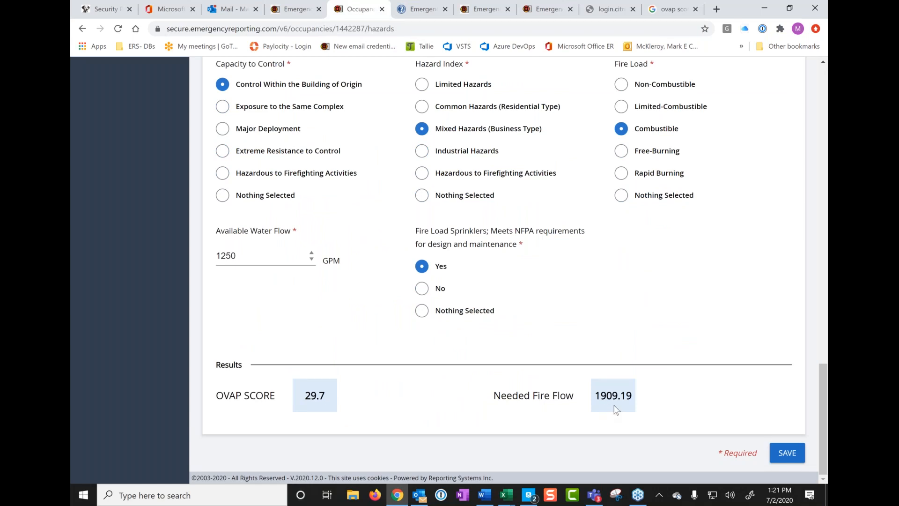
pyautogui.moveTo(325, 408)
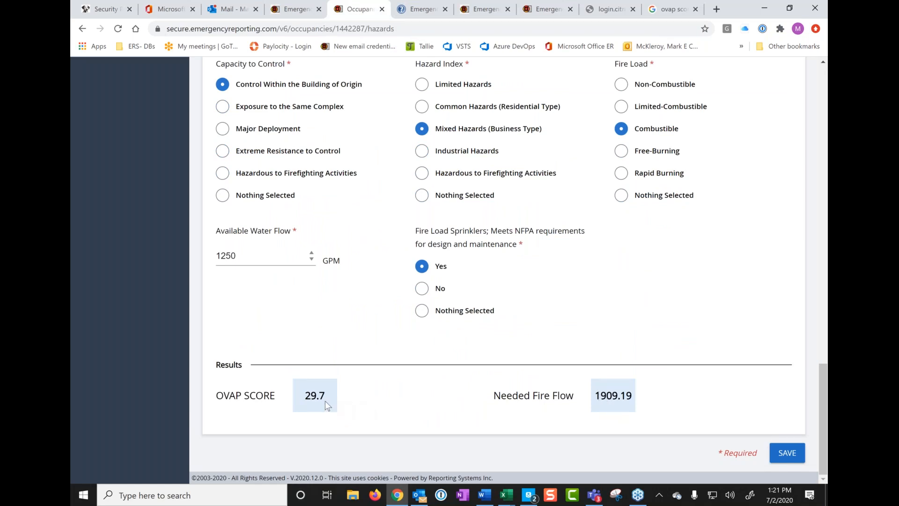
pyautogui.moveTo(320, 400)
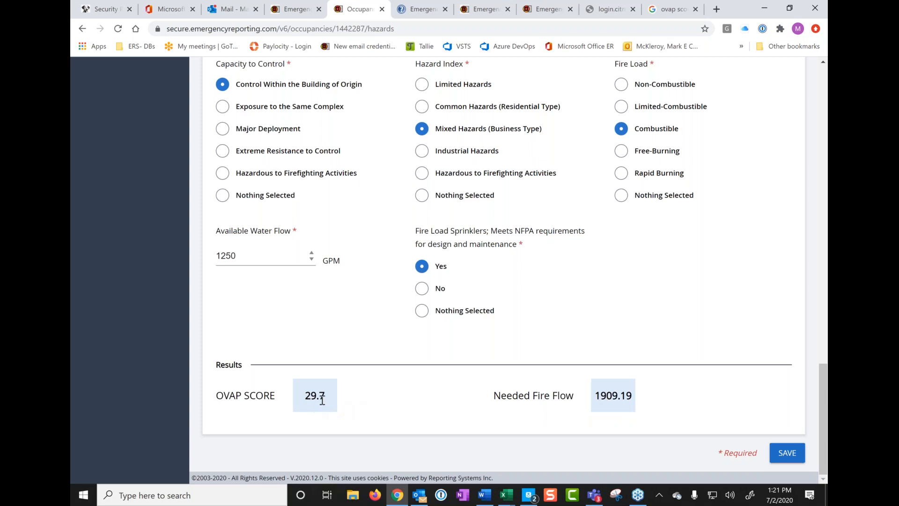
pyautogui.moveTo(442, 394)
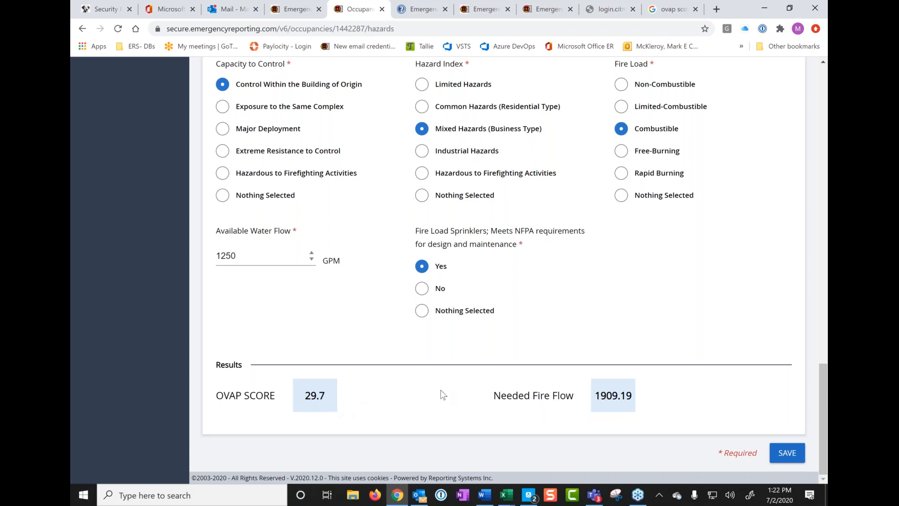
pyautogui.moveTo(628, 332)
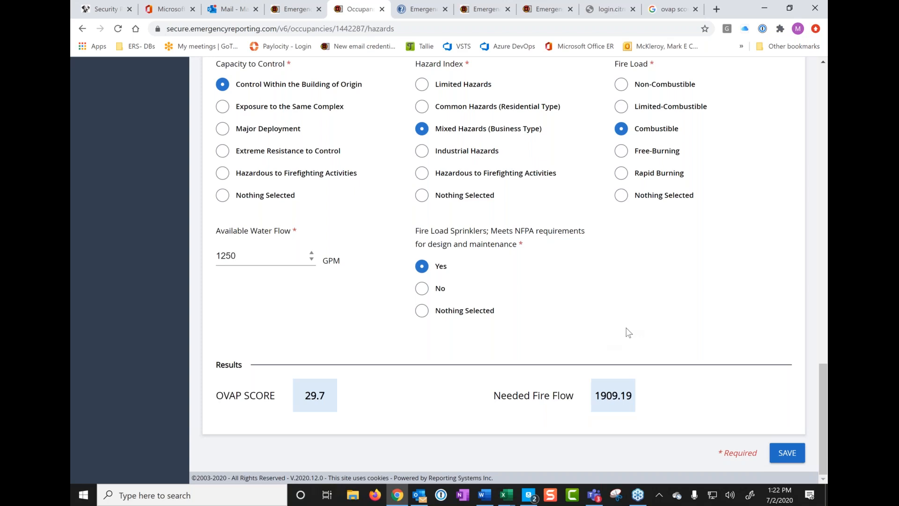
pyautogui.moveTo(395, 145)
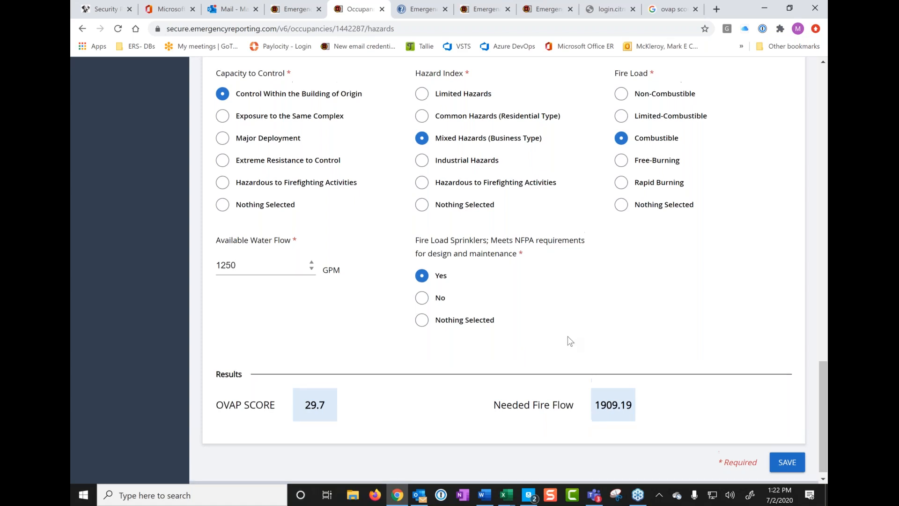
pyautogui.scroll(3)
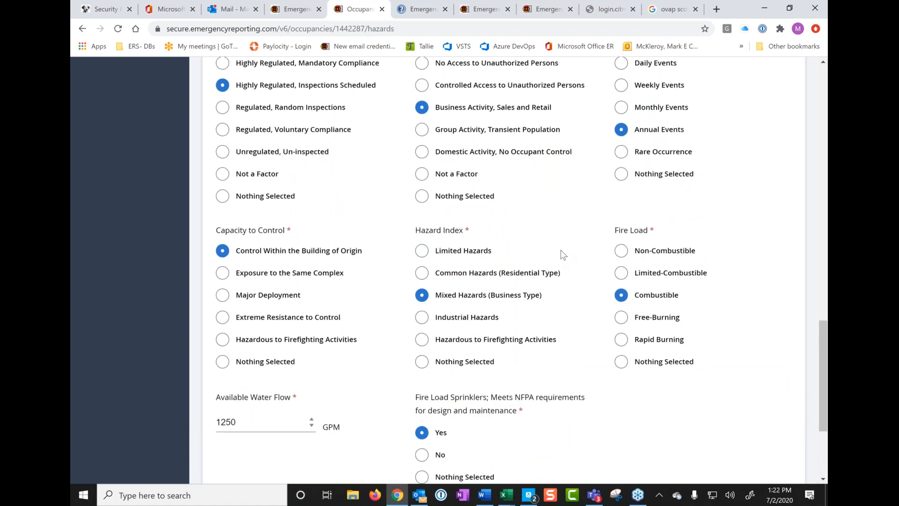
pyautogui.moveTo(628, 395)
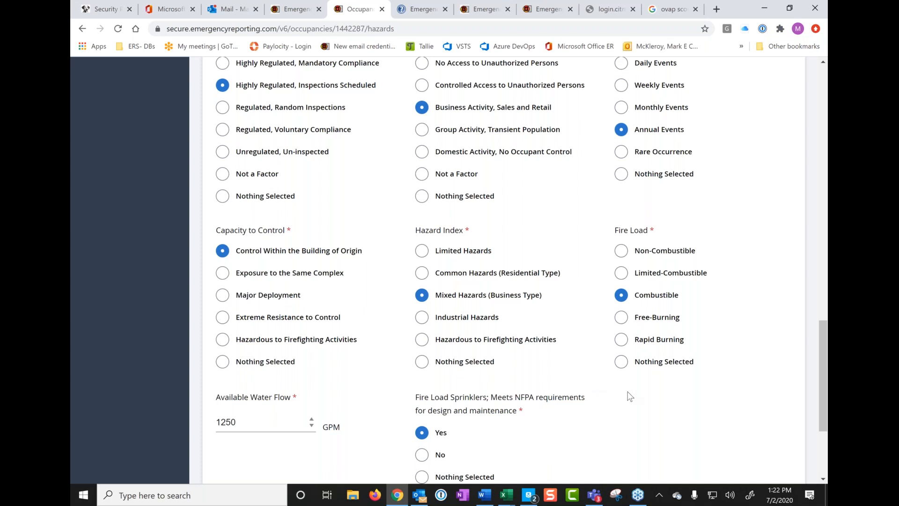
pyautogui.moveTo(657, 395)
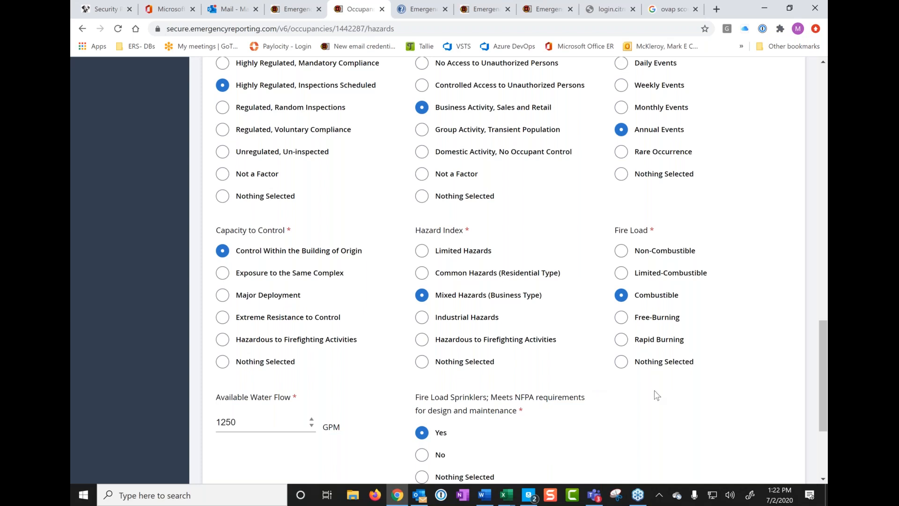
pyautogui.moveTo(602, 418)
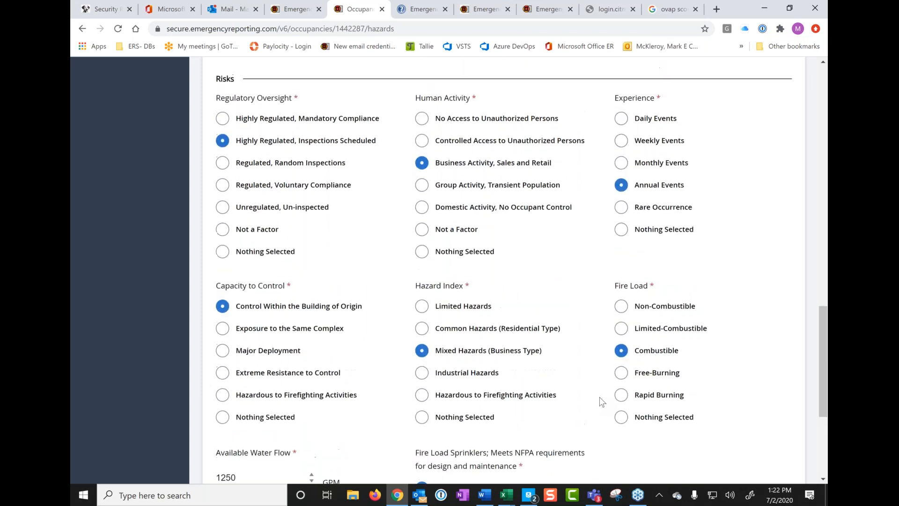
pyautogui.scroll(-3)
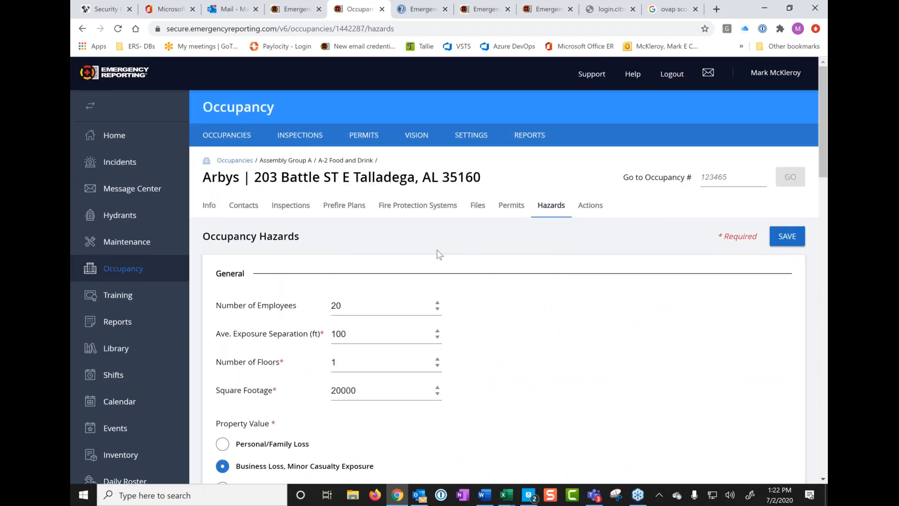
pyautogui.moveTo(523, 317)
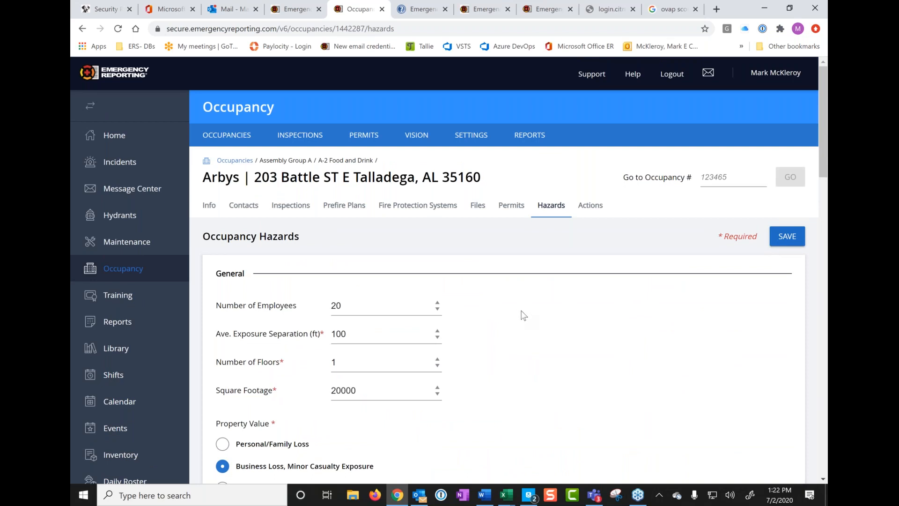
pyautogui.moveTo(415, 138)
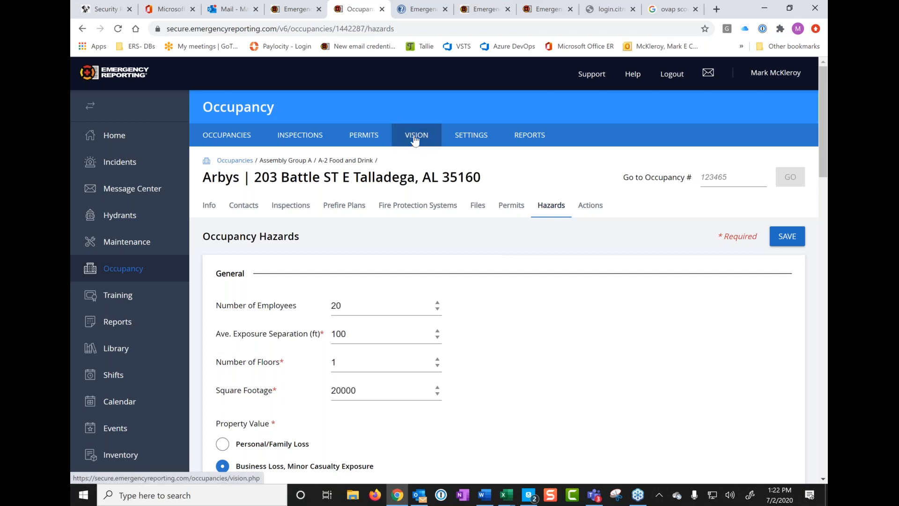
# Step: Generate the VISION Occupancy Hazard Report for all risk groups, ordered by Name
pyautogui.click(416, 134)
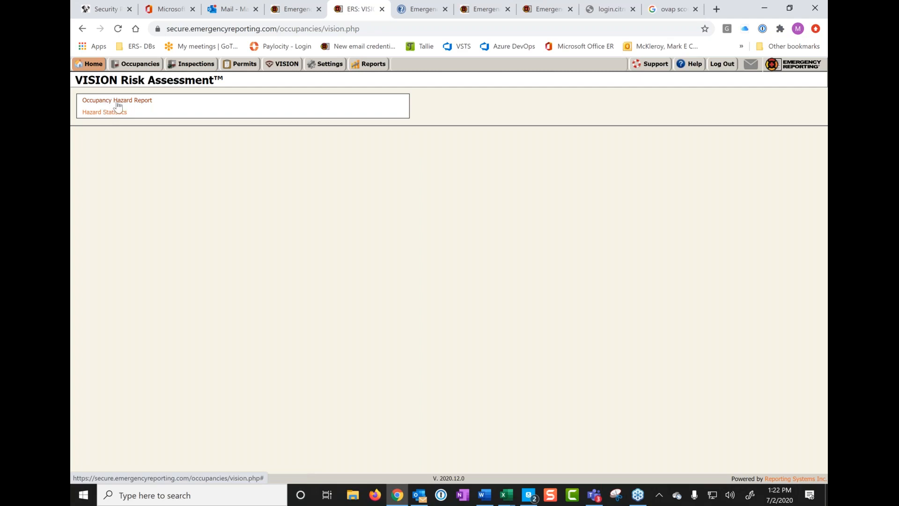
pyautogui.click(117, 100)
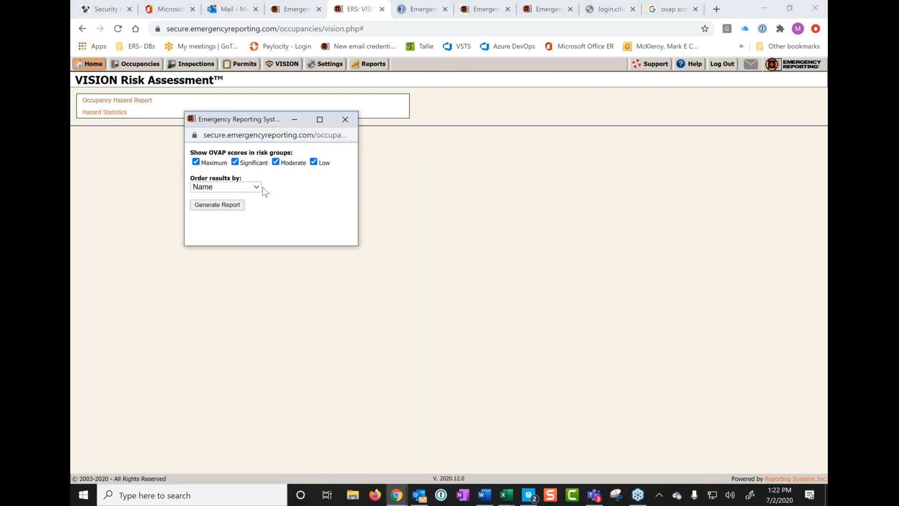
pyautogui.click(226, 187)
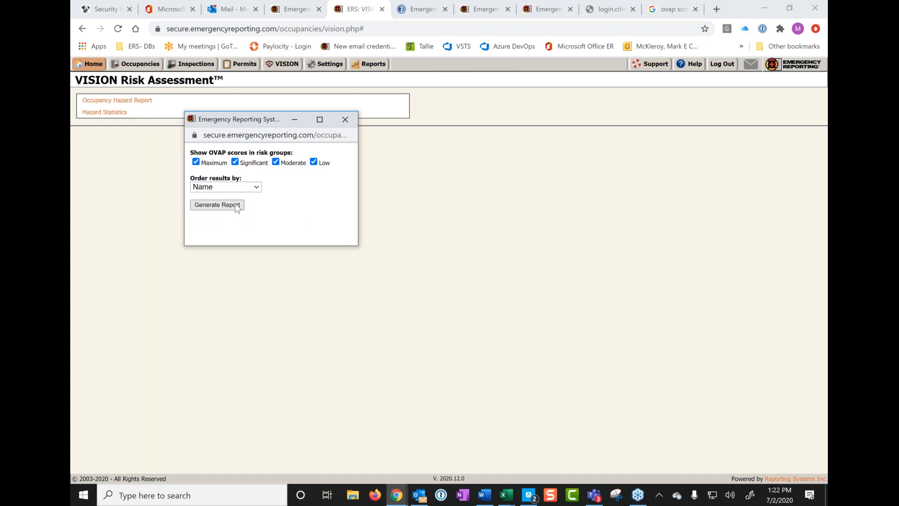
pyautogui.click(217, 205)
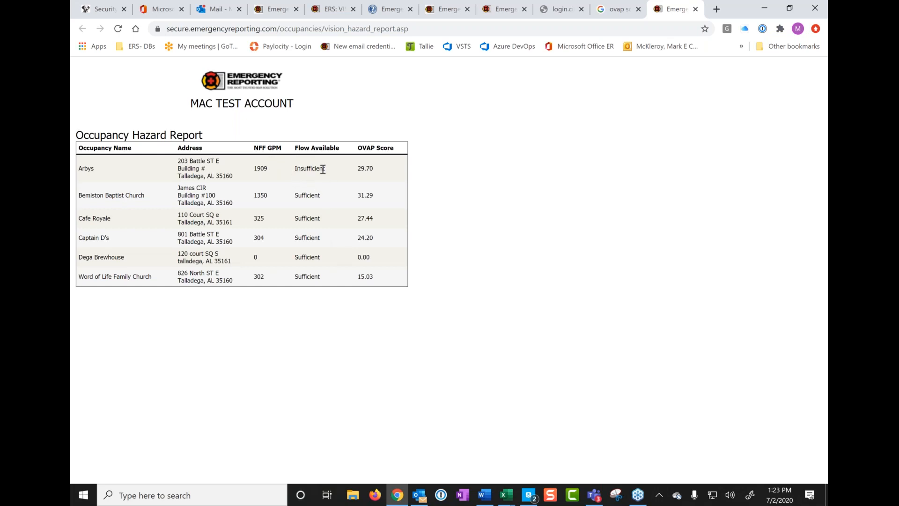
pyautogui.moveTo(290, 174)
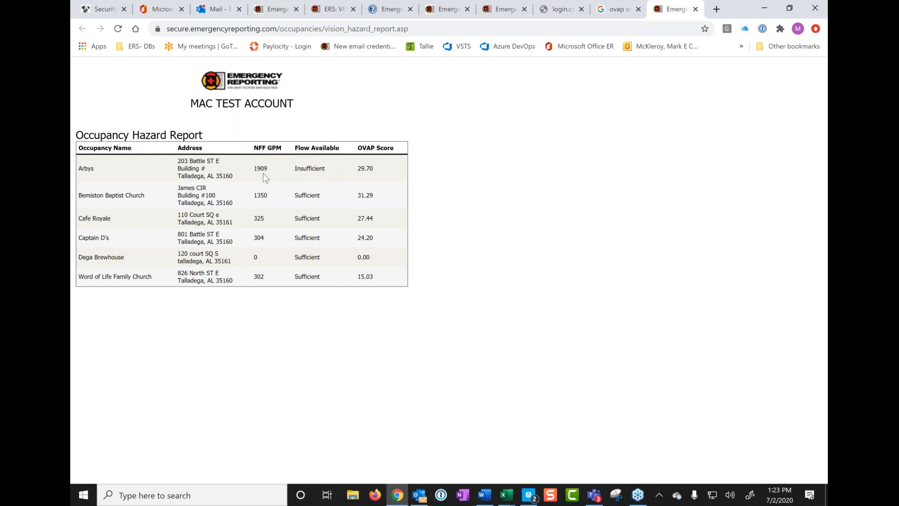
pyautogui.moveTo(261, 231)
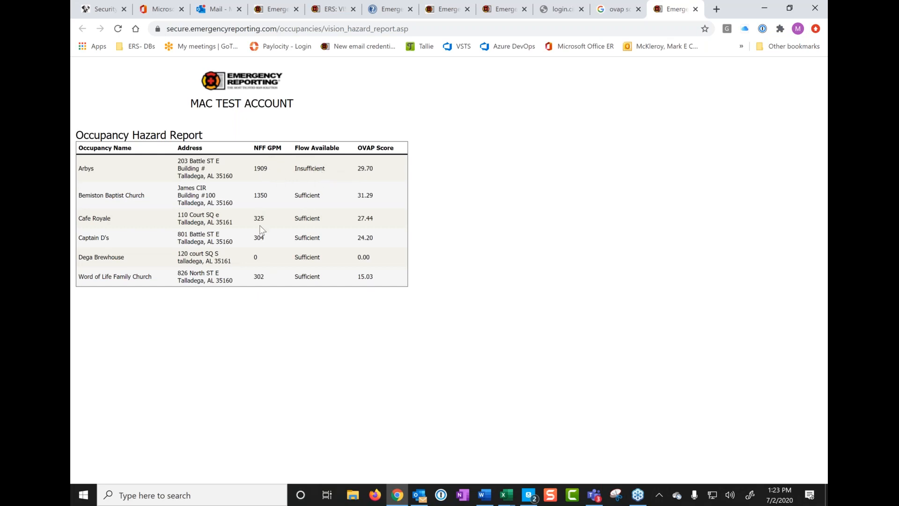
pyautogui.moveTo(276, 288)
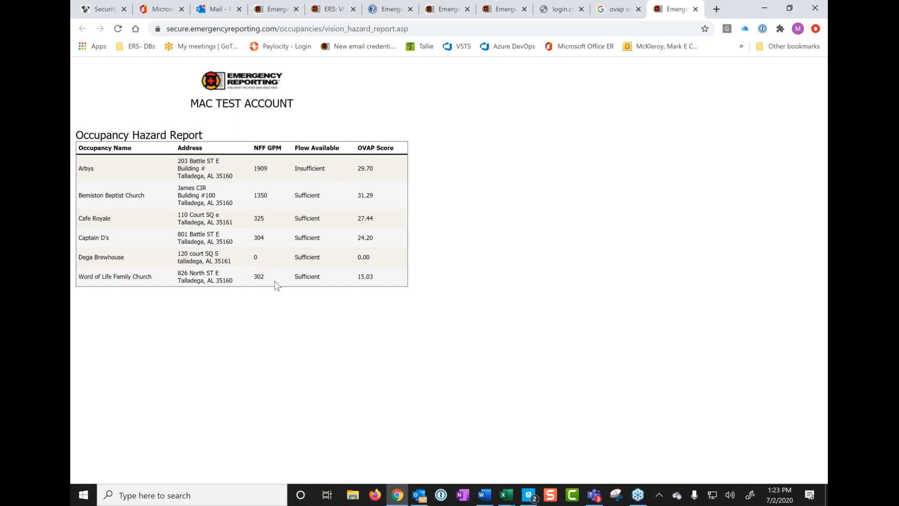
pyautogui.moveTo(270, 293)
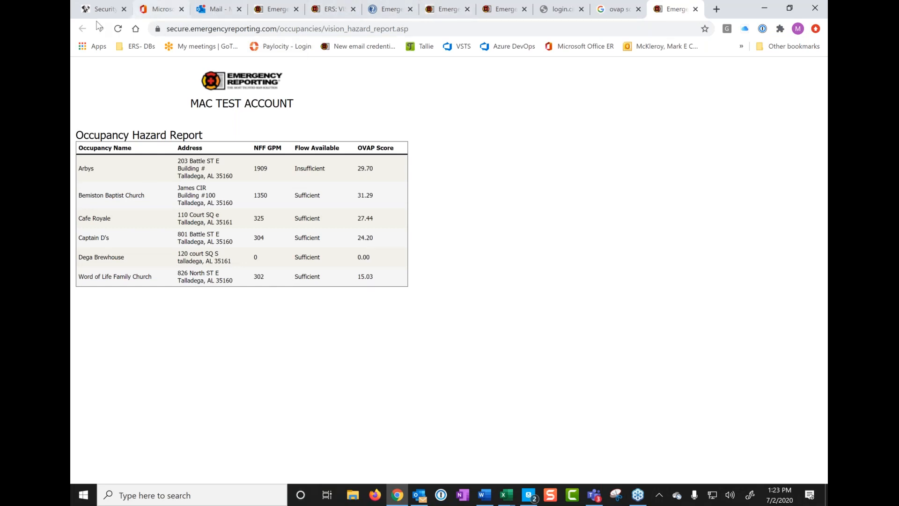
pyautogui.click(326, 9)
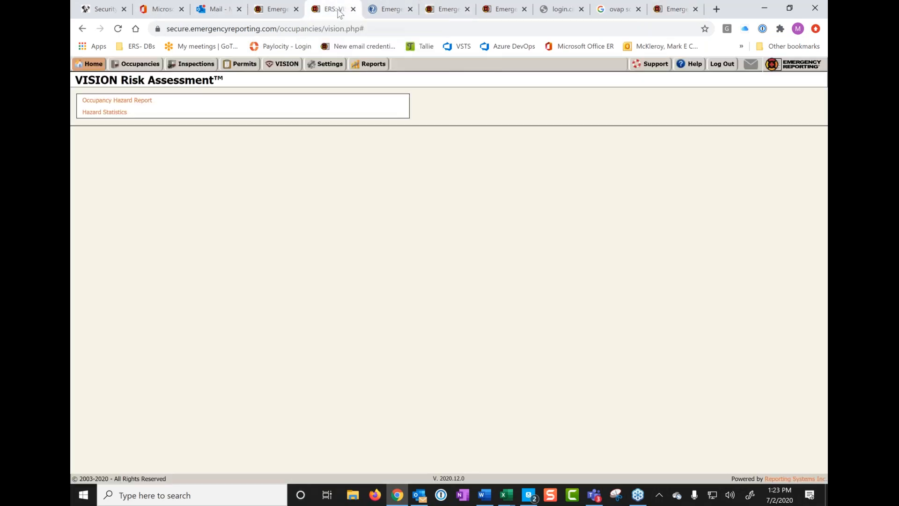
pyautogui.moveTo(103, 116)
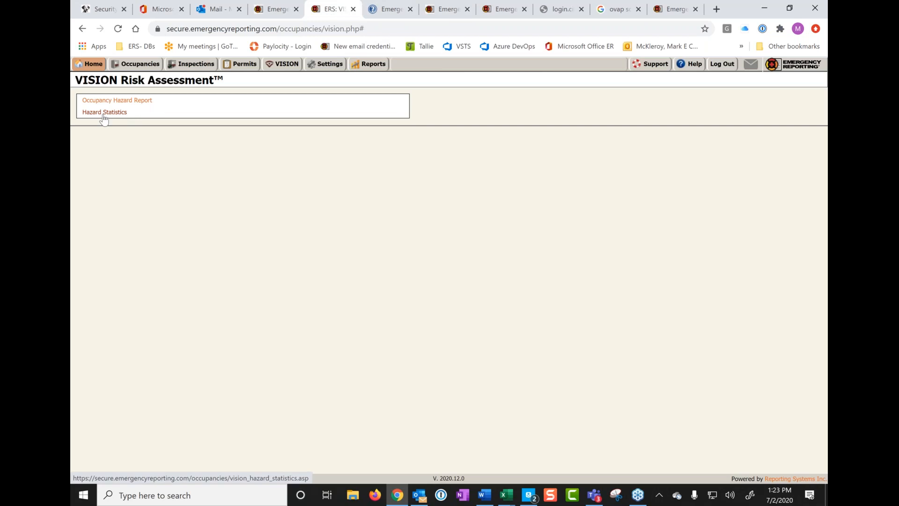
pyautogui.click(104, 112)
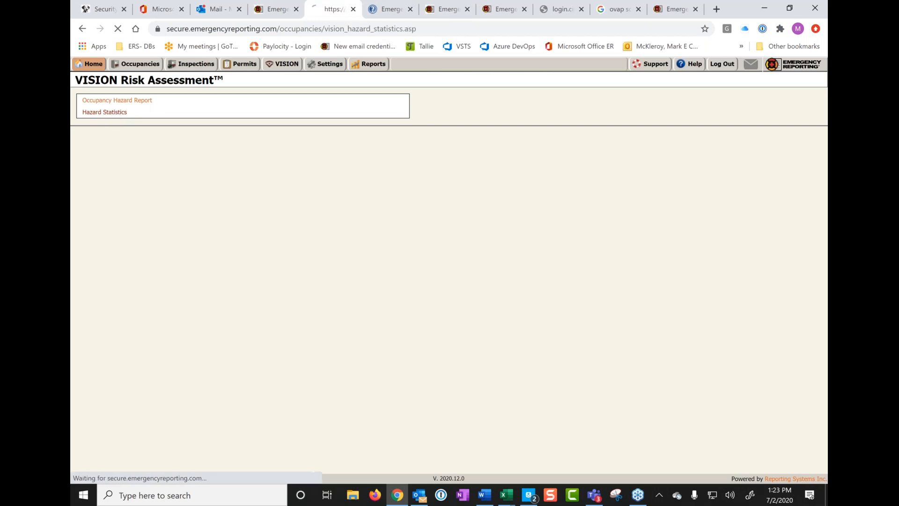
pyautogui.click(104, 112)
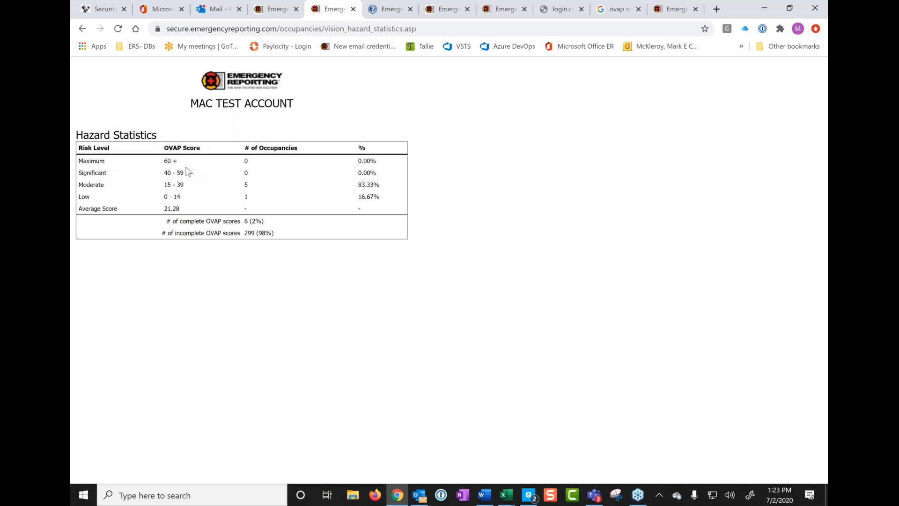
pyautogui.moveTo(242, 163)
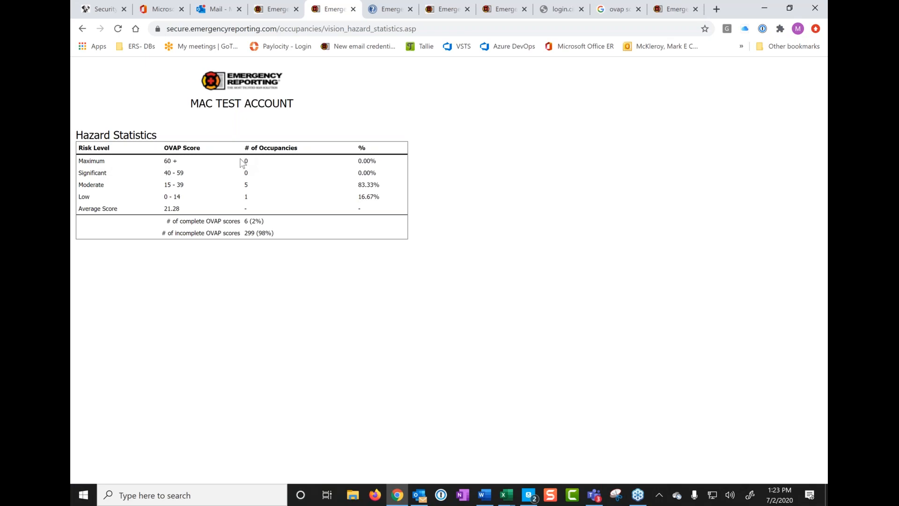
pyautogui.moveTo(253, 165)
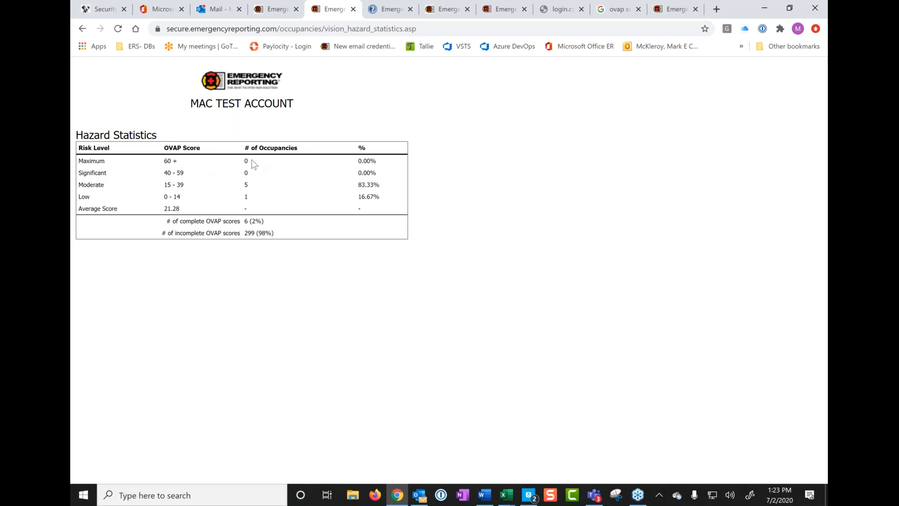
pyautogui.moveTo(252, 193)
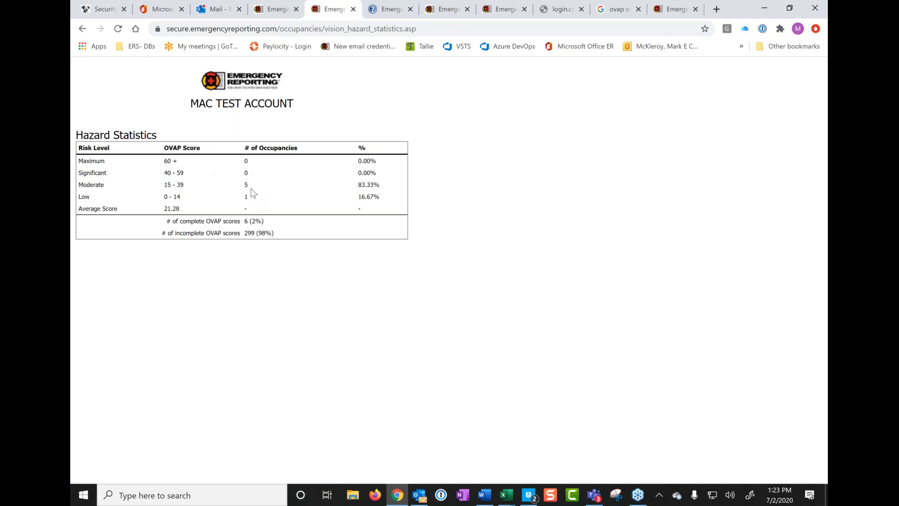
pyautogui.moveTo(200, 226)
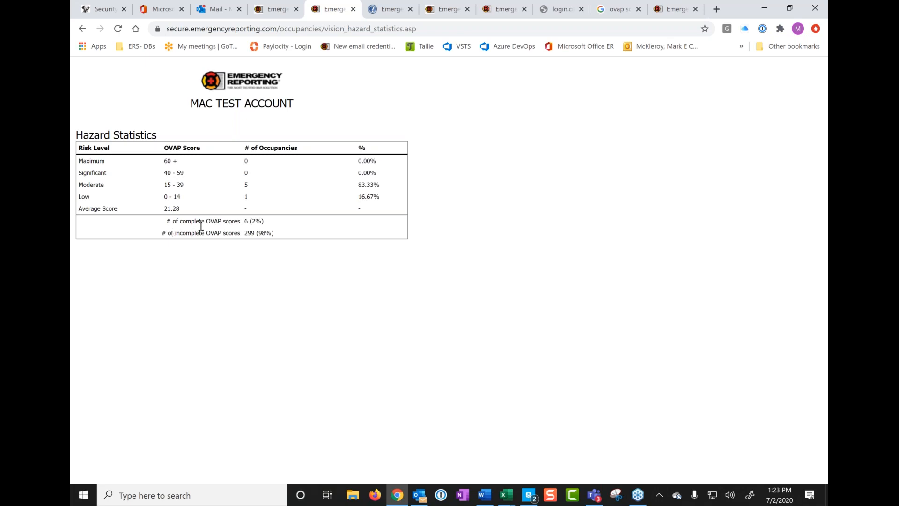
pyautogui.moveTo(237, 230)
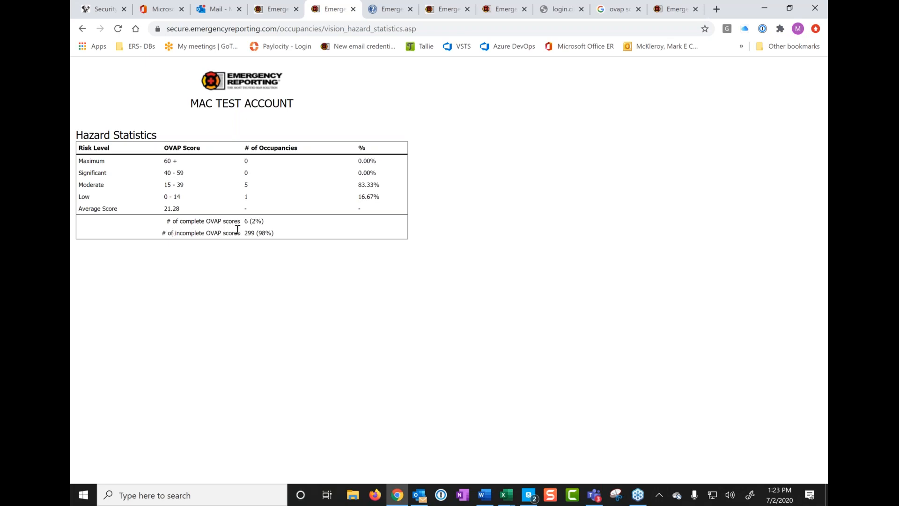
pyautogui.moveTo(259, 222)
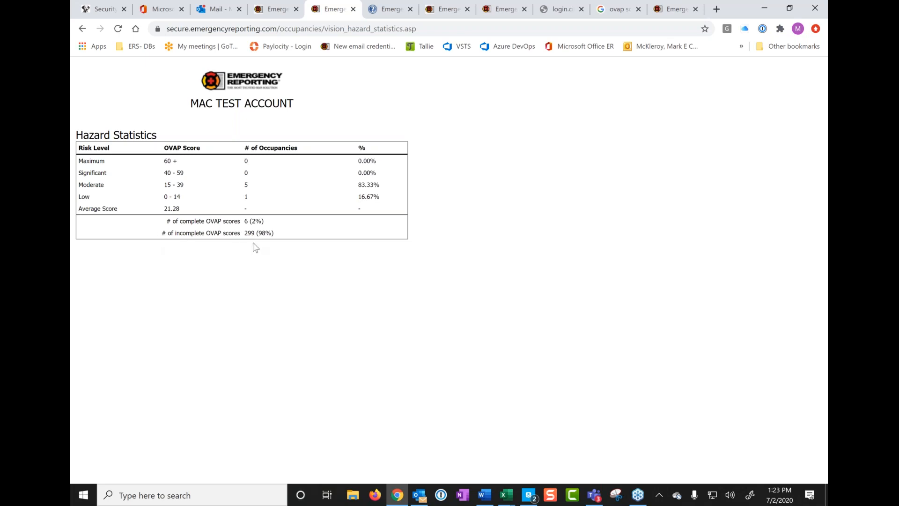
pyautogui.moveTo(367, 210)
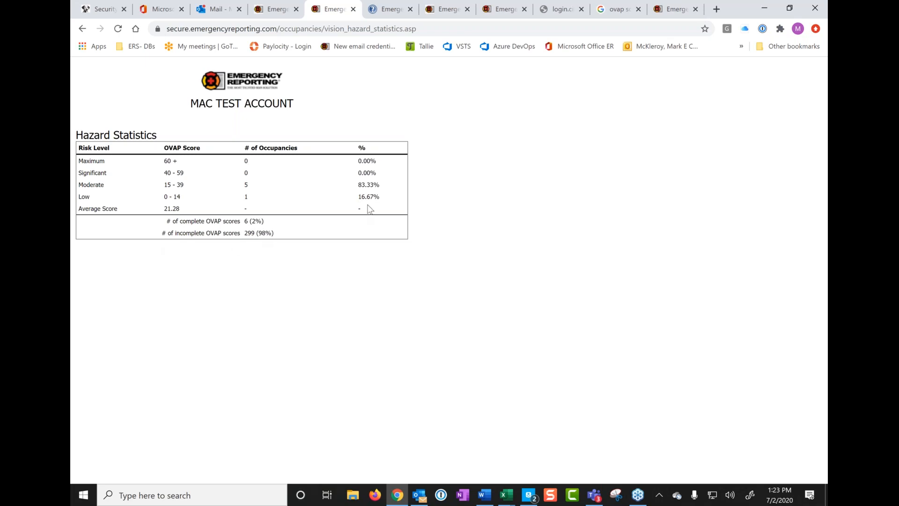
pyautogui.moveTo(272, 228)
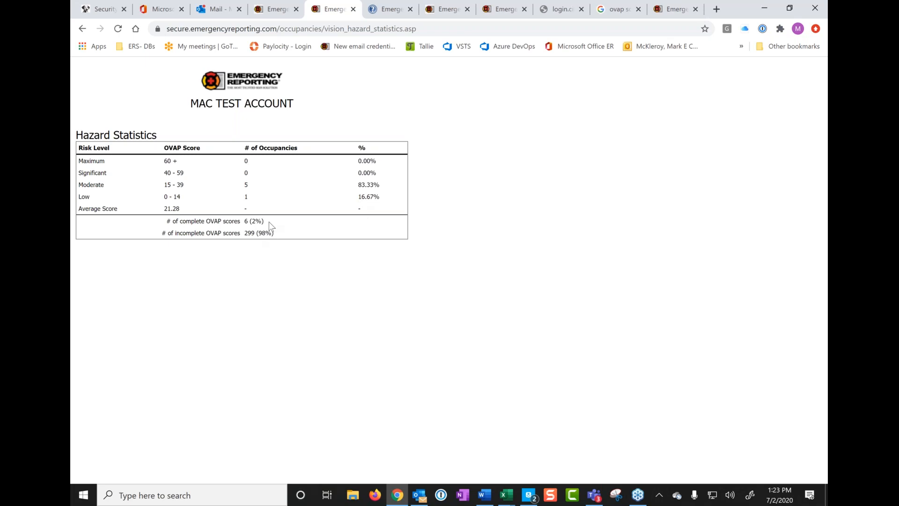
pyautogui.moveTo(283, 236)
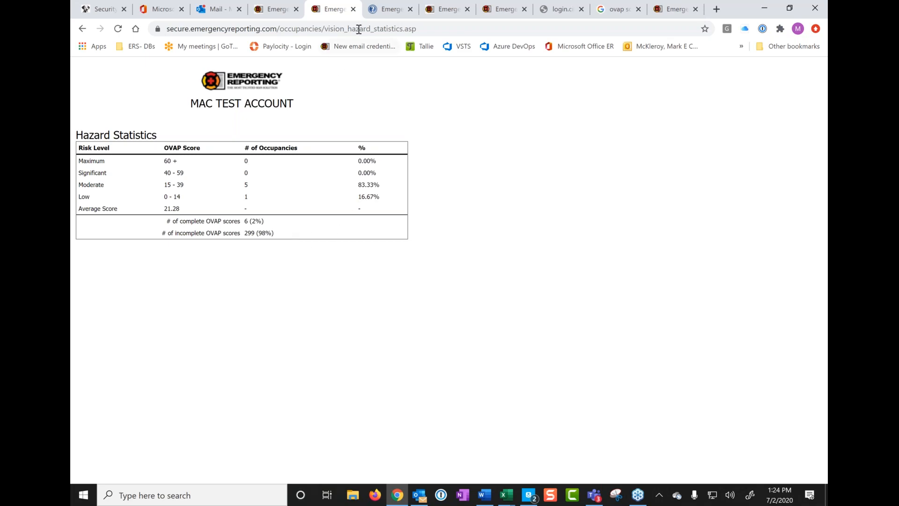
pyautogui.moveTo(351, 9)
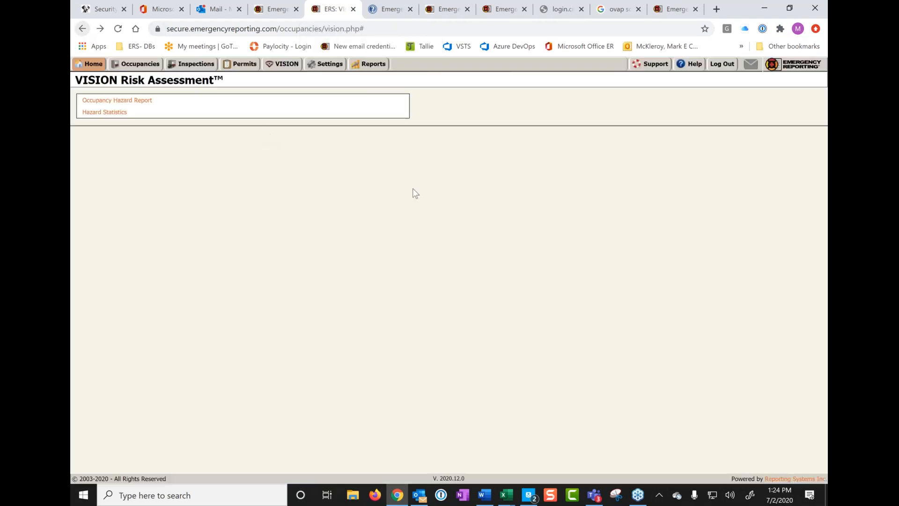
pyautogui.moveTo(149, 69)
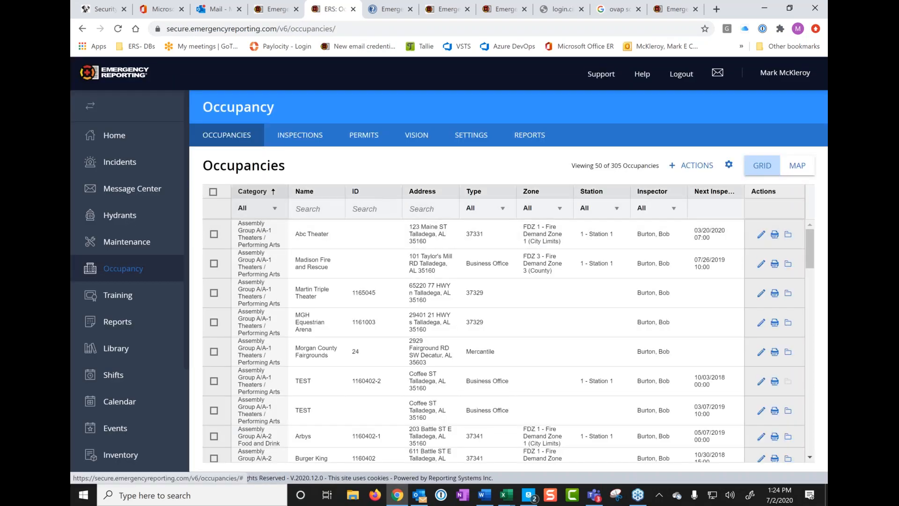
# Step: Scroll the occupancy grid to Burger King at 611 Battle St E and edit it
pyautogui.scroll(-3)
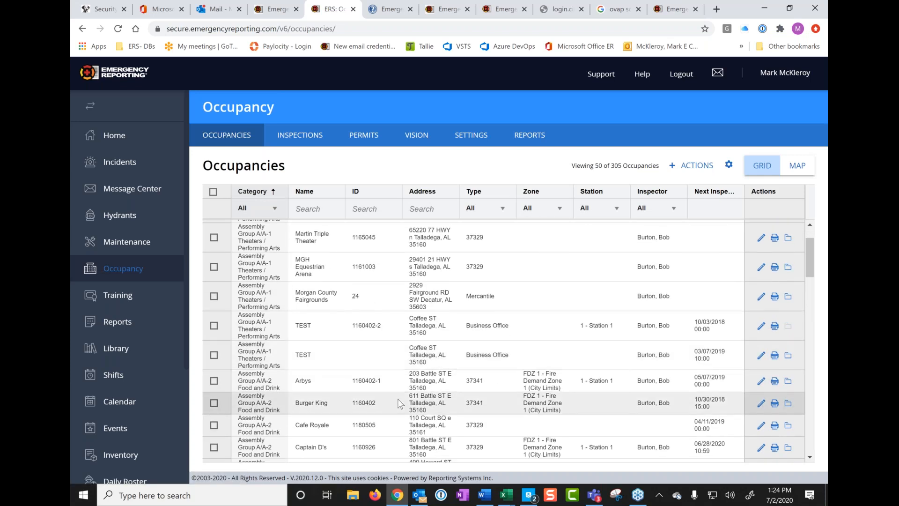
pyautogui.scroll(-3)
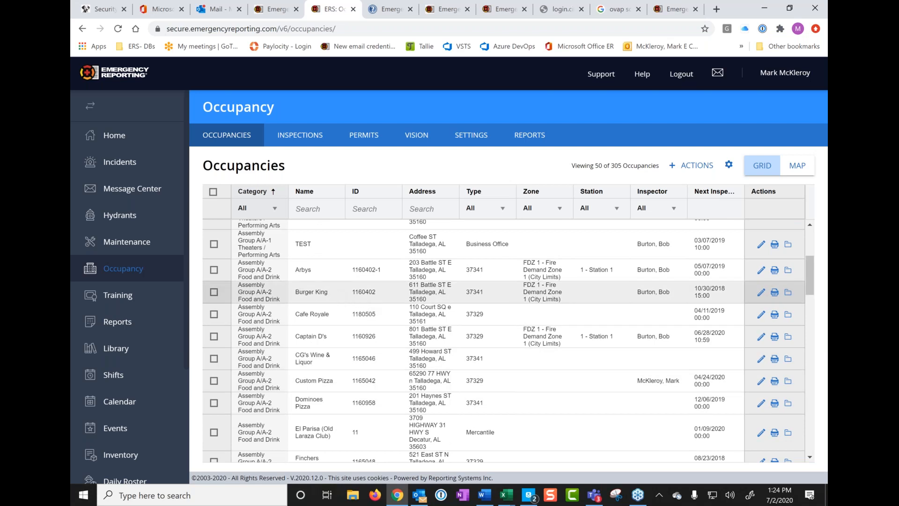
pyautogui.moveTo(761, 293)
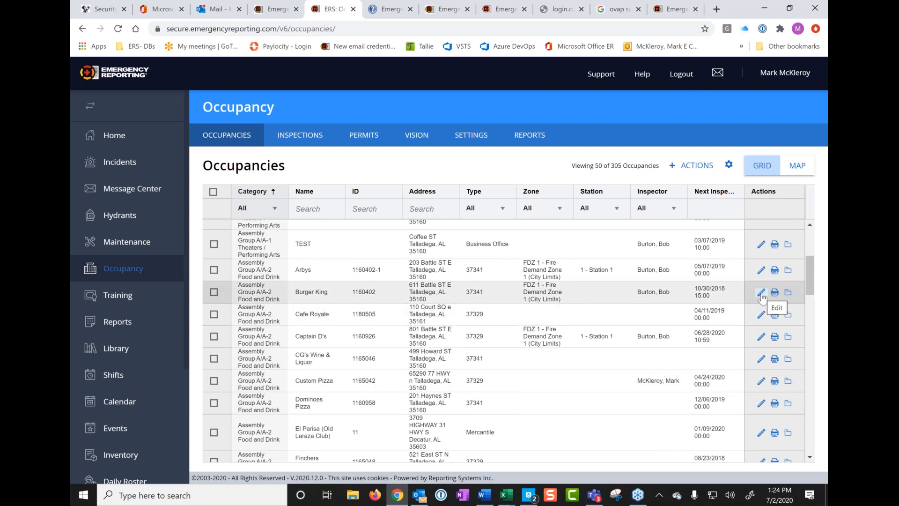
pyautogui.click(760, 292)
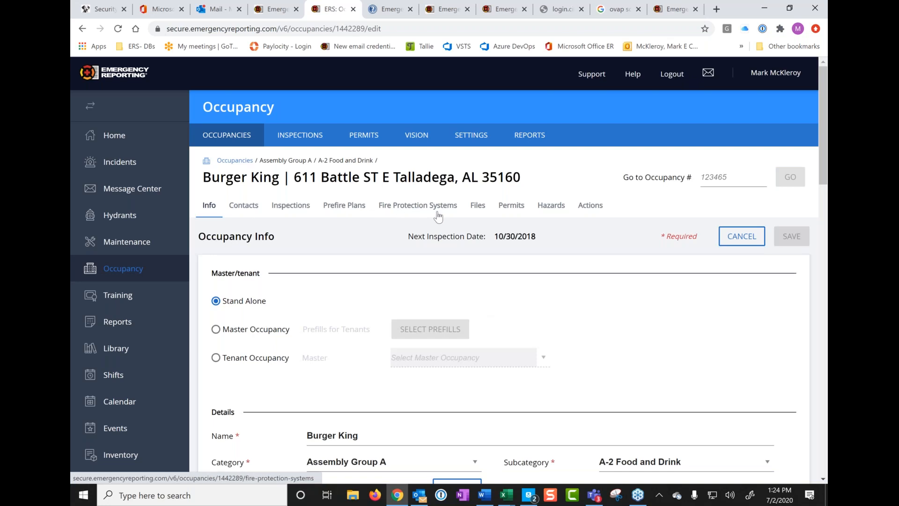
pyautogui.moveTo(552, 208)
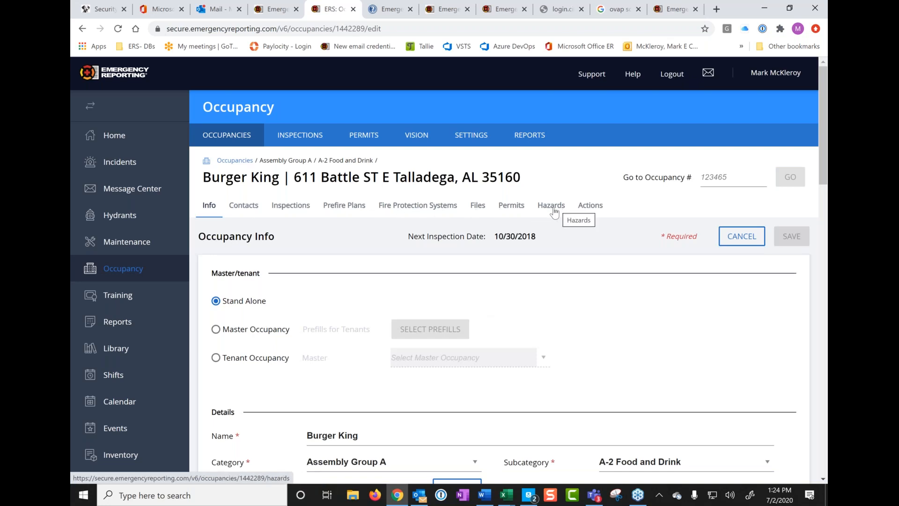
pyautogui.moveTo(554, 212)
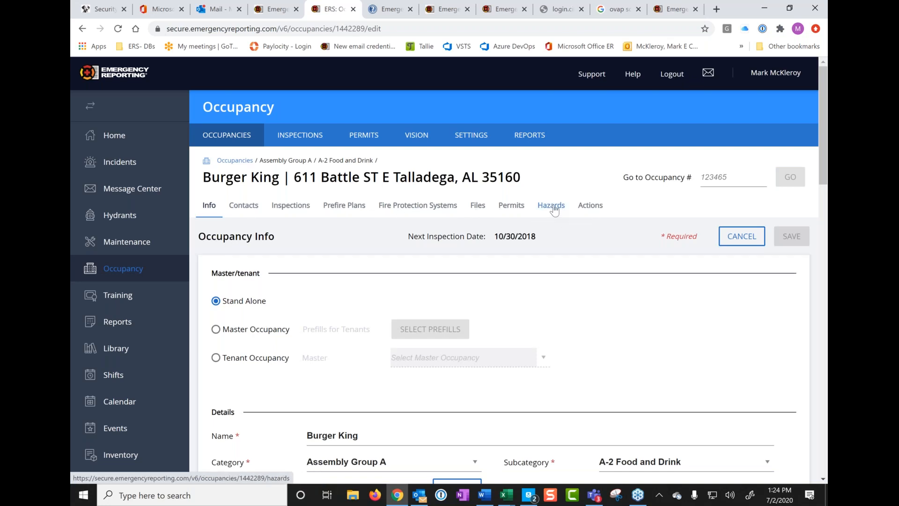
# Step: On Burger King's Hazards tab, set Number of Employees to 18
pyautogui.click(551, 206)
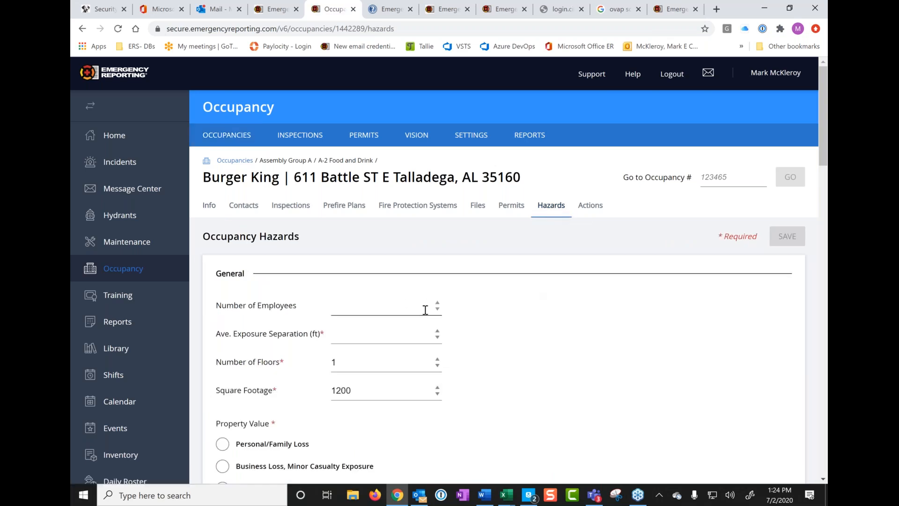
pyautogui.write('-3')
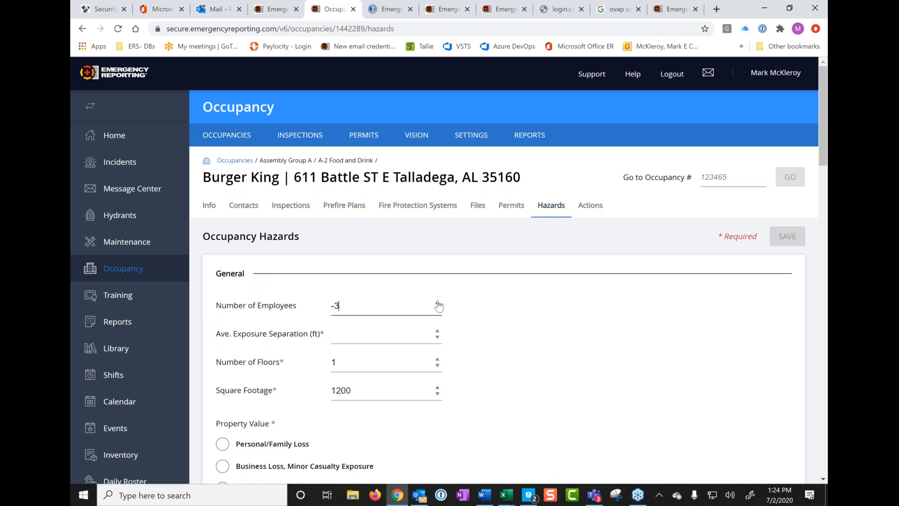
pyautogui.write('3')
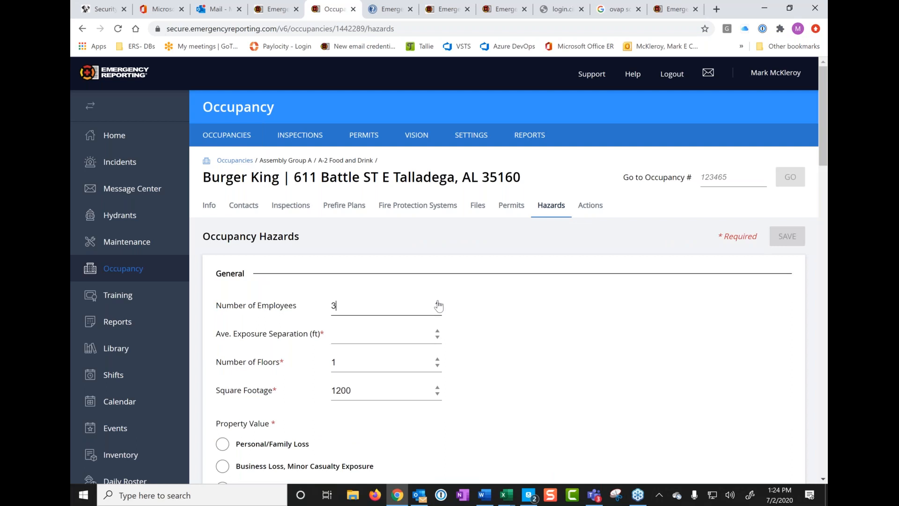
pyautogui.write('11')
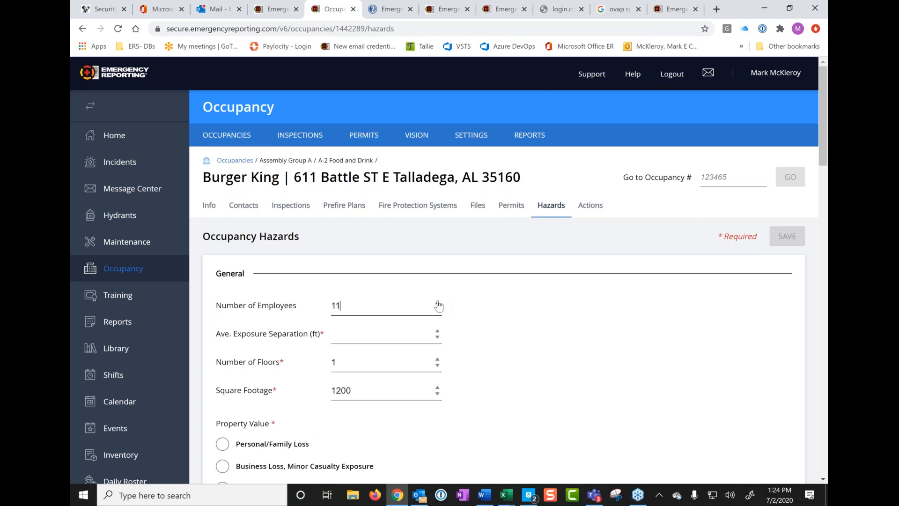
pyautogui.write('17')
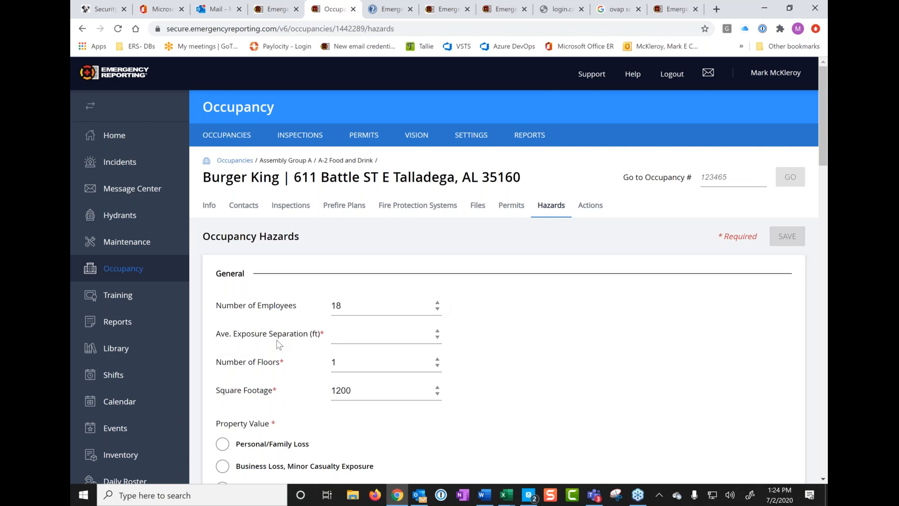
# Step: Enter a 100 ft average exposure separation and scroll further down the form
pyautogui.click(386, 334)
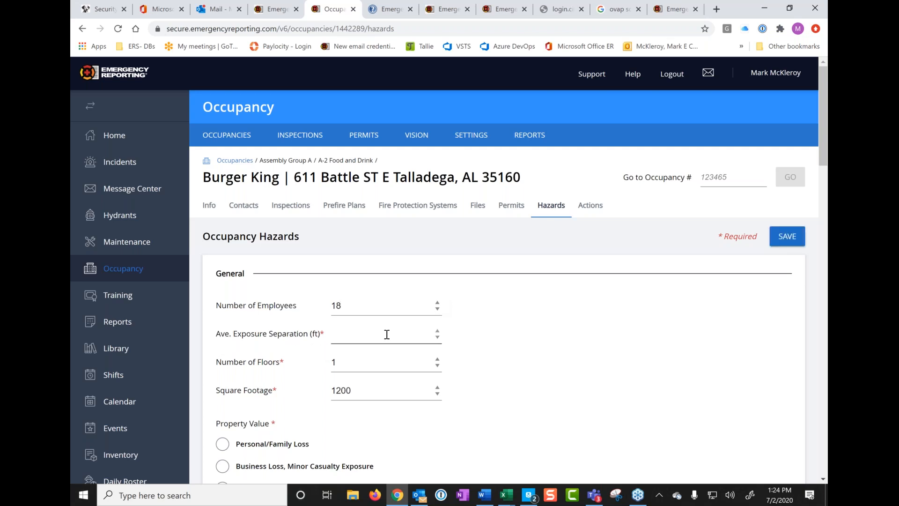
pyautogui.click(379, 334)
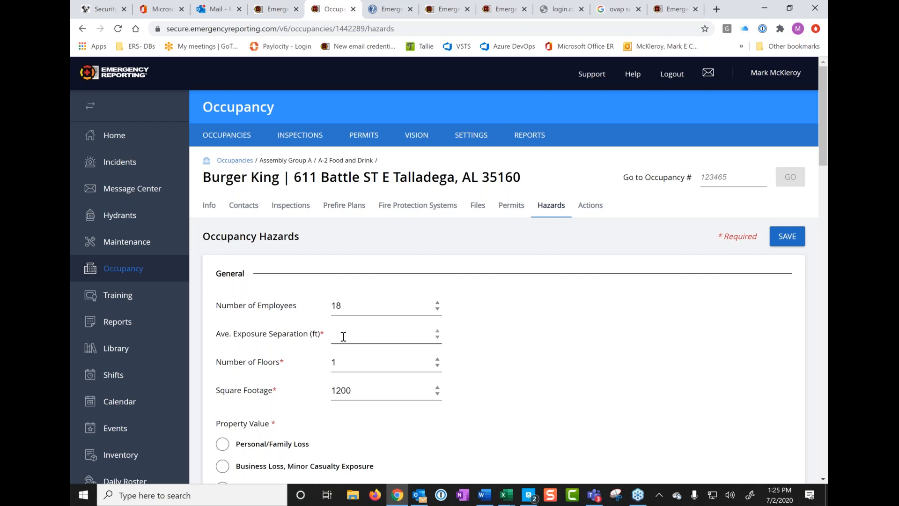
pyautogui.write('100')
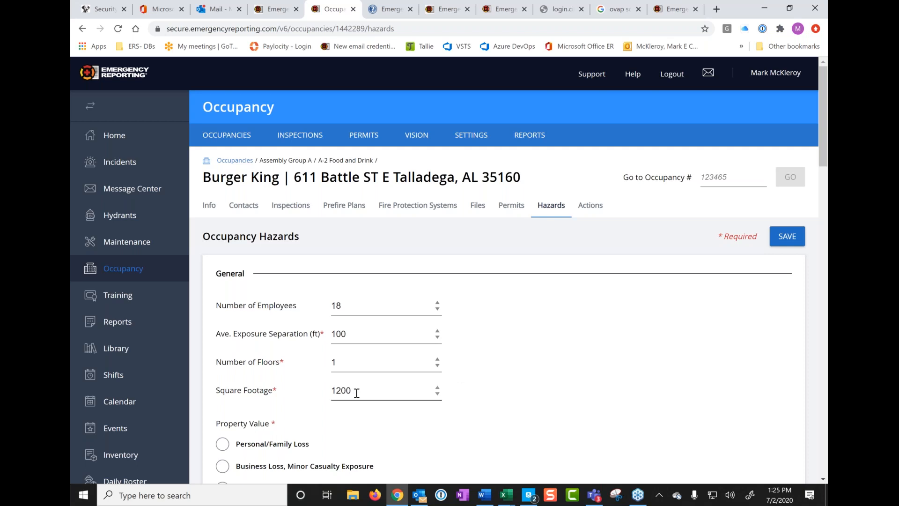
pyautogui.moveTo(291, 262)
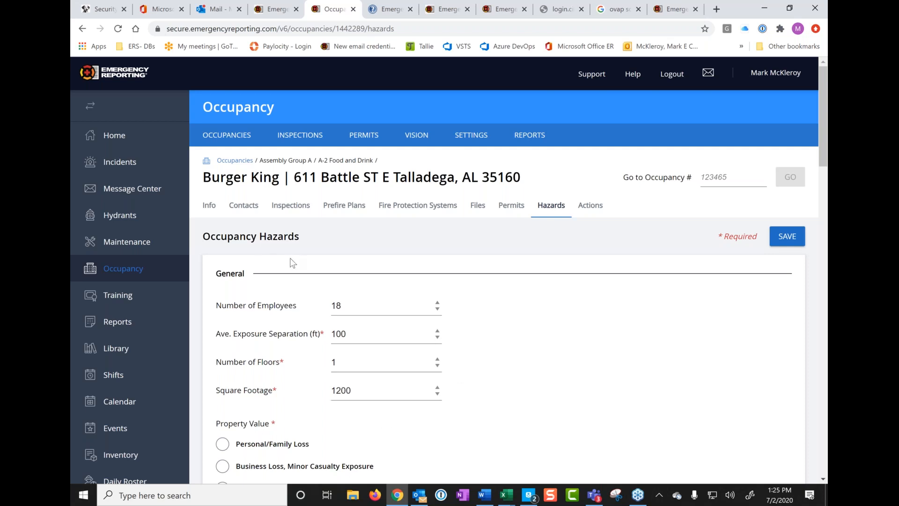
pyautogui.moveTo(318, 418)
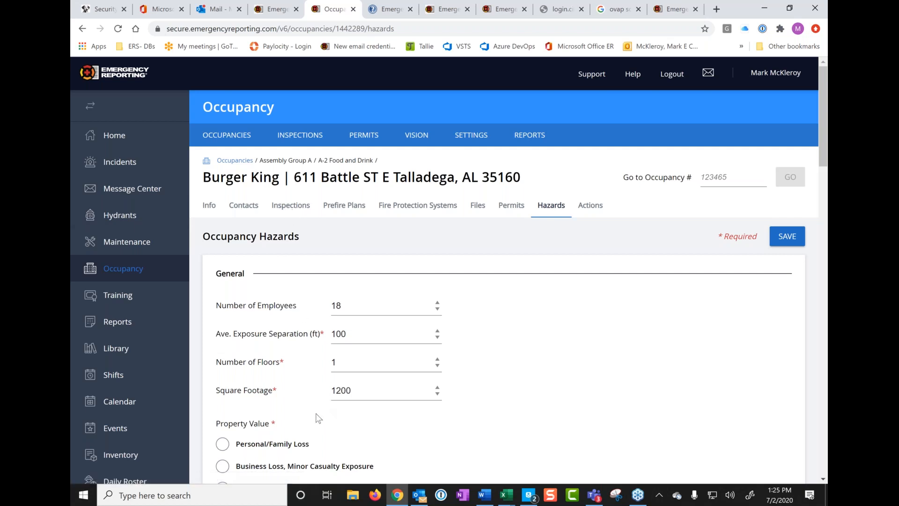
pyautogui.scroll(-3)
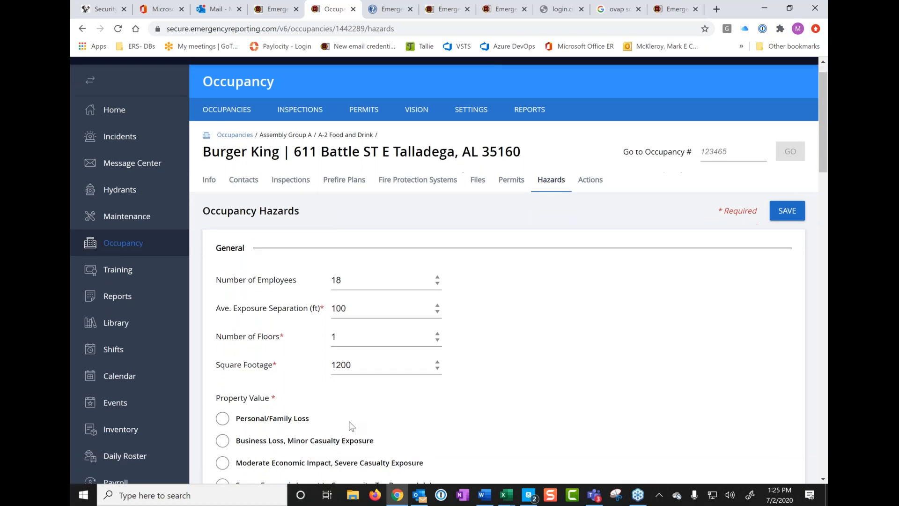
pyautogui.scroll(-3)
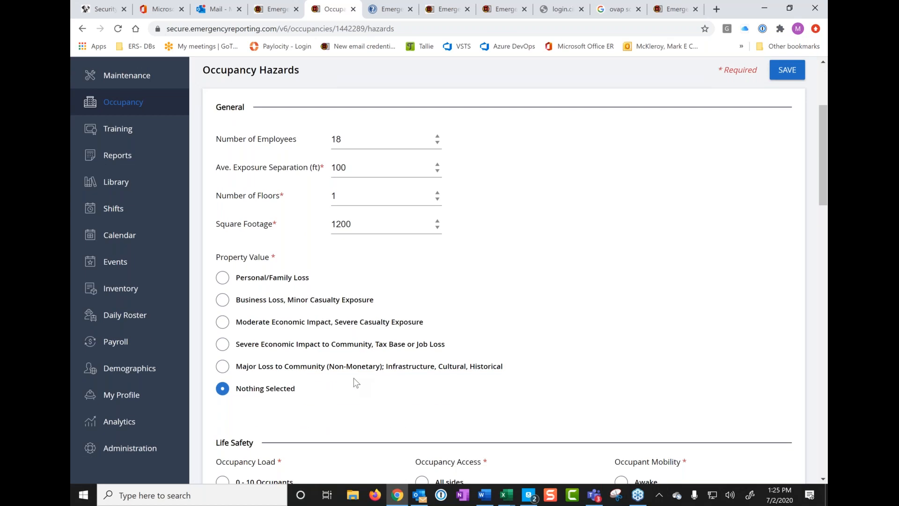
pyautogui.moveTo(338, 403)
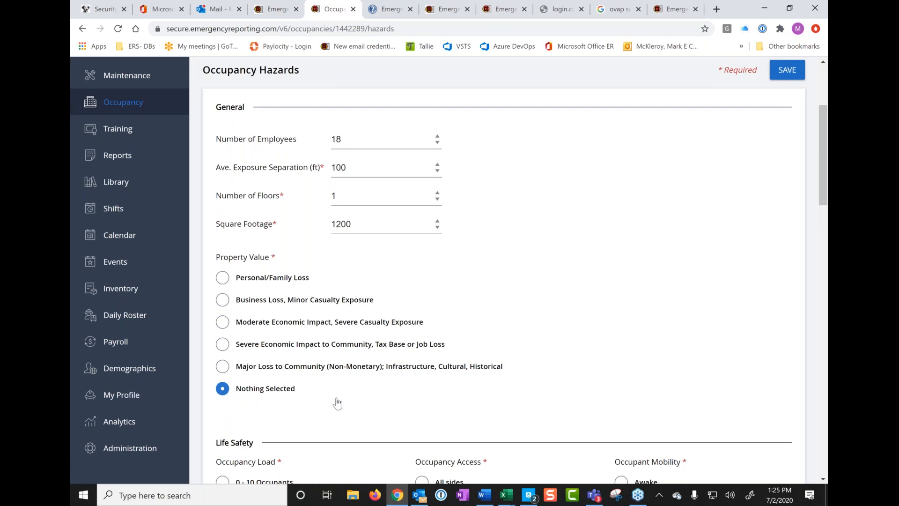
pyautogui.scroll(-3)
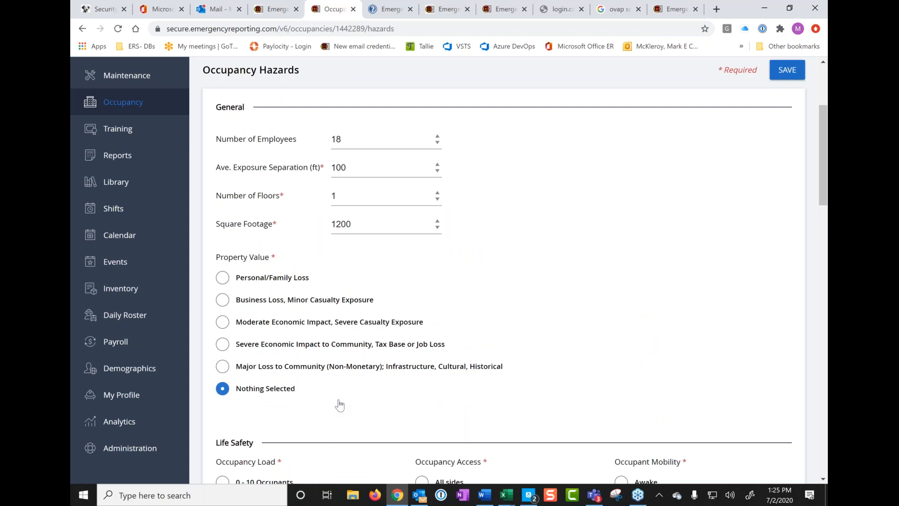
pyautogui.moveTo(253, 295)
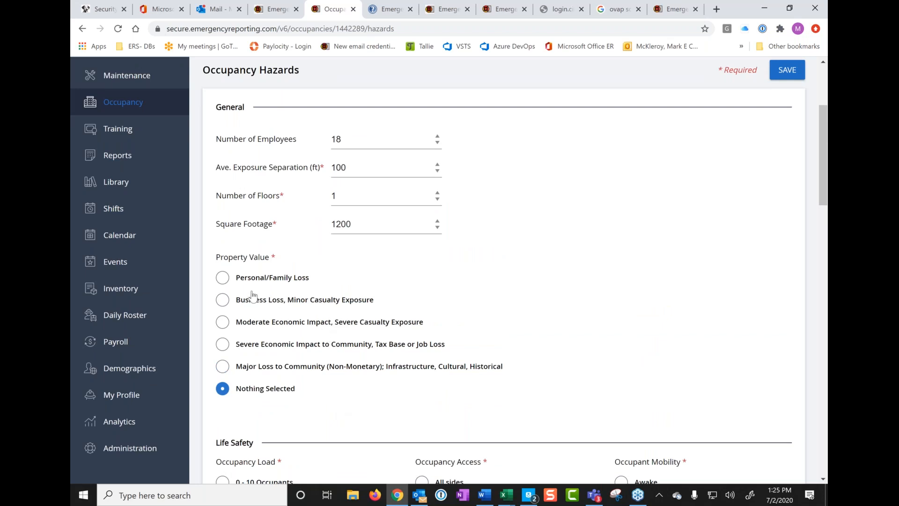
# Step: Rate Burger King's Property Value as Business Loss, Minor Casualty Exposure
pyautogui.click(222, 299)
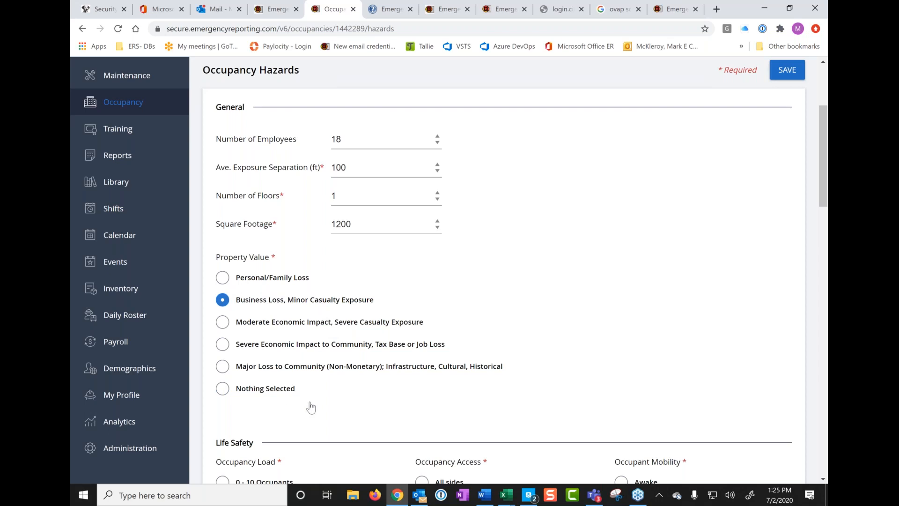
pyautogui.scroll(-3)
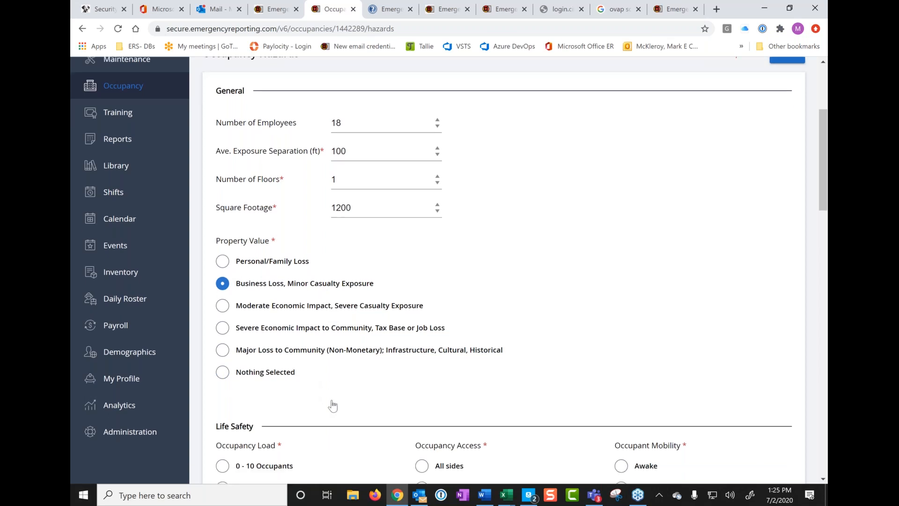
# Step: Rate Life Safety as 51 - 100 Occupants, access from All sides, Awake occupants
pyautogui.scroll(-3)
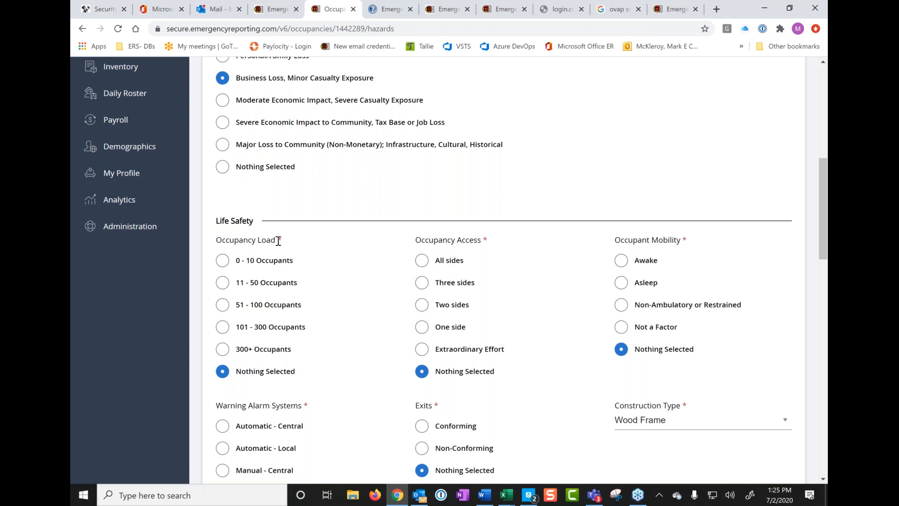
pyautogui.click(223, 304)
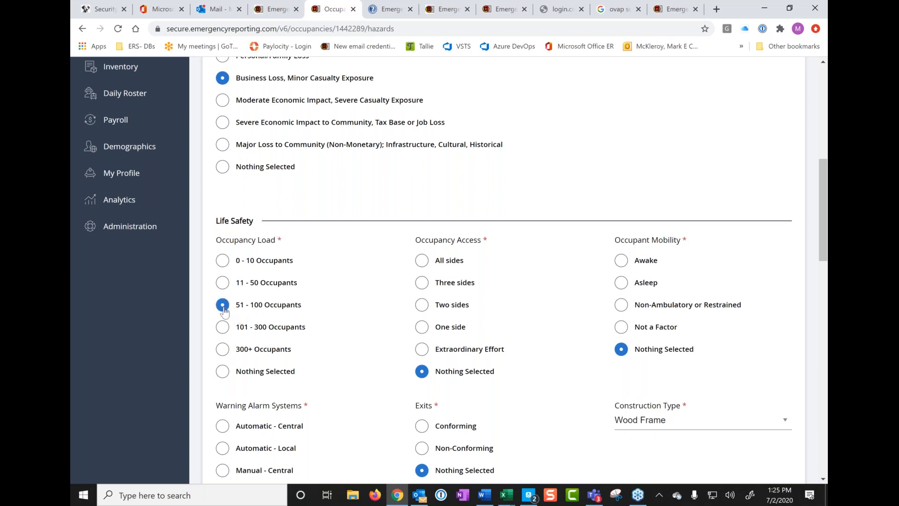
pyautogui.moveTo(319, 316)
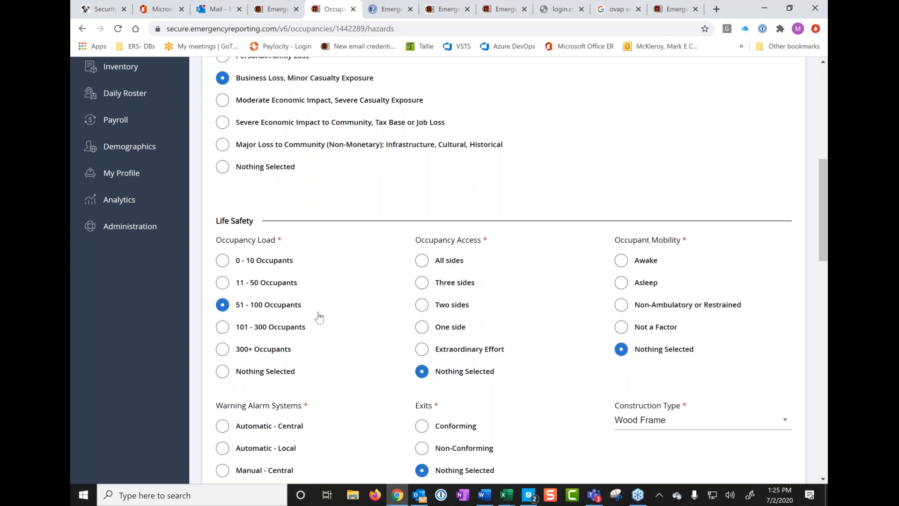
pyautogui.moveTo(459, 256)
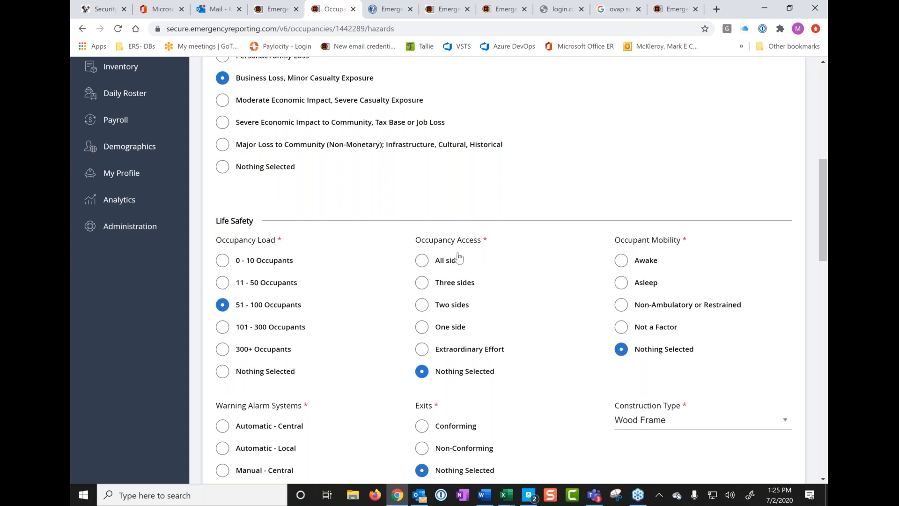
pyautogui.moveTo(449, 342)
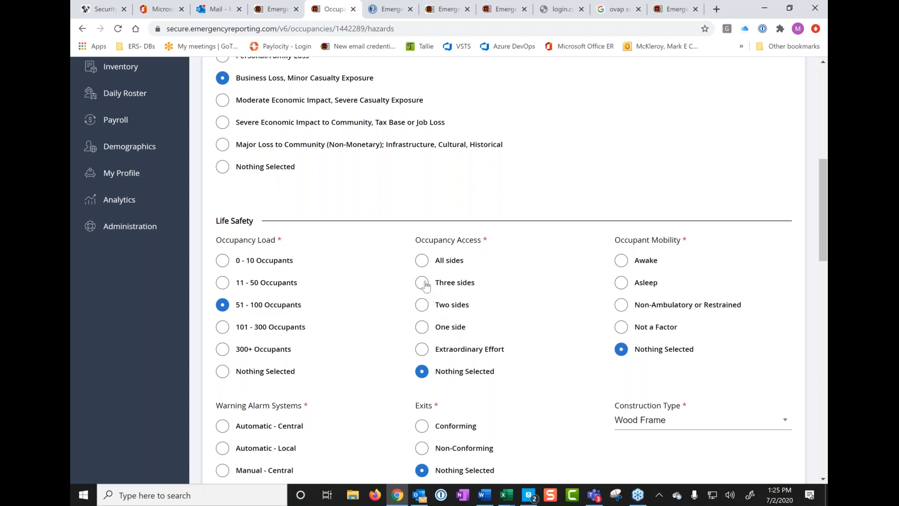
pyautogui.click(422, 260)
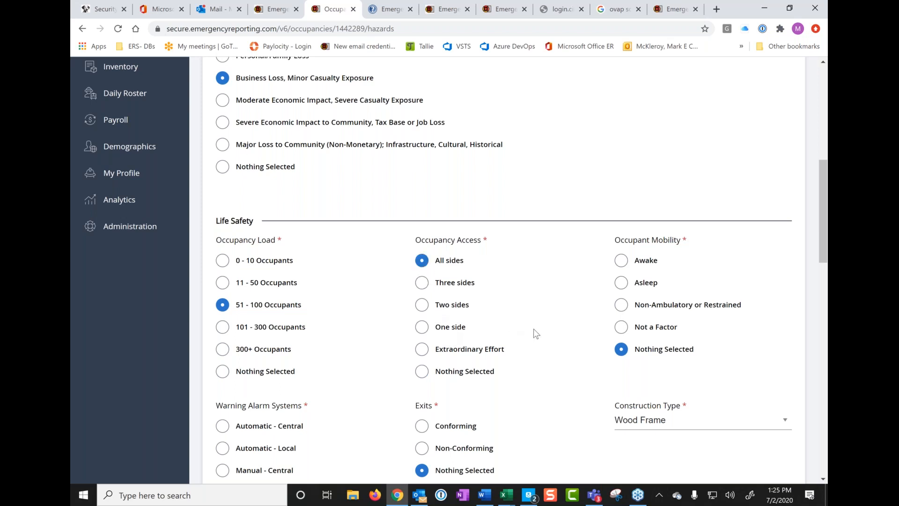
pyautogui.moveTo(681, 253)
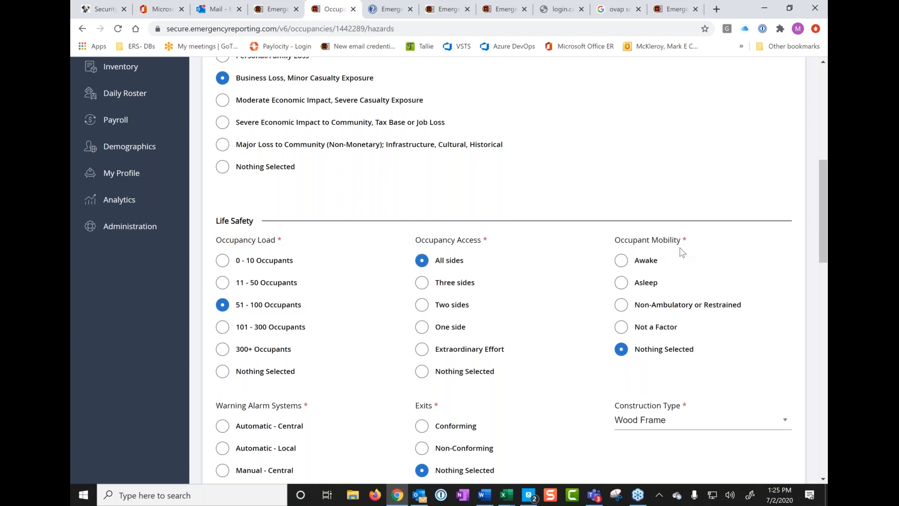
pyautogui.moveTo(714, 320)
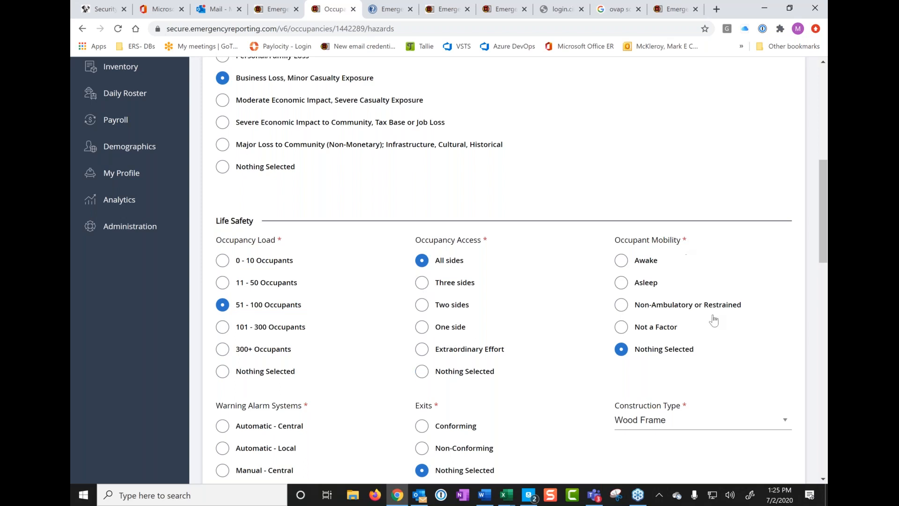
pyautogui.moveTo(705, 320)
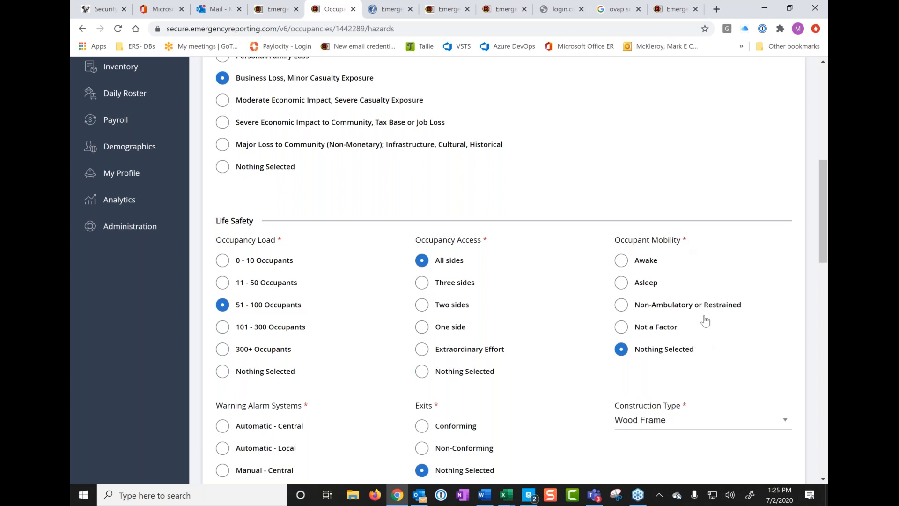
pyautogui.click(621, 260)
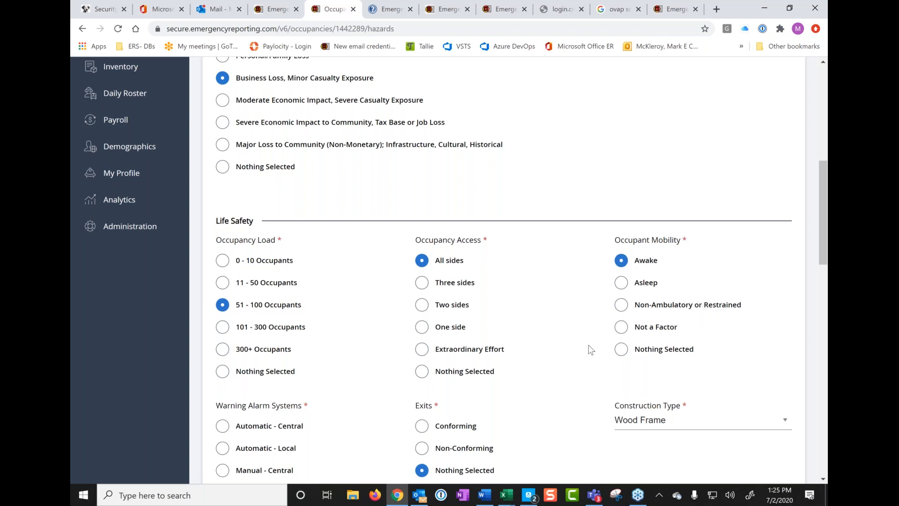
# Step: Set warning alarms to Automatic - Central and exits to Conforming, checking construction types
pyautogui.scroll(-3)
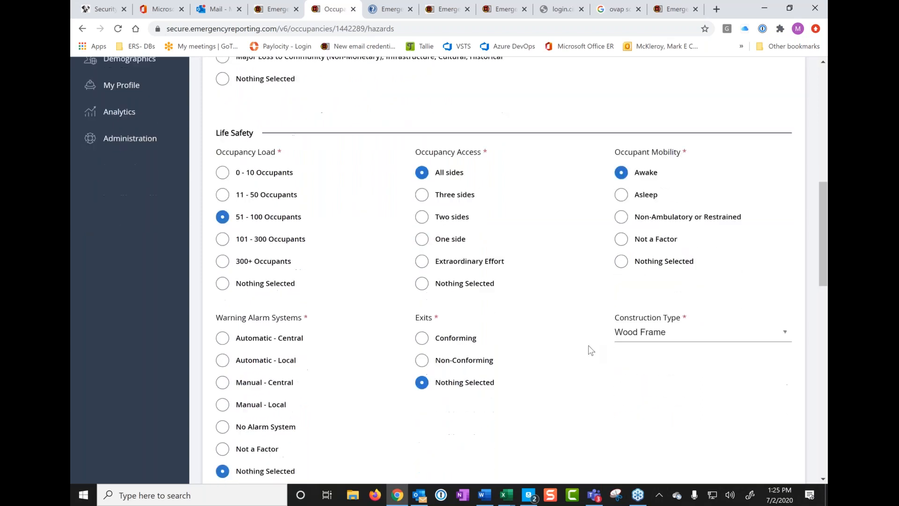
pyautogui.scroll(-3)
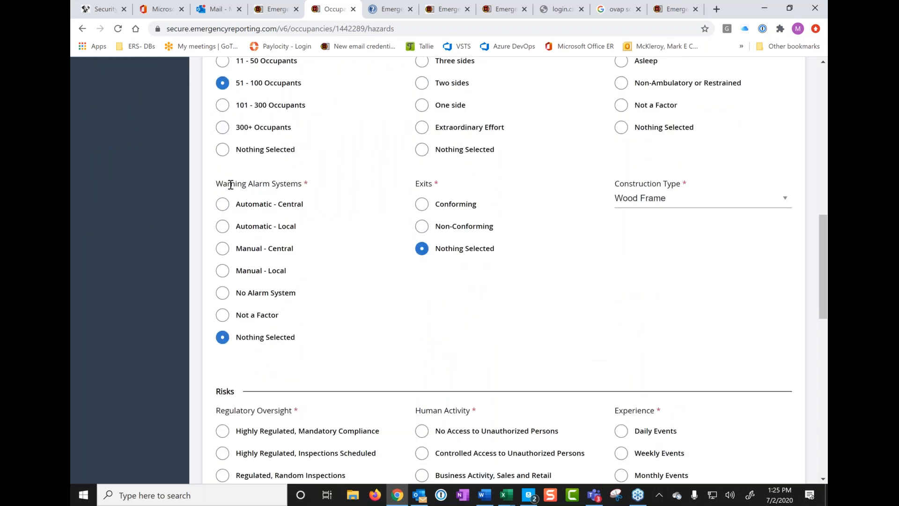
pyautogui.moveTo(288, 208)
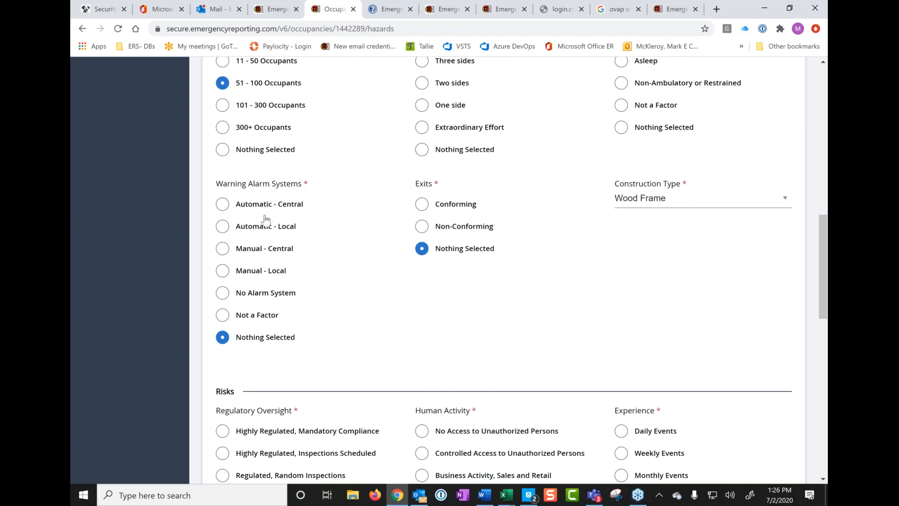
pyautogui.click(222, 203)
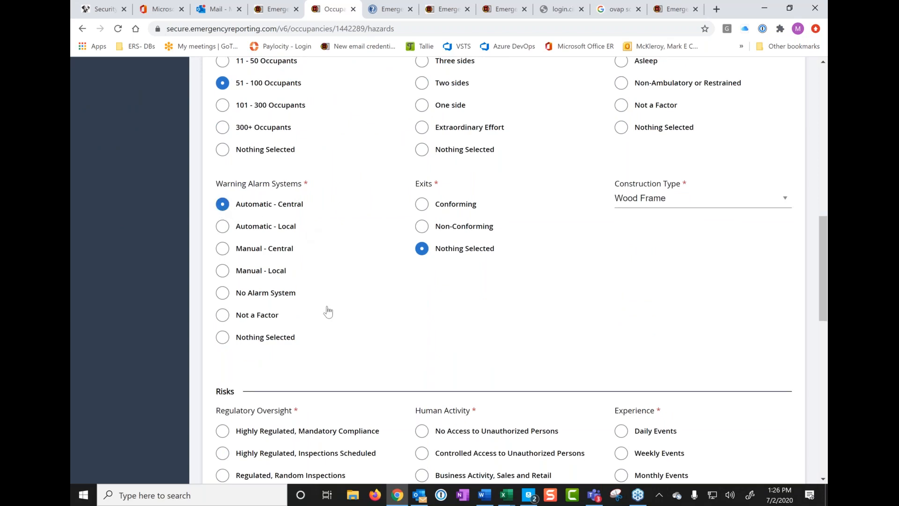
pyautogui.moveTo(406, 205)
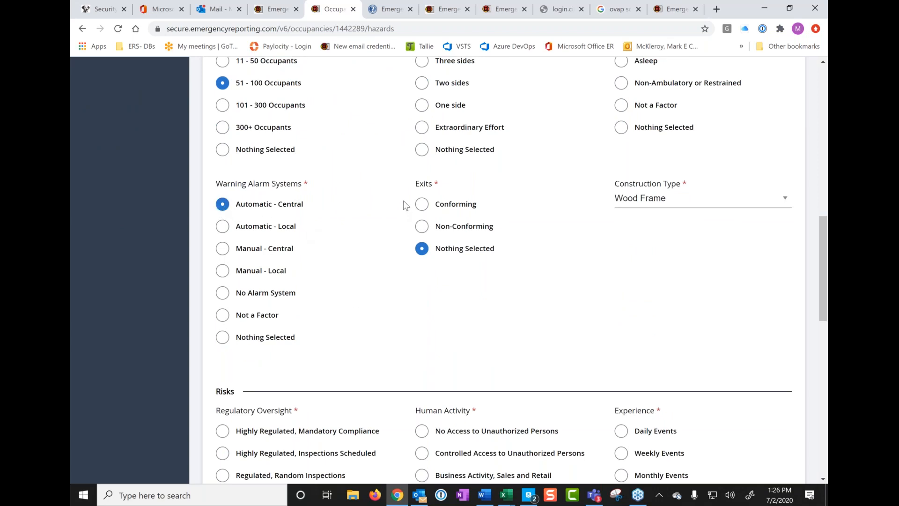
pyautogui.click(421, 204)
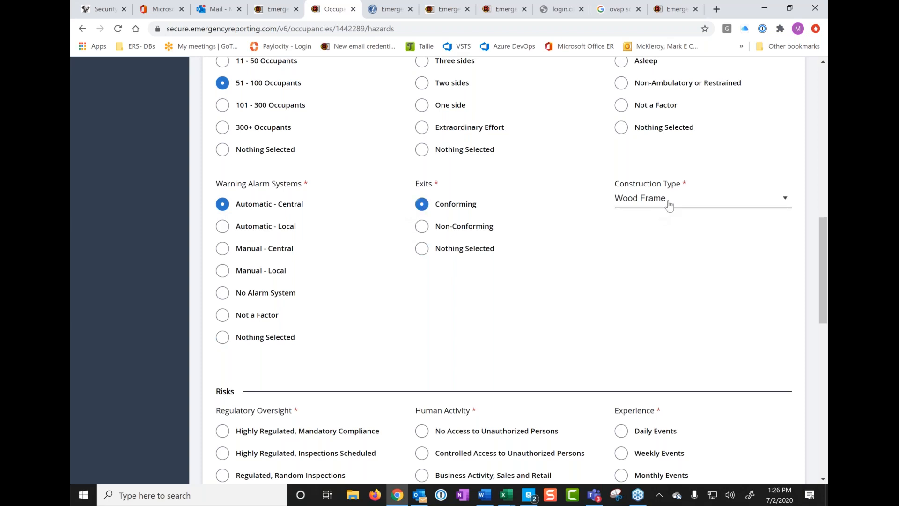
pyautogui.click(702, 197)
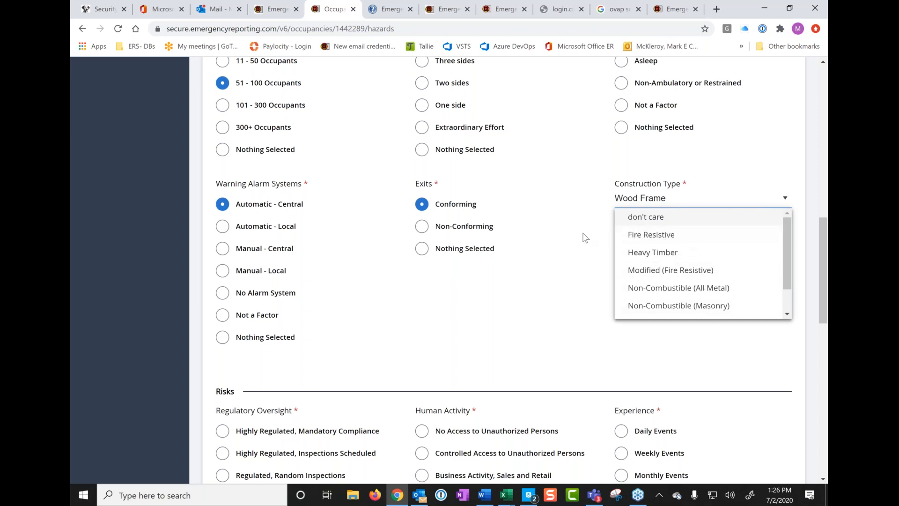
pyautogui.moveTo(646, 204)
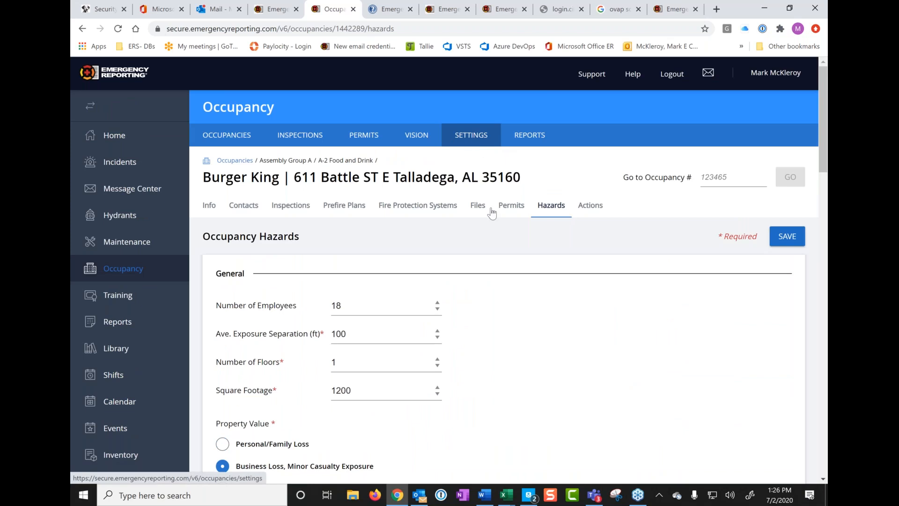
pyautogui.scroll(-3)
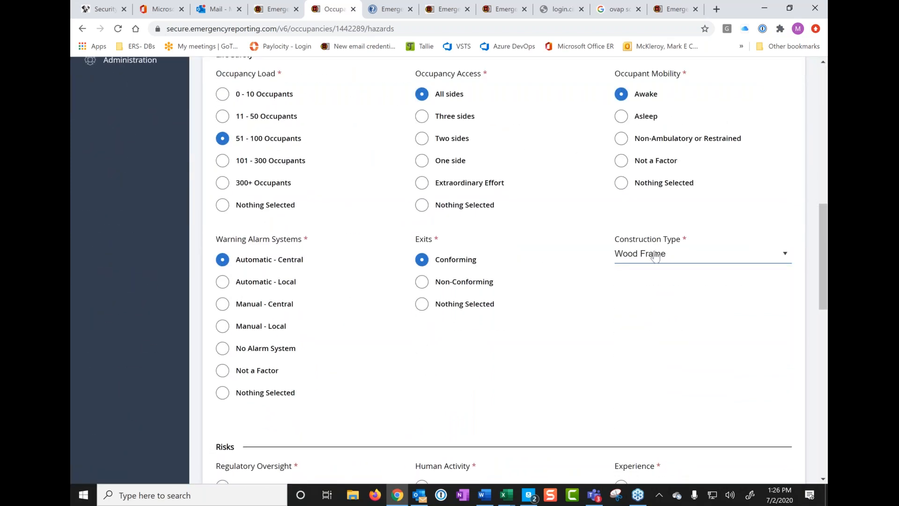
# Step: Rate oversight Highly Regulated, Mandatory Compliance and human activity Business Activity, Sales and Retail
pyautogui.scroll(-3)
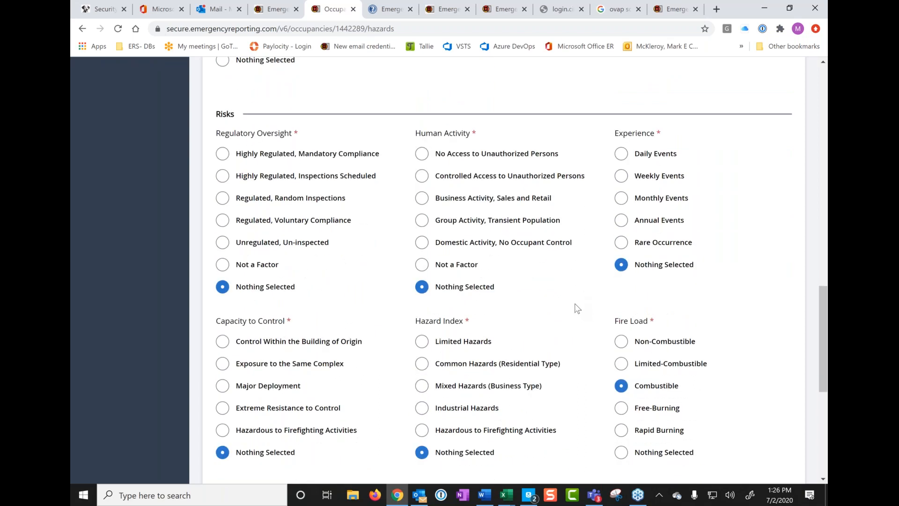
pyautogui.moveTo(238, 97)
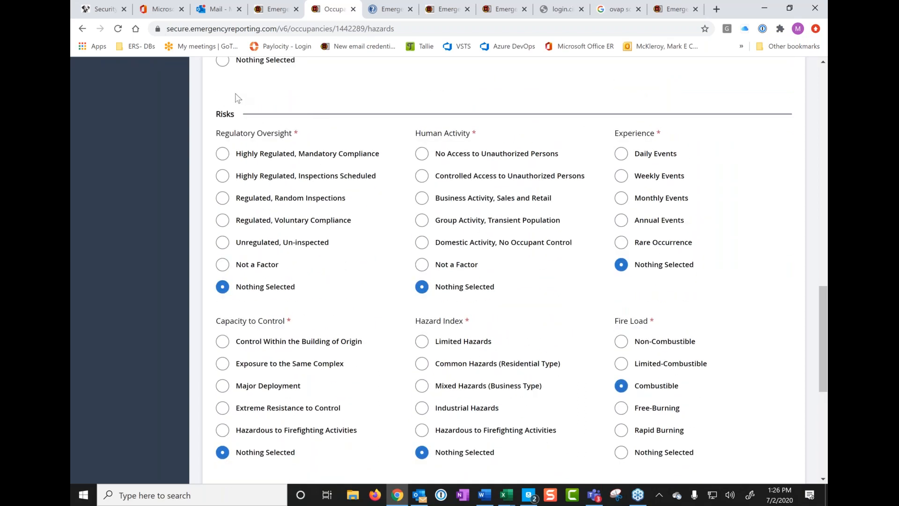
pyautogui.moveTo(265, 143)
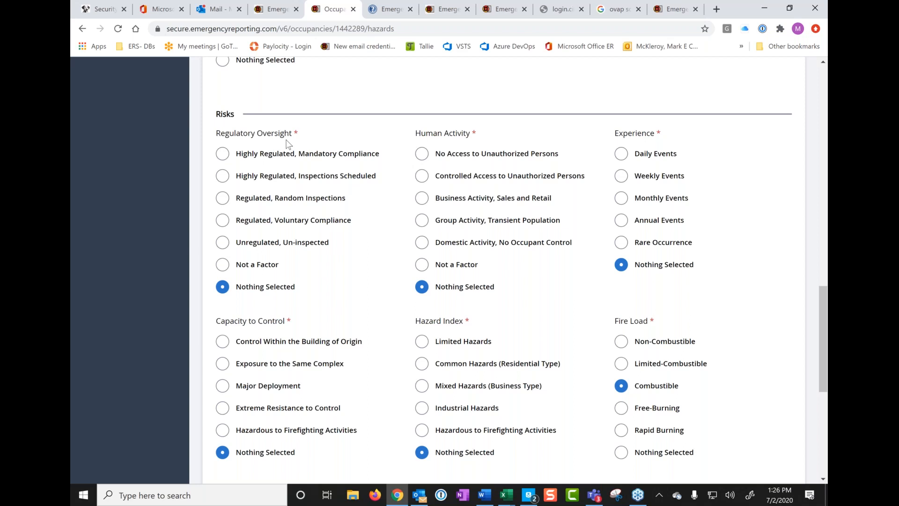
pyautogui.moveTo(260, 187)
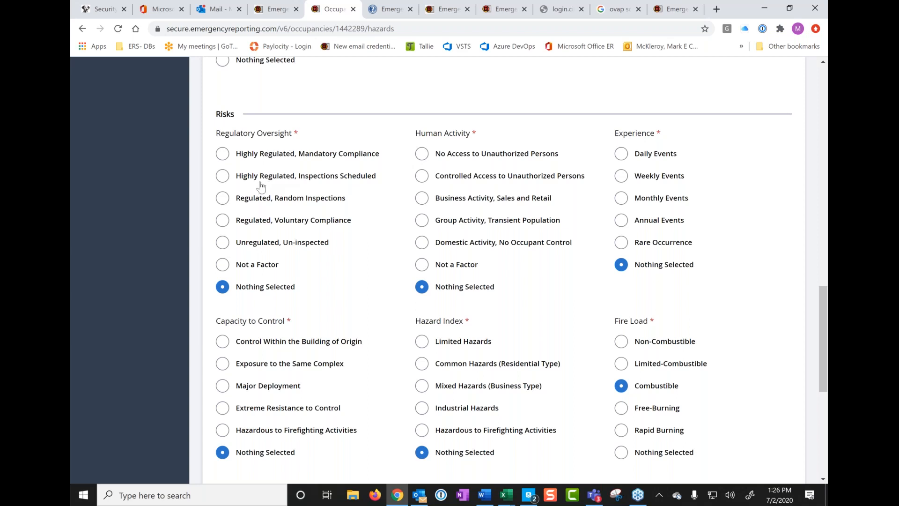
pyautogui.moveTo(278, 187)
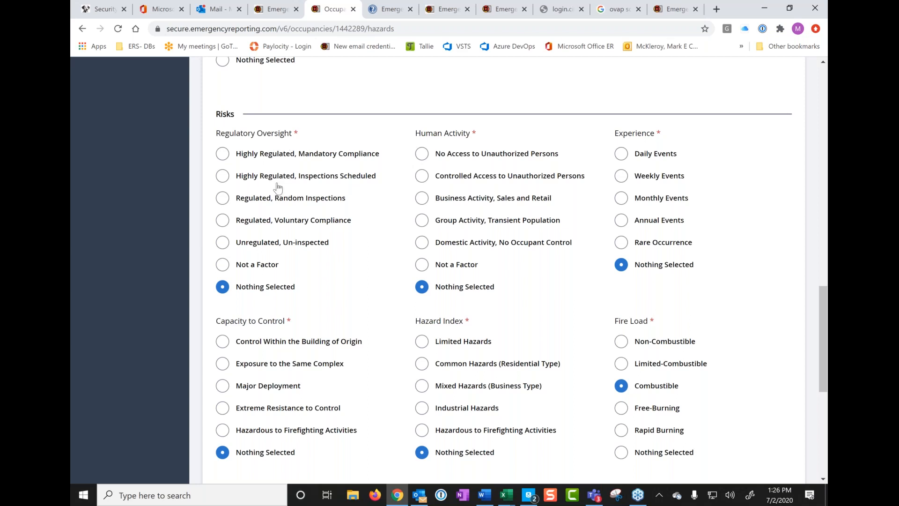
pyautogui.moveTo(325, 181)
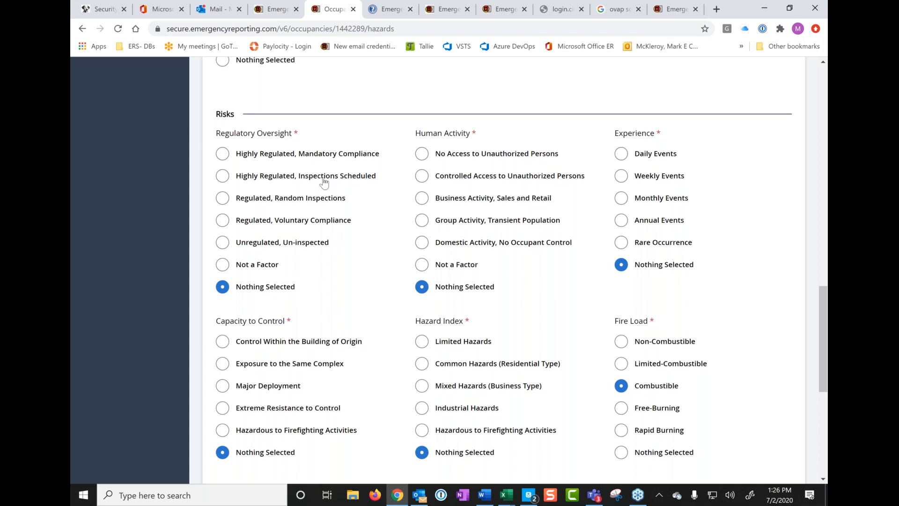
pyautogui.moveTo(343, 203)
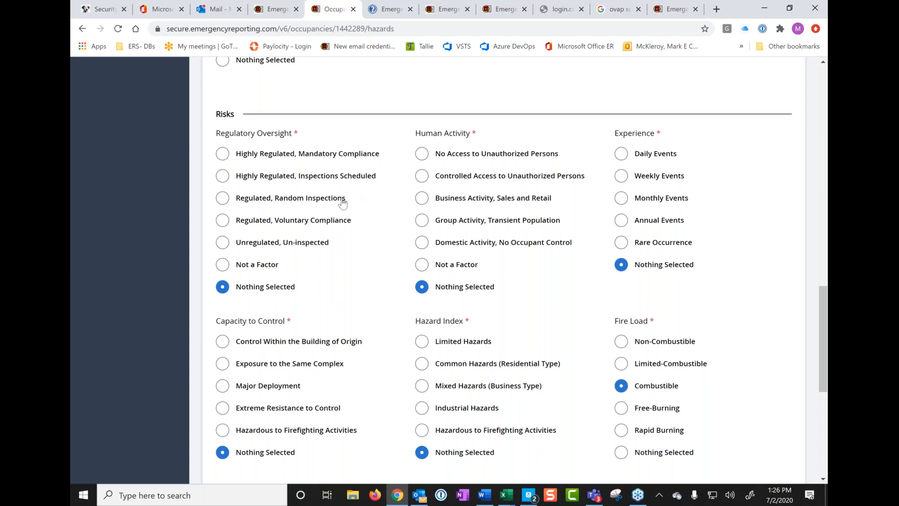
pyautogui.moveTo(351, 230)
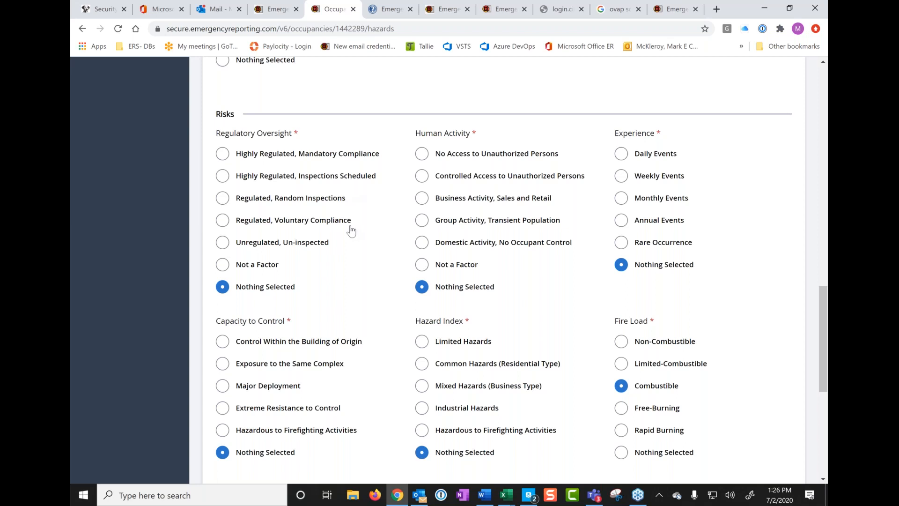
pyautogui.moveTo(305, 257)
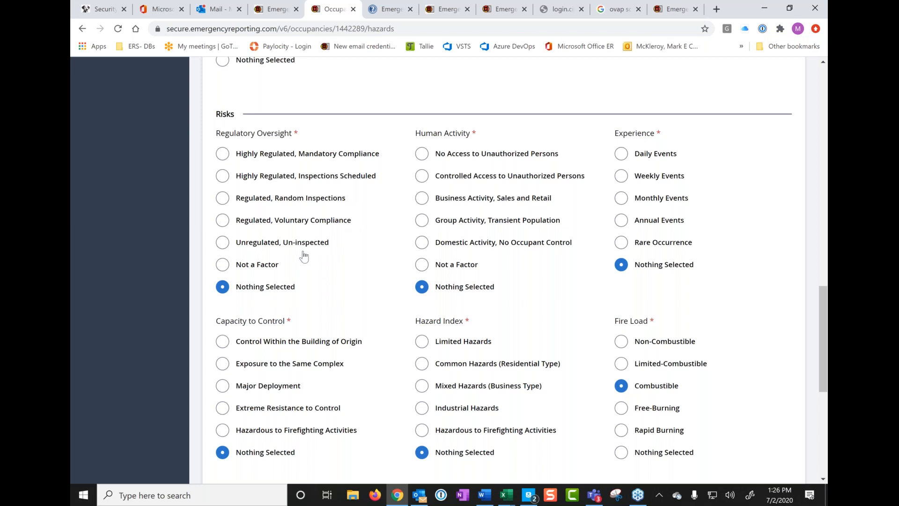
pyautogui.moveTo(313, 168)
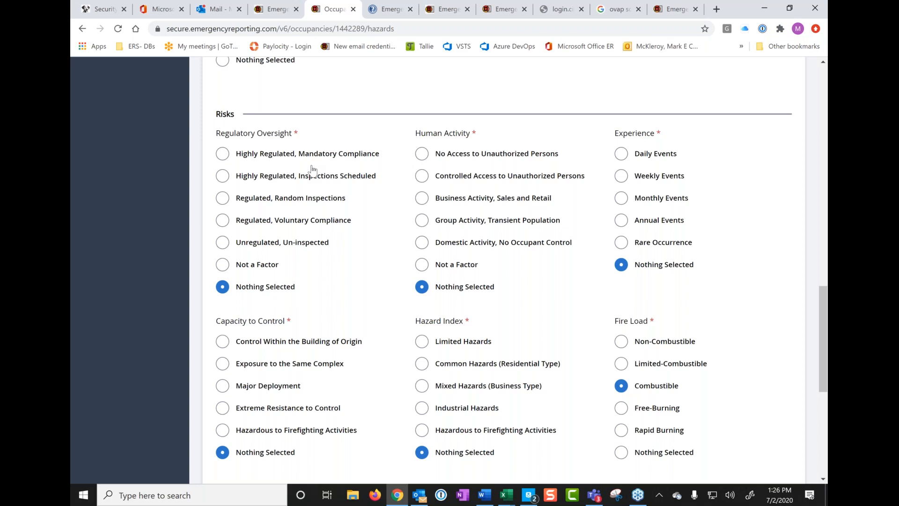
pyautogui.moveTo(223, 182)
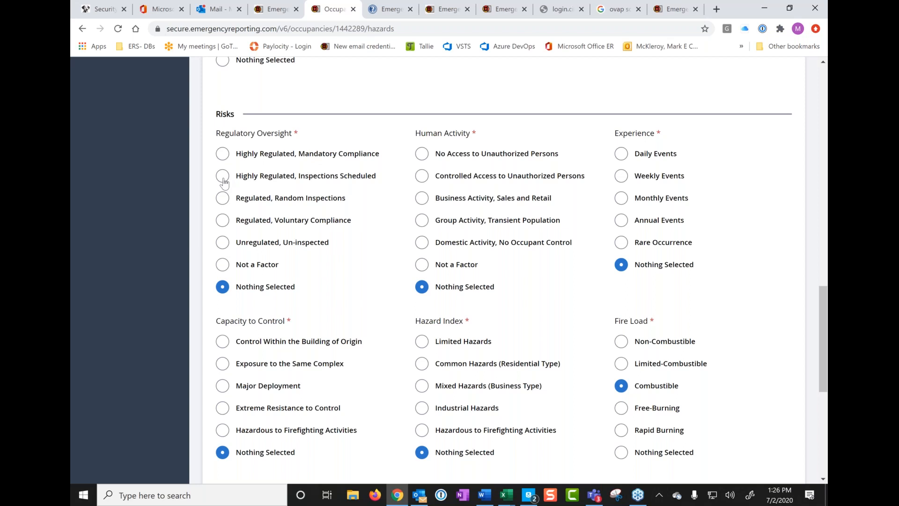
pyautogui.click(222, 153)
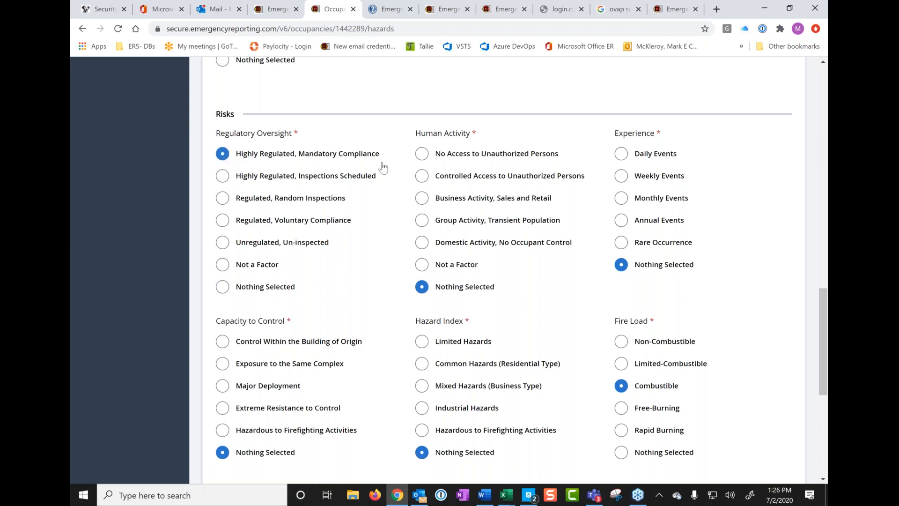
pyautogui.moveTo(465, 135)
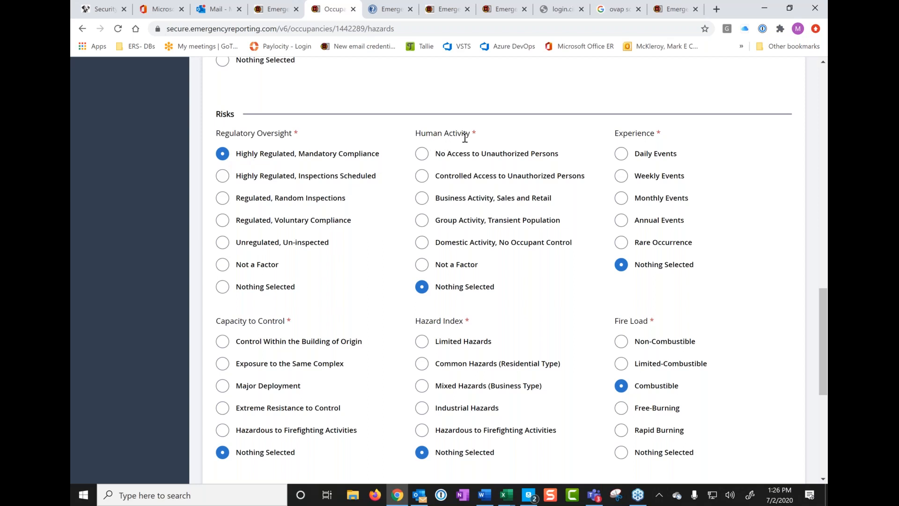
pyautogui.moveTo(483, 168)
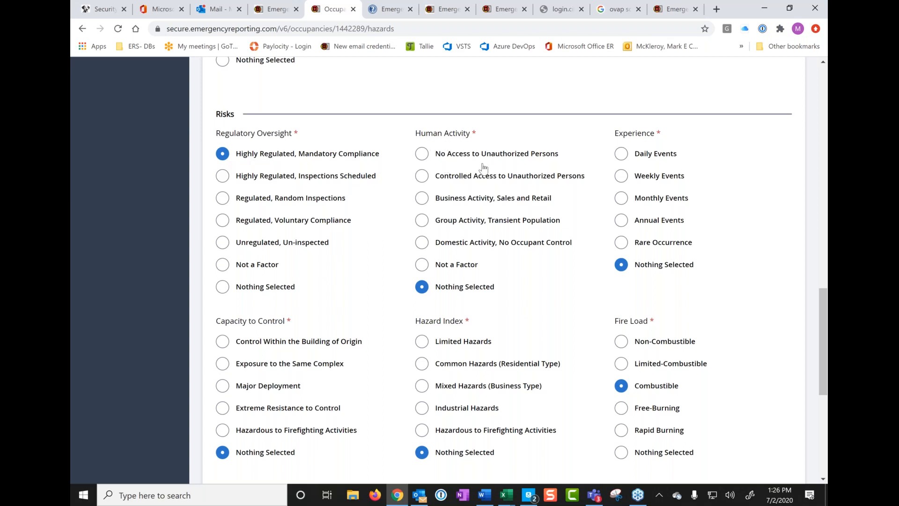
pyautogui.moveTo(537, 182)
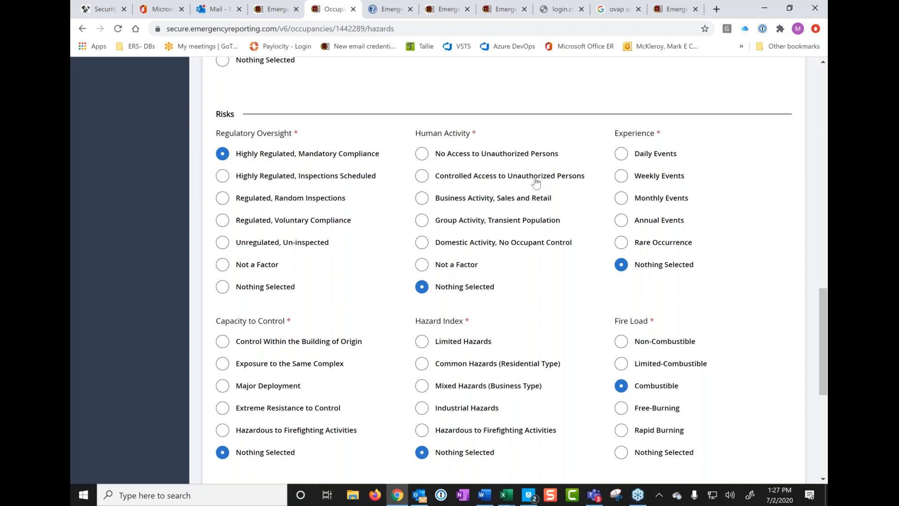
pyautogui.moveTo(478, 206)
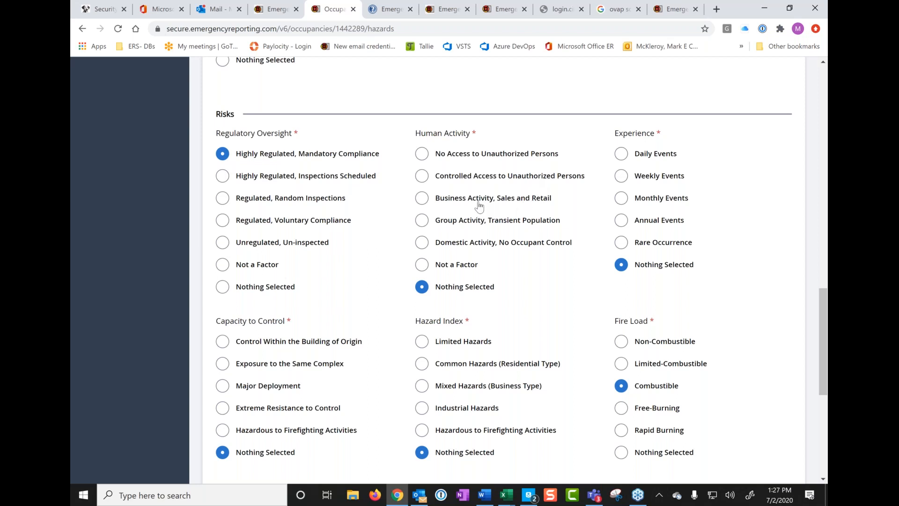
pyautogui.moveTo(507, 207)
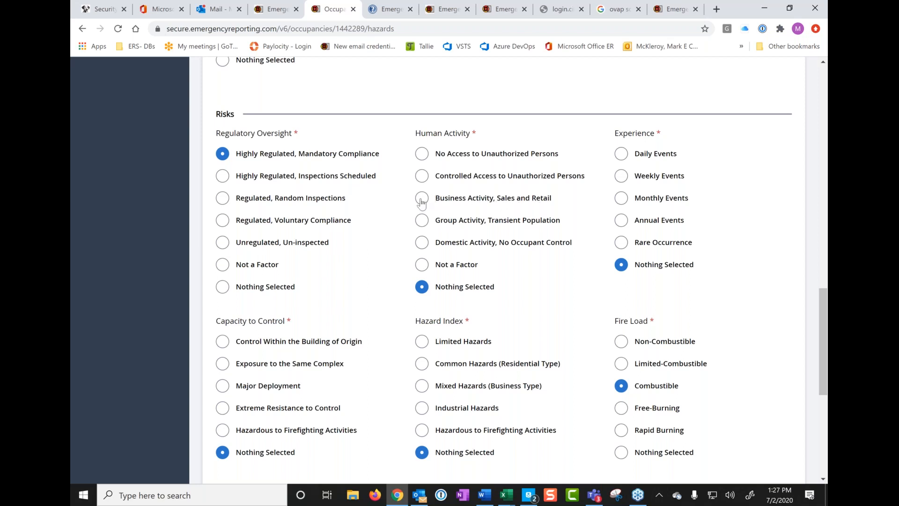
pyautogui.click(421, 197)
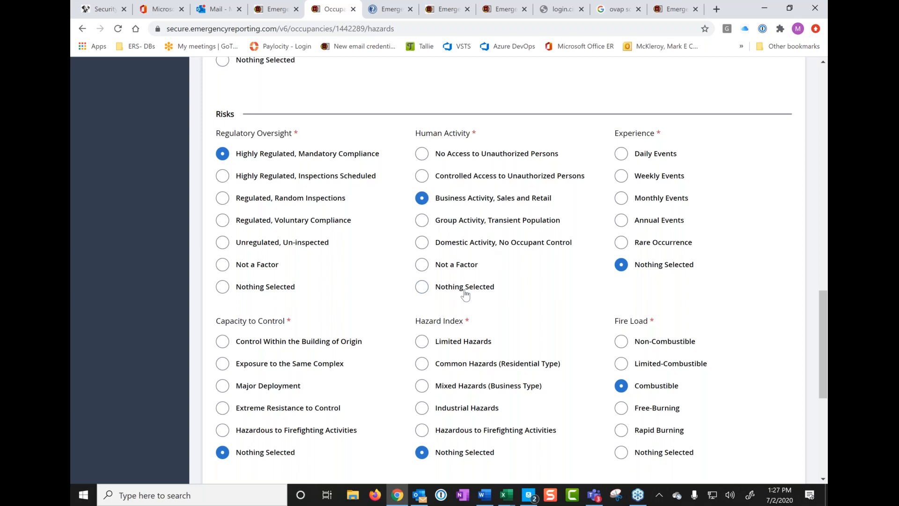
pyautogui.moveTo(600, 281)
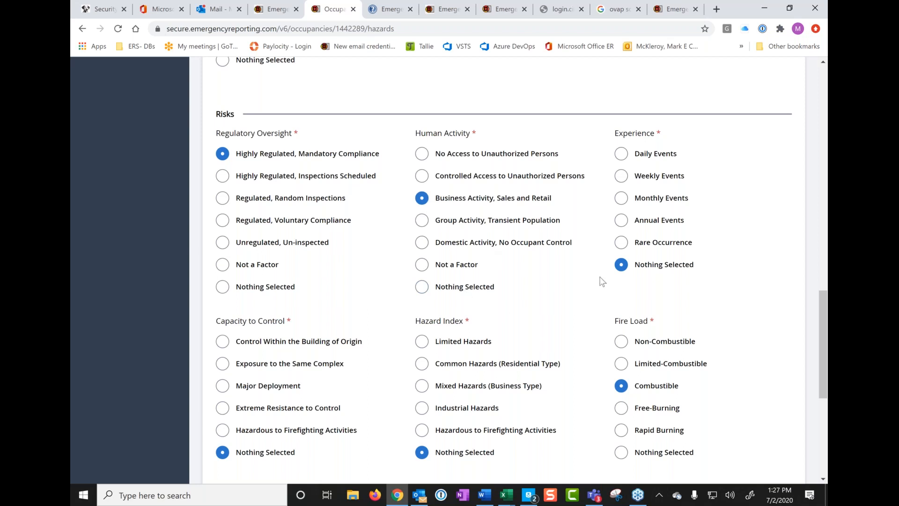
pyautogui.moveTo(629, 146)
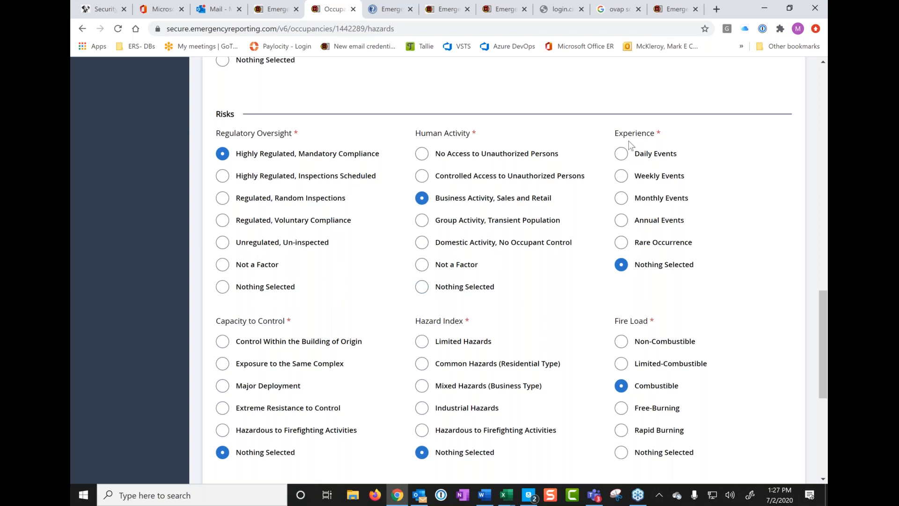
pyautogui.moveTo(662, 147)
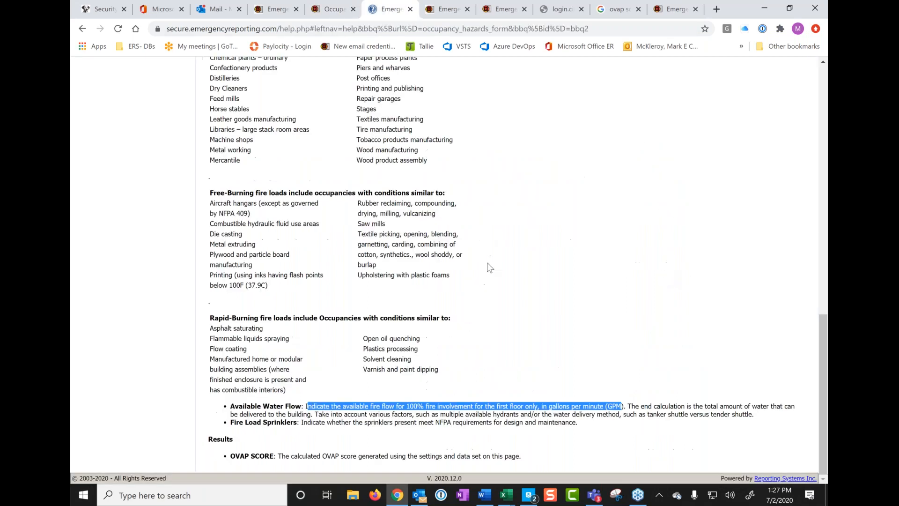
# Step: Scroll the Hazards Tab help up to the Risks field definitions
pyautogui.scroll(3)
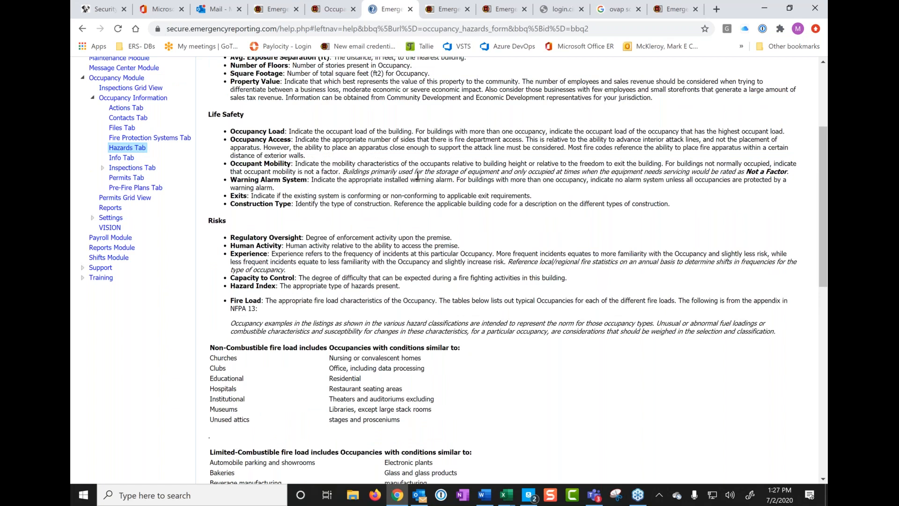
pyautogui.moveTo(356, 219)
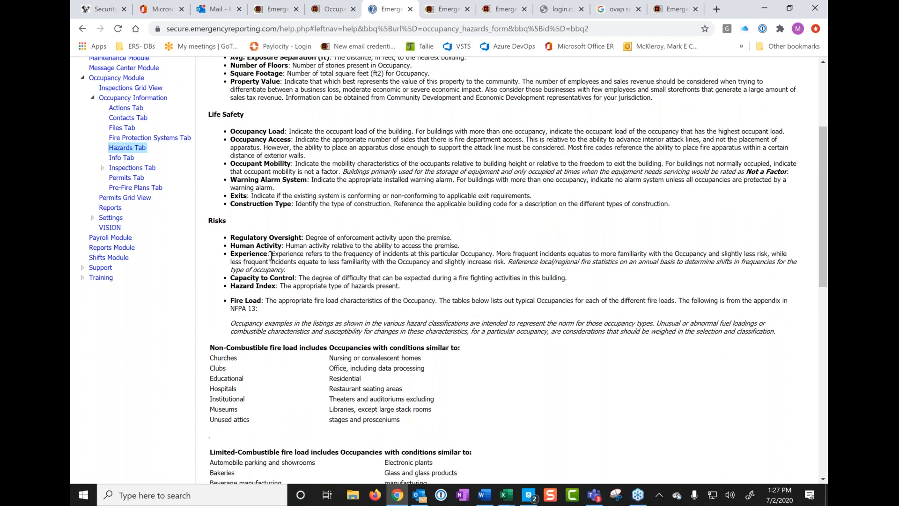
pyautogui.moveTo(387, 255)
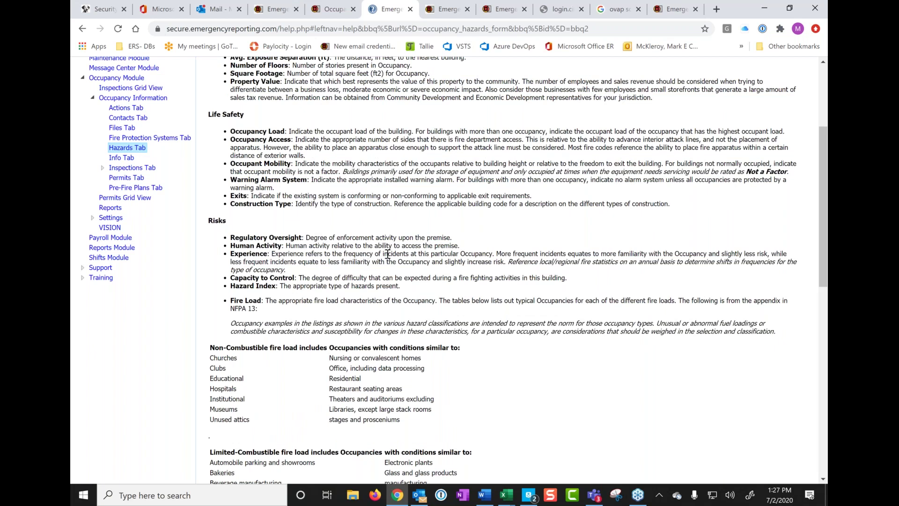
pyautogui.moveTo(491, 254)
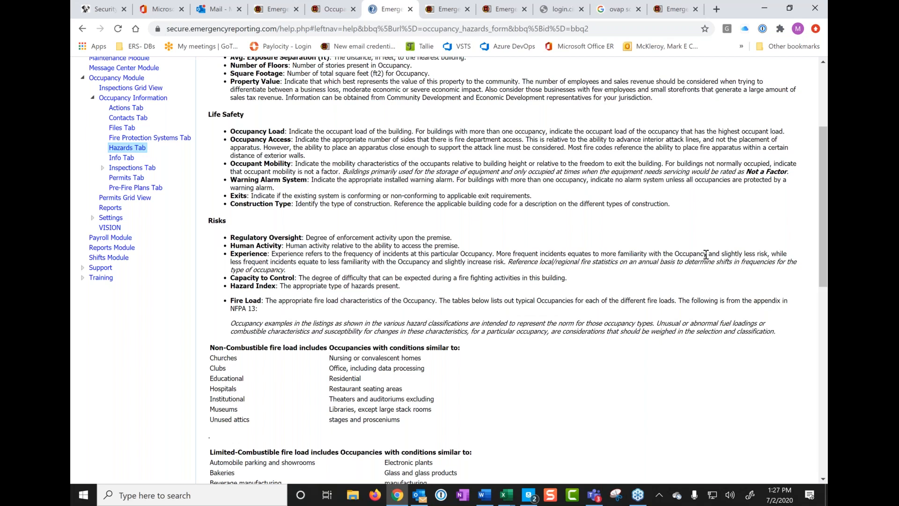
pyautogui.moveTo(693, 274)
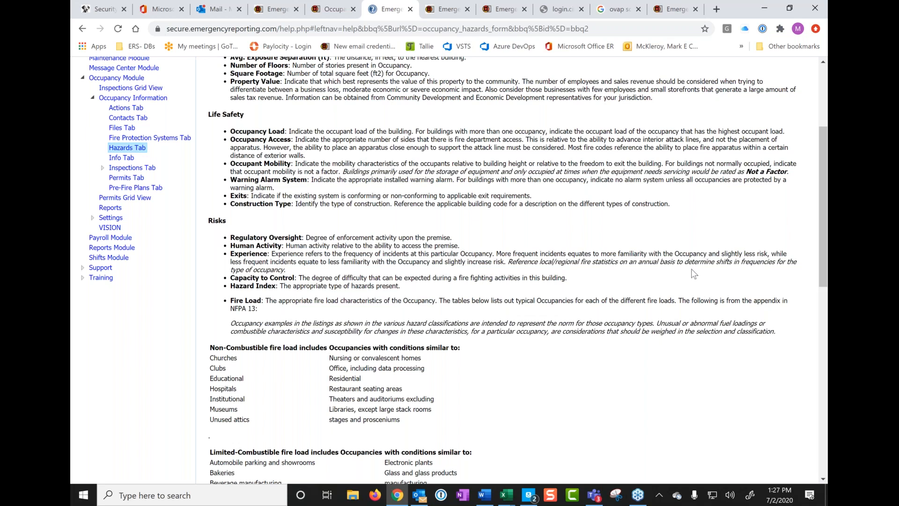
pyautogui.moveTo(639, 272)
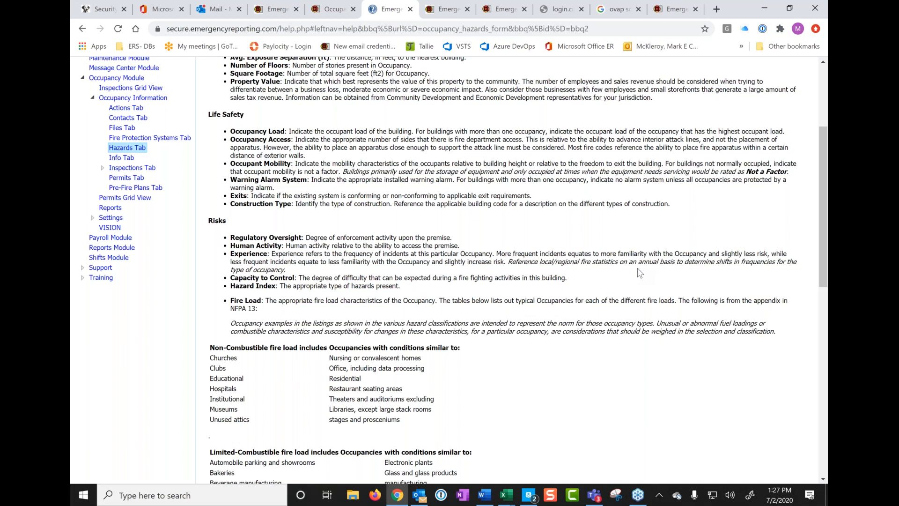
pyautogui.moveTo(541, 243)
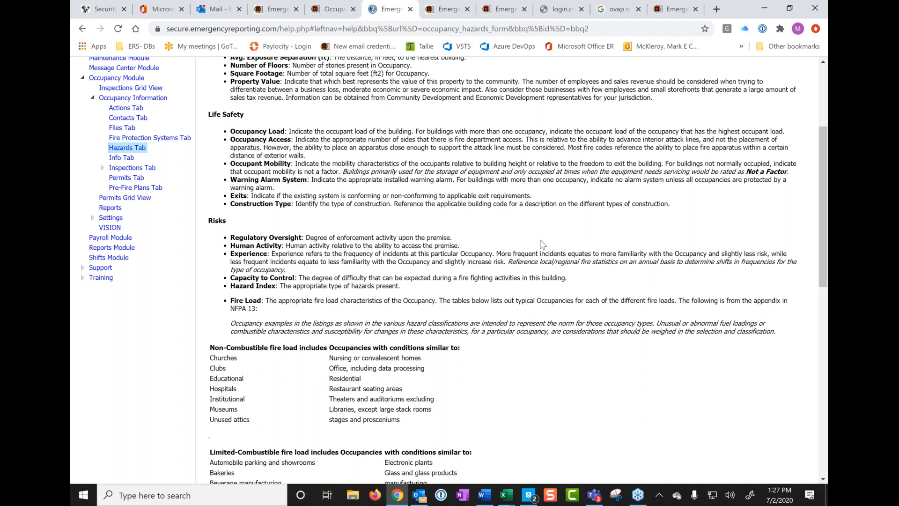
pyautogui.moveTo(576, 277)
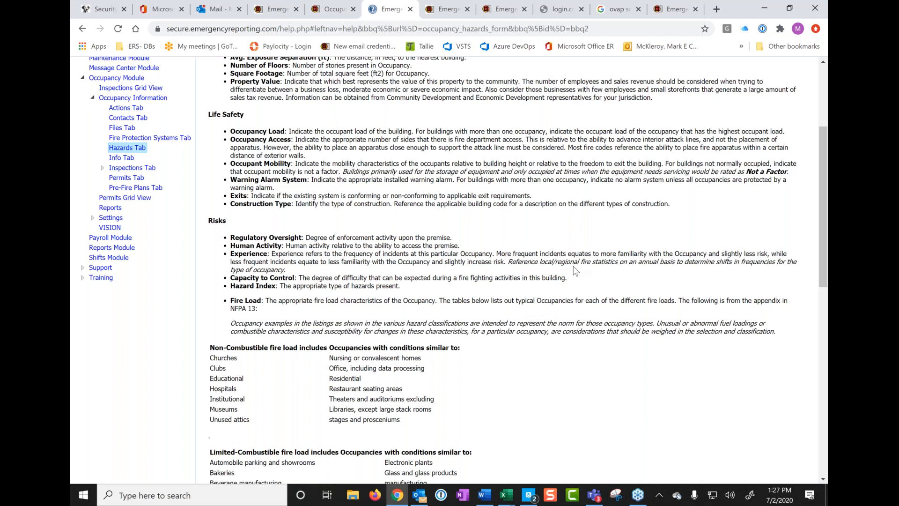
# Step: On Burger King's form, choose Rare Occurrence and Control Within the Building of Origin
pyautogui.click(328, 9)
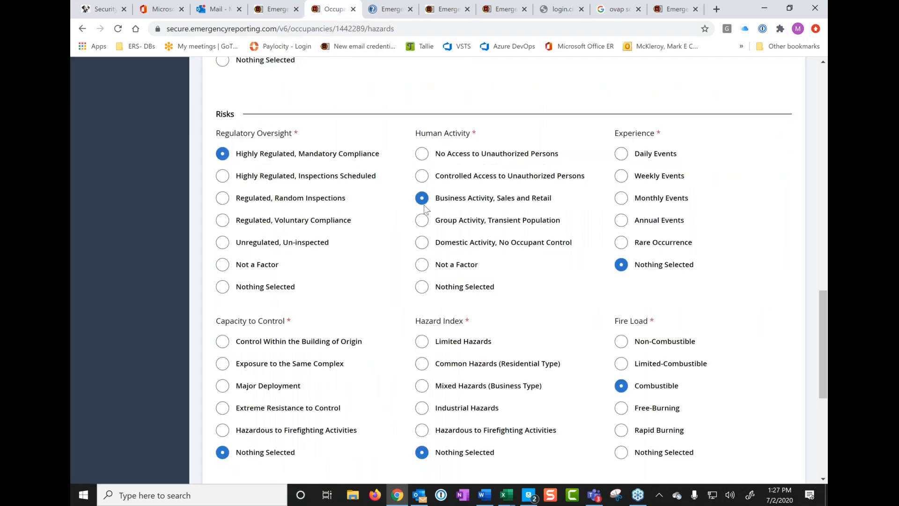
pyautogui.click(621, 264)
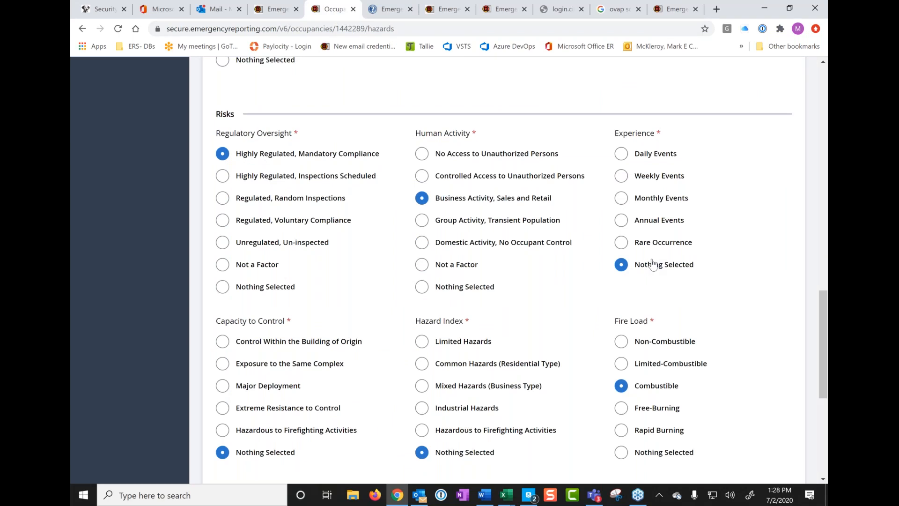
pyautogui.moveTo(621, 245)
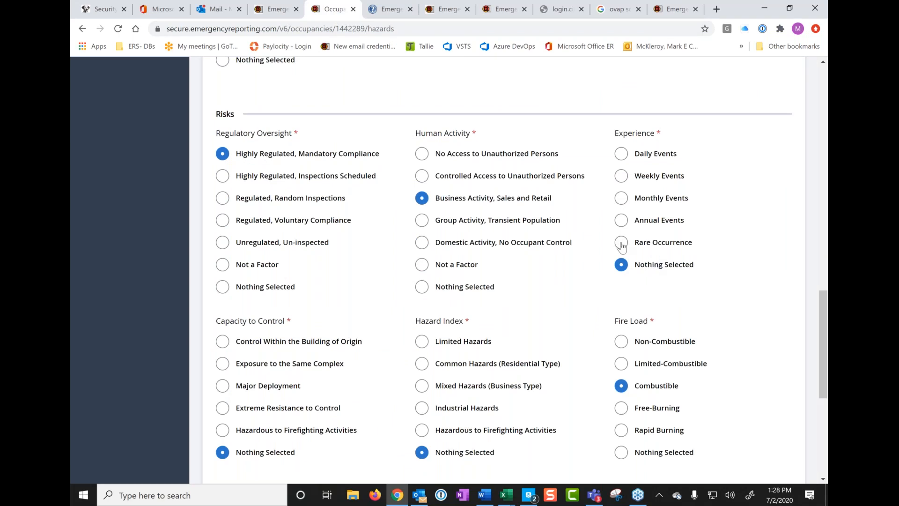
pyautogui.click(621, 242)
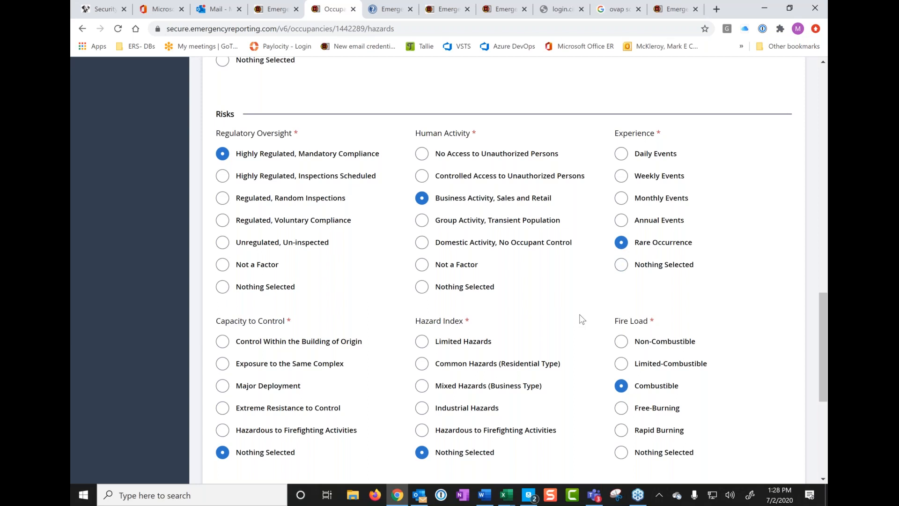
pyautogui.scroll(-3)
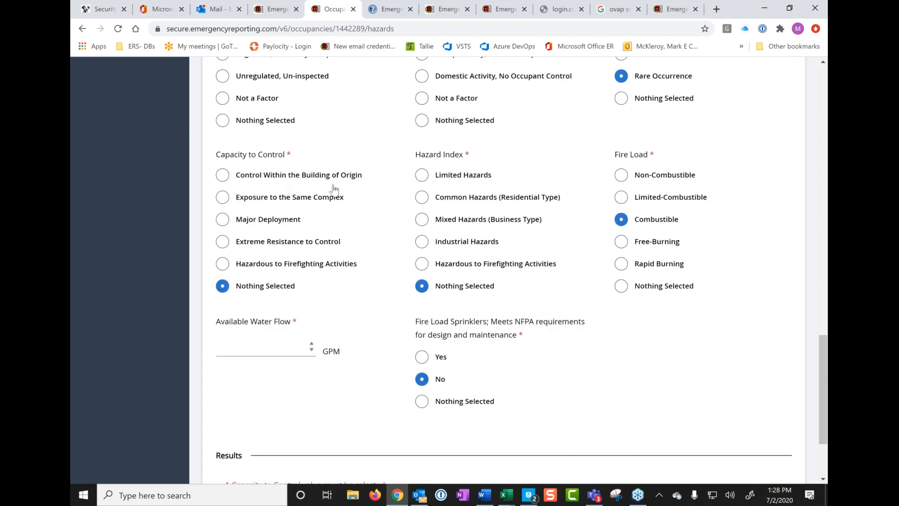
pyautogui.moveTo(223, 177)
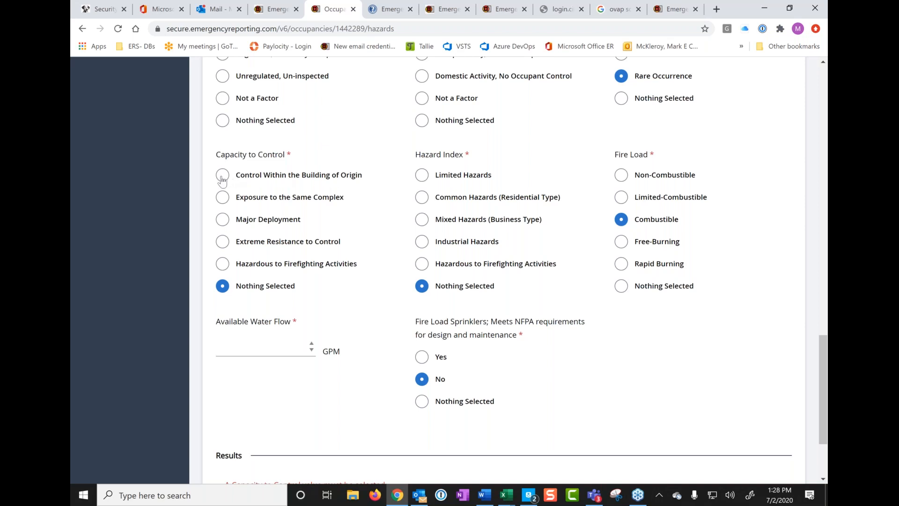
pyautogui.click(222, 175)
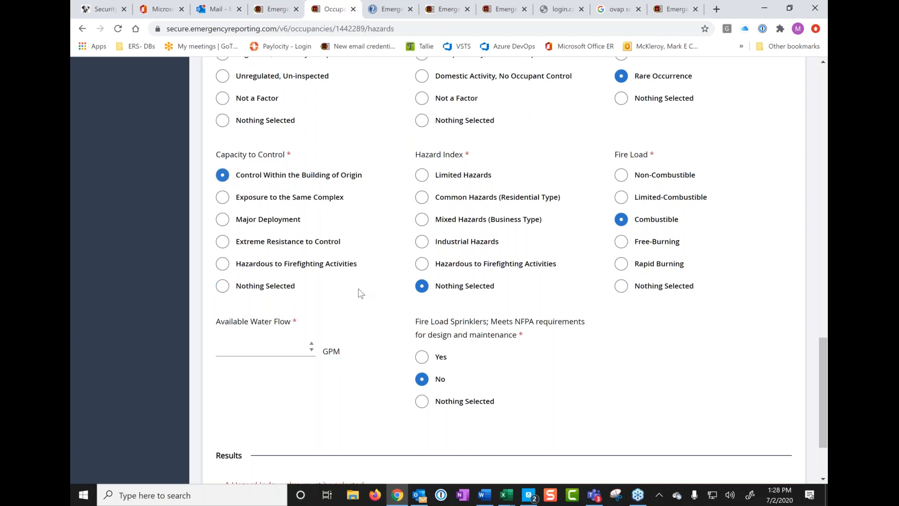
pyautogui.moveTo(357, 294)
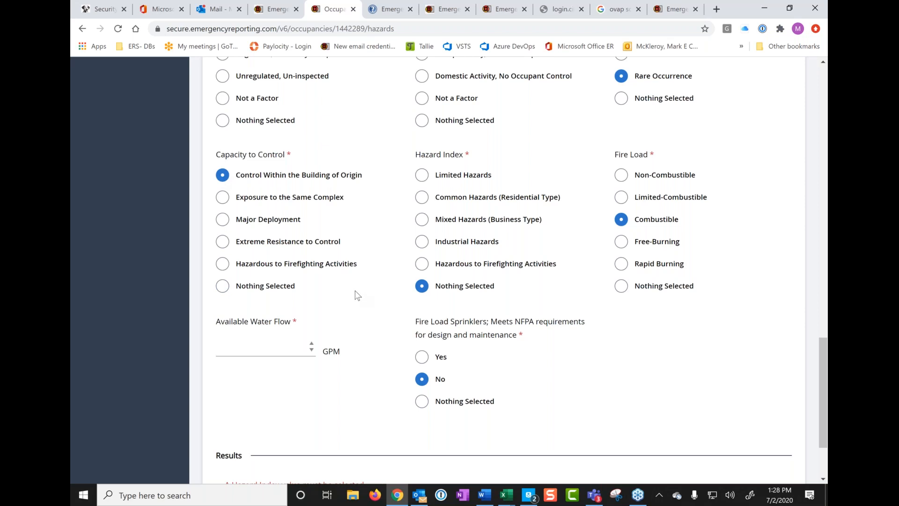
pyautogui.moveTo(471, 165)
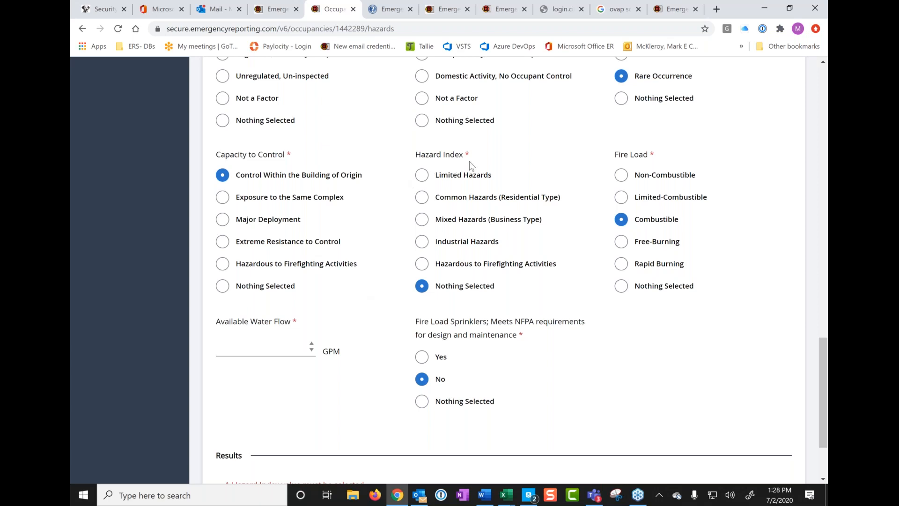
pyautogui.moveTo(479, 205)
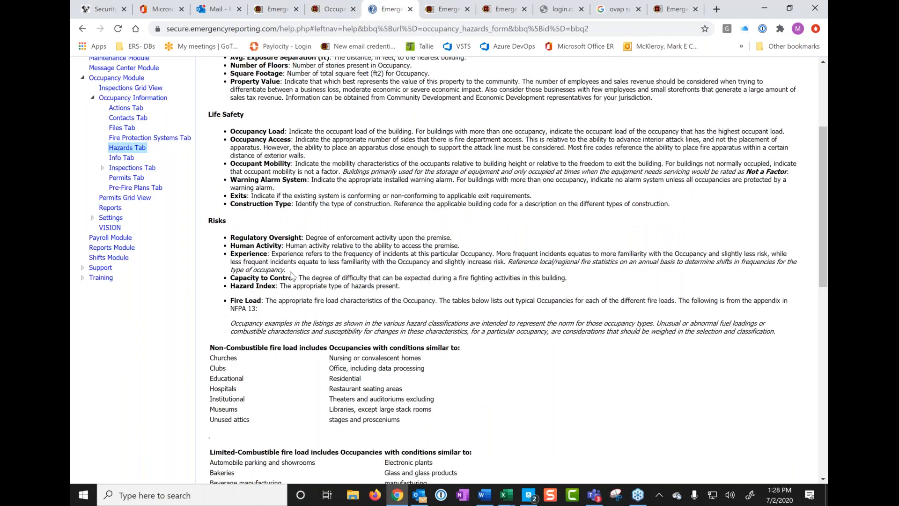
pyautogui.moveTo(284, 299)
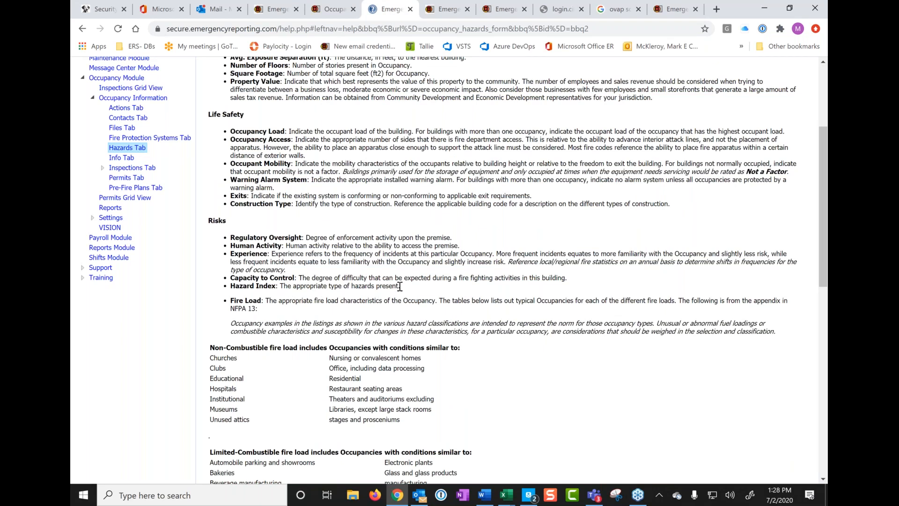
pyautogui.moveTo(369, 298)
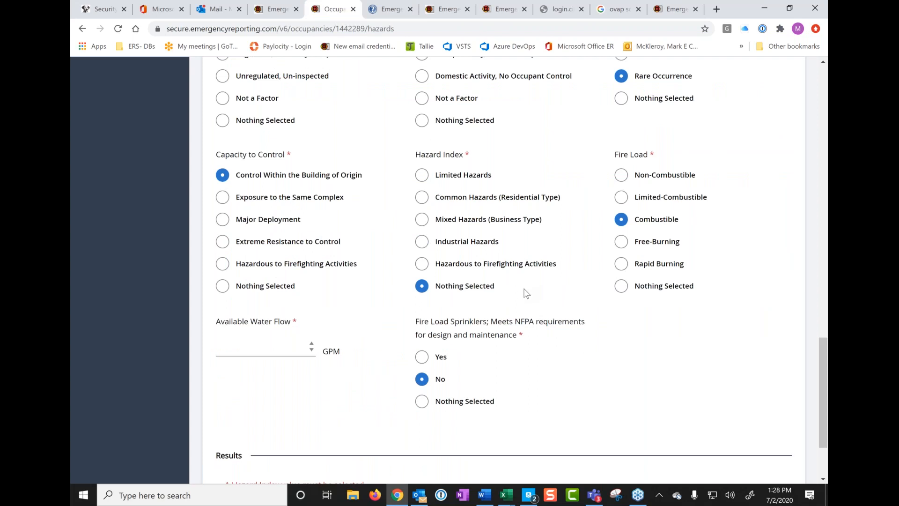
pyautogui.moveTo(475, 231)
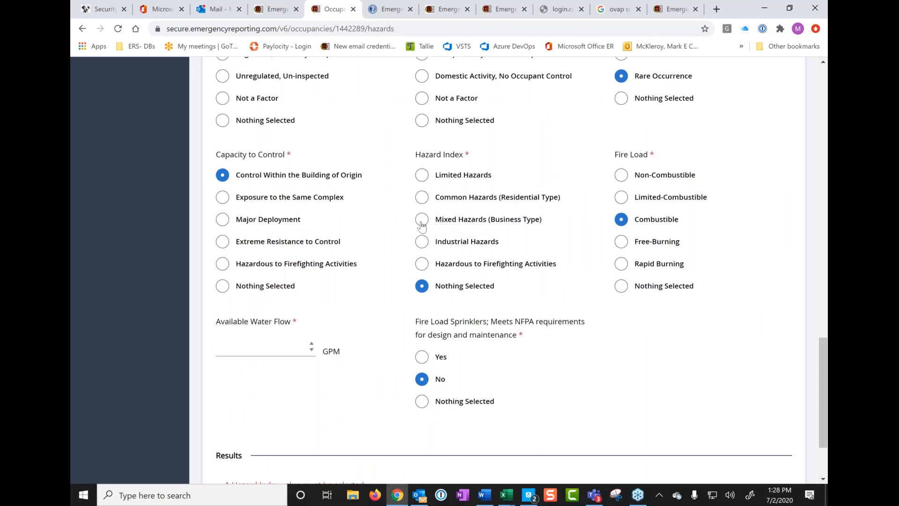
# Step: Rate Burger King's Hazard Index as Mixed Hazards (Business Type)
pyautogui.click(421, 219)
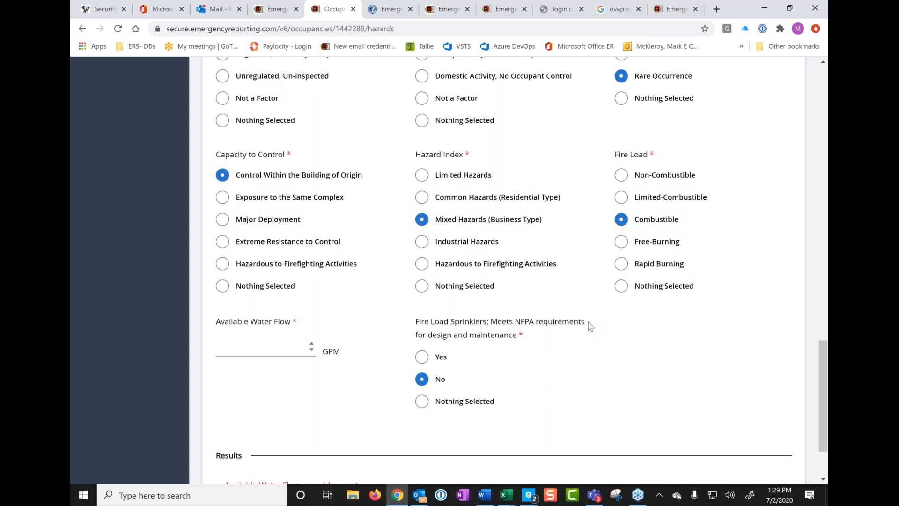
pyautogui.moveTo(645, 223)
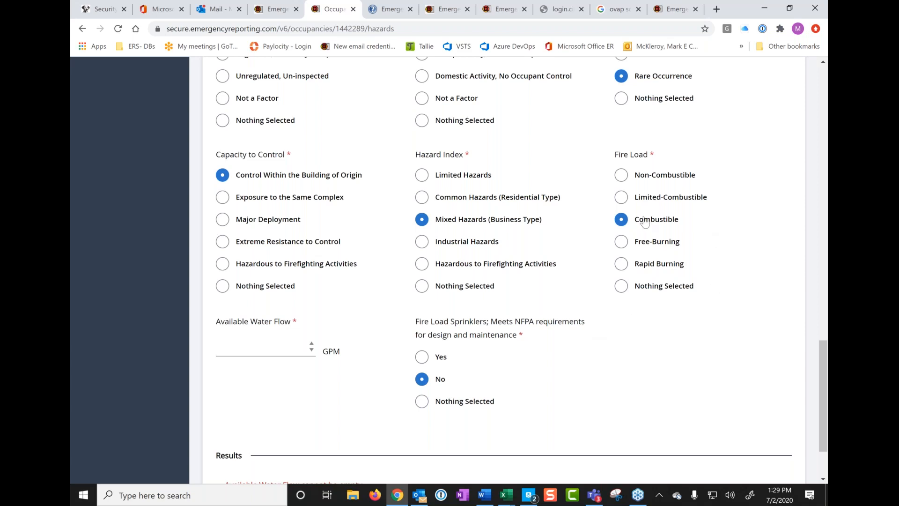
pyautogui.moveTo(641, 229)
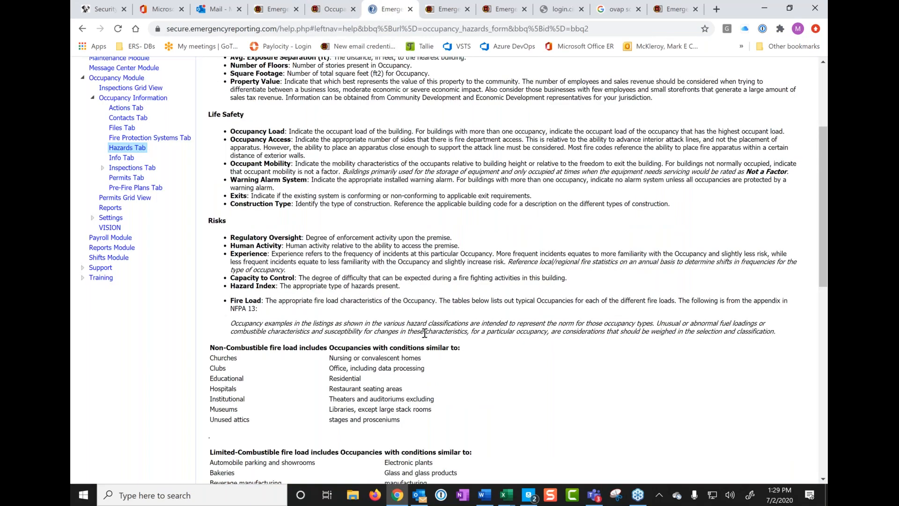
pyautogui.moveTo(439, 345)
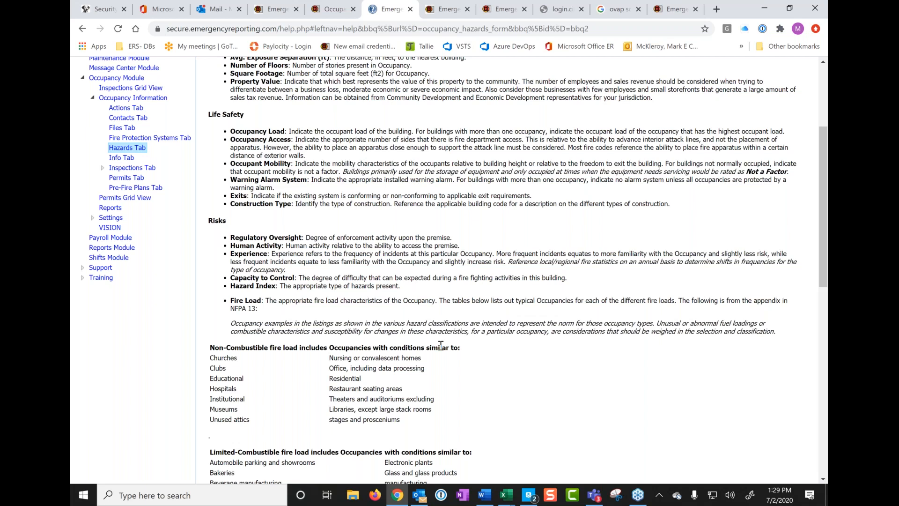
pyautogui.moveTo(231, 323)
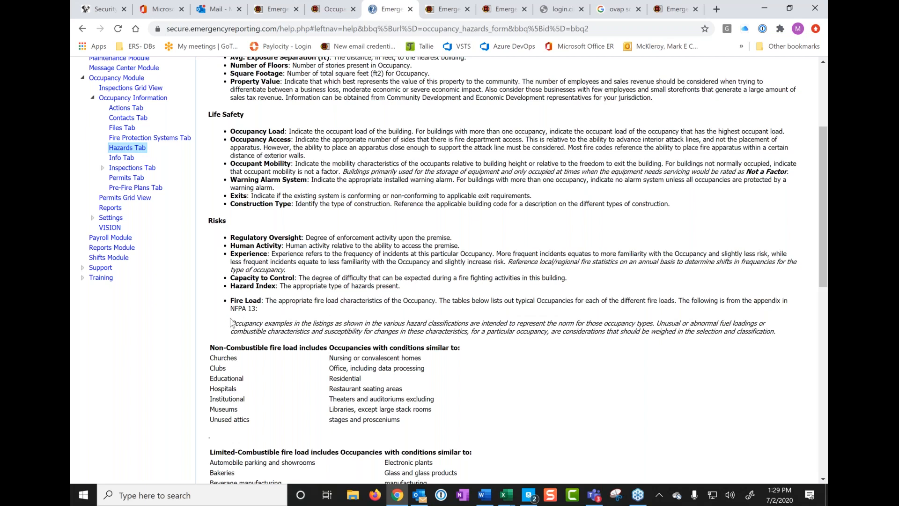
pyautogui.moveTo(255, 303)
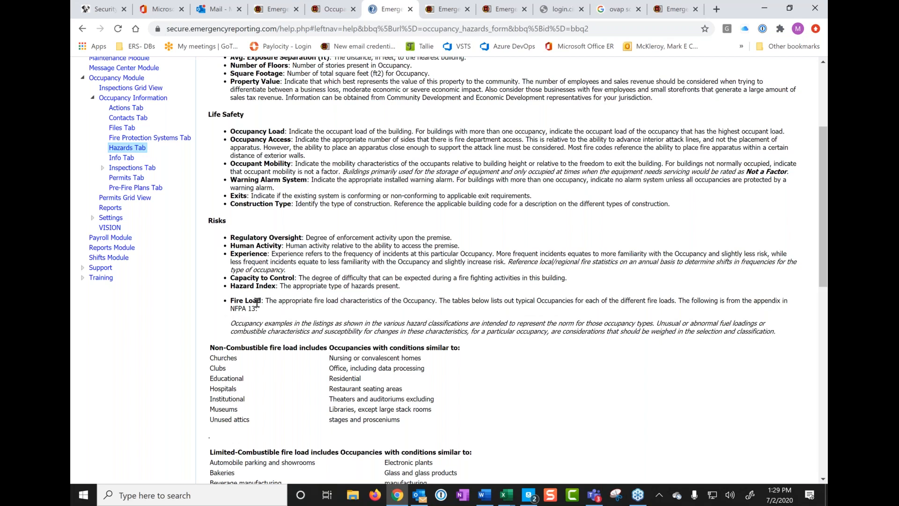
pyautogui.moveTo(295, 316)
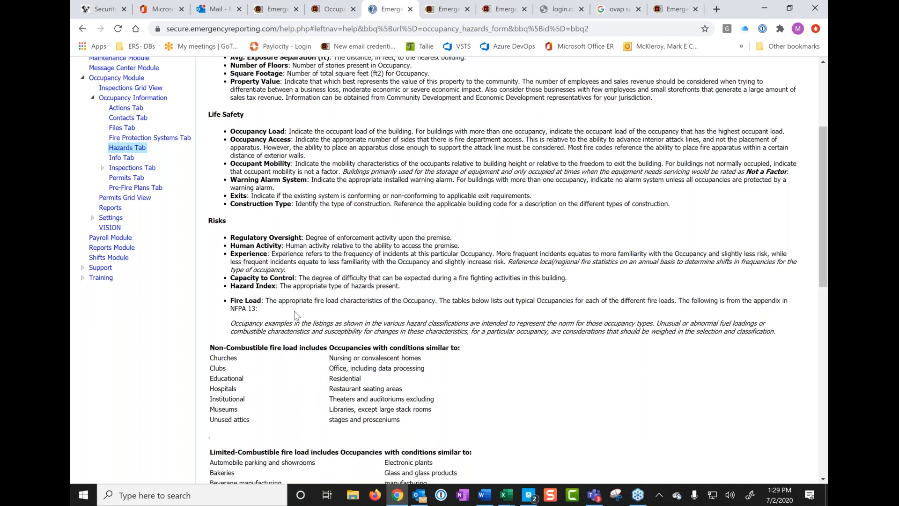
pyautogui.moveTo(554, 325)
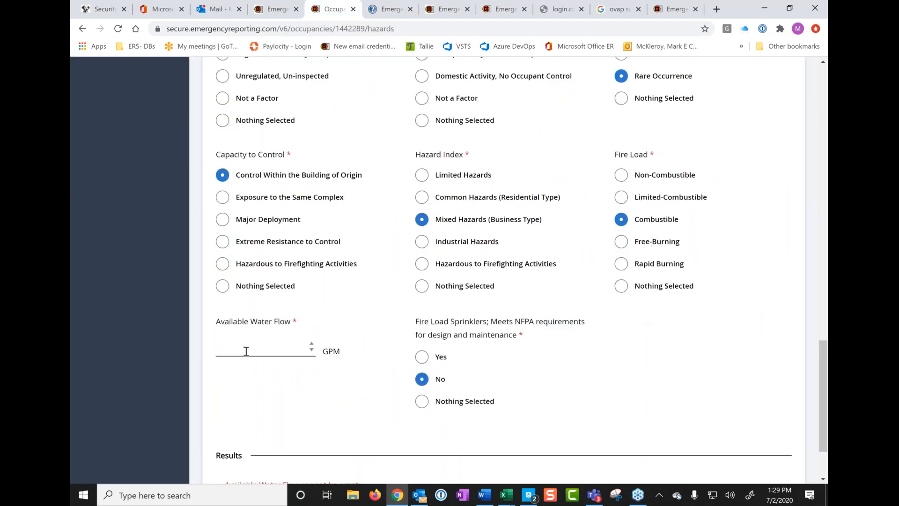
pyautogui.moveTo(311, 348)
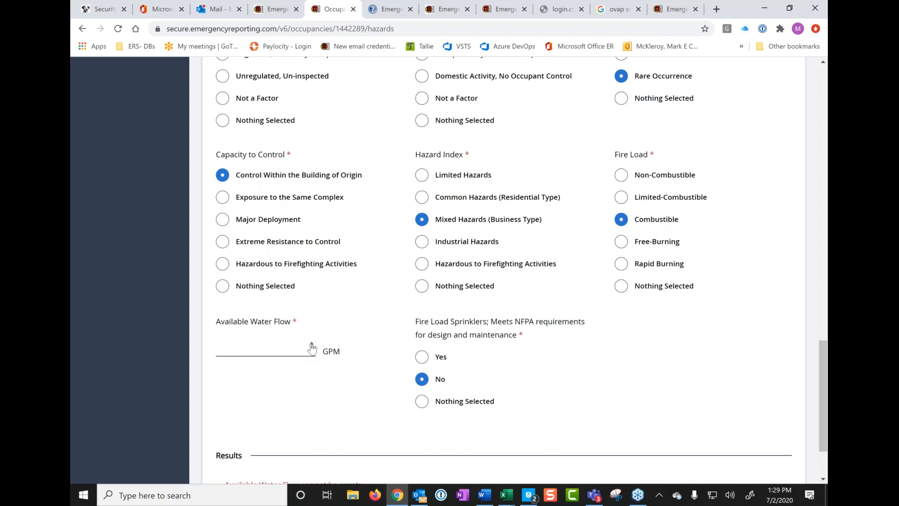
# Step: Enter 1250 GPM available water flow and mark sprinklers as meeting NFPA requirements
pyautogui.write('1')
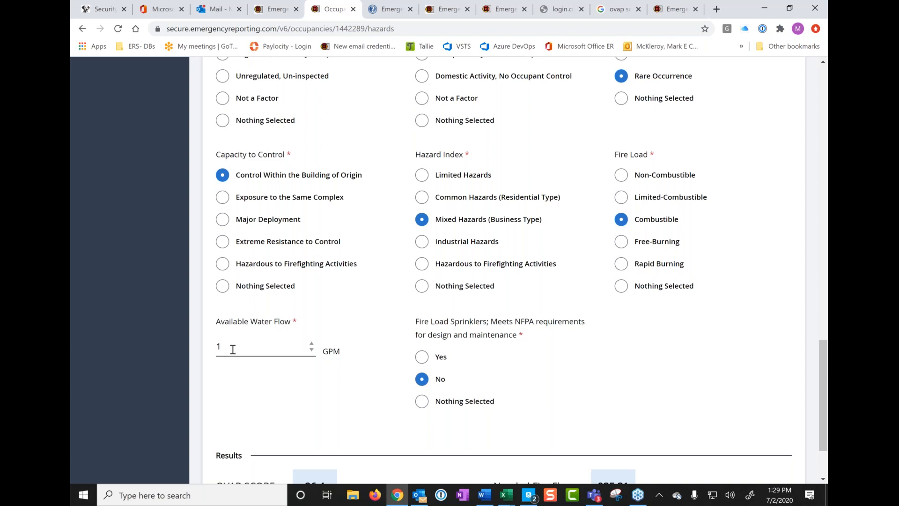
pyautogui.write('250')
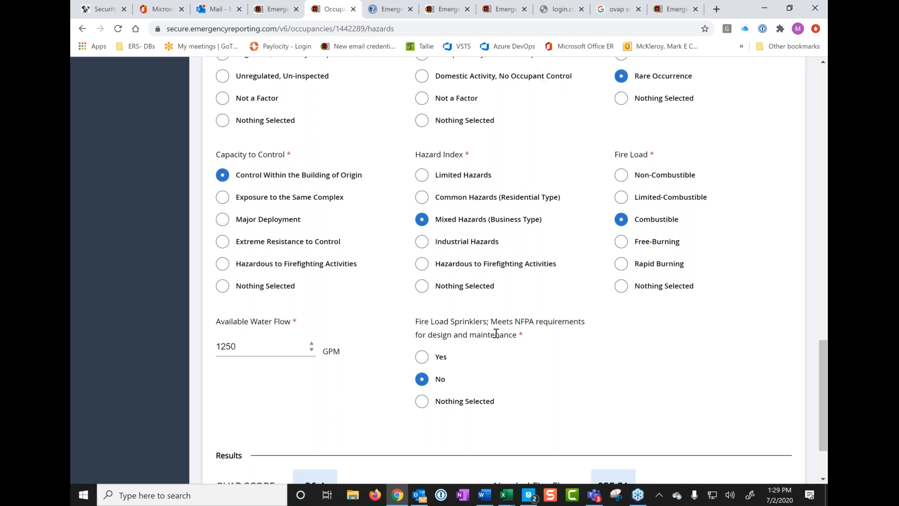
pyautogui.moveTo(438, 388)
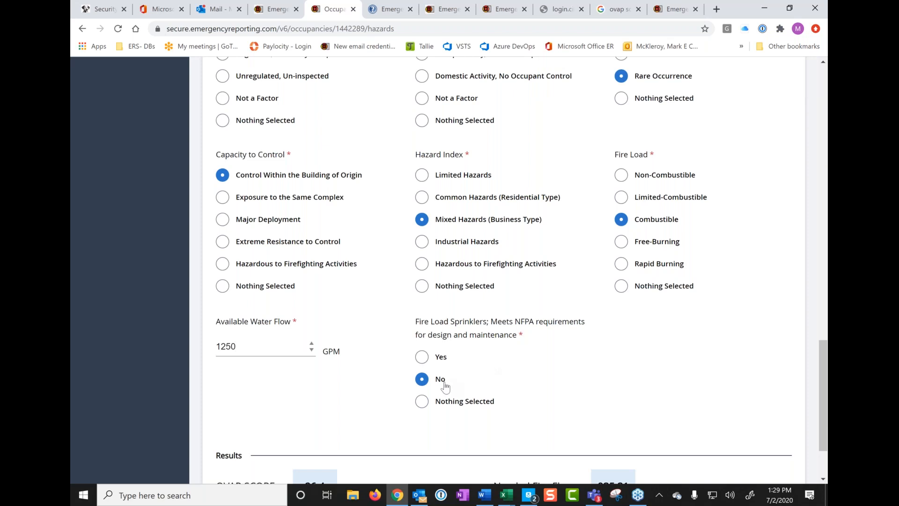
pyautogui.moveTo(422, 360)
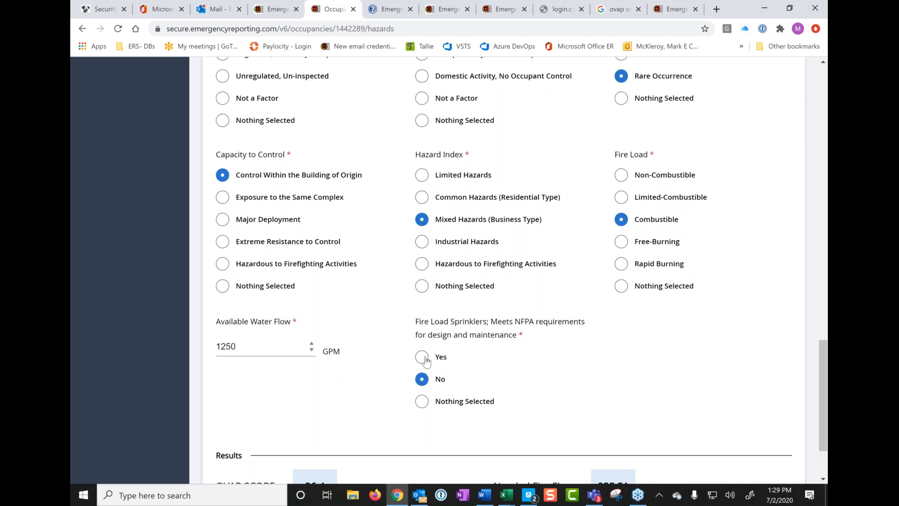
pyautogui.click(422, 357)
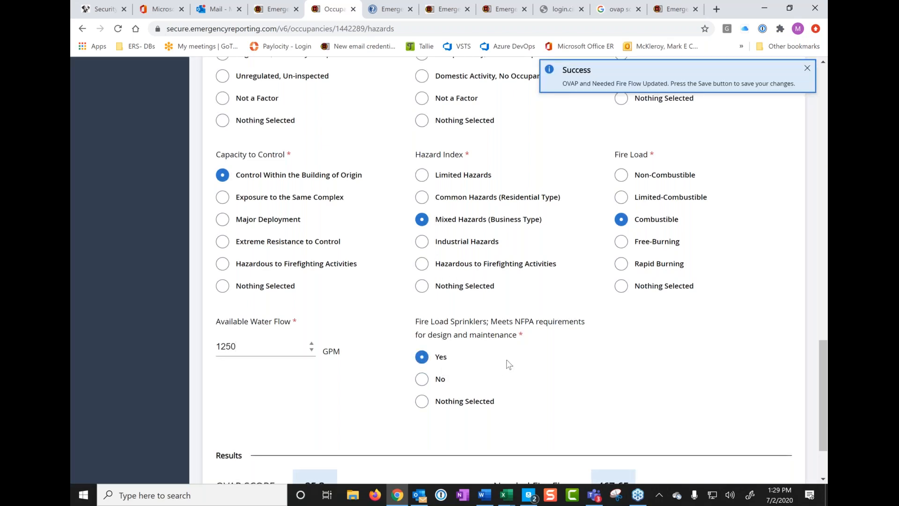
pyautogui.moveTo(536, 374)
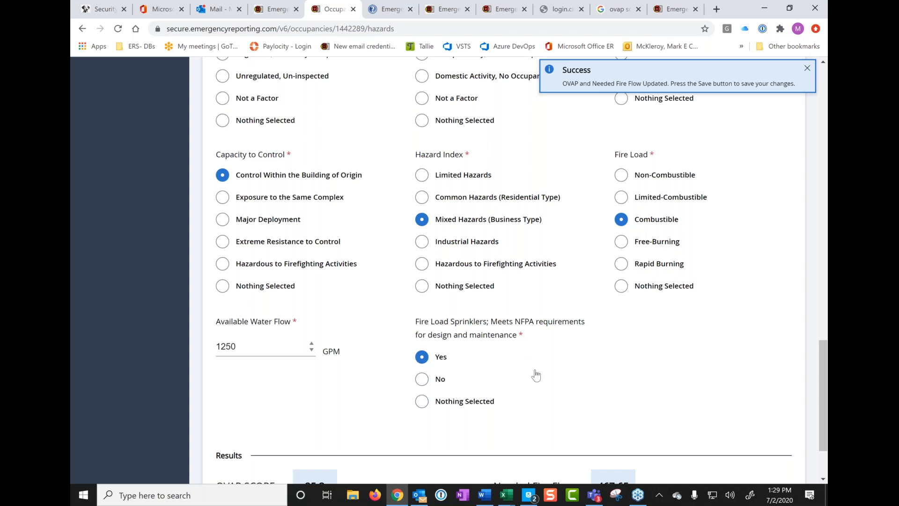
# Step: Save Burger King's hazards (OVAP 25.3, fire flow 467.65) and dismiss the confirmation
pyautogui.scroll(-3)
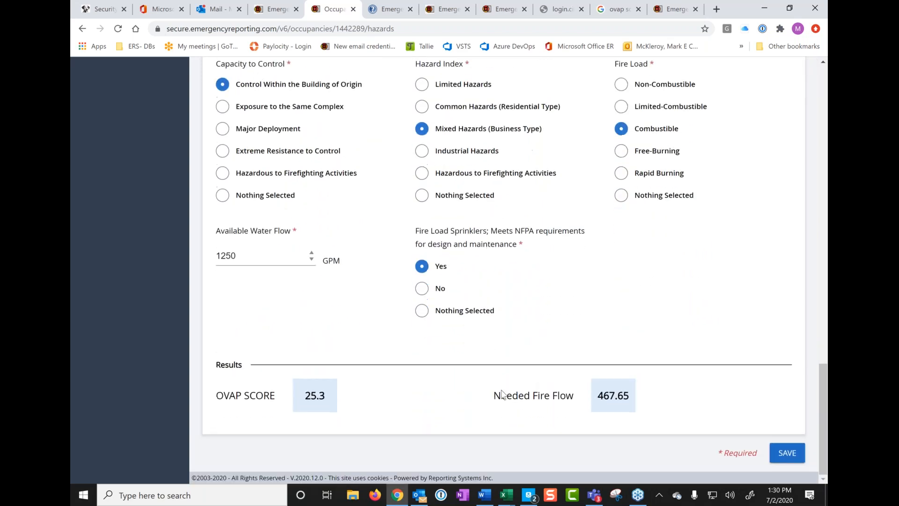
pyautogui.moveTo(565, 428)
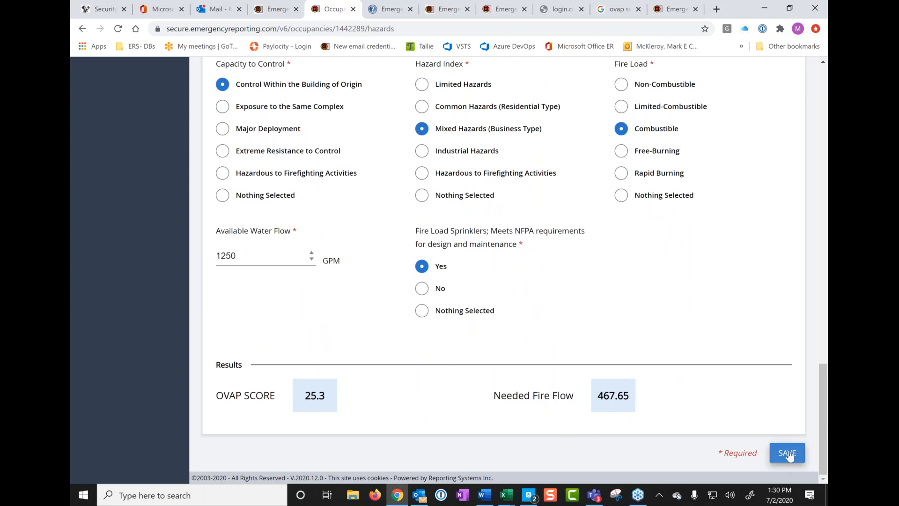
pyautogui.click(787, 452)
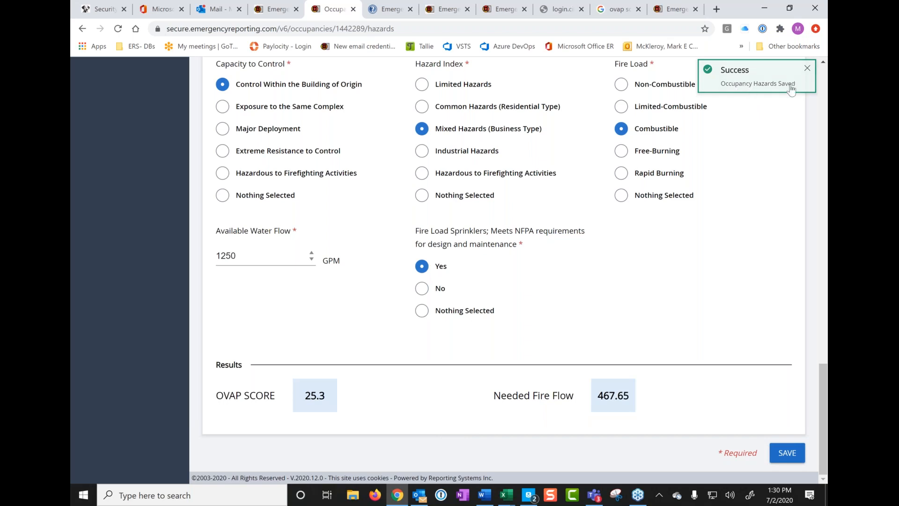
pyautogui.click(806, 68)
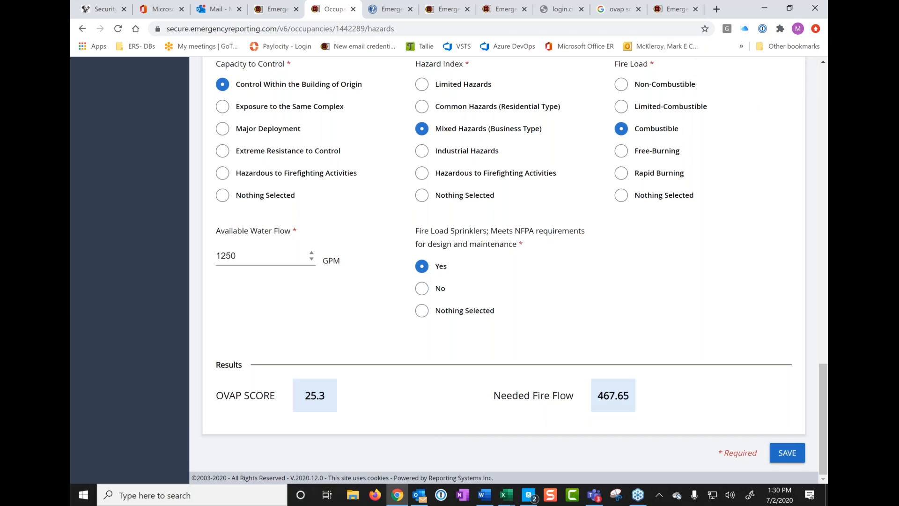
pyautogui.moveTo(751, 88)
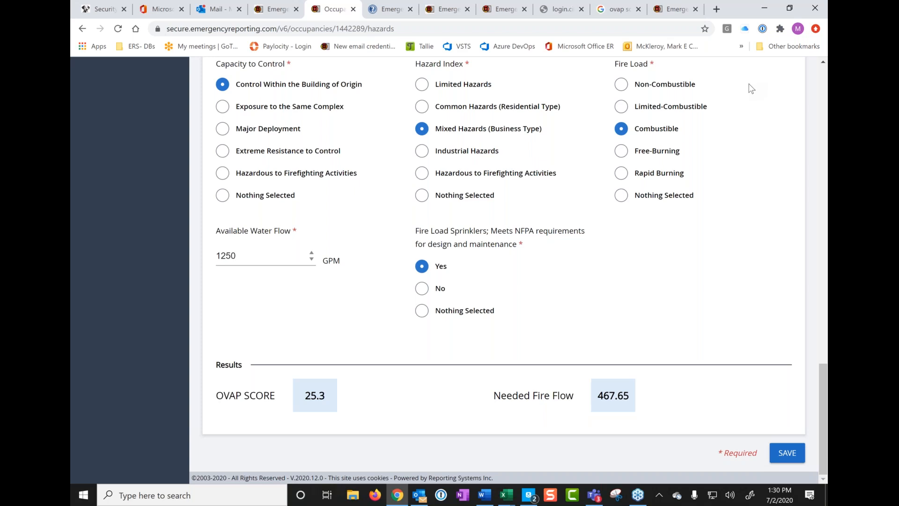
pyautogui.moveTo(540, 416)
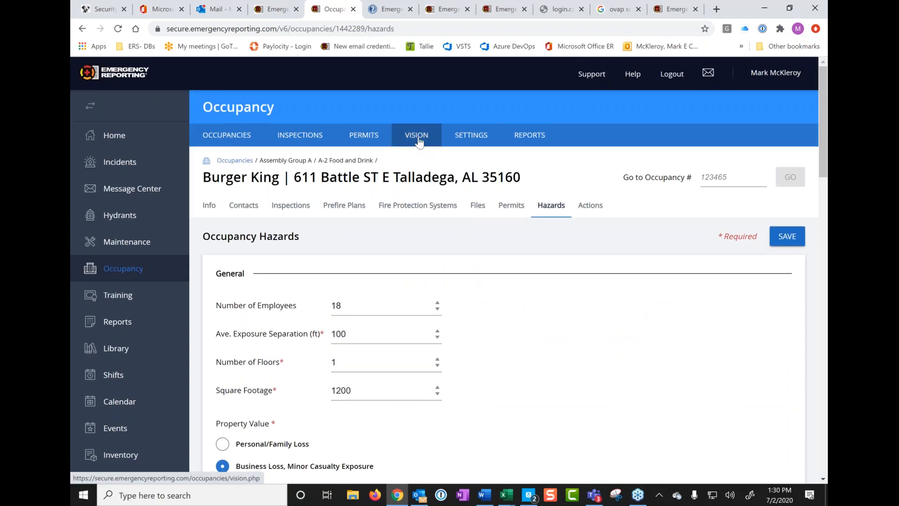
# Step: Generate the VISION Occupancy Hazard Report showing Burger King at 468 GPM, OVAP 25.30
pyautogui.click(416, 135)
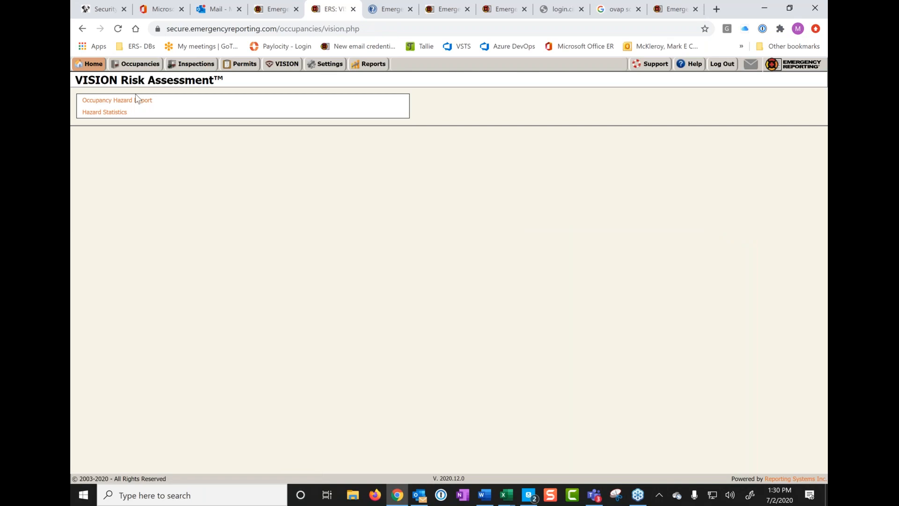
pyautogui.click(116, 100)
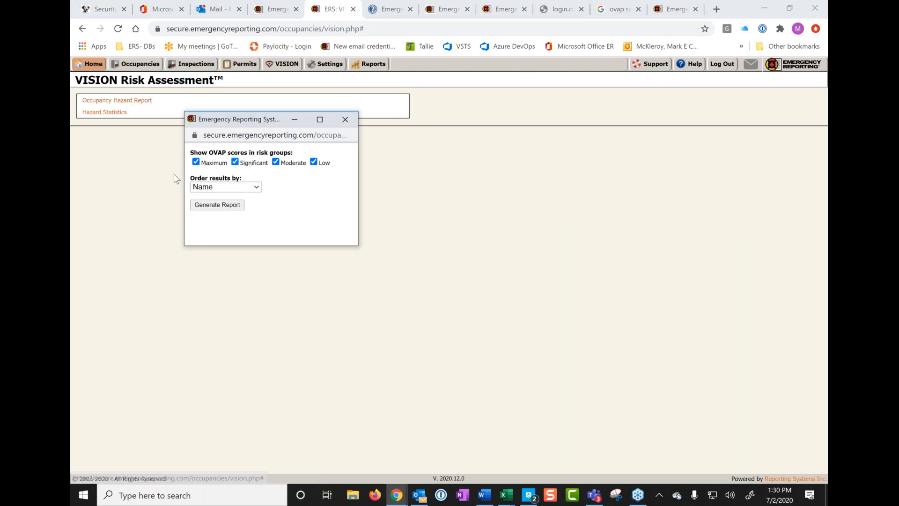
pyautogui.click(217, 205)
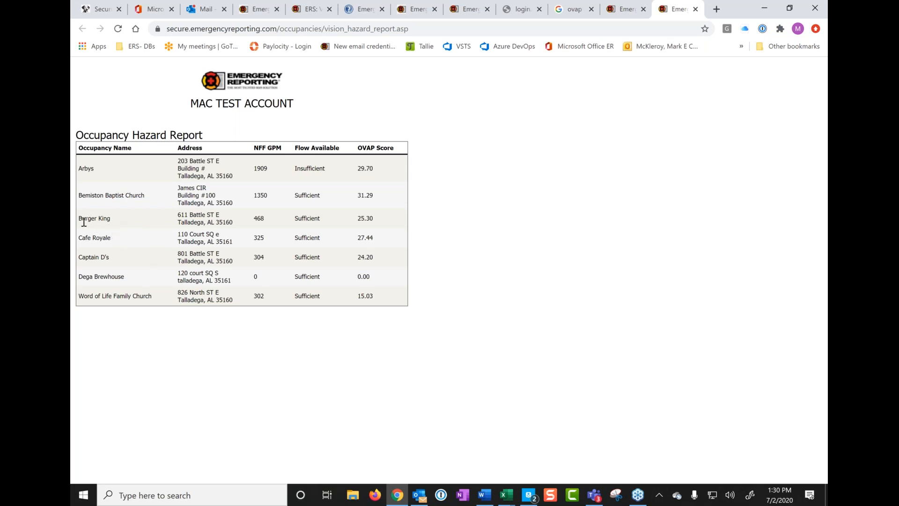
pyautogui.moveTo(306, 228)
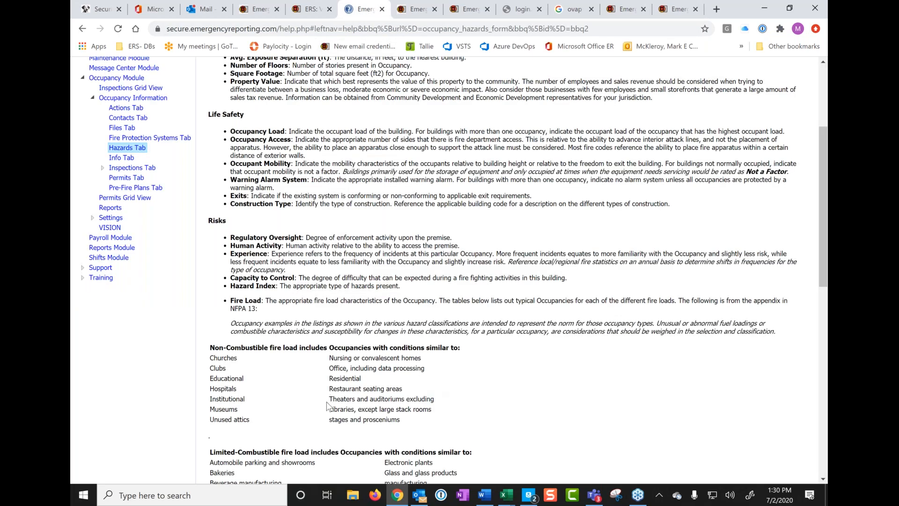
# Step: Scroll the Hazards Tab help through fire load tables to the Available Water Flow definition
pyautogui.scroll(-3)
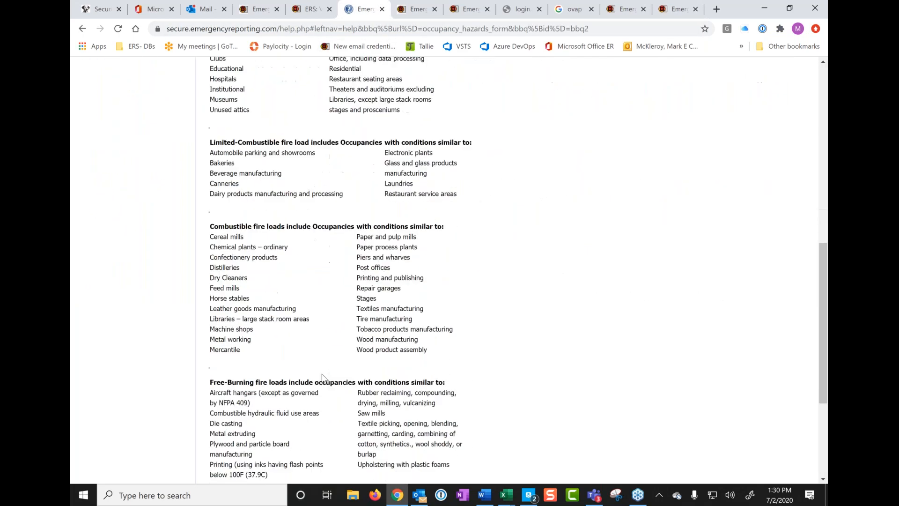
pyautogui.scroll(-3)
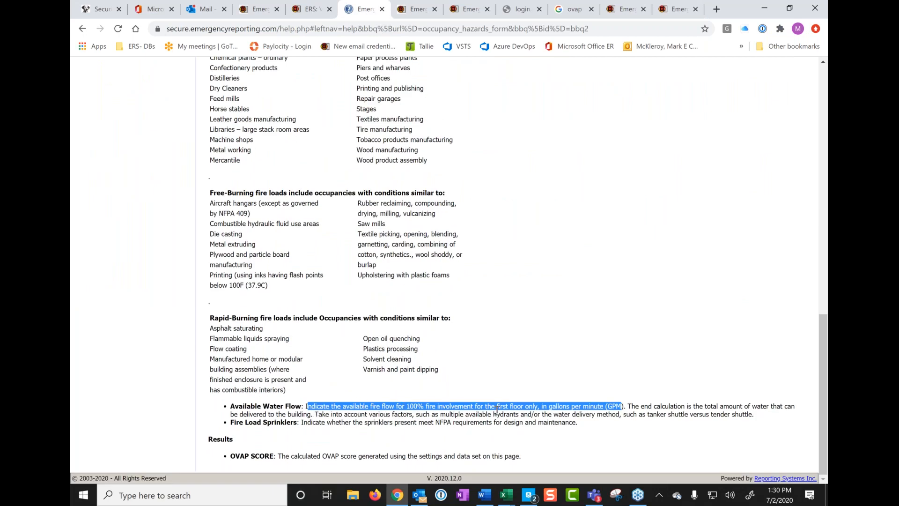
pyautogui.moveTo(439, 406)
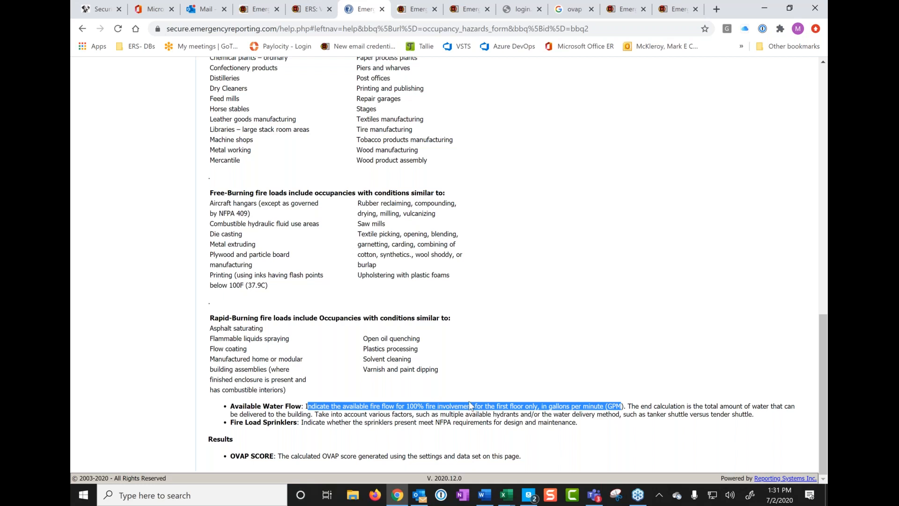
pyautogui.scroll(3)
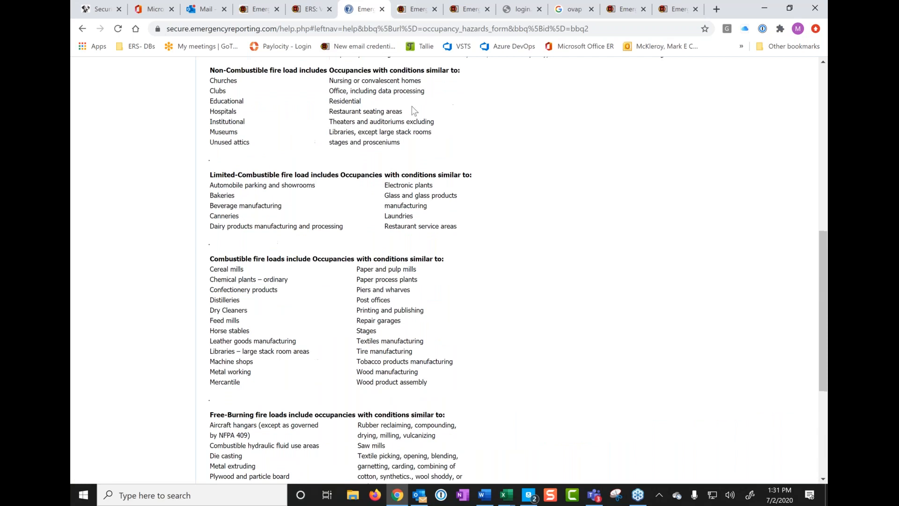
# Step: Return to VISION and show the Occupancies grid of 305 occupancies
pyautogui.click(305, 9)
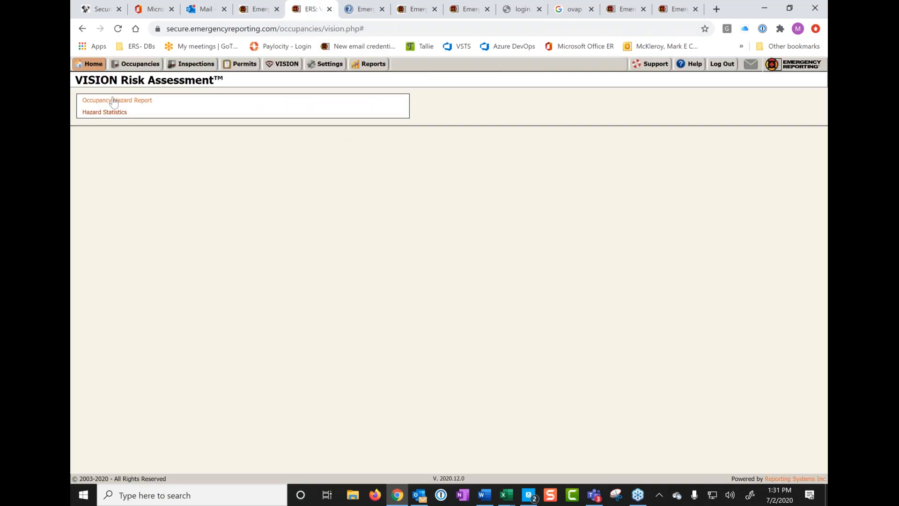
pyautogui.click(116, 100)
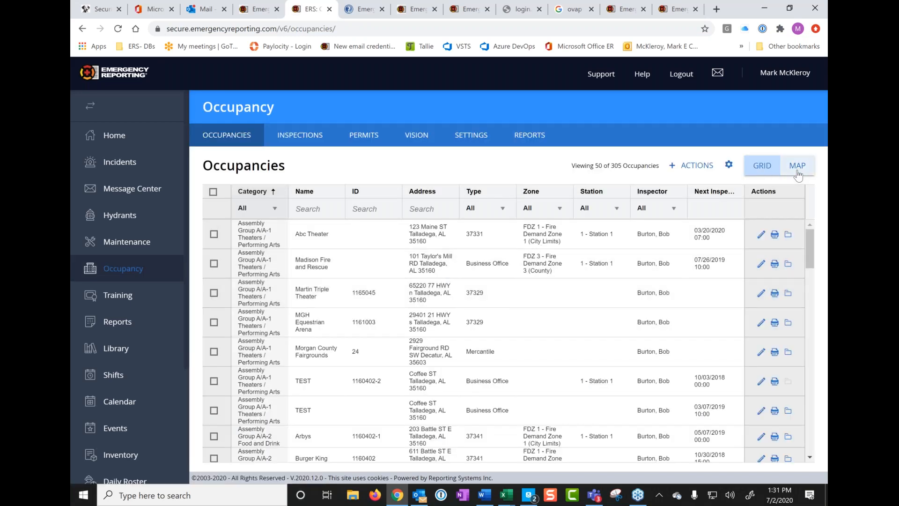
# Step: Map the occupancies in satellite view and show Burger King's details at 611 Battle St E
pyautogui.click(797, 166)
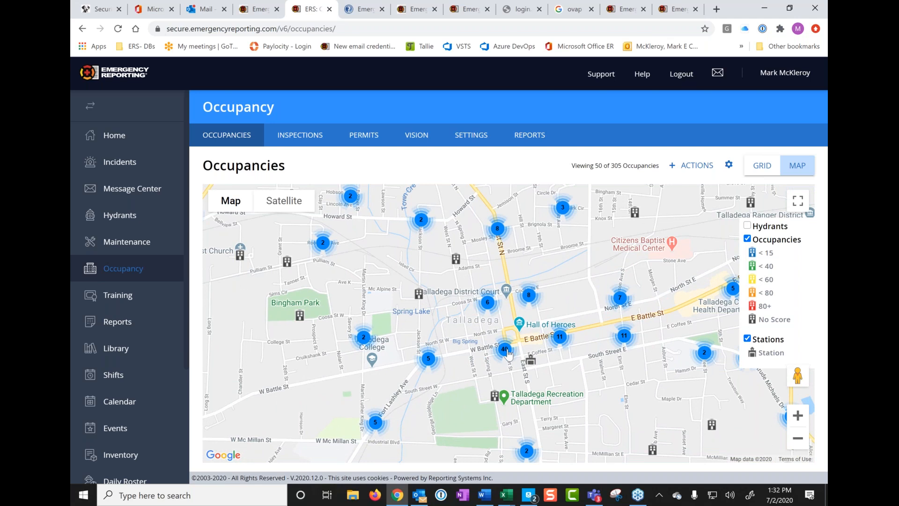
pyautogui.moveTo(518, 352)
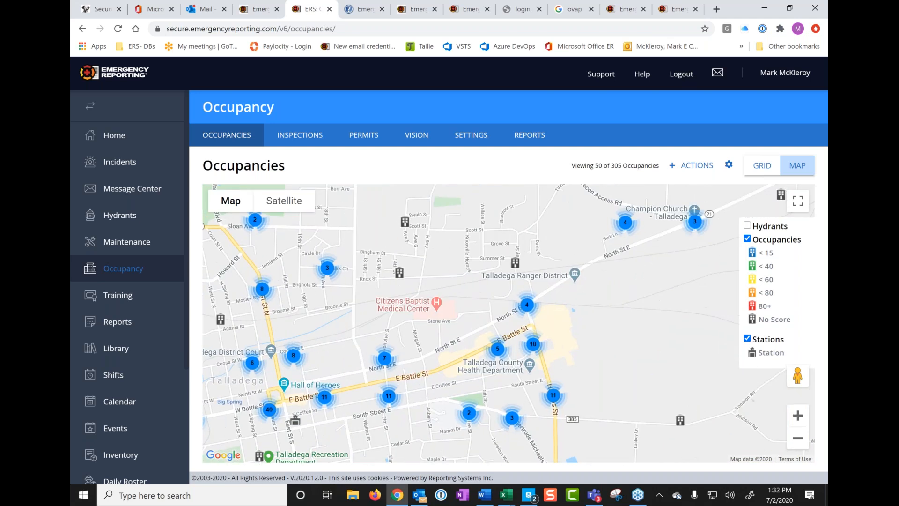
pyautogui.moveTo(398, 409)
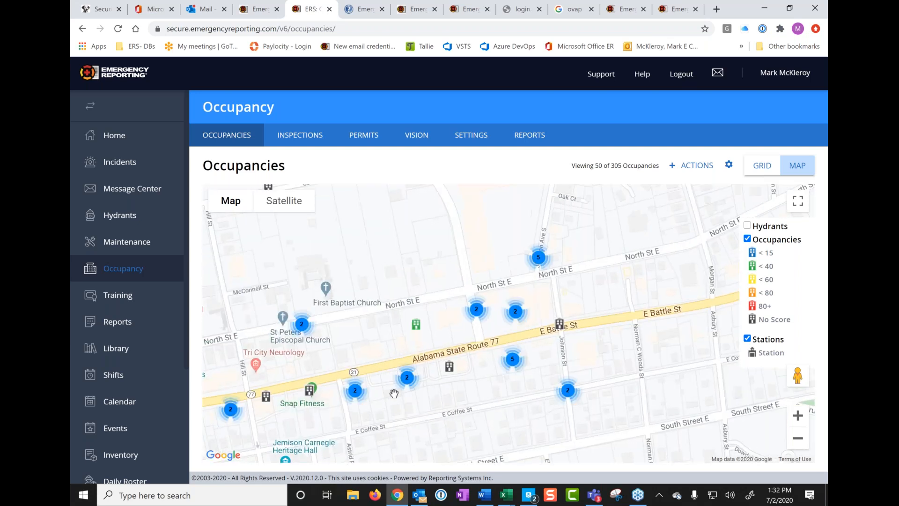
pyautogui.moveTo(278, 213)
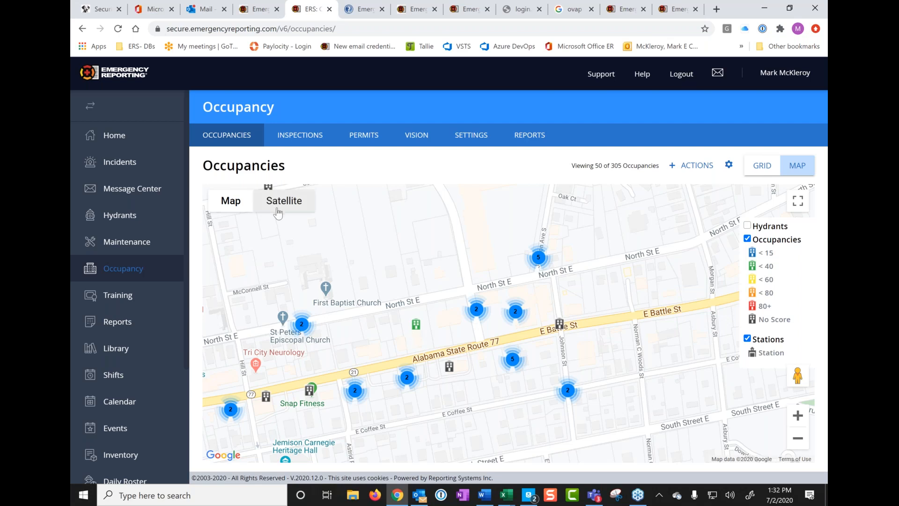
pyautogui.click(284, 200)
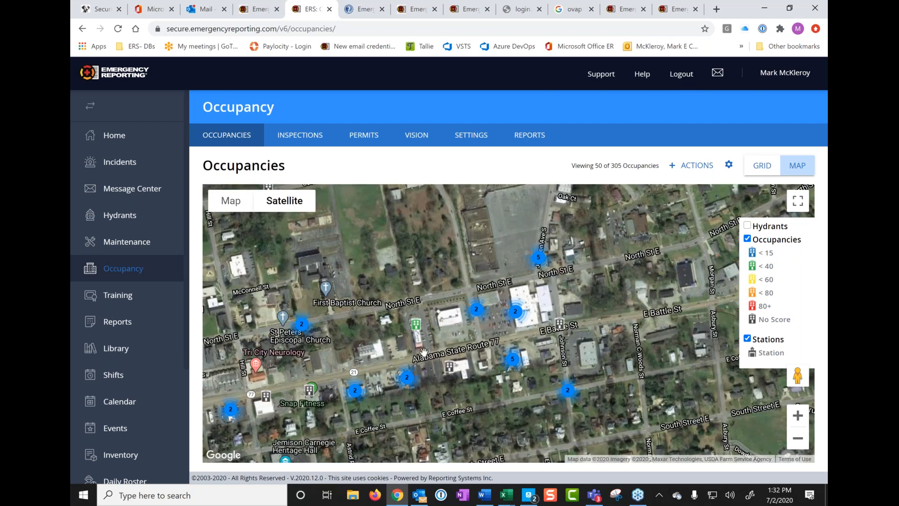
pyautogui.moveTo(418, 338)
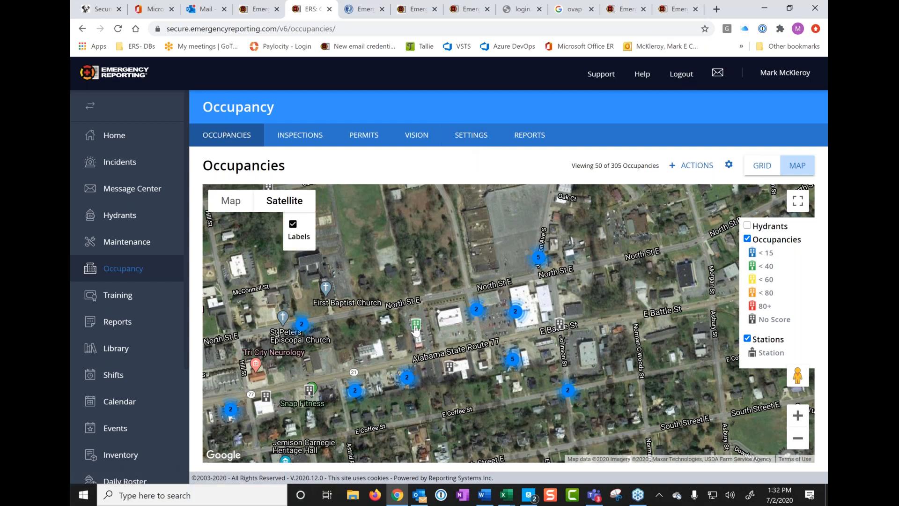
pyautogui.click(417, 325)
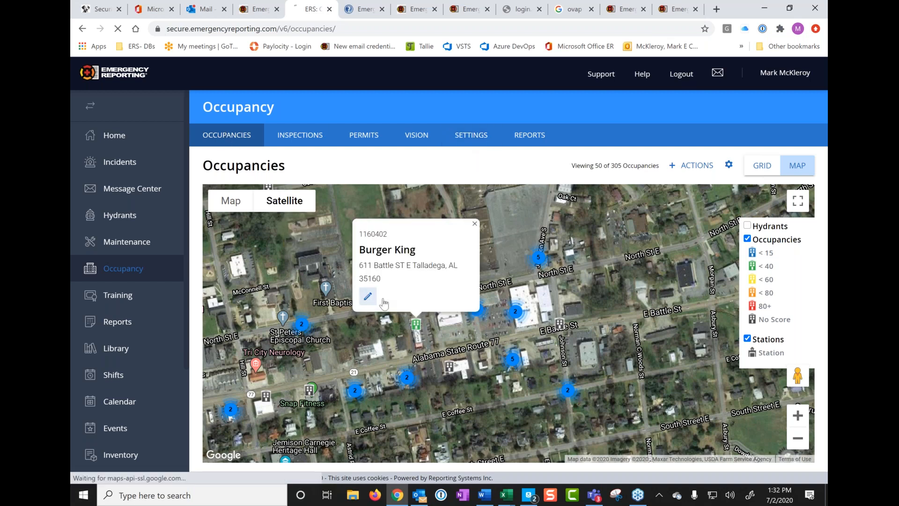
# Step: Edit Burger King's Hazards tab and set Fire Load Sprinklers to No, raising fire flow to 935.31
pyautogui.click(368, 296)
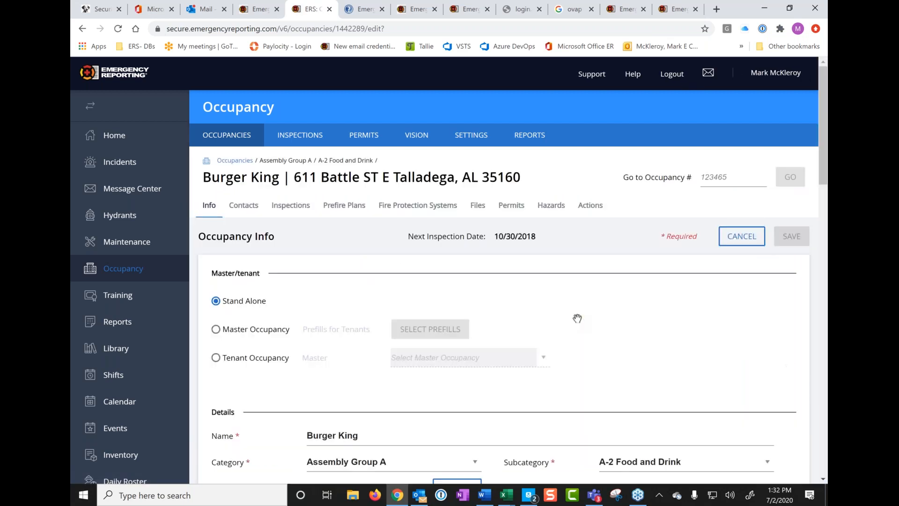
pyautogui.click(552, 206)
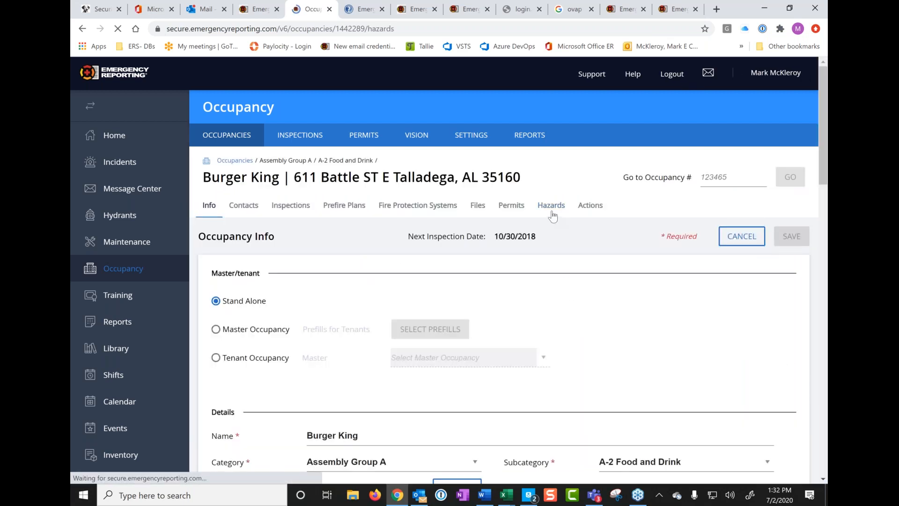
pyautogui.click(551, 205)
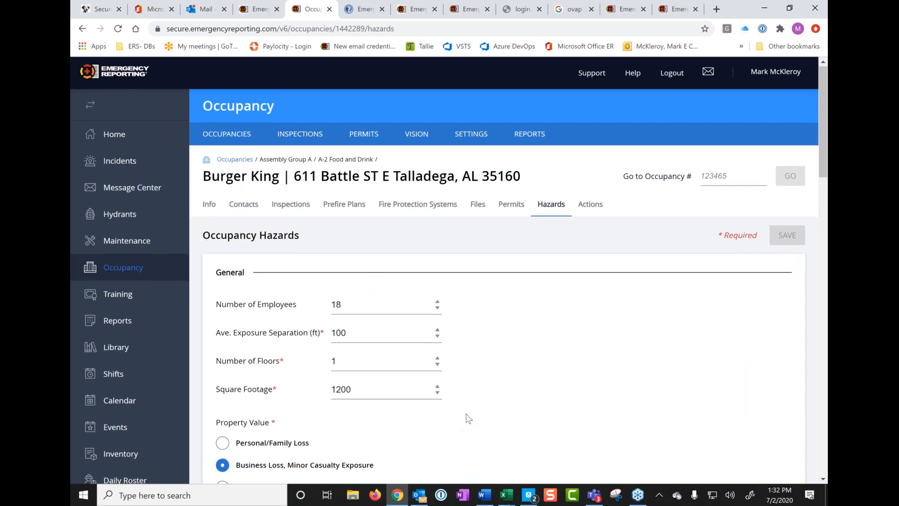
pyautogui.scroll(-3)
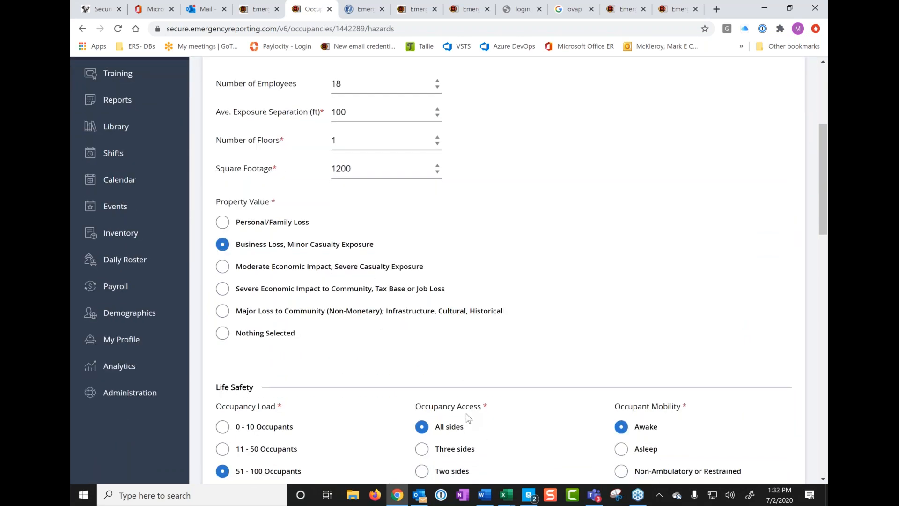
pyautogui.scroll(-3)
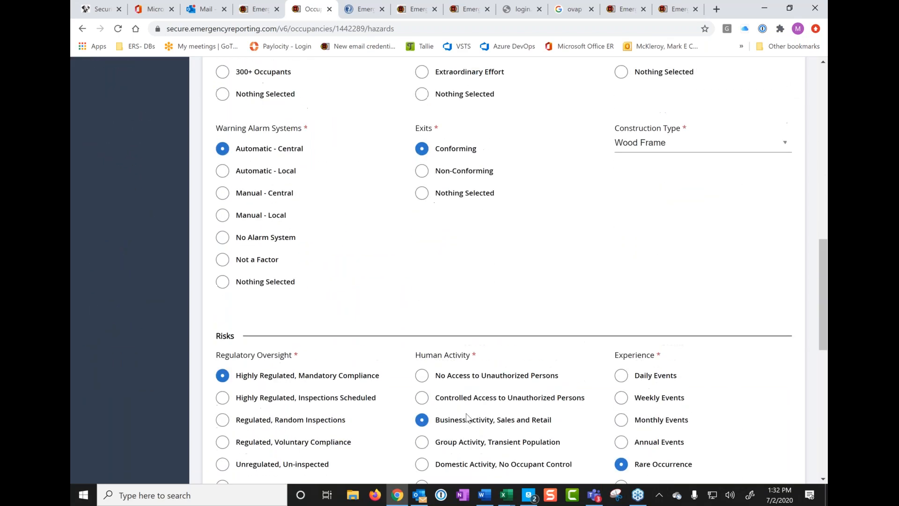
pyautogui.scroll(-3)
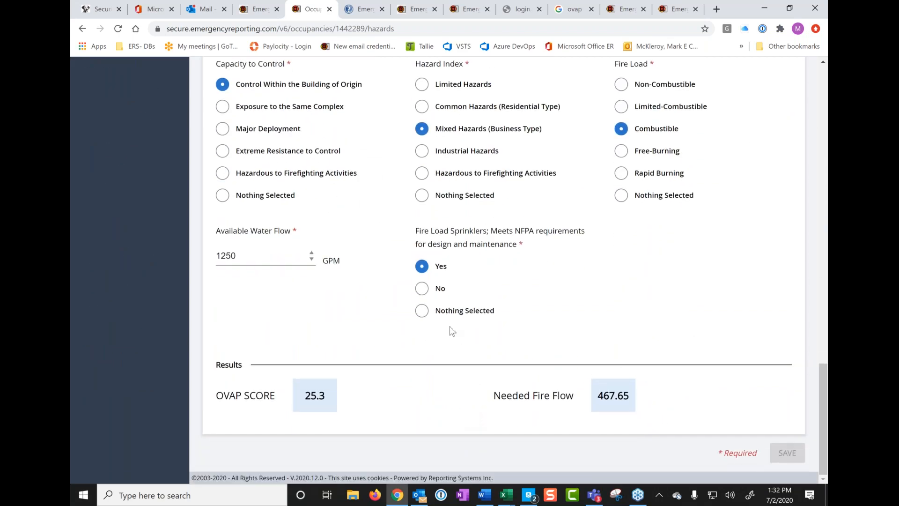
pyautogui.click(421, 288)
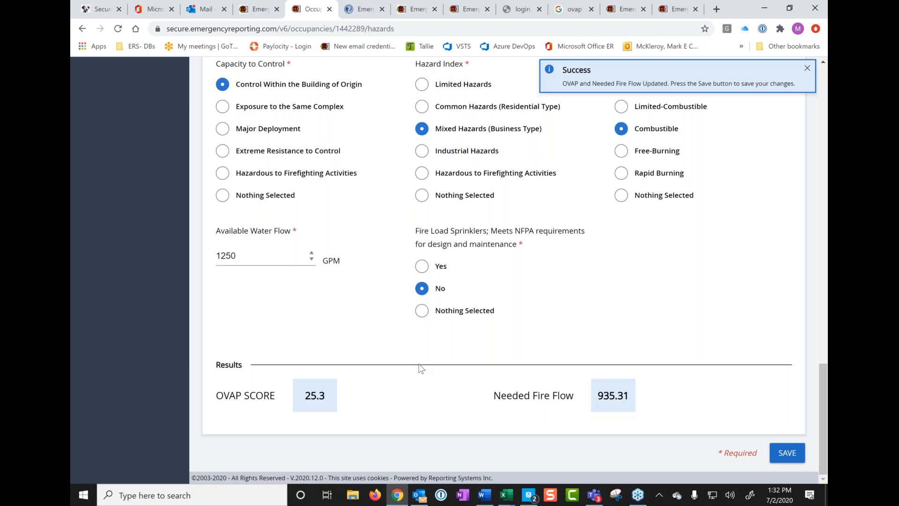
pyautogui.moveTo(323, 413)
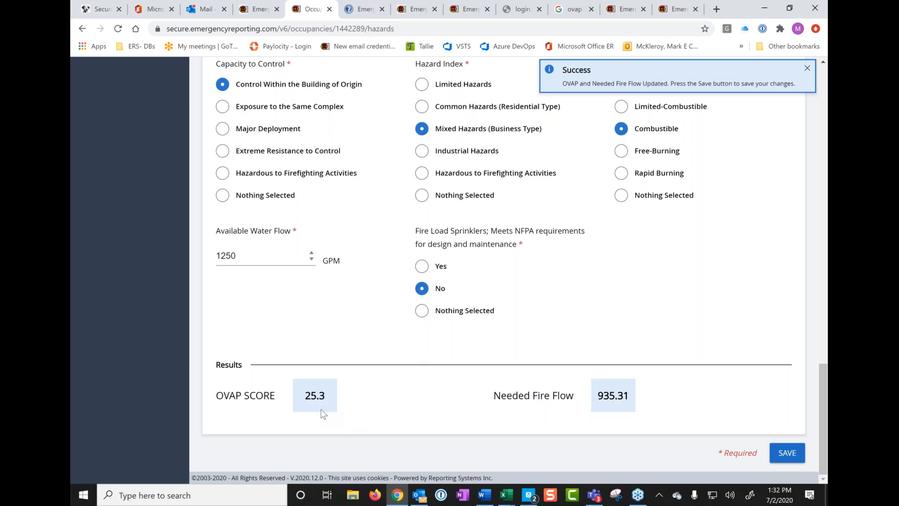
pyautogui.moveTo(431, 285)
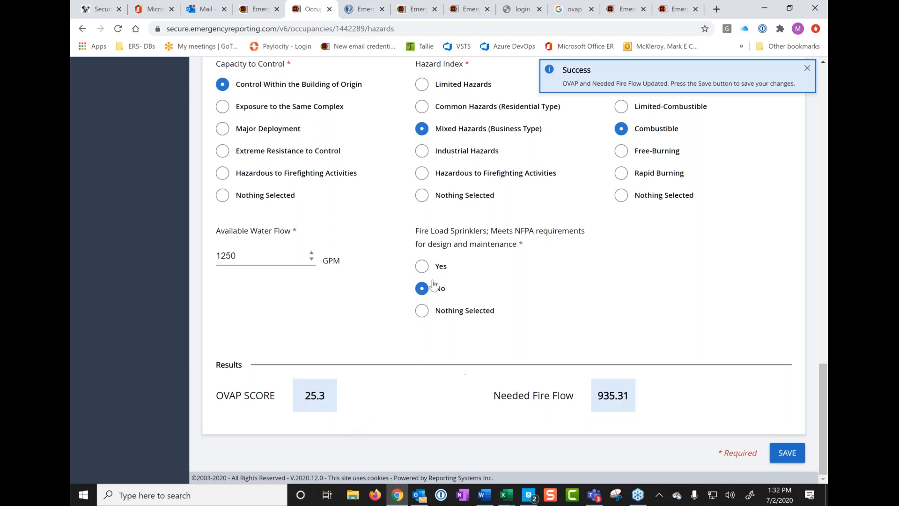
# Step: Set sprinklers back to Yes and switch fire load to Rapid Burning, then Combustible
pyautogui.click(421, 266)
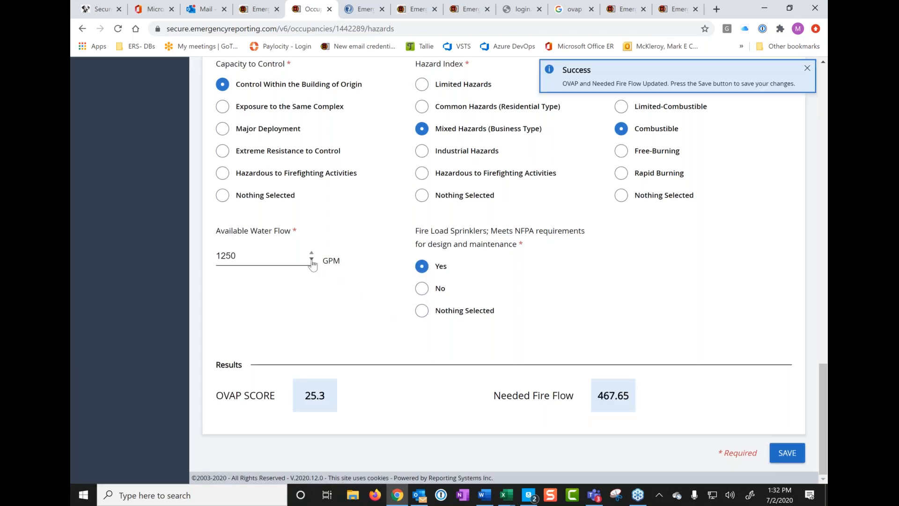
pyautogui.moveTo(653, 333)
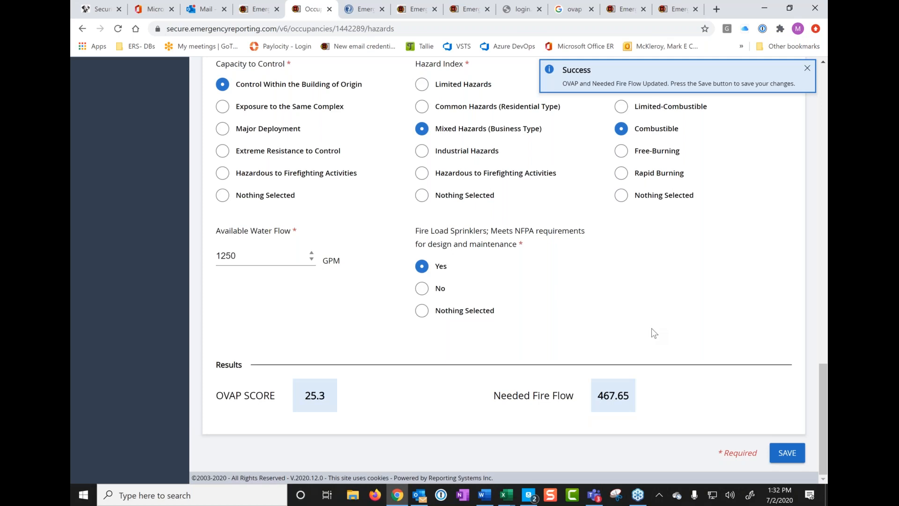
pyautogui.scroll(3)
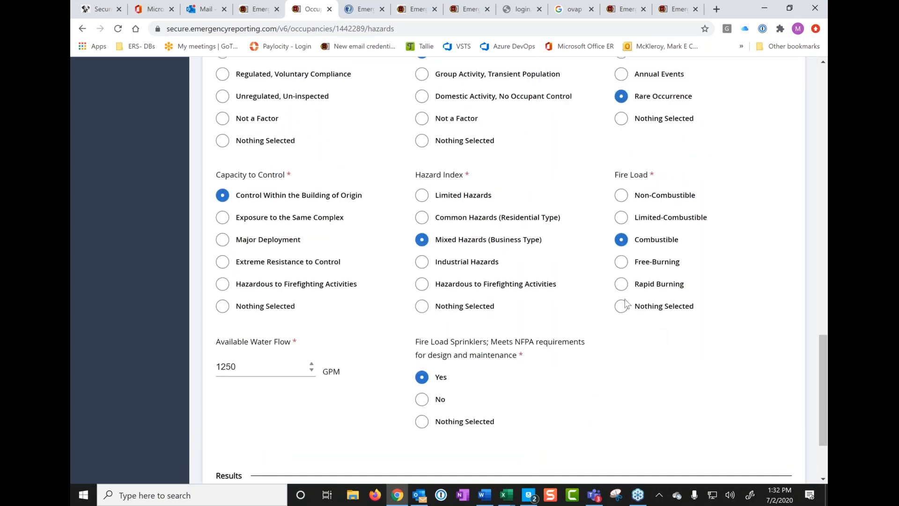
pyautogui.click(621, 284)
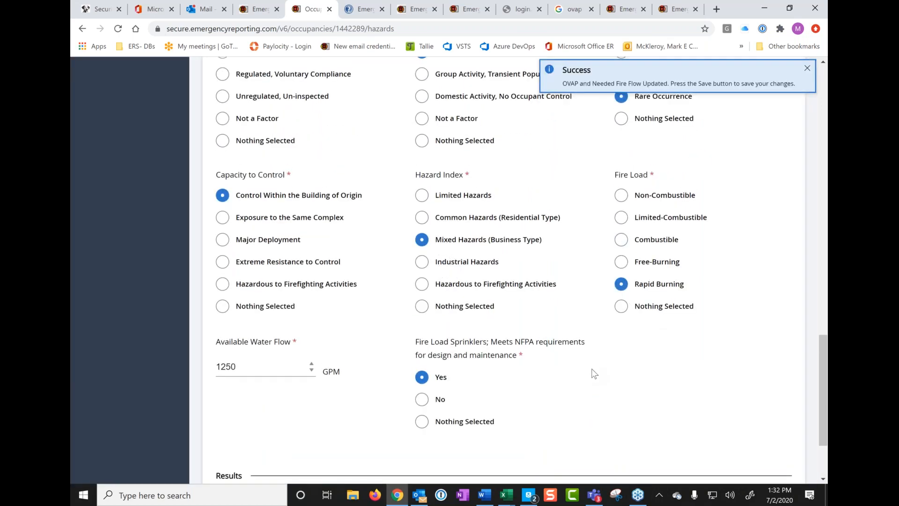
pyautogui.scroll(3)
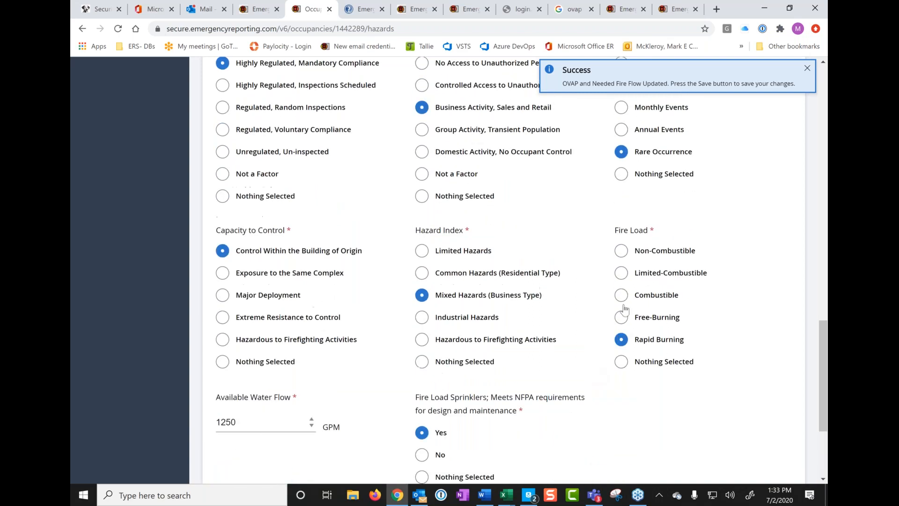
pyautogui.click(621, 295)
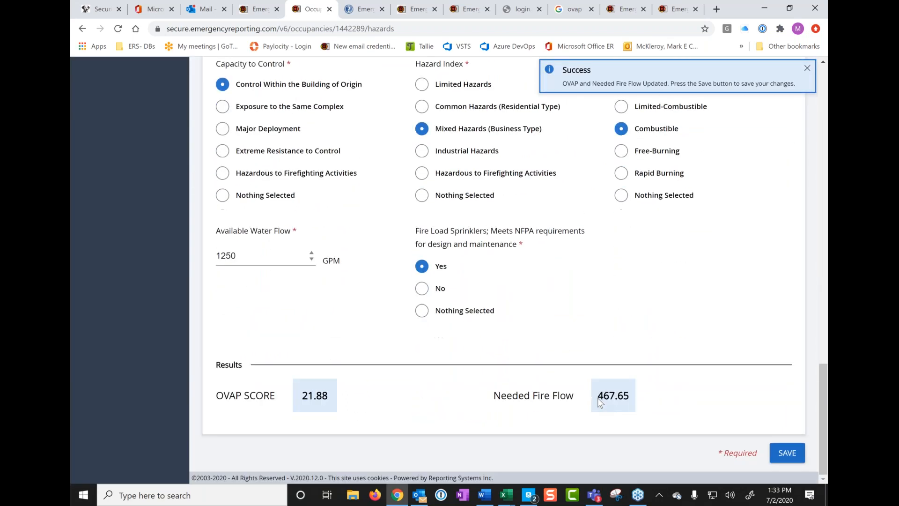
# Step: Set experience to Rare Occurrence and regulatory oversight to Unregulated, Un-inspected
pyautogui.scroll(3)
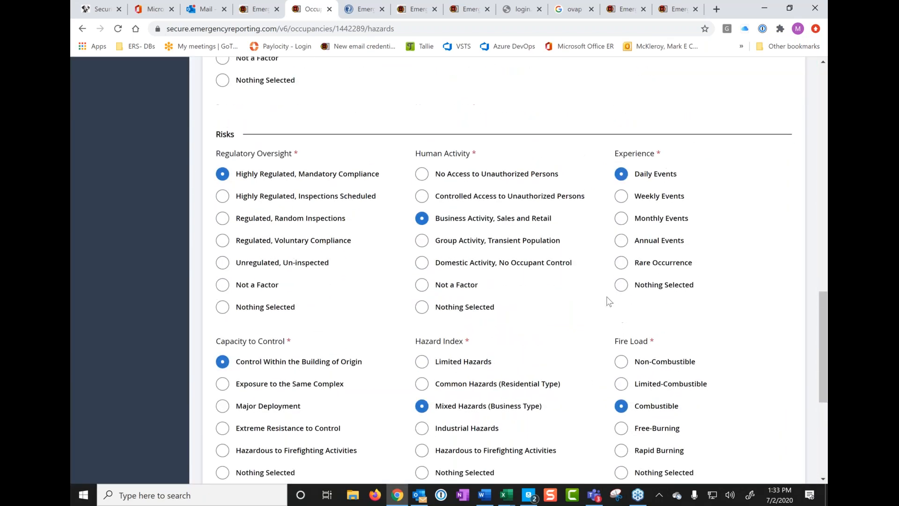
pyautogui.moveTo(621, 243)
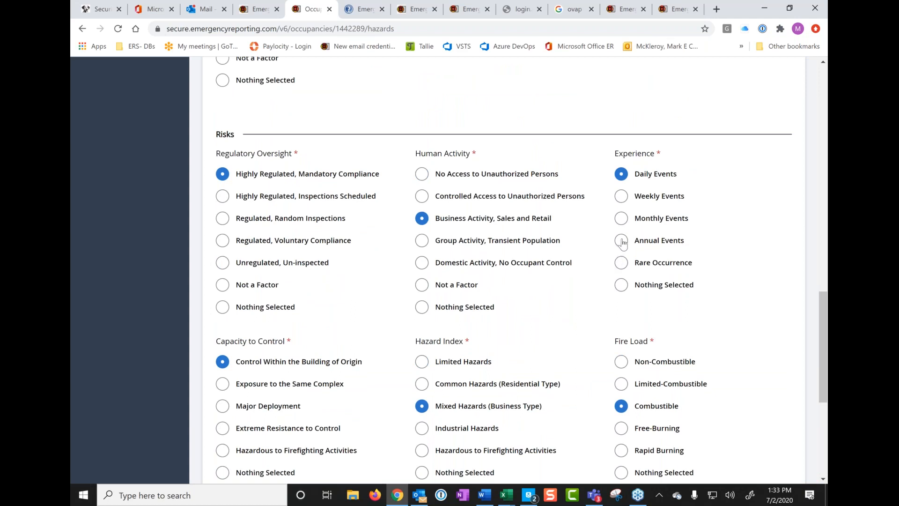
pyautogui.moveTo(620, 267)
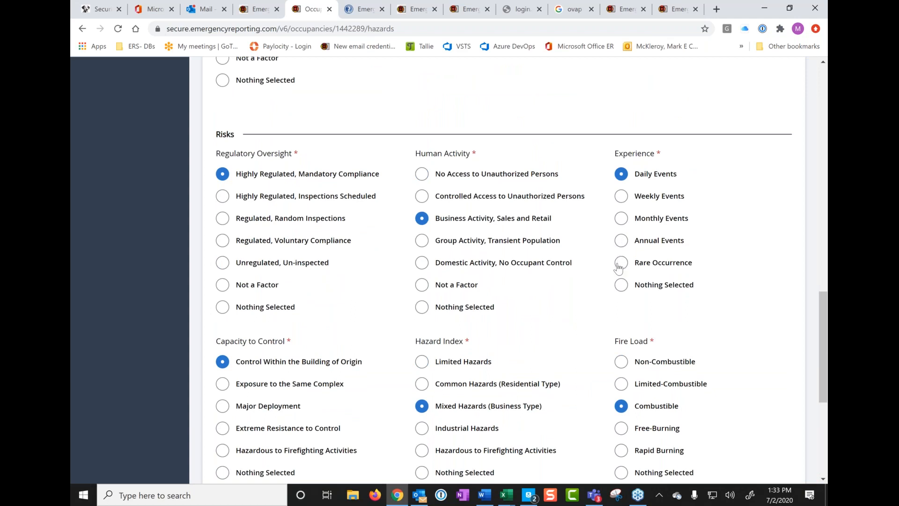
pyautogui.click(621, 263)
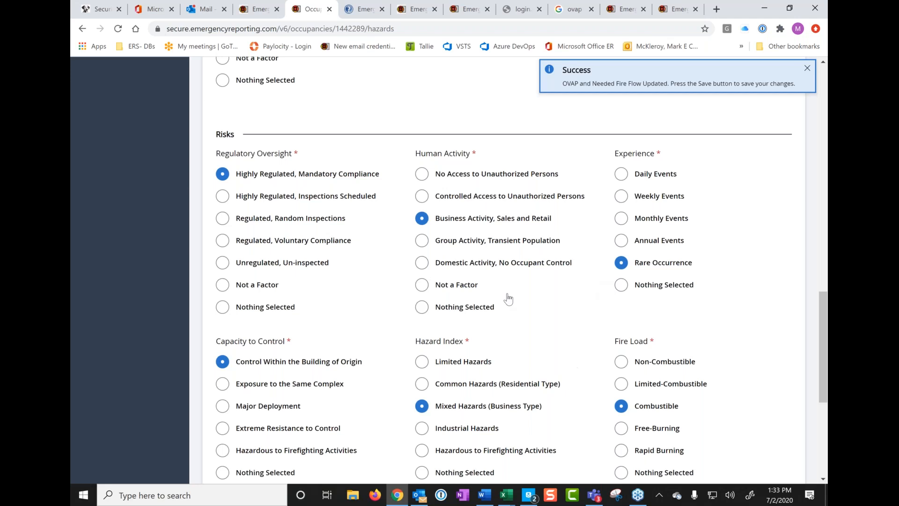
pyautogui.moveTo(528, 345)
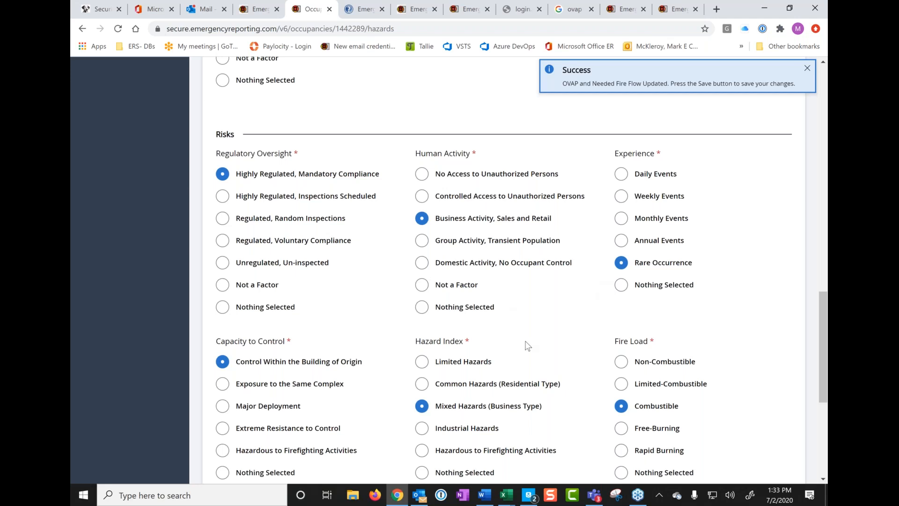
pyautogui.click(806, 68)
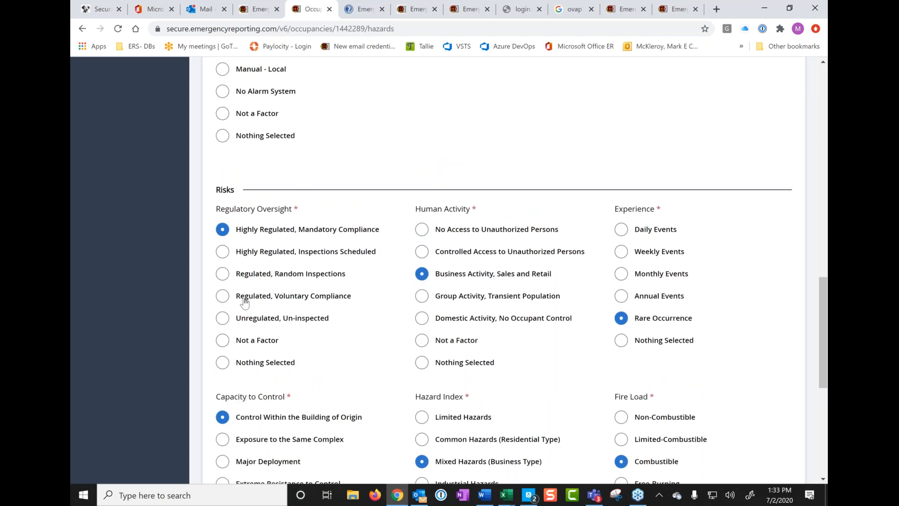
pyautogui.moveTo(222, 318)
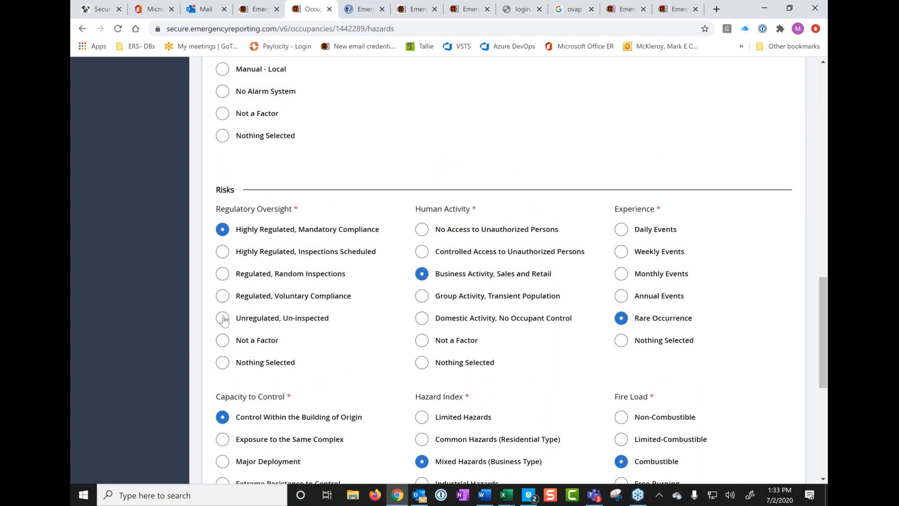
pyautogui.click(222, 317)
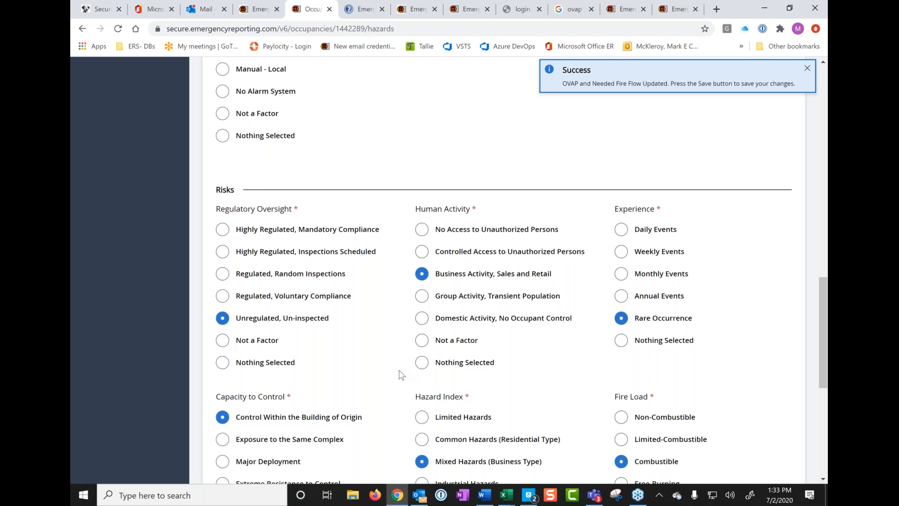
# Step: Set Burger King's occupancy access to Extraordinary Effort on the Life Safety section
pyautogui.scroll(-3)
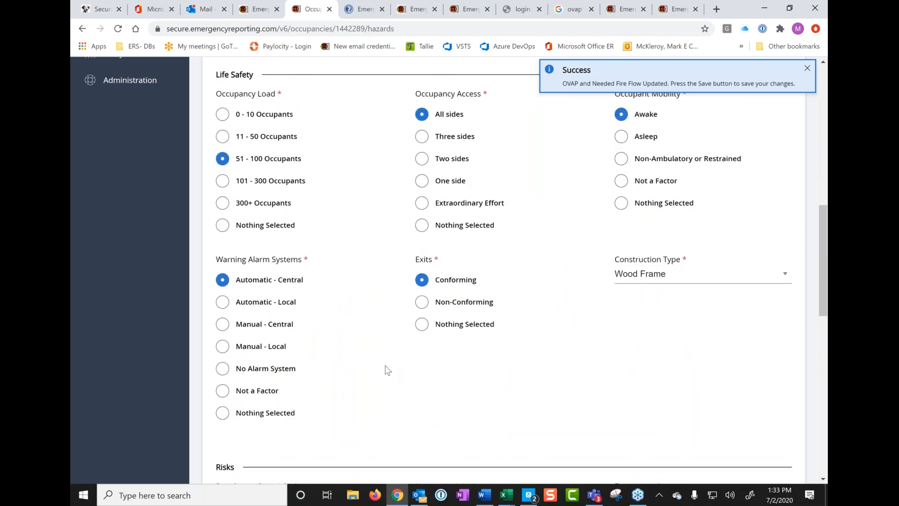
pyautogui.click(807, 67)
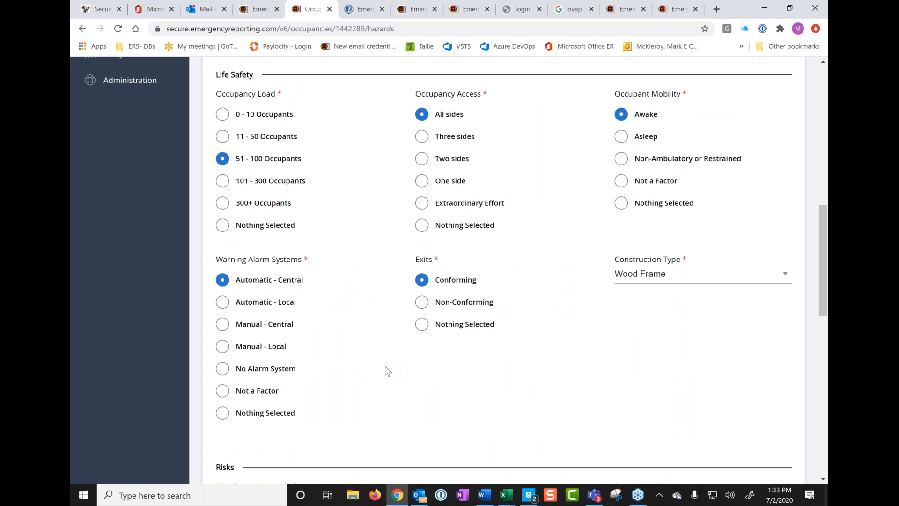
pyautogui.moveTo(422, 211)
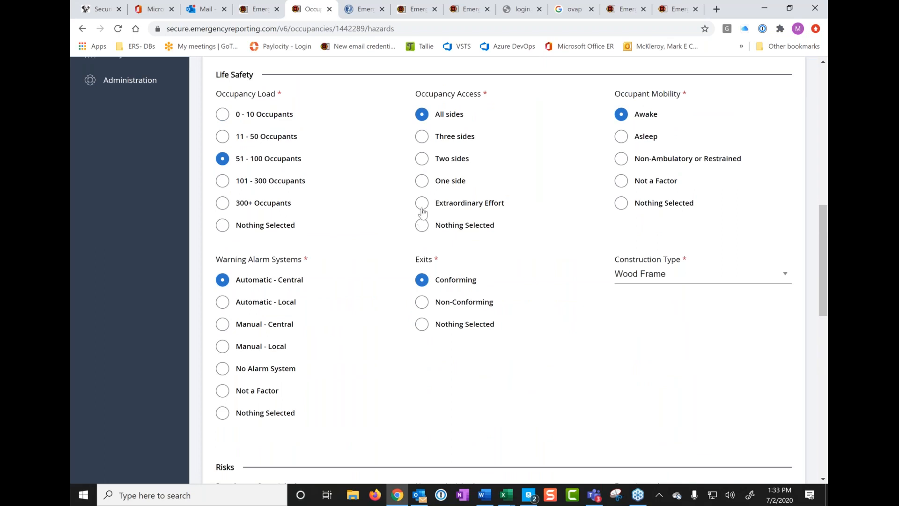
pyautogui.click(421, 202)
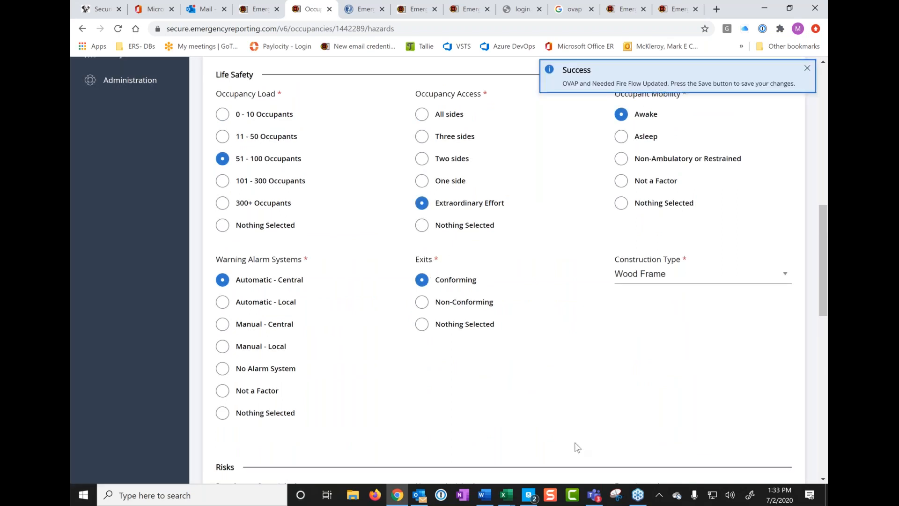
pyautogui.scroll(-3)
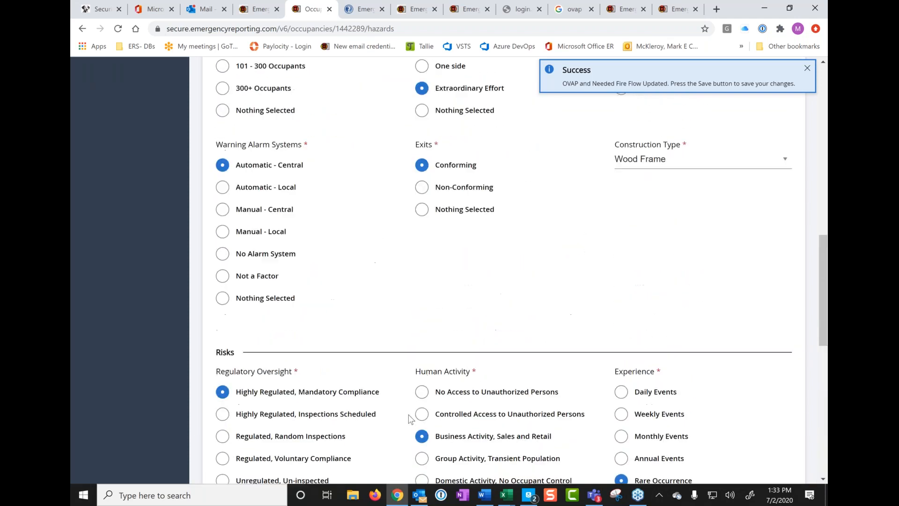
pyautogui.scroll(3)
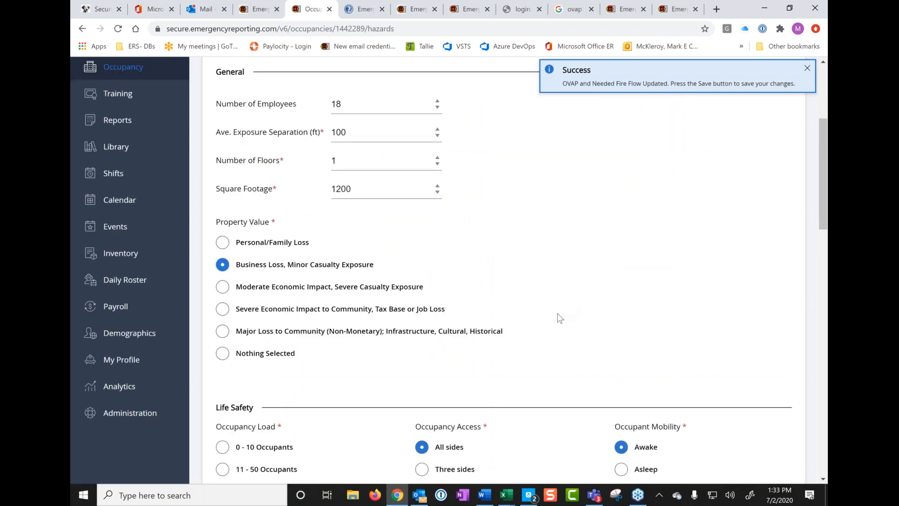
# Step: Change Ave. Exposure Separation from 10 to 100 ft and scroll down to Construction Type
pyautogui.click(807, 67)
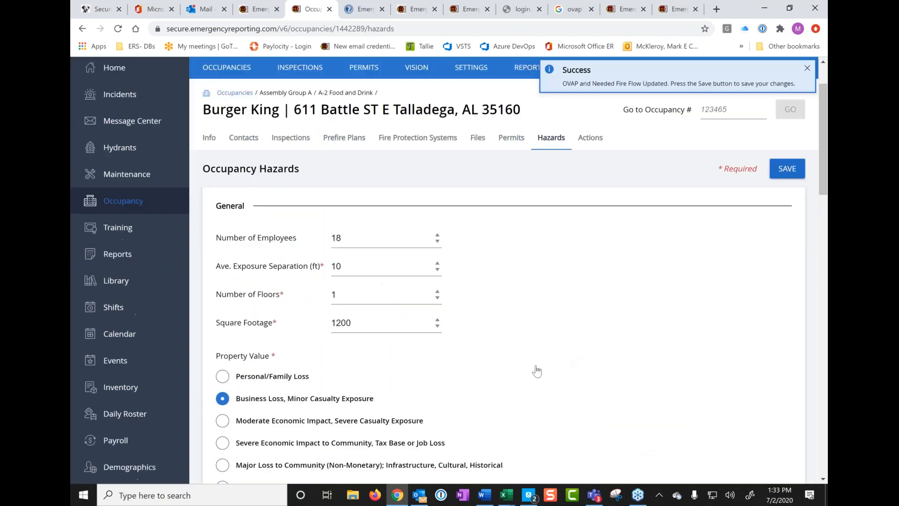
pyautogui.scroll(-3)
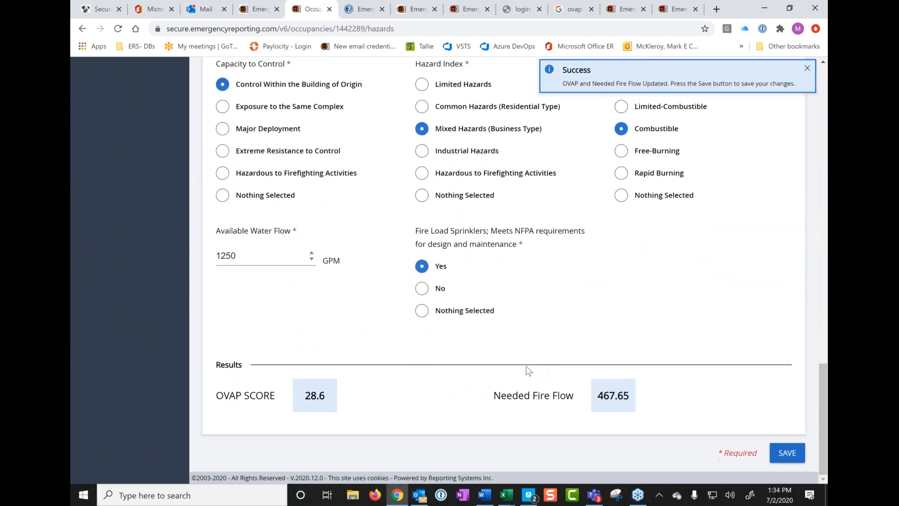
pyautogui.scroll(3)
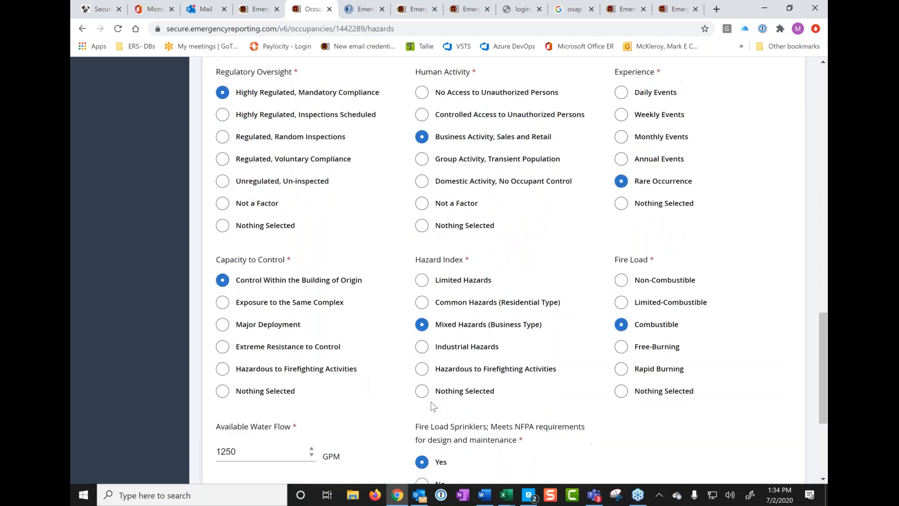
pyautogui.scroll(3)
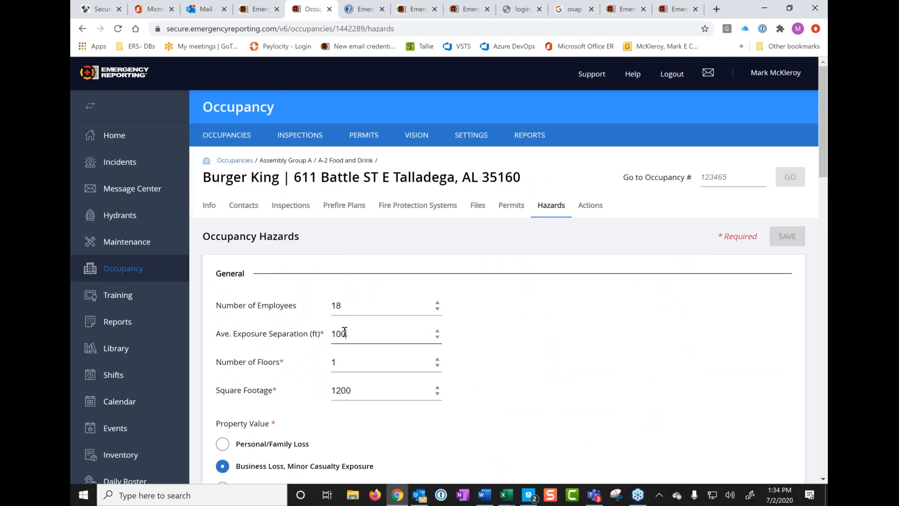
pyautogui.click(787, 236)
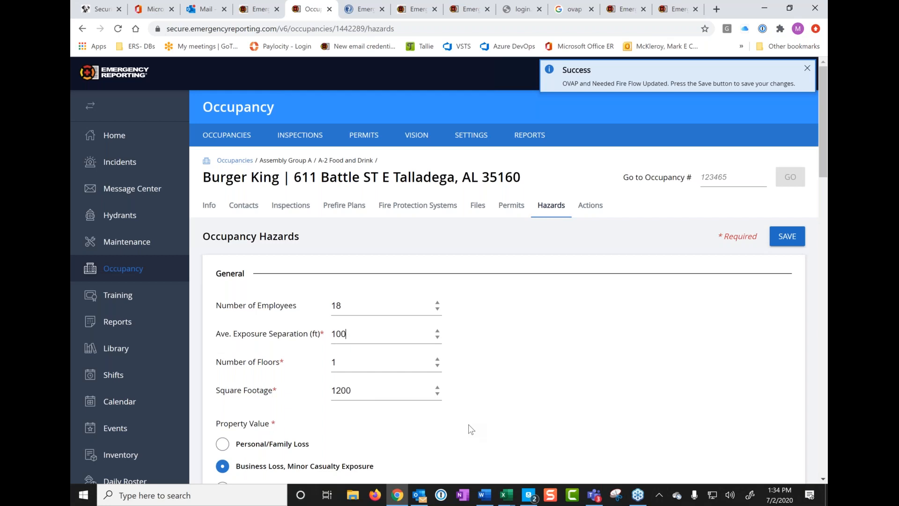
pyautogui.click(806, 67)
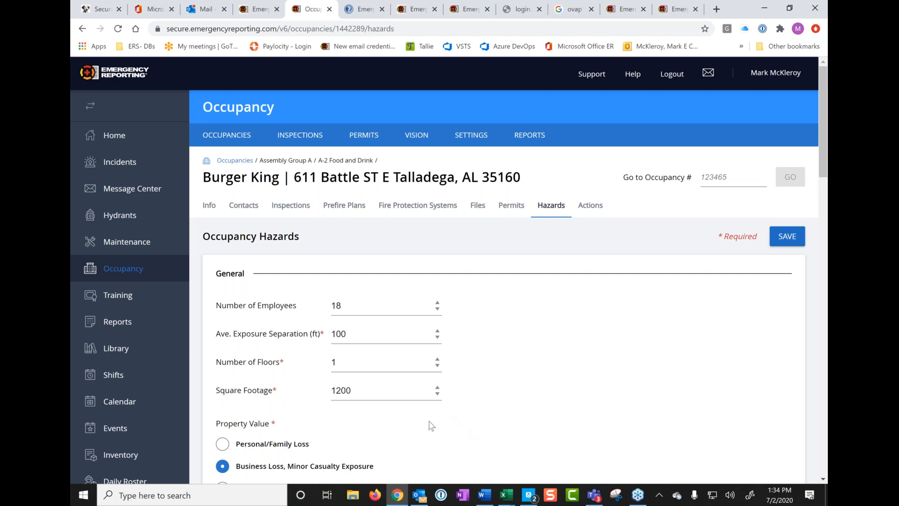
pyautogui.scroll(-3)
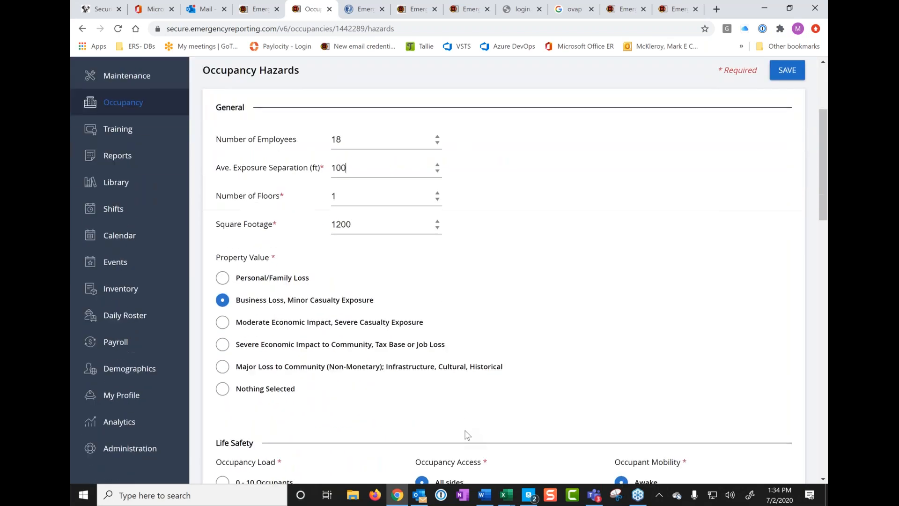
pyautogui.scroll(-3)
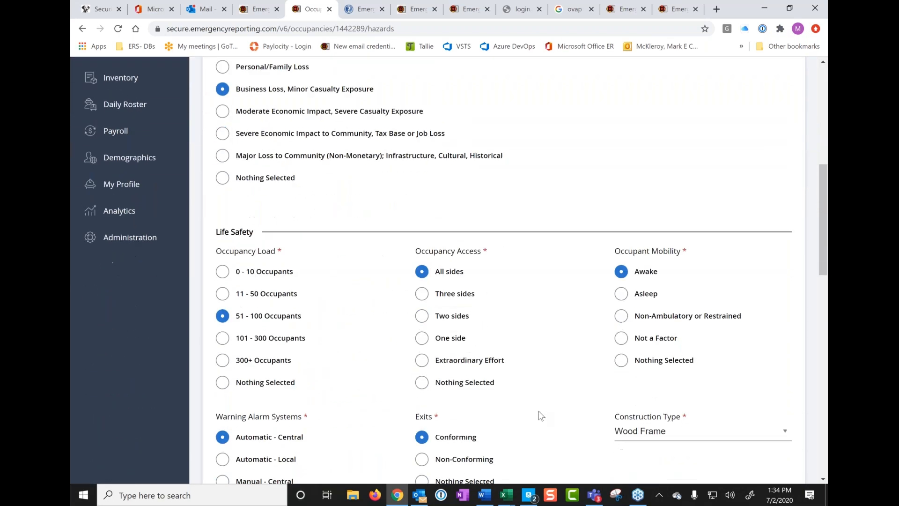
pyautogui.scroll(-3)
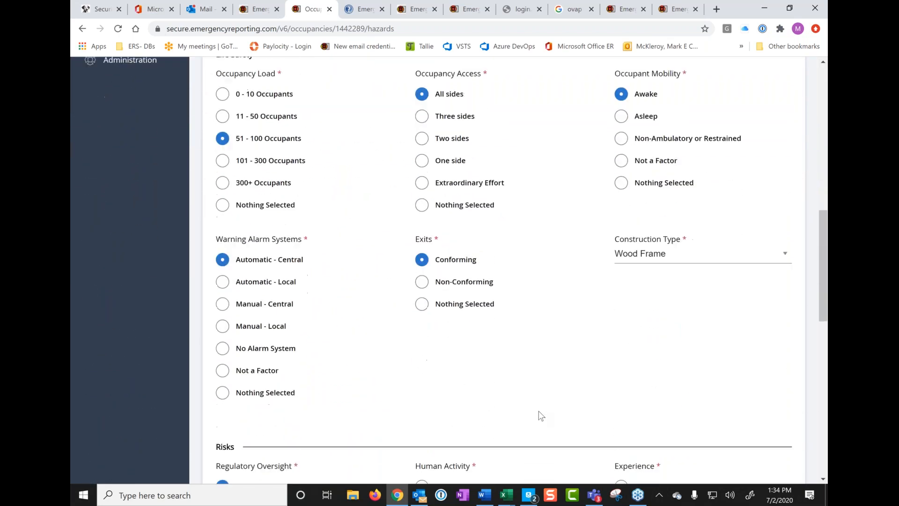
# Step: Set Construction Type to Modified (Fire Resistive) and check the Results
pyautogui.click(702, 254)
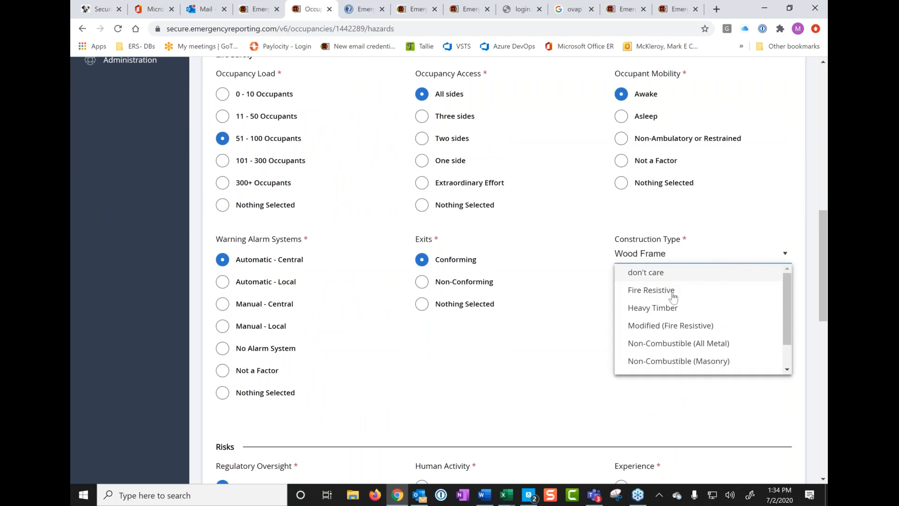
pyautogui.moveTo(665, 314)
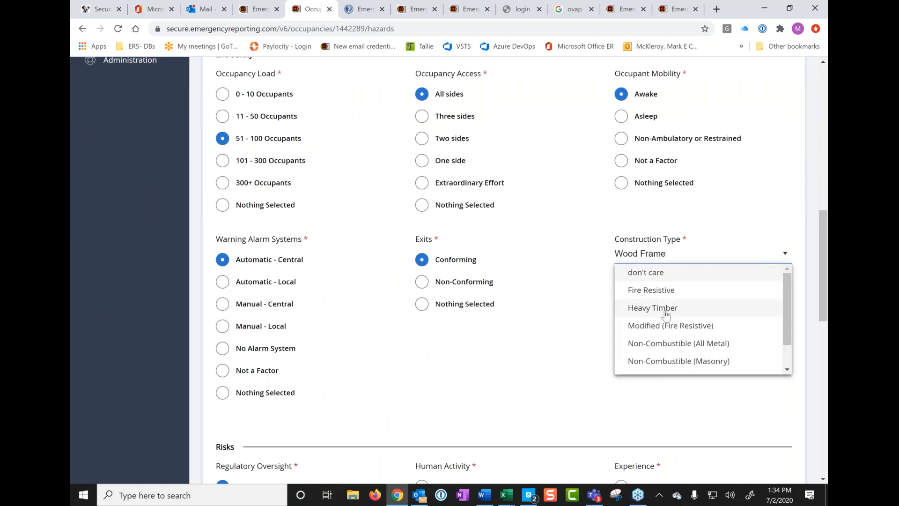
pyautogui.click(671, 326)
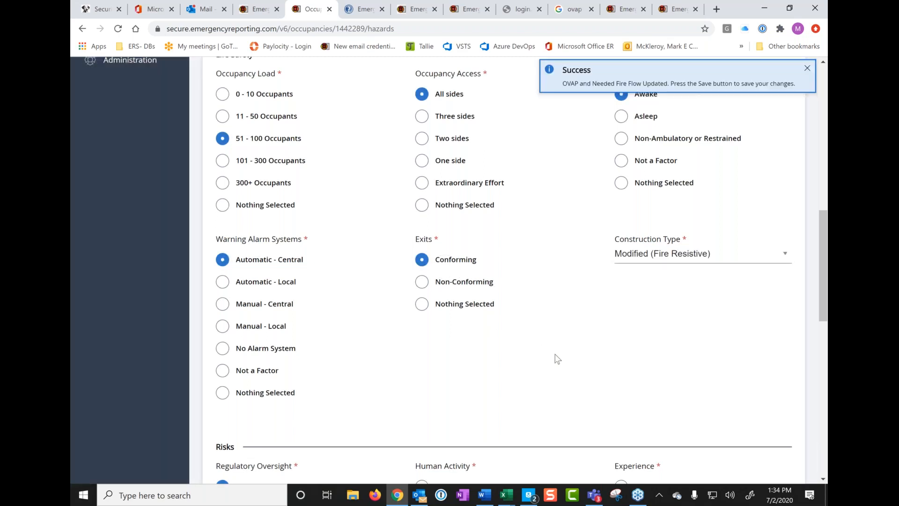
pyautogui.scroll(-3)
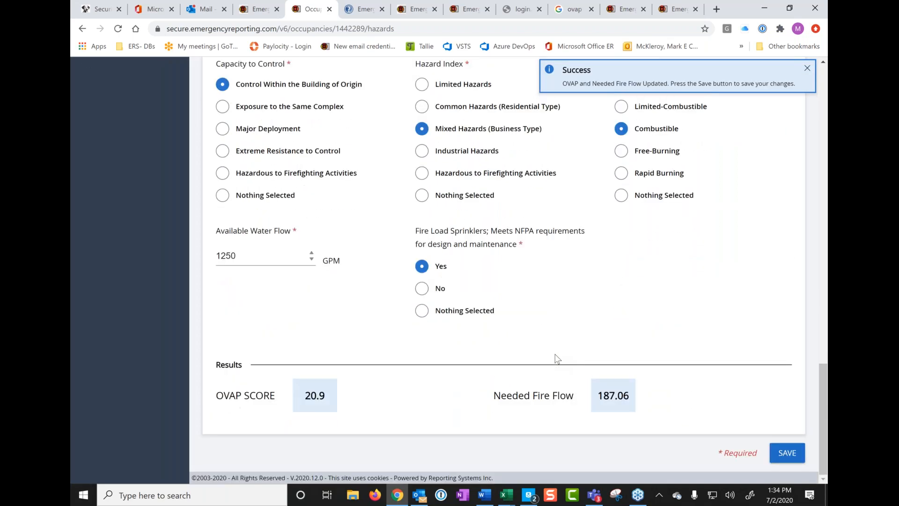
pyautogui.click(807, 68)
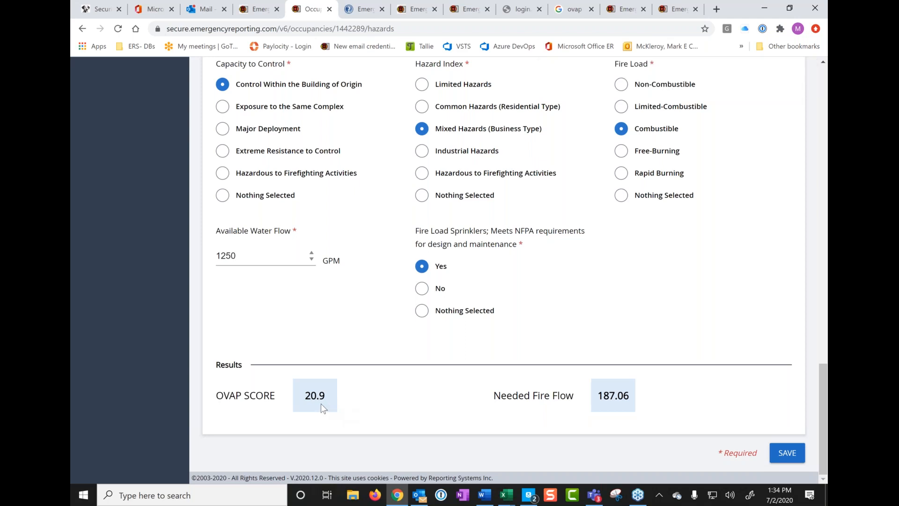
pyautogui.scroll(3)
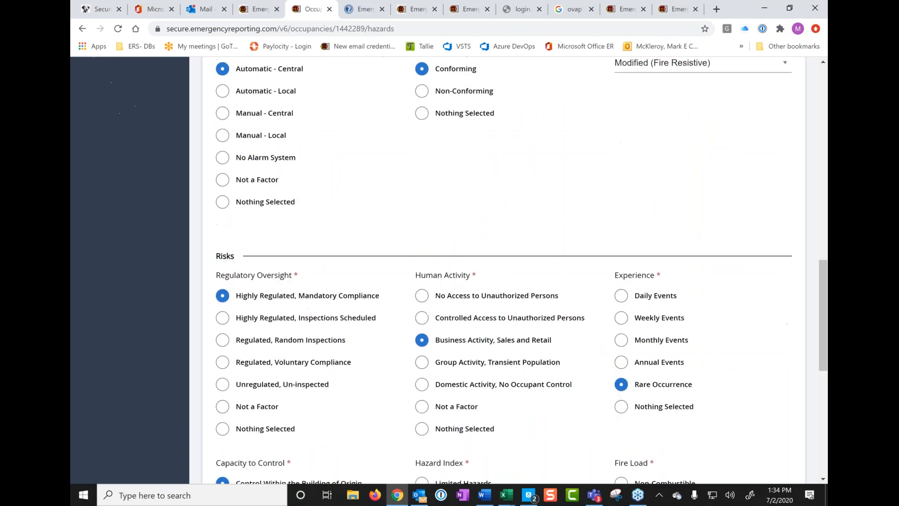
# Step: Switch Construction Type to Fire Resistive and review the Results
pyautogui.click(701, 274)
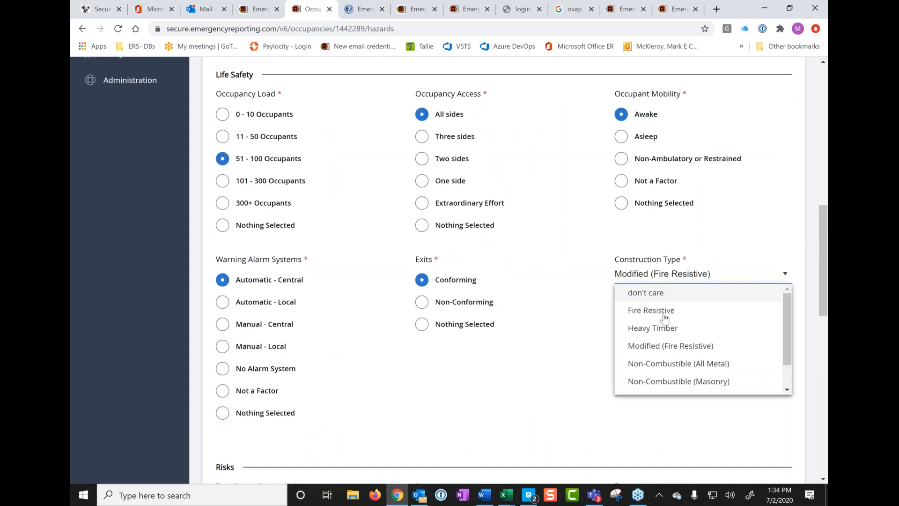
pyautogui.moveTo(663, 318)
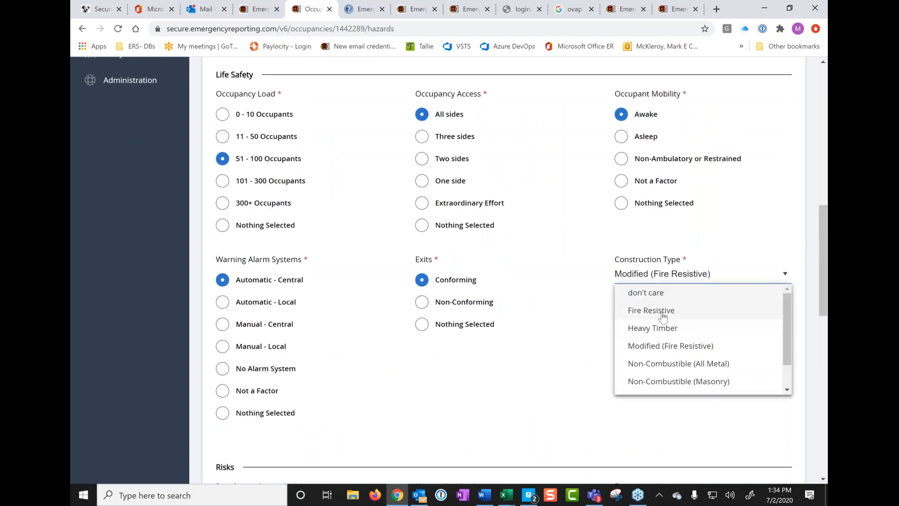
pyautogui.click(651, 310)
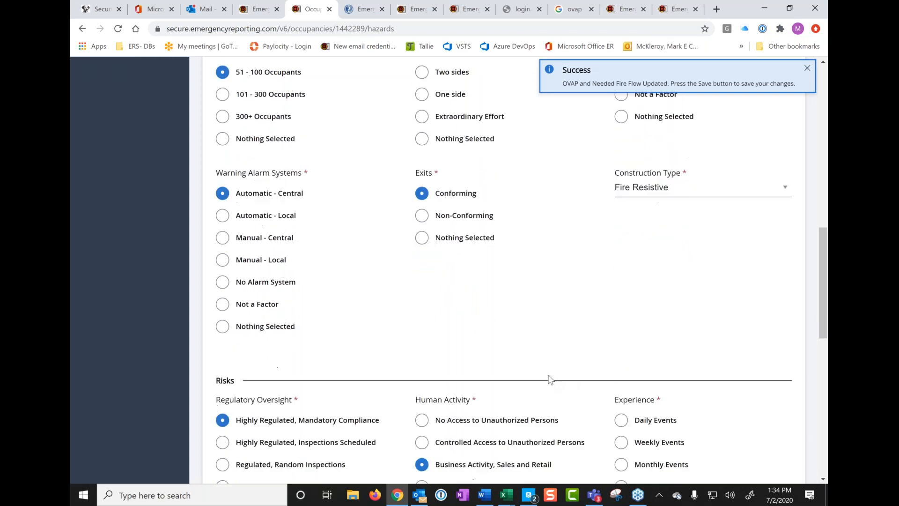
pyautogui.scroll(-3)
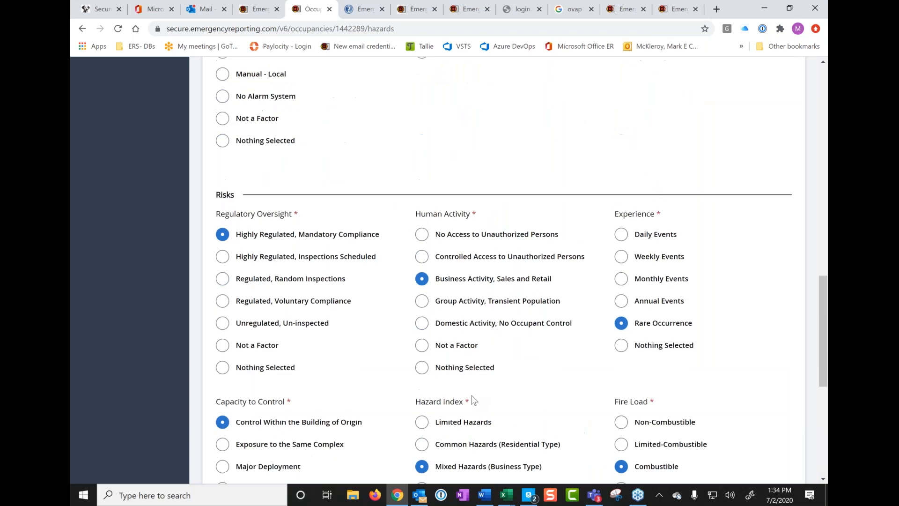
pyautogui.scroll(-3)
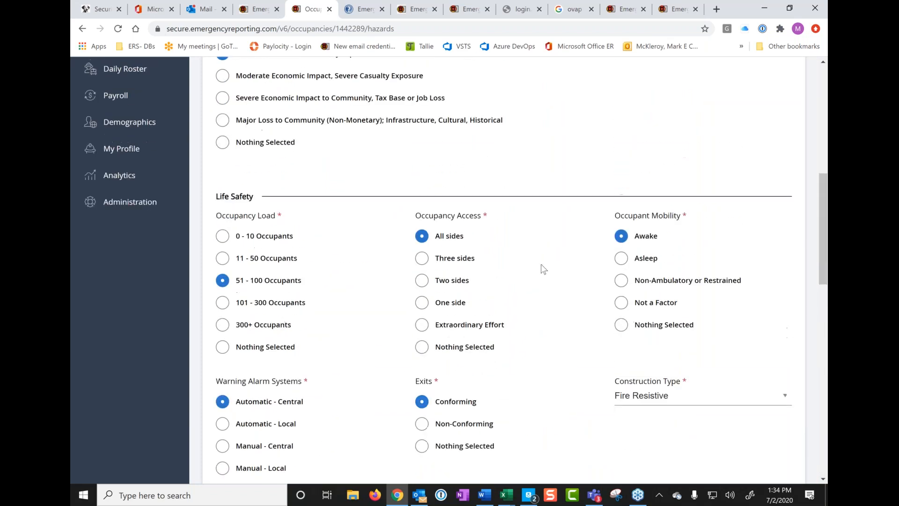
# Step: Restore Wood Frame, confirming OVAP 25.3 and Needed Fire Flow 467.65
pyautogui.click(703, 395)
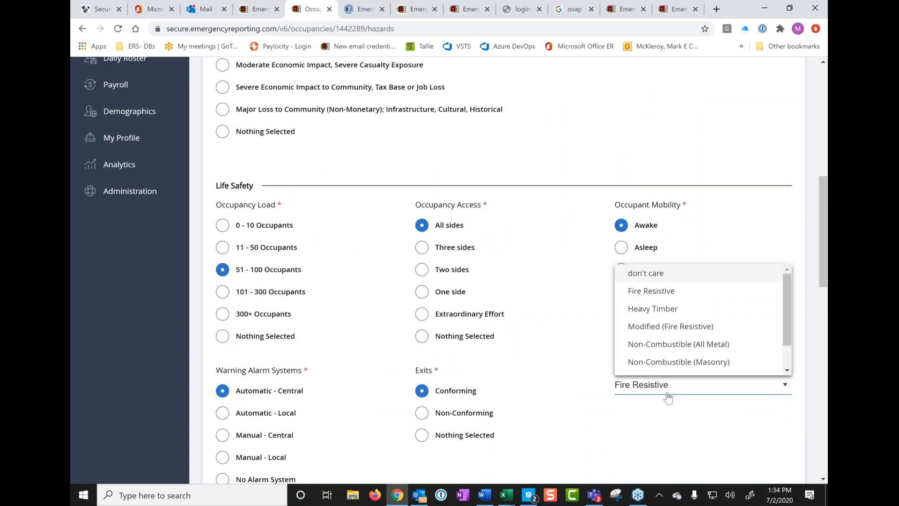
pyautogui.moveTo(668, 344)
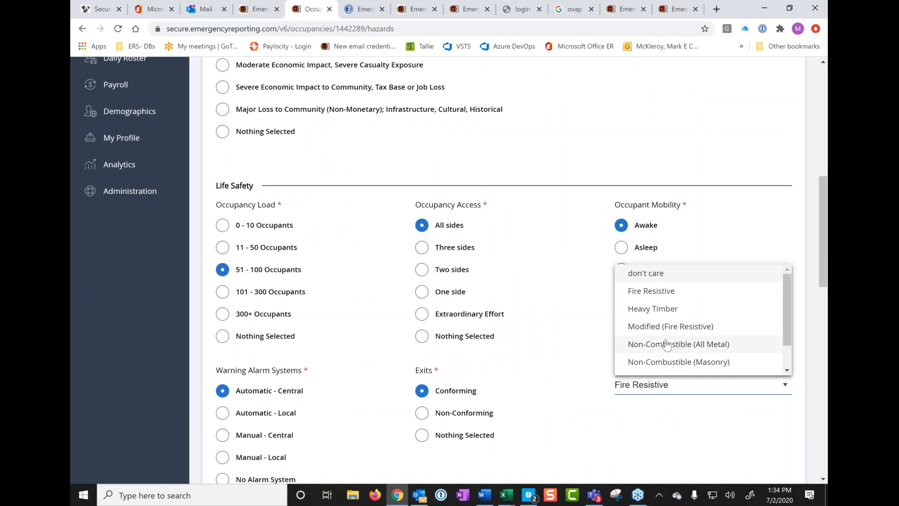
pyautogui.scroll(-3)
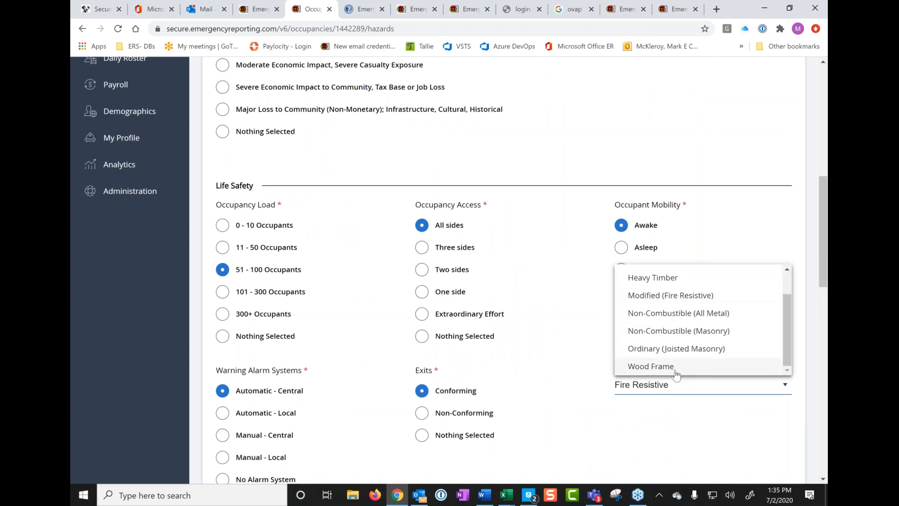
pyautogui.click(650, 366)
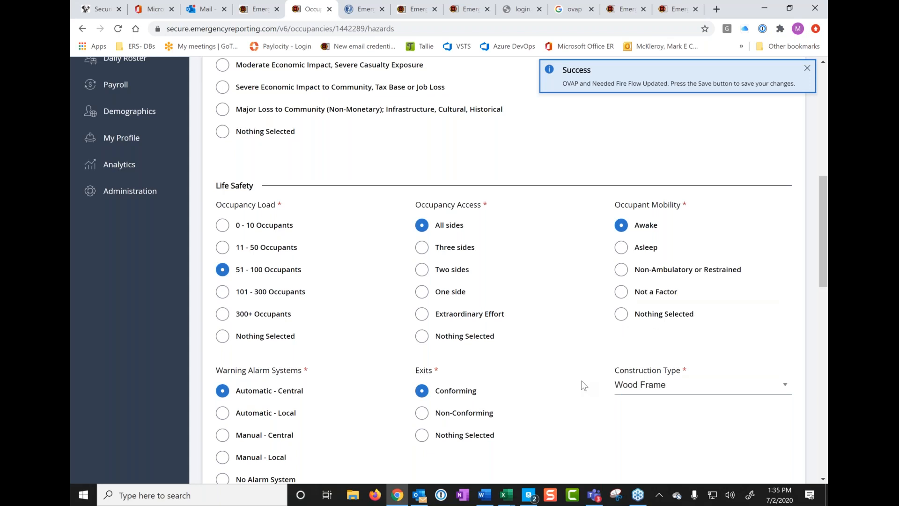
pyautogui.click(807, 68)
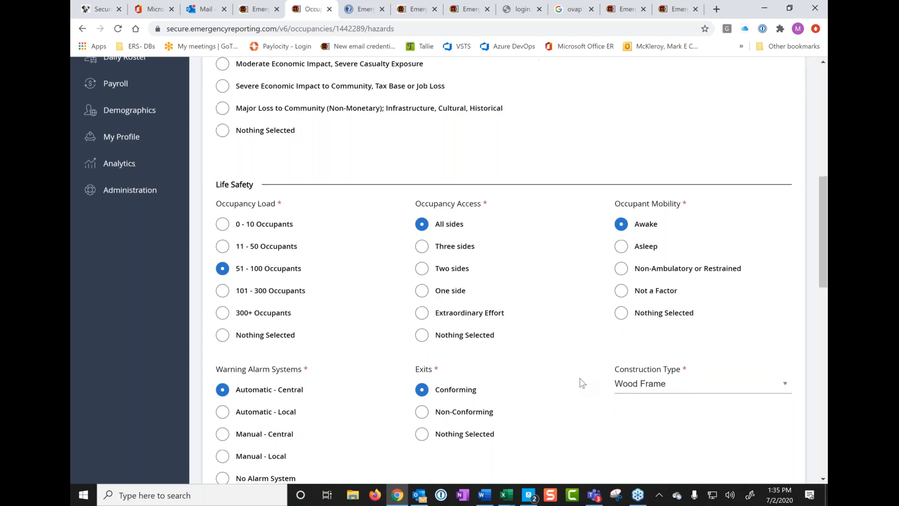
pyautogui.scroll(-3)
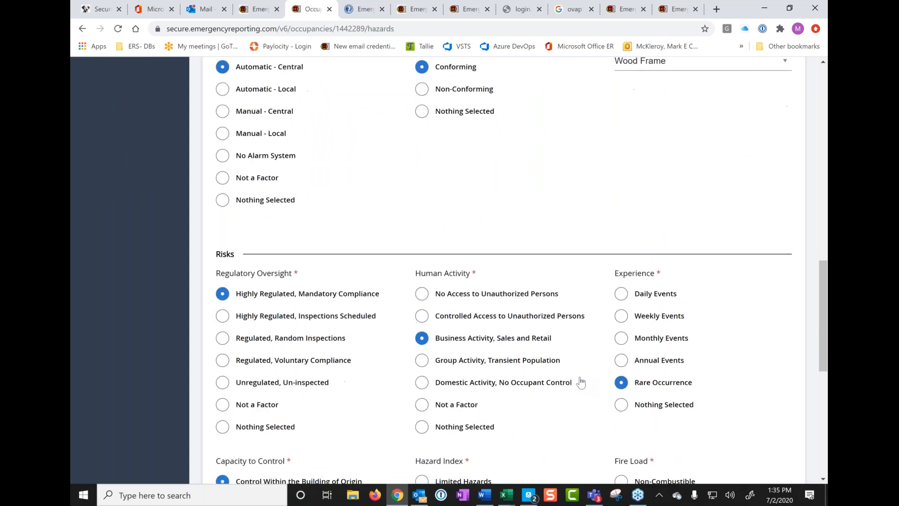
pyautogui.scroll(-3)
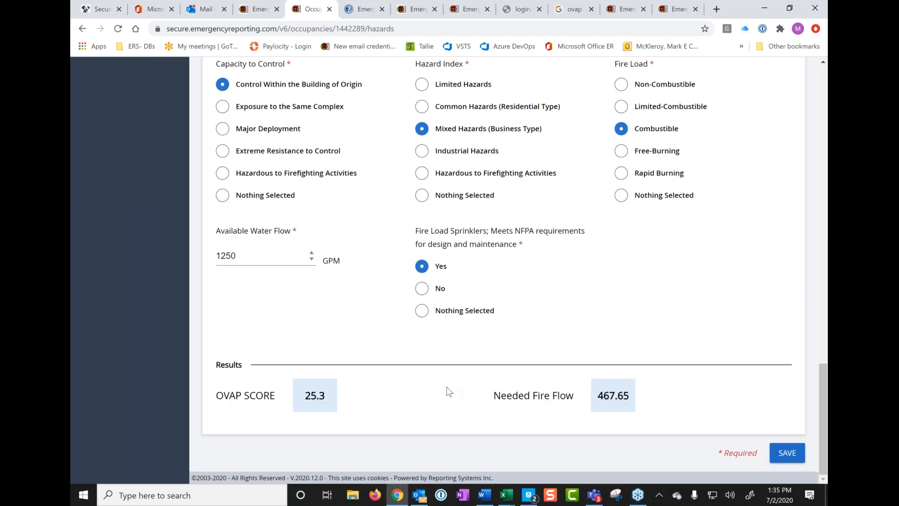
pyautogui.moveTo(560, 335)
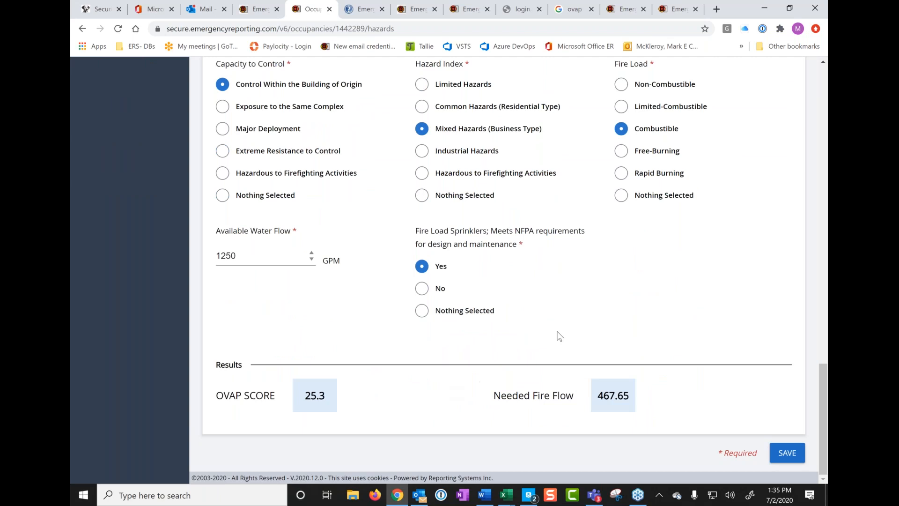
pyautogui.moveTo(726, 396)
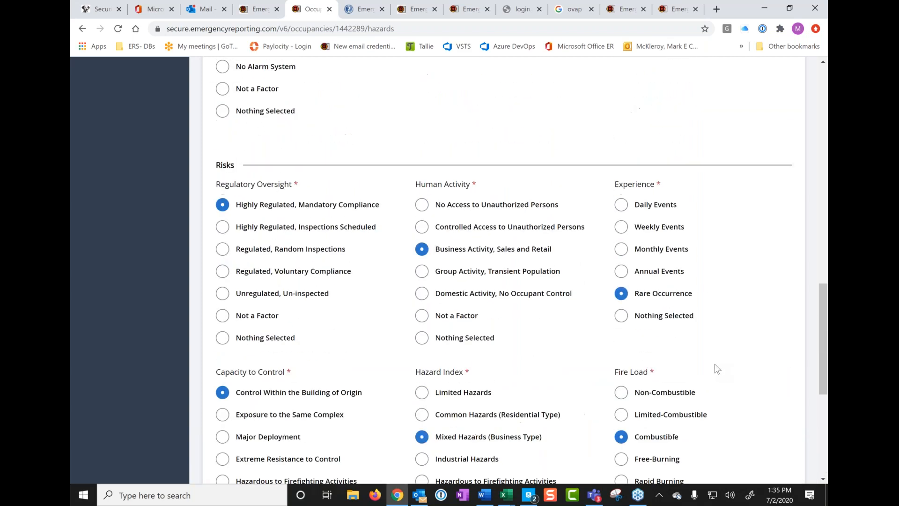
pyautogui.scroll(-3)
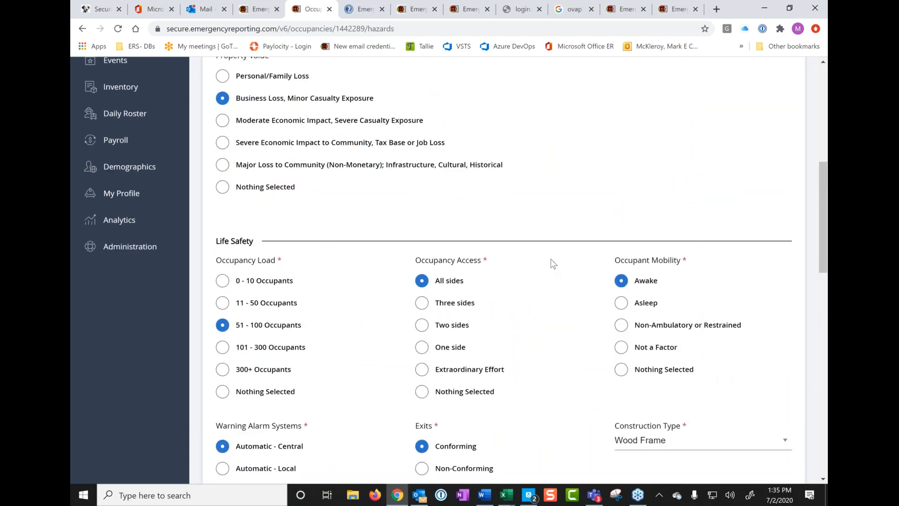
pyautogui.scroll(3)
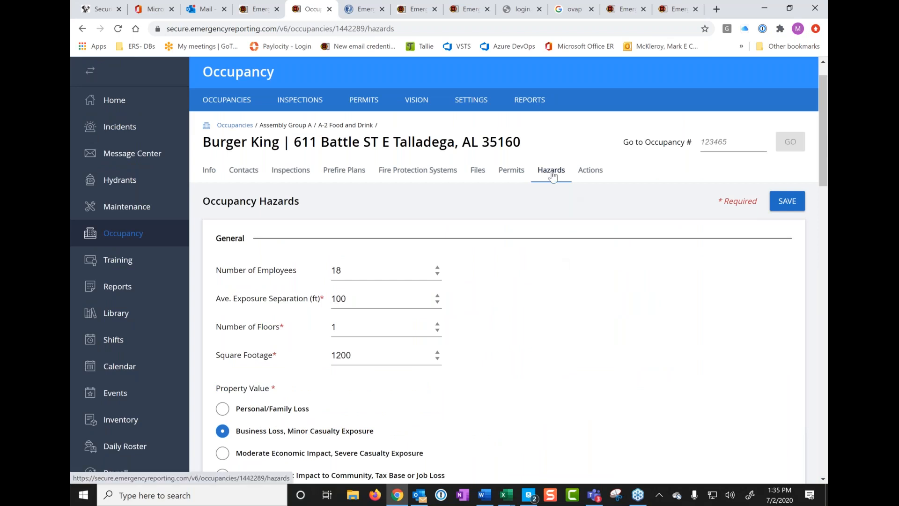
pyautogui.moveTo(561, 222)
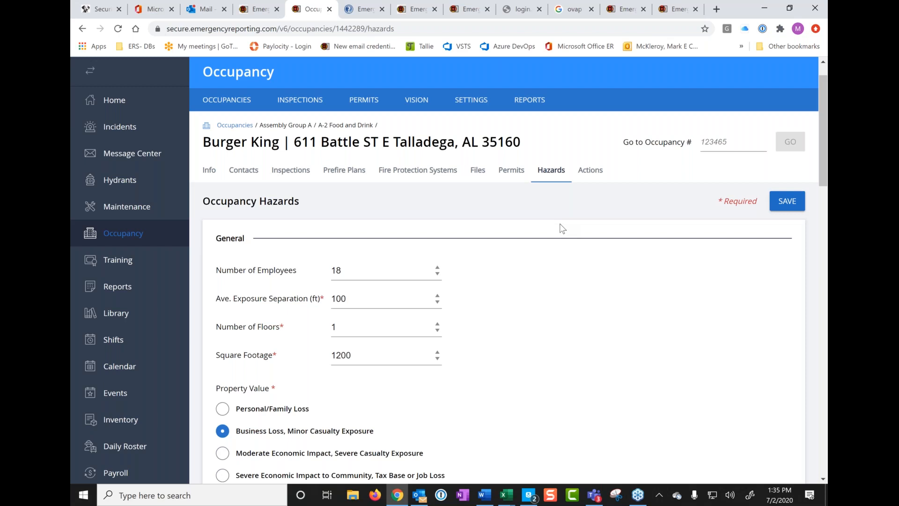
pyautogui.moveTo(532, 244)
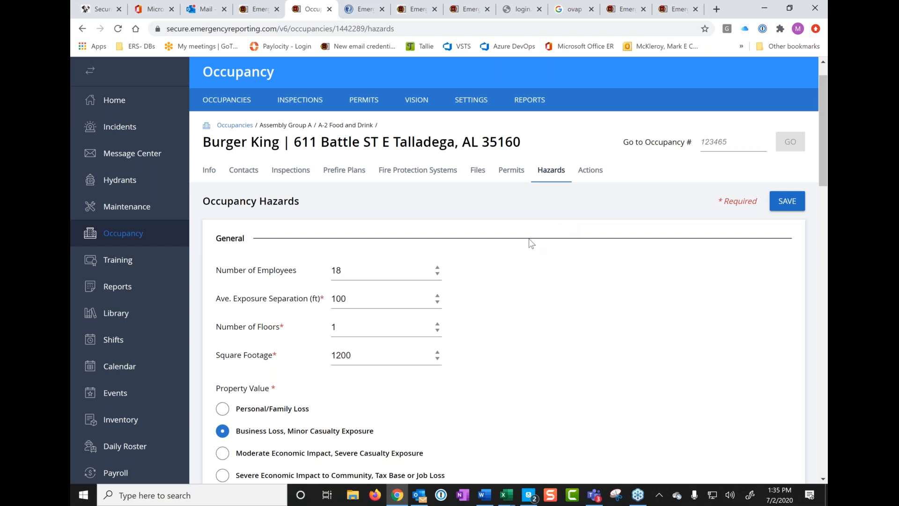
pyautogui.moveTo(517, 301)
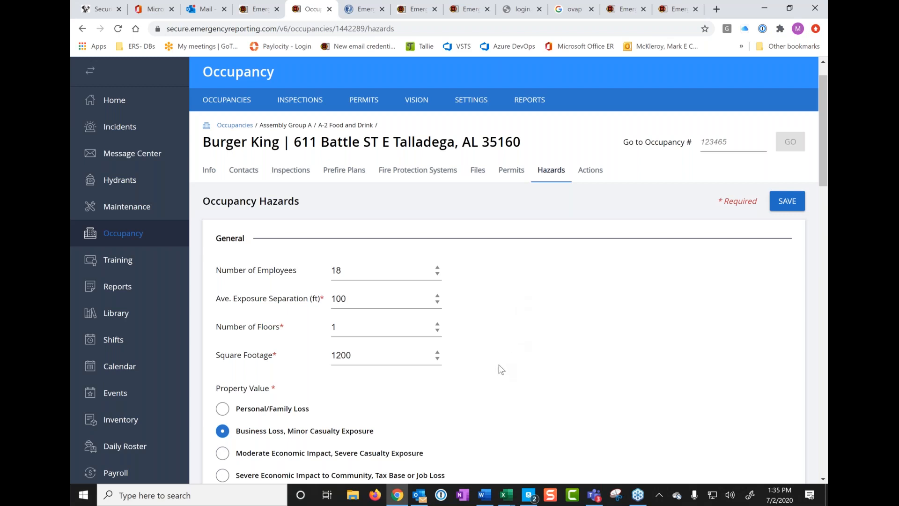
pyautogui.scroll(-3)
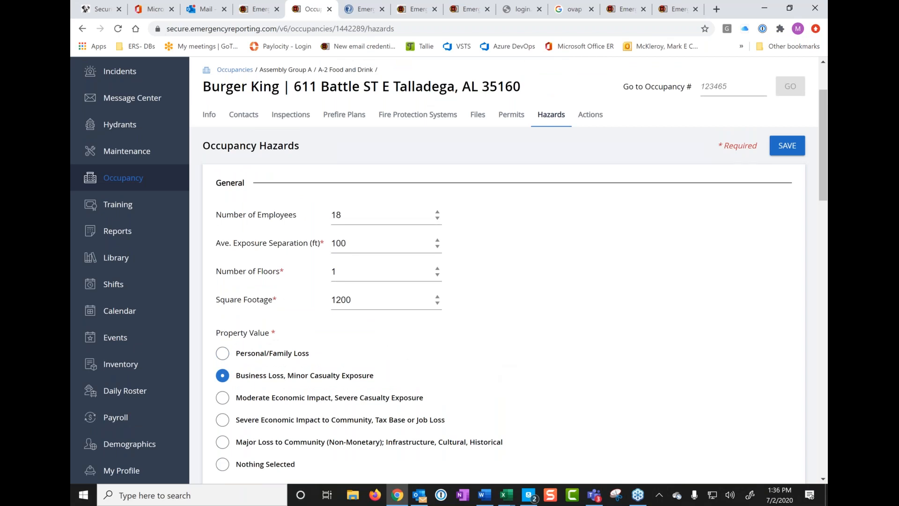
pyautogui.moveTo(499, 370)
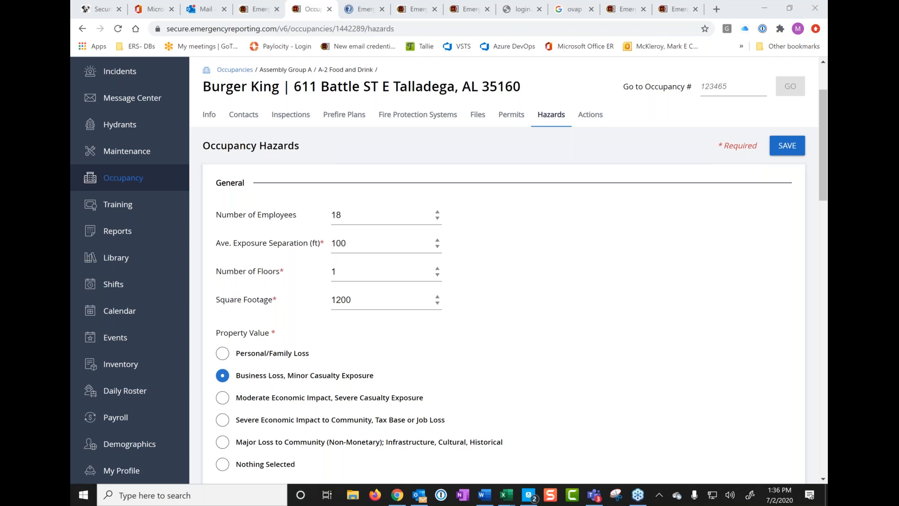
pyautogui.moveTo(210, 117)
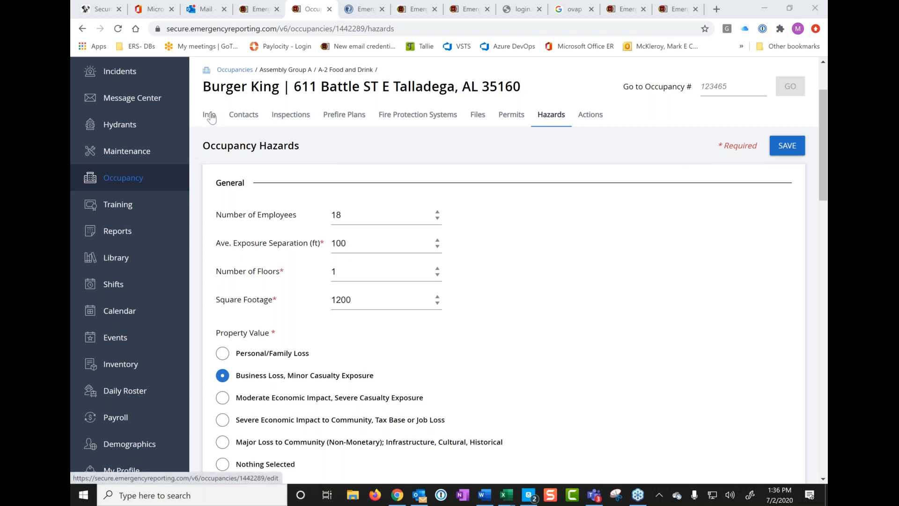
# Step: Mark Burger King as a Master Occupancy and cancel Select Prefills without choosing fields
pyautogui.click(208, 115)
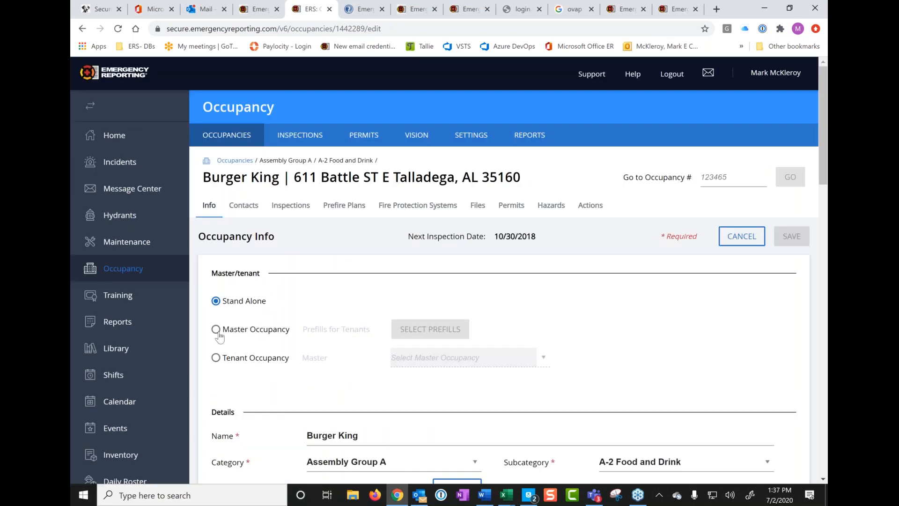
pyautogui.click(215, 330)
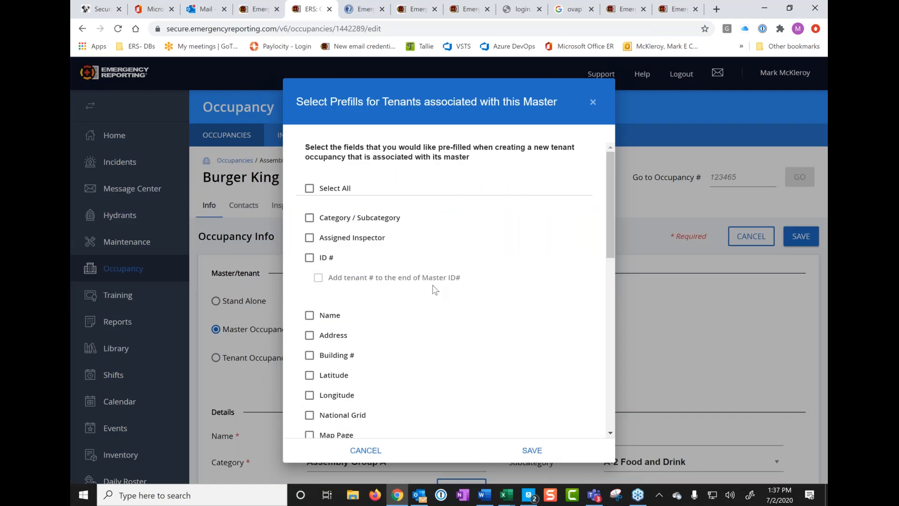
pyautogui.scroll(-3)
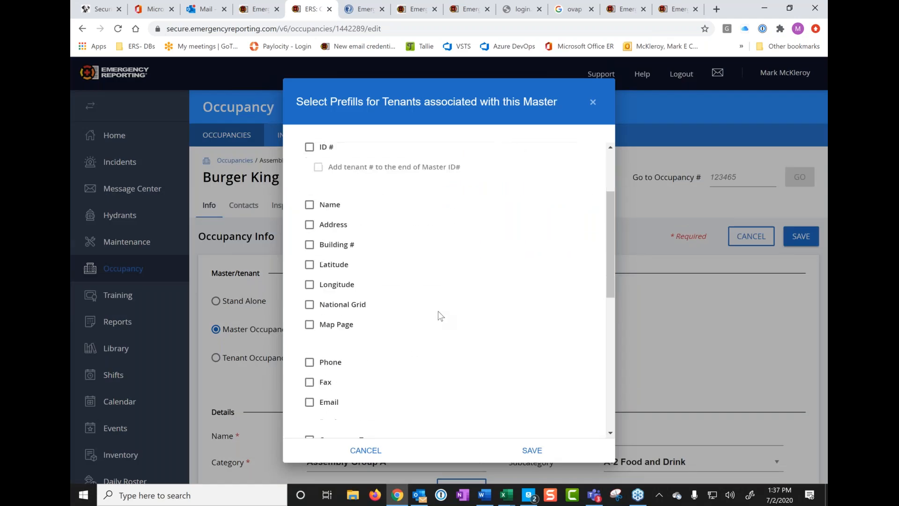
pyautogui.scroll(-3)
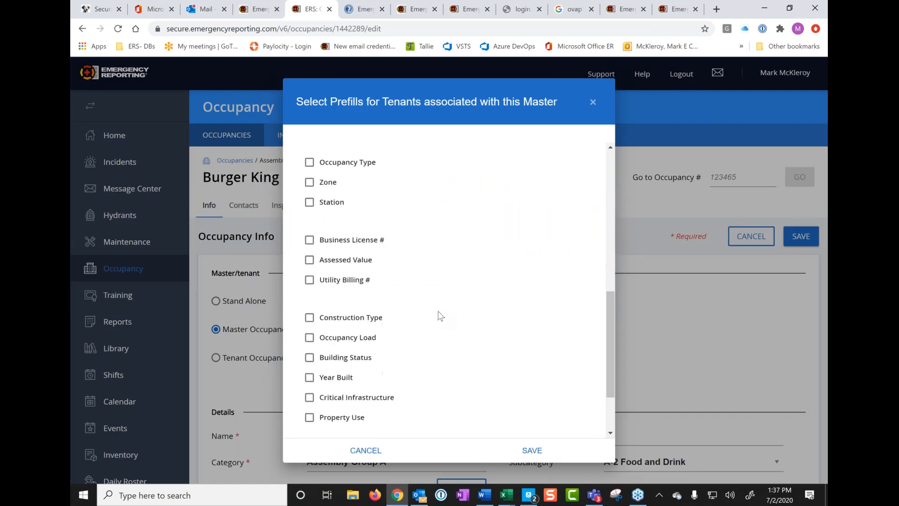
pyautogui.scroll(-3)
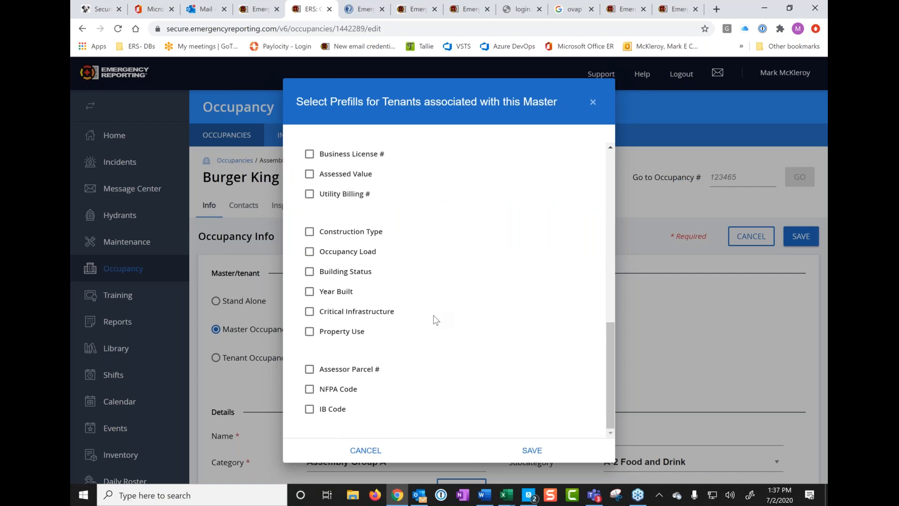
pyautogui.moveTo(390, 328)
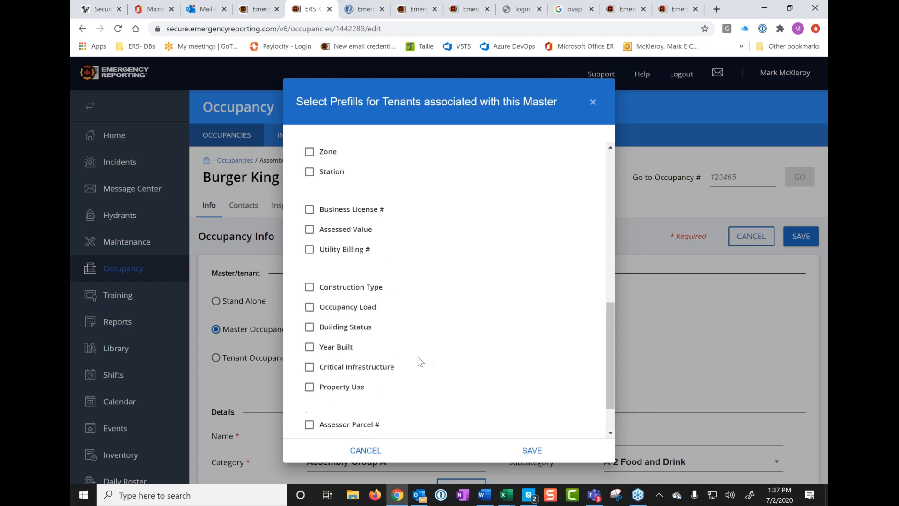
pyautogui.moveTo(411, 390)
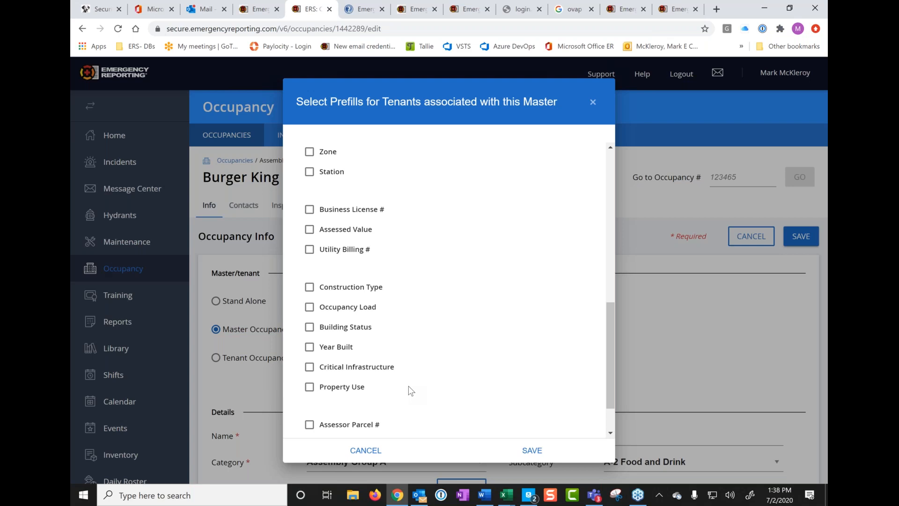
pyautogui.moveTo(366, 450)
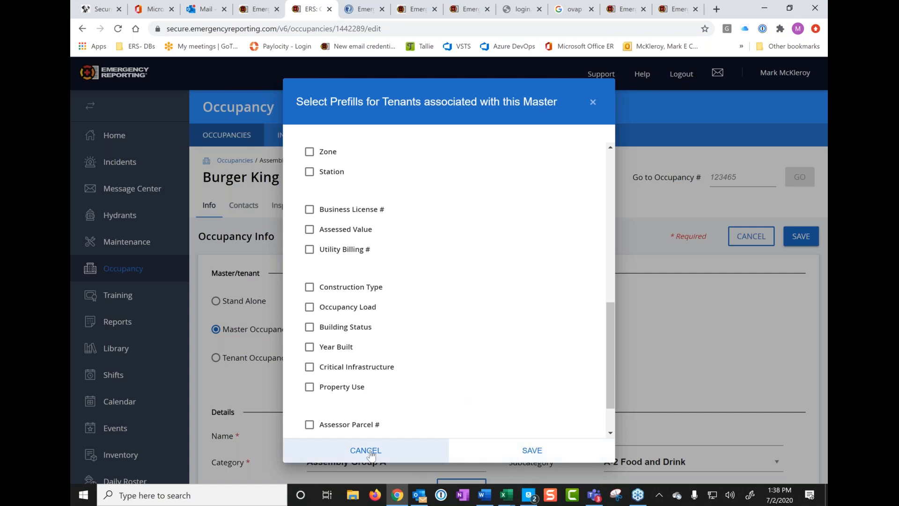
pyautogui.click(365, 451)
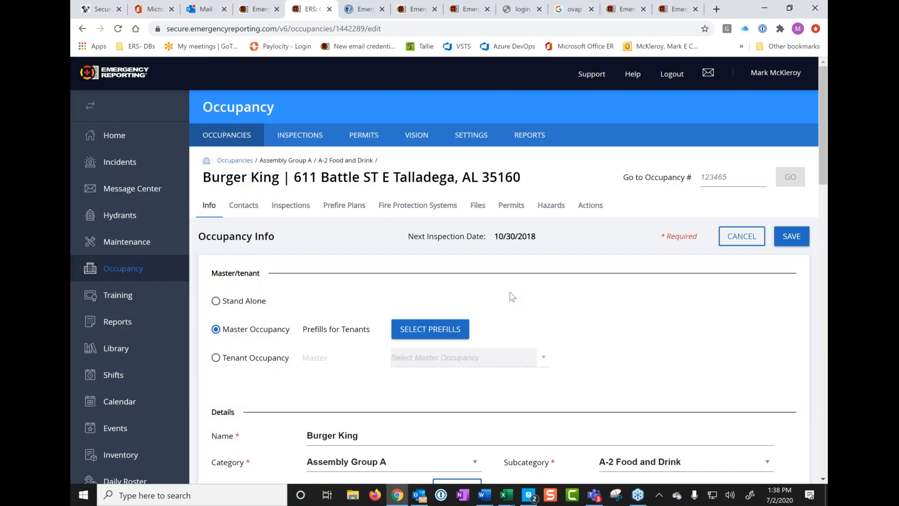
pyautogui.moveTo(463, 141)
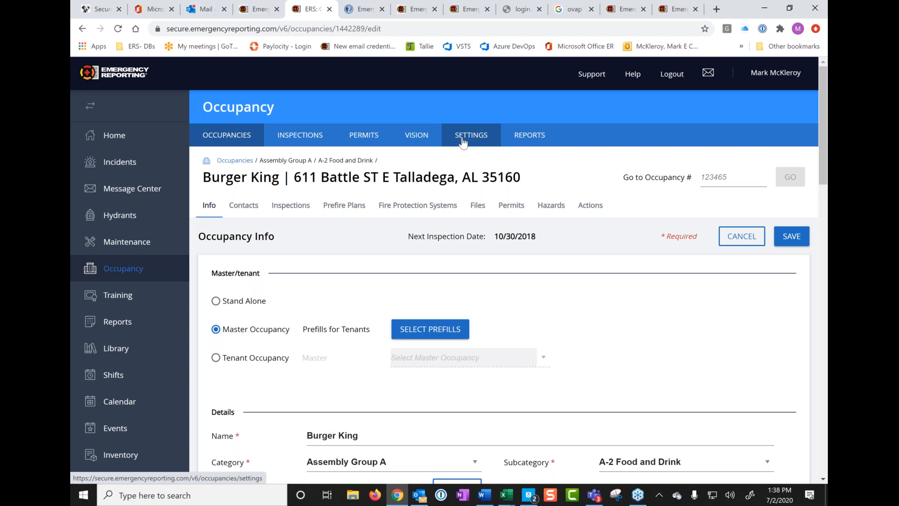
pyautogui.moveTo(480, 140)
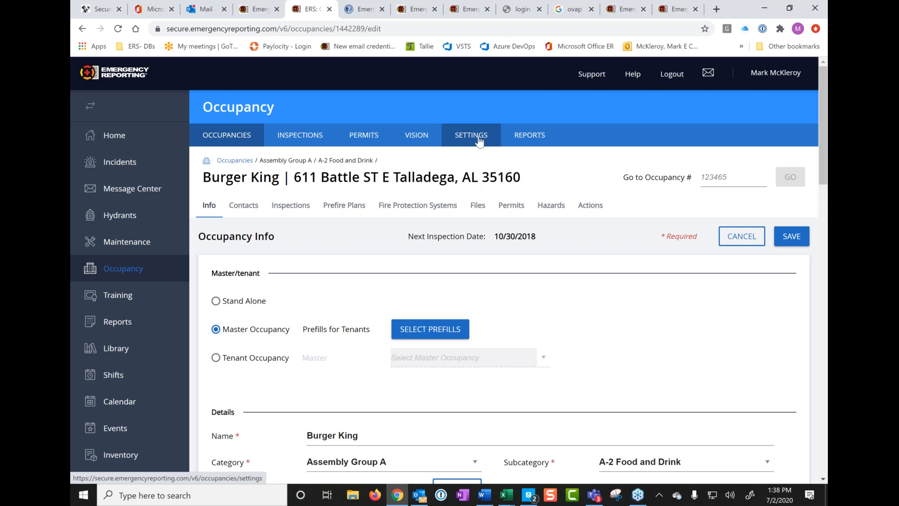
pyautogui.click(471, 135)
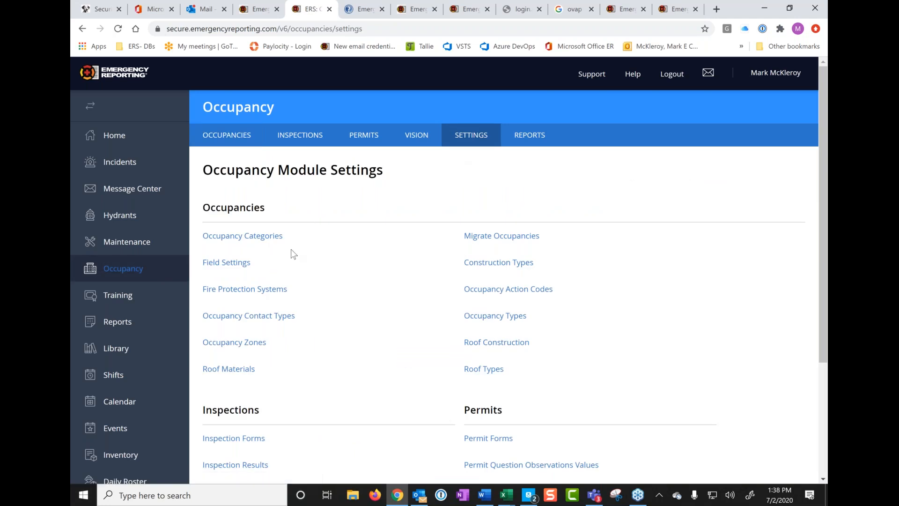
pyautogui.moveTo(305, 362)
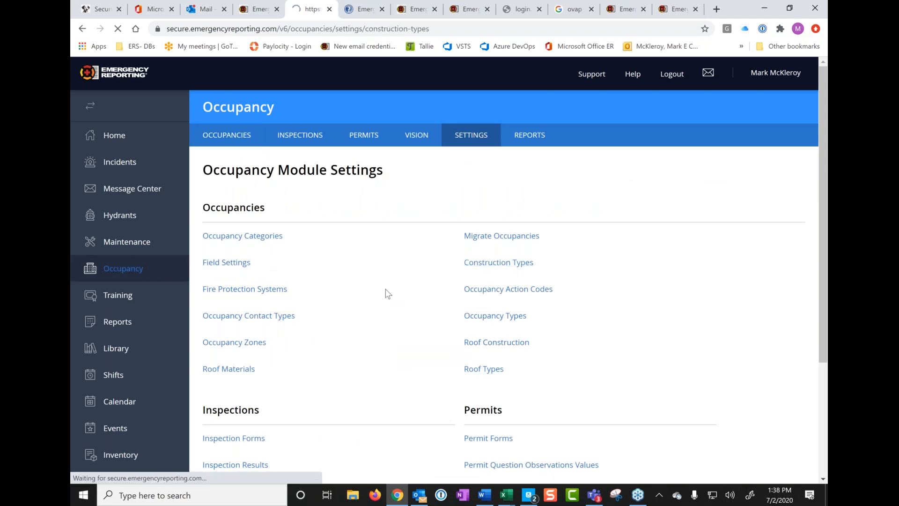
pyautogui.click(498, 262)
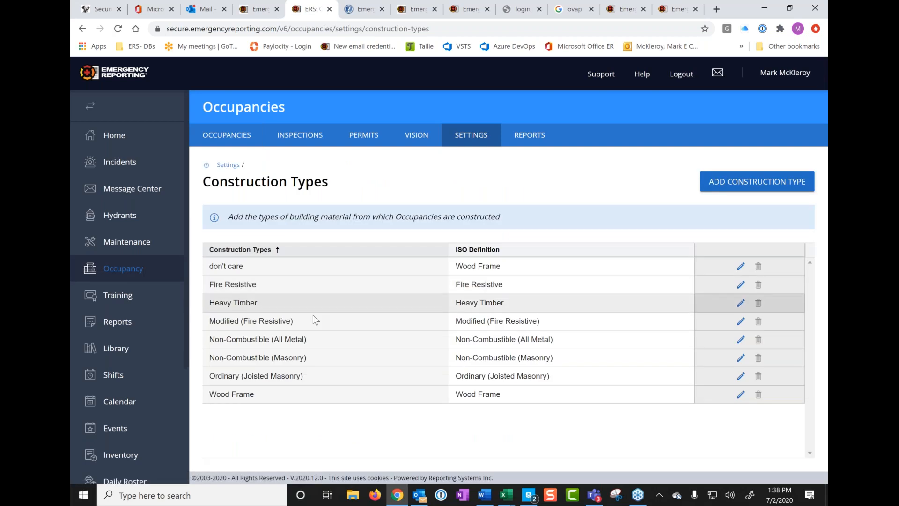
pyautogui.moveTo(320, 394)
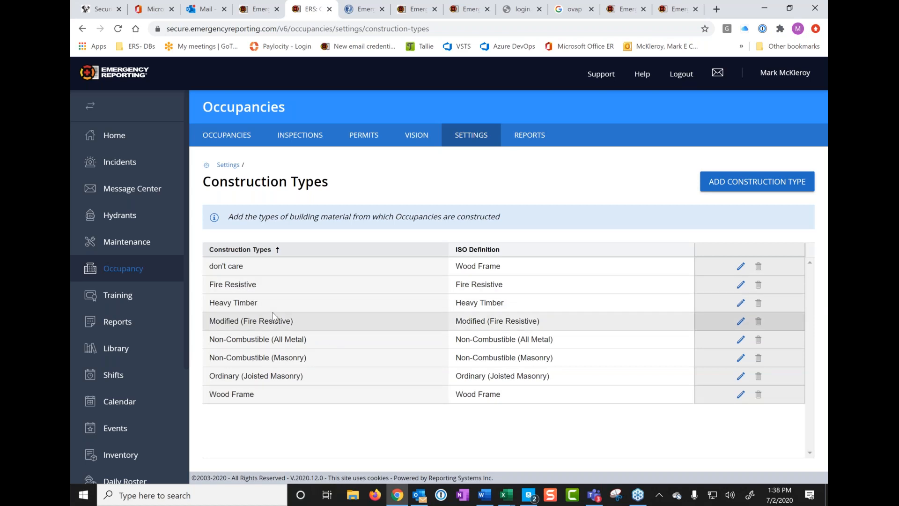
pyautogui.moveTo(520, 291)
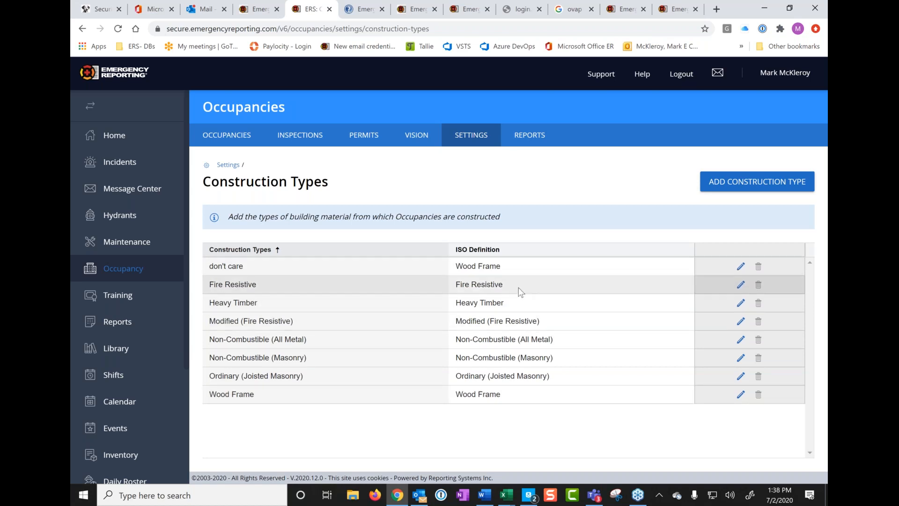
pyautogui.moveTo(425, 362)
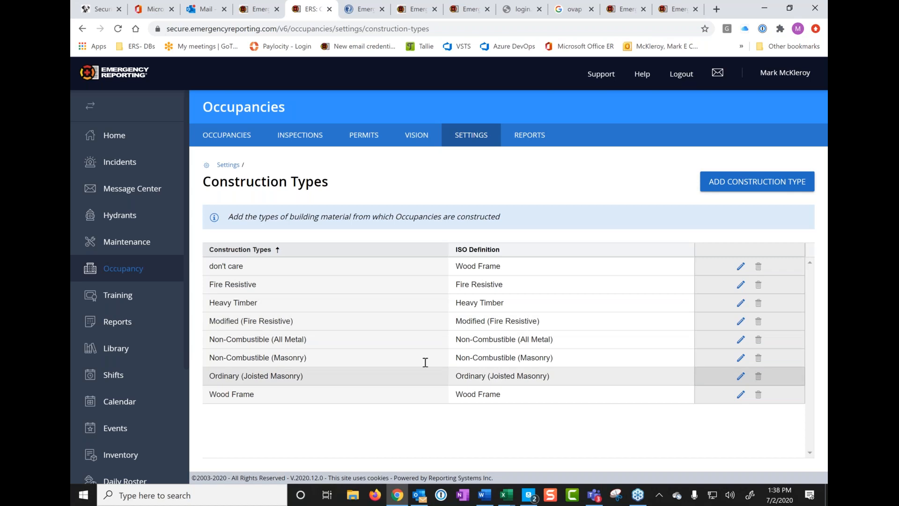
pyautogui.moveTo(267, 293)
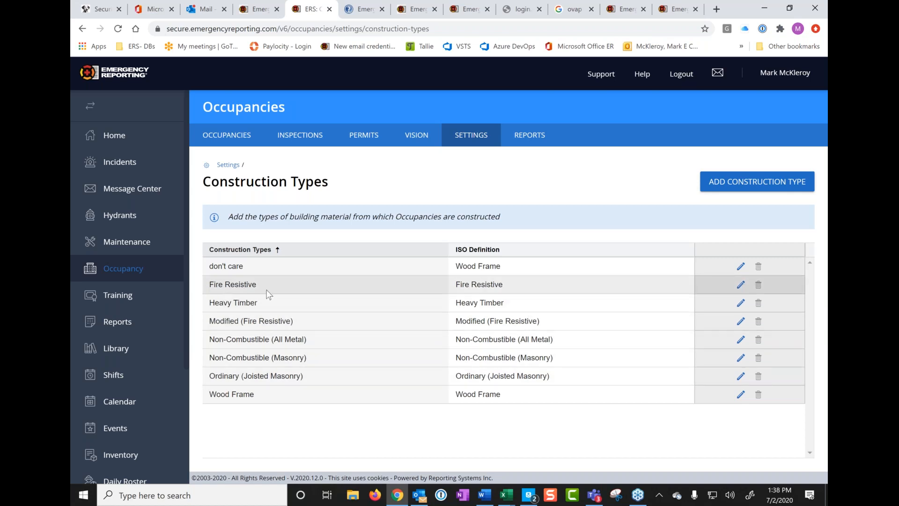
pyautogui.moveTo(275, 292)
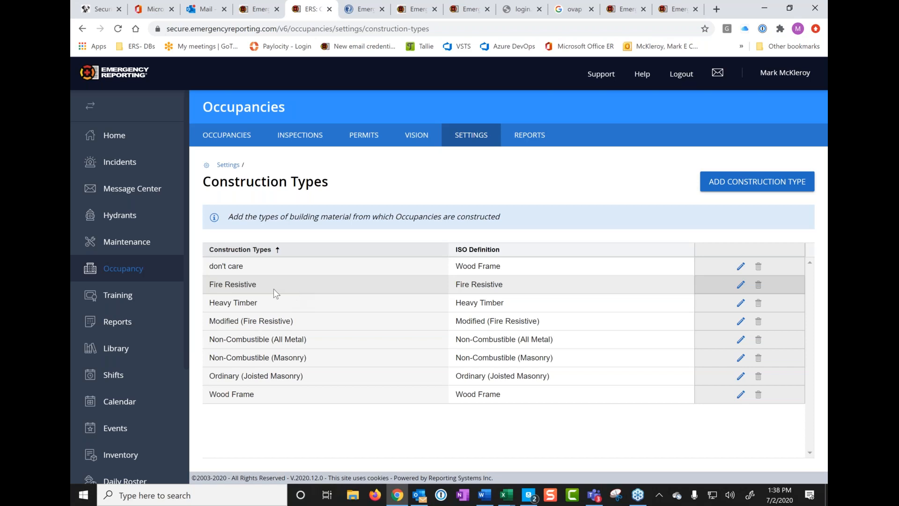
pyautogui.moveTo(514, 290)
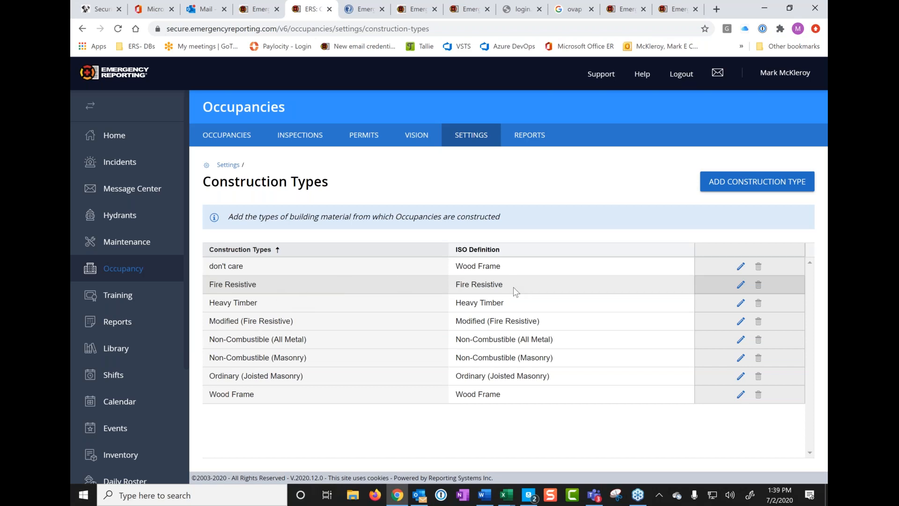
pyautogui.moveTo(501, 266)
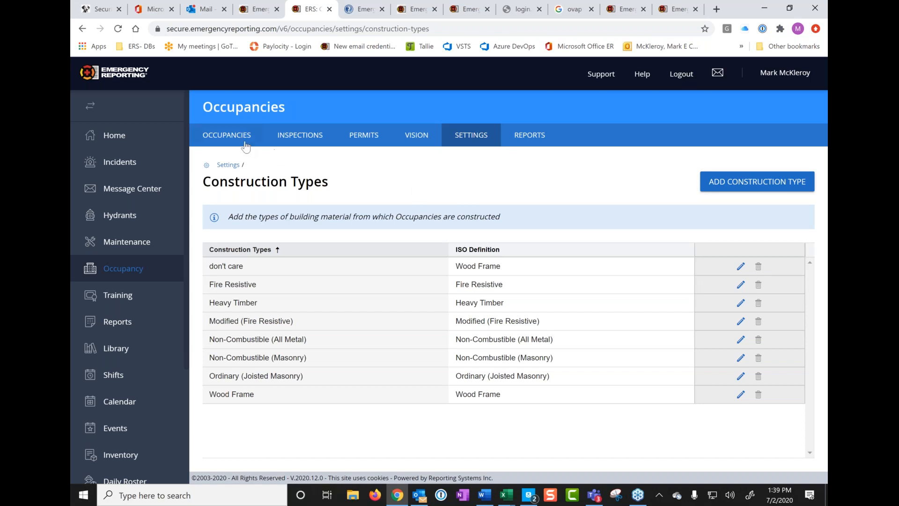
pyautogui.moveTo(316, 232)
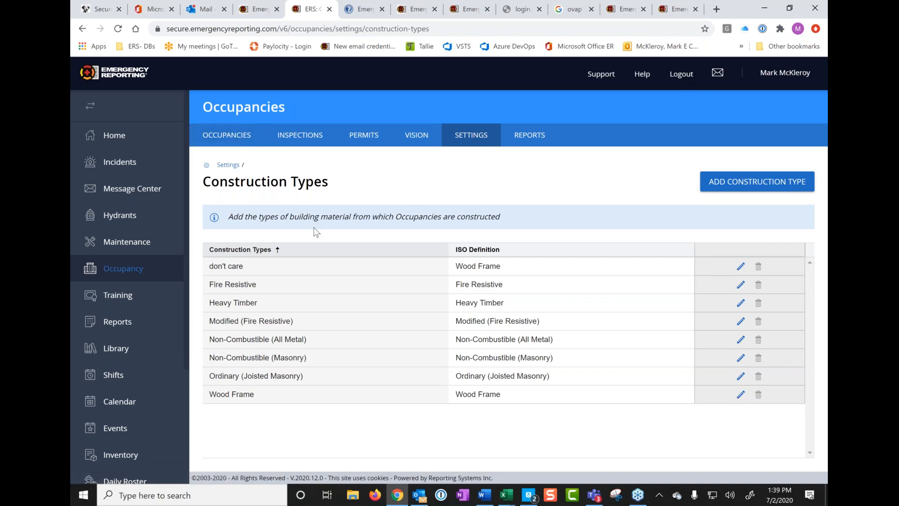
pyautogui.moveTo(269, 294)
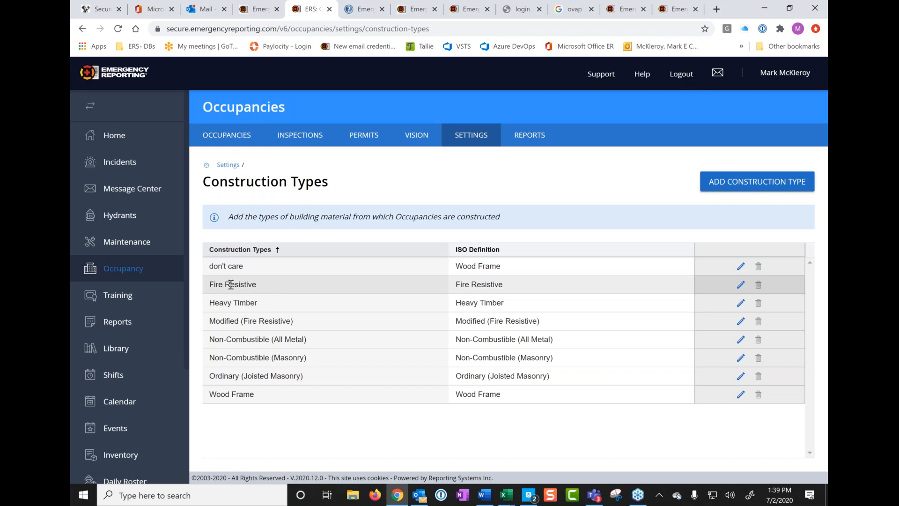
pyautogui.moveTo(313, 301)
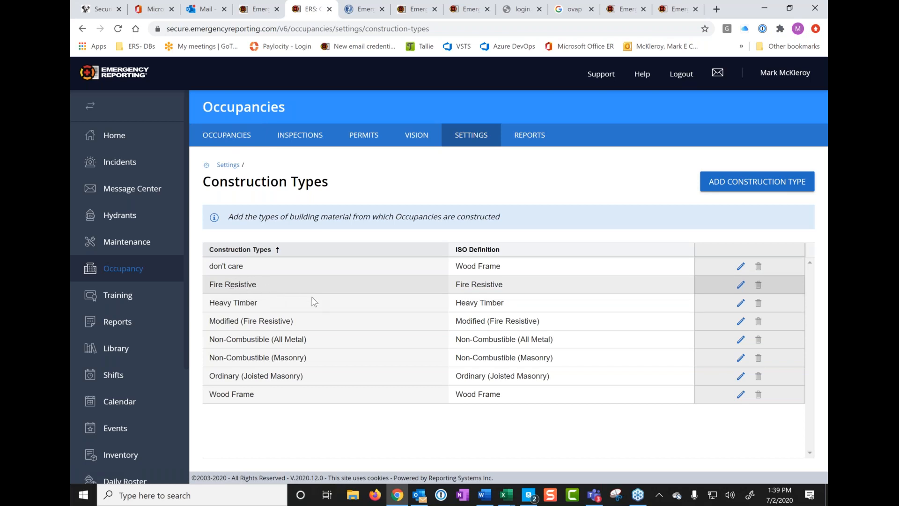
pyautogui.moveTo(263, 295)
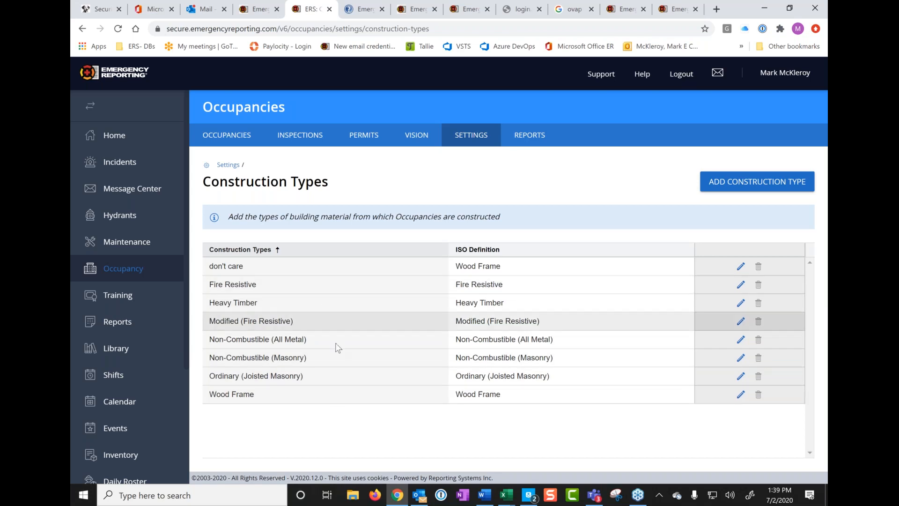
pyautogui.moveTo(315, 292)
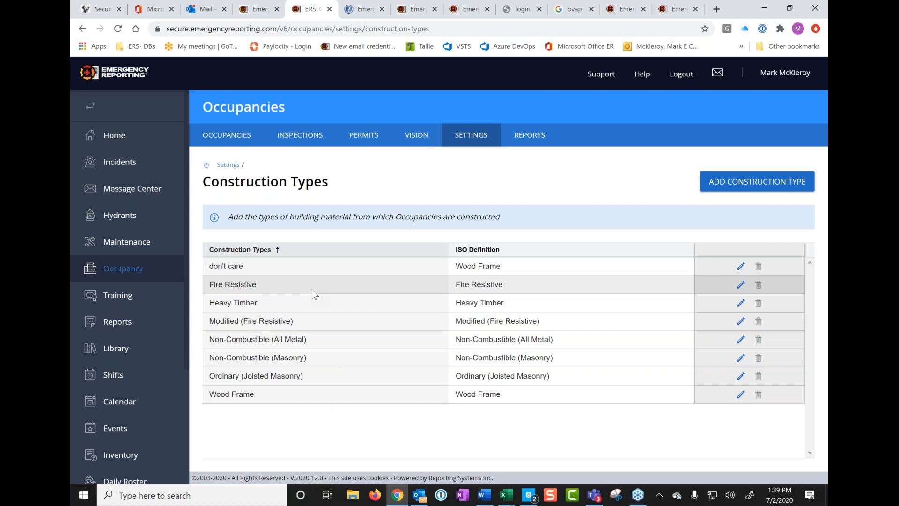
pyautogui.moveTo(345, 410)
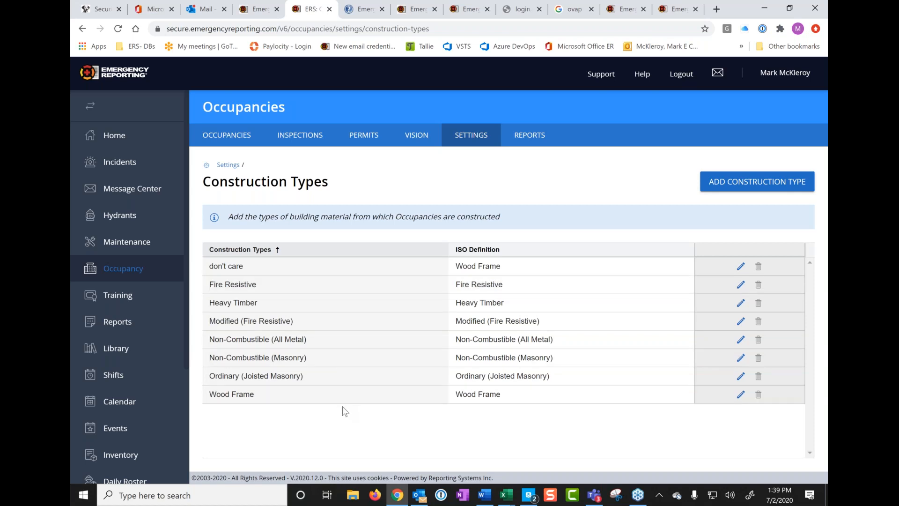
pyautogui.moveTo(306, 413)
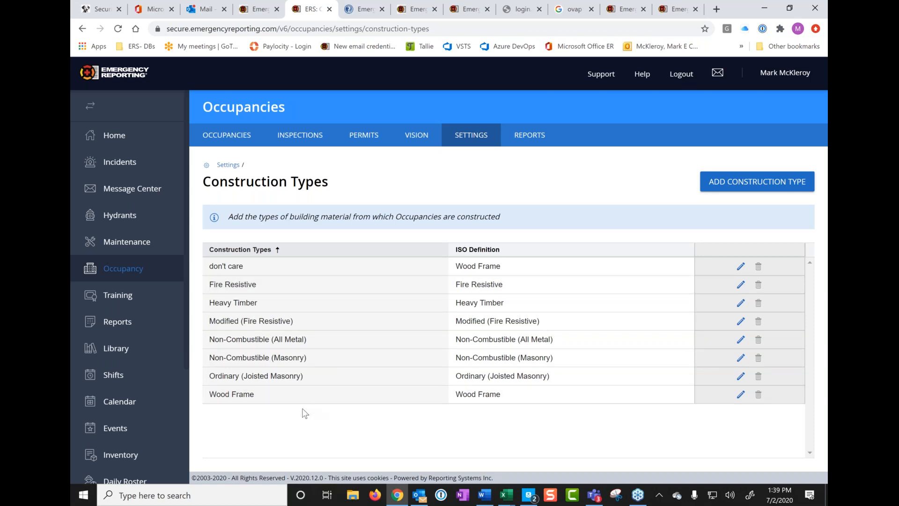
pyautogui.moveTo(319, 419)
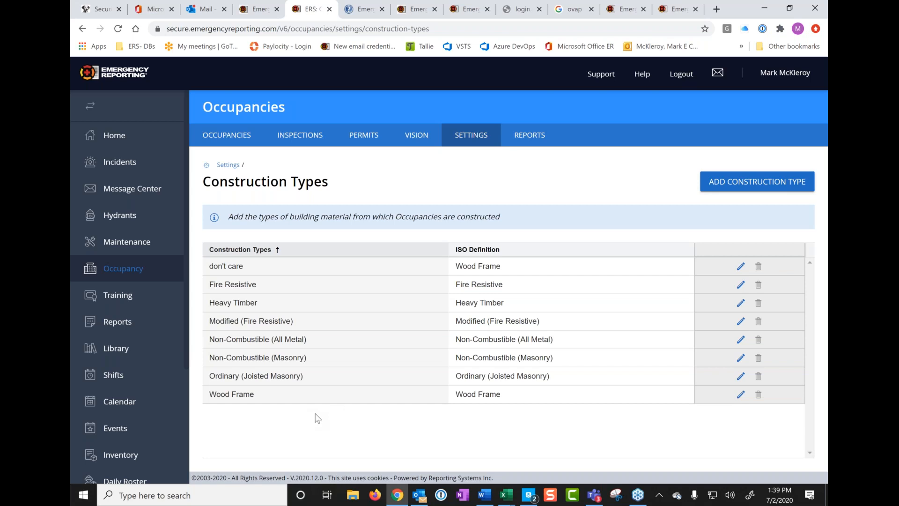
pyautogui.moveTo(268, 291)
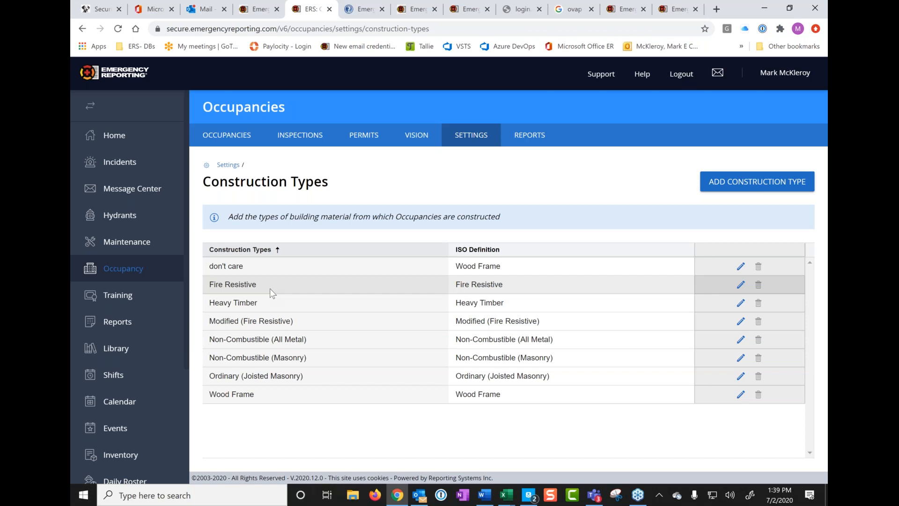
pyautogui.moveTo(335, 384)
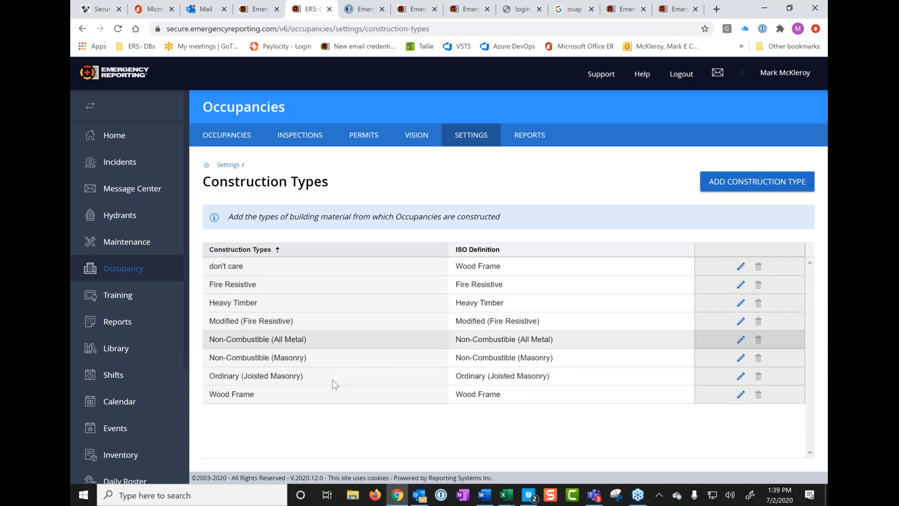
pyautogui.moveTo(331, 404)
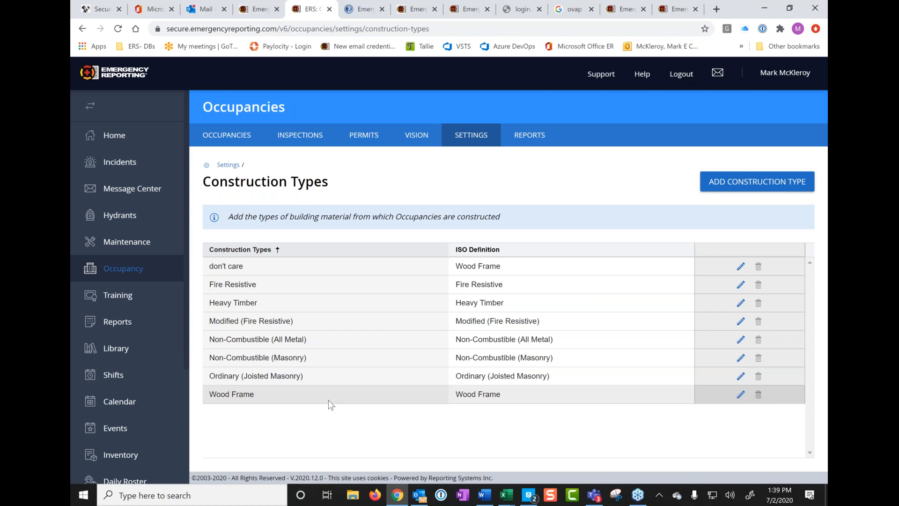
pyautogui.moveTo(337, 391)
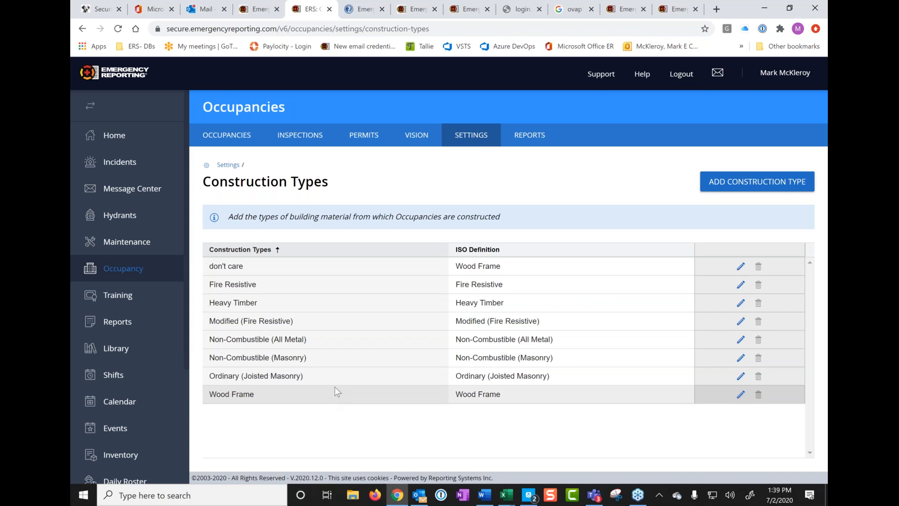
pyautogui.moveTo(254, 294)
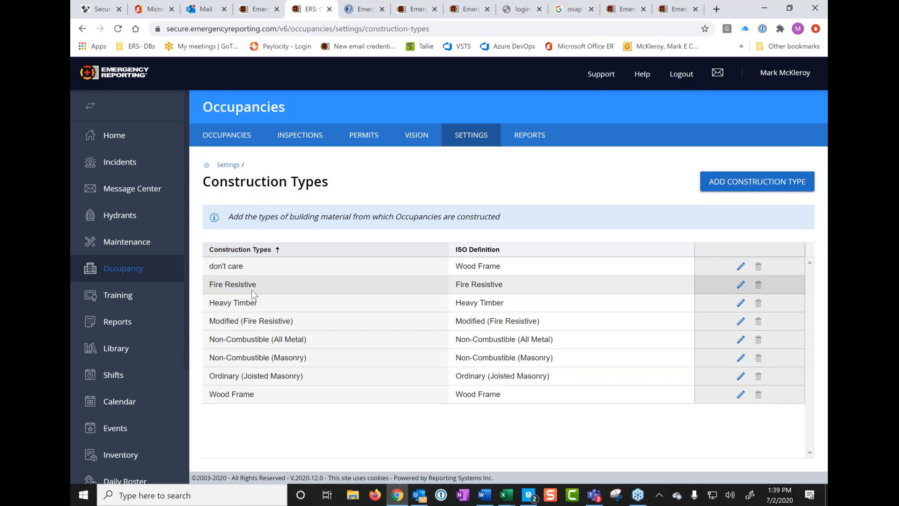
pyautogui.moveTo(324, 398)
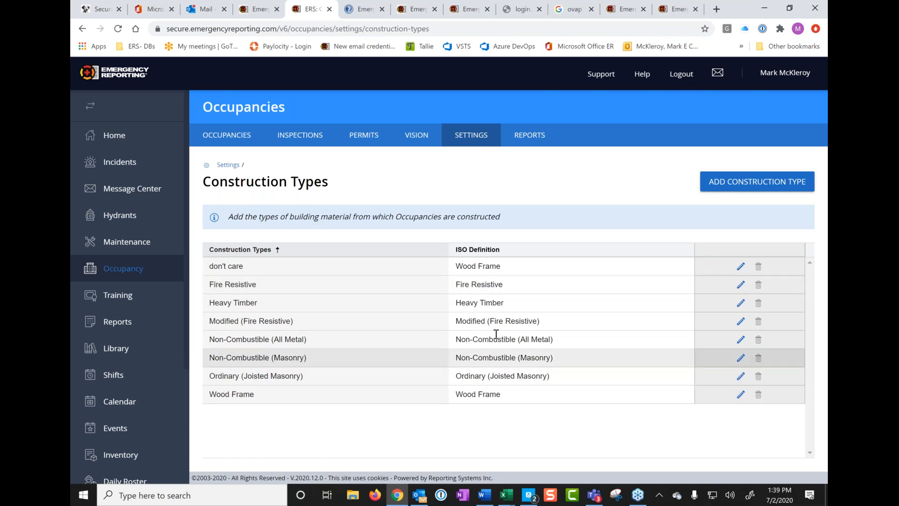
pyautogui.moveTo(505, 286)
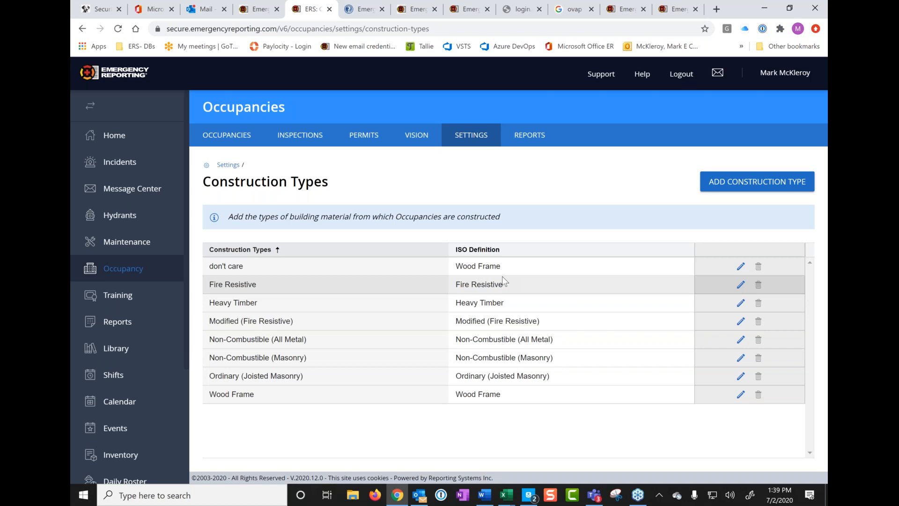
pyautogui.moveTo(344, 325)
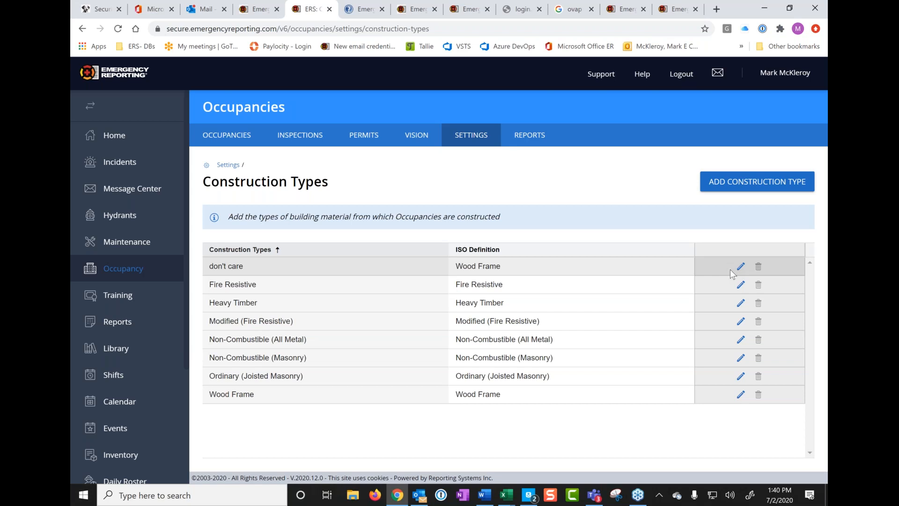
# Step: Rename 'don't care' to 'don't care (Type I)' with Fire Resistive ISO definition, and save
pyautogui.click(740, 267)
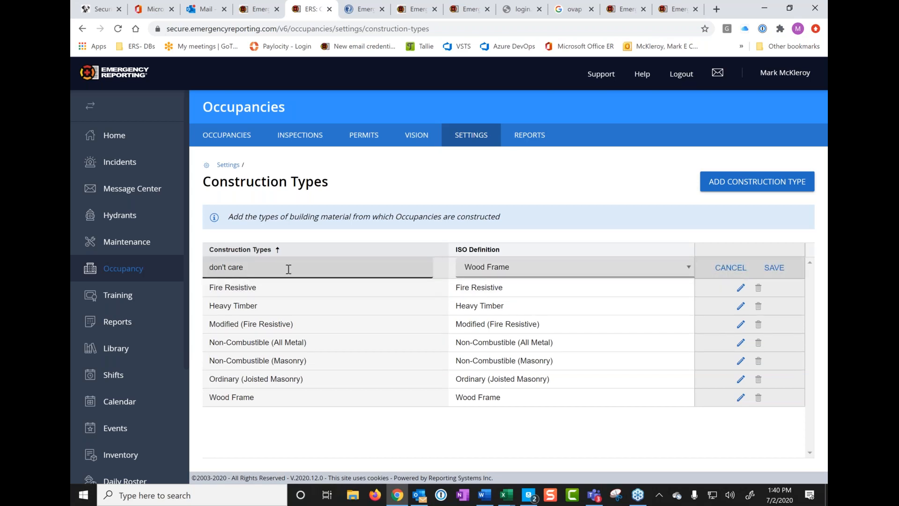
pyautogui.click(575, 267)
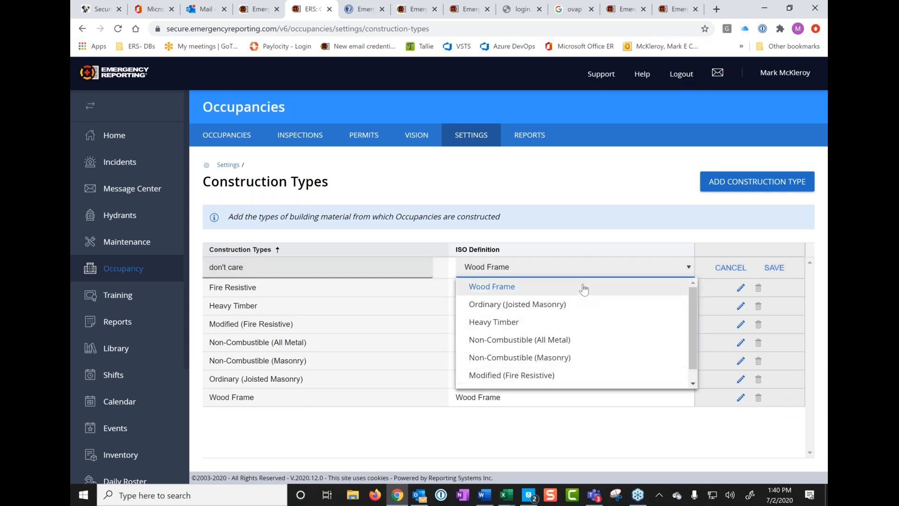
pyautogui.moveTo(460, 135)
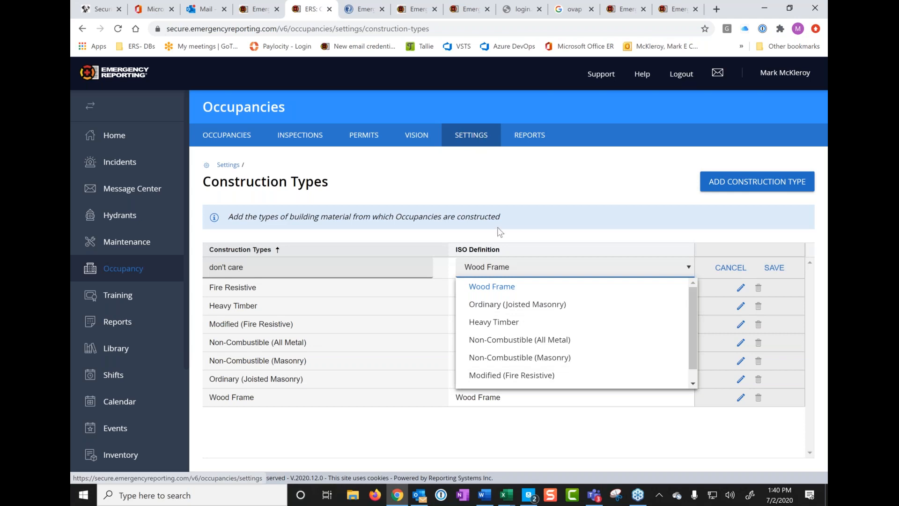
pyautogui.moveTo(472, 143)
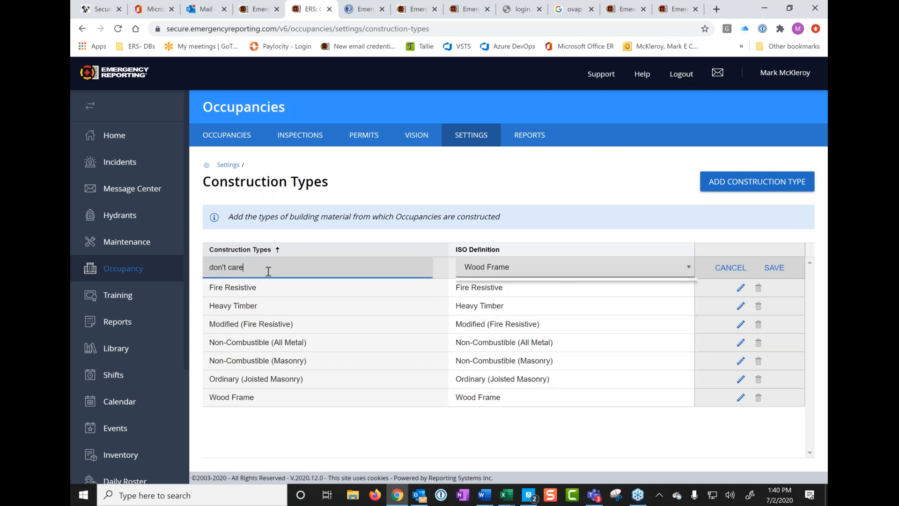
pyautogui.write('T')
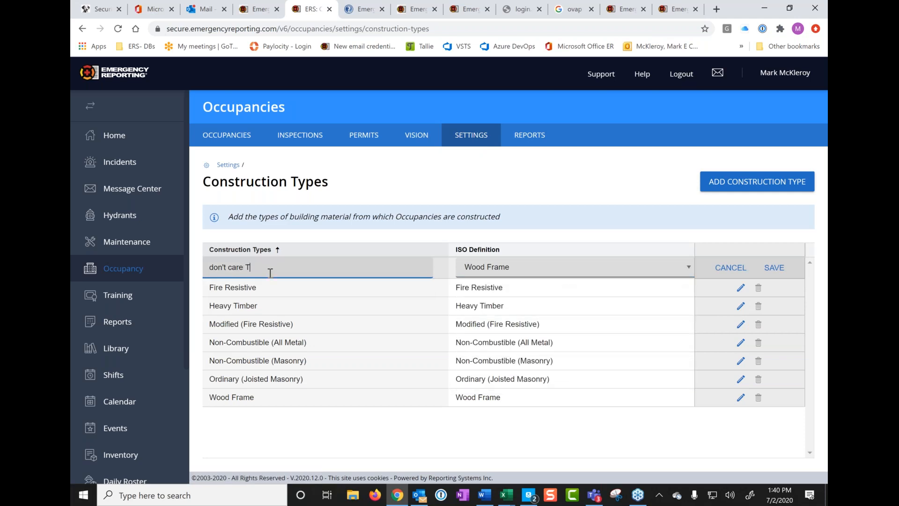
pyautogui.write('ype I)')
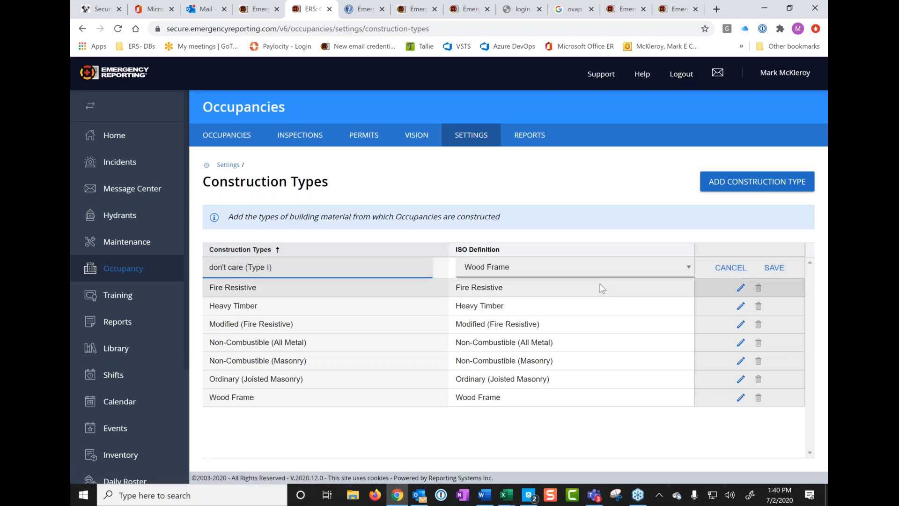
pyautogui.click(576, 267)
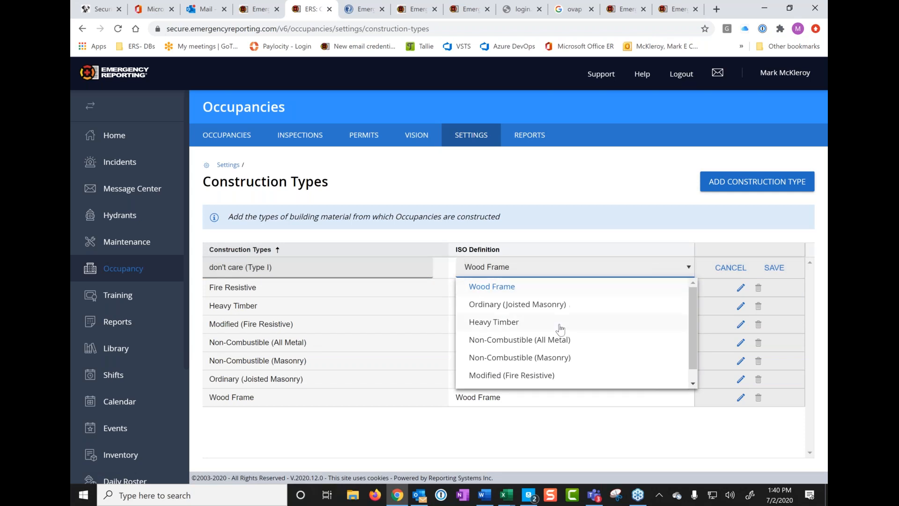
pyautogui.scroll(-3)
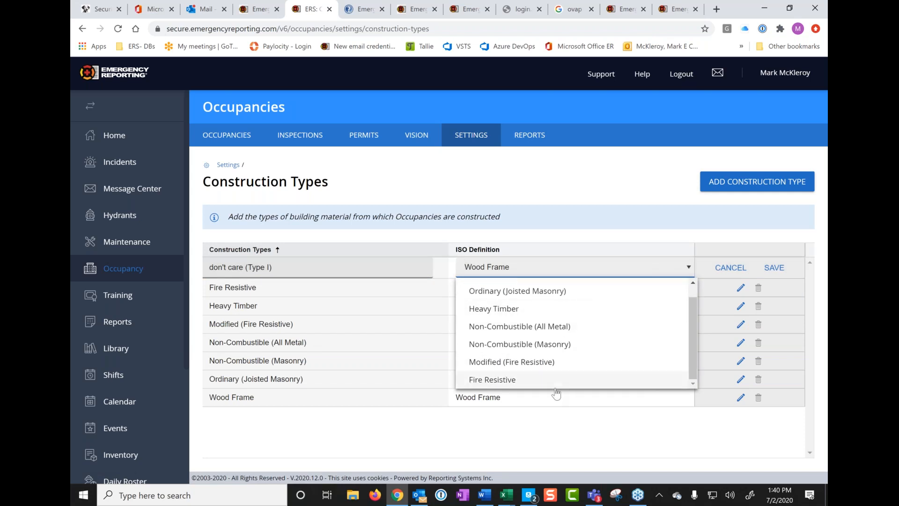
pyautogui.click(492, 380)
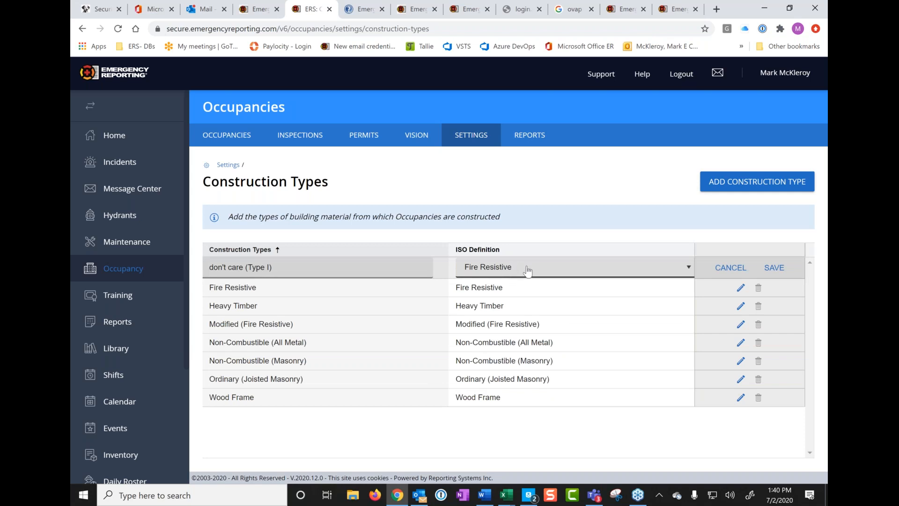
pyautogui.moveTo(781, 272)
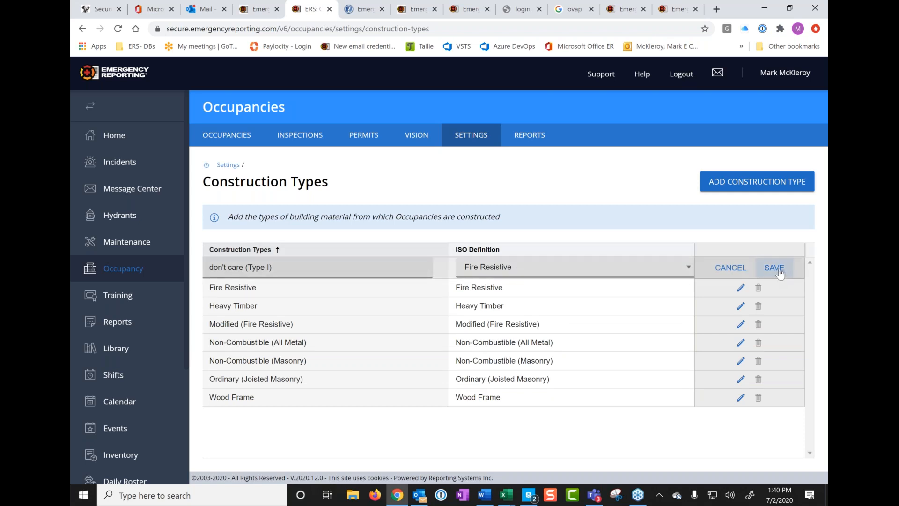
pyautogui.click(774, 267)
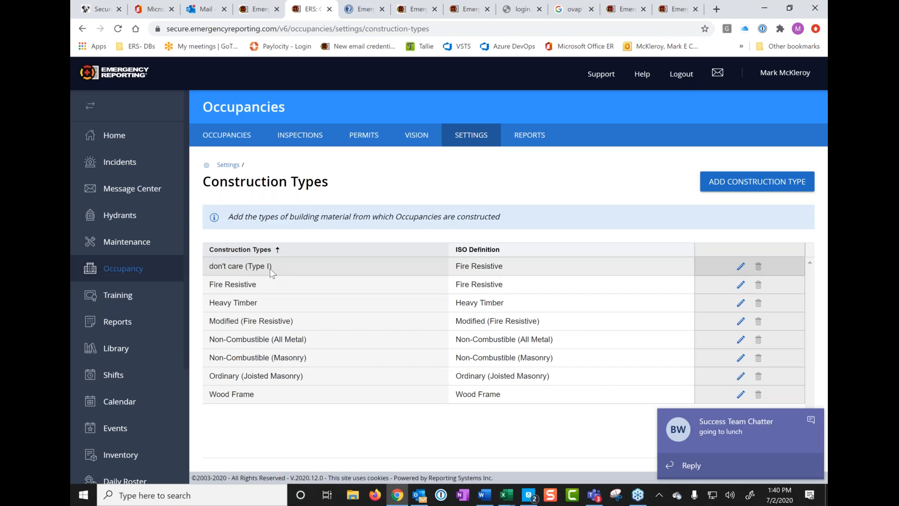
pyautogui.moveTo(547, 267)
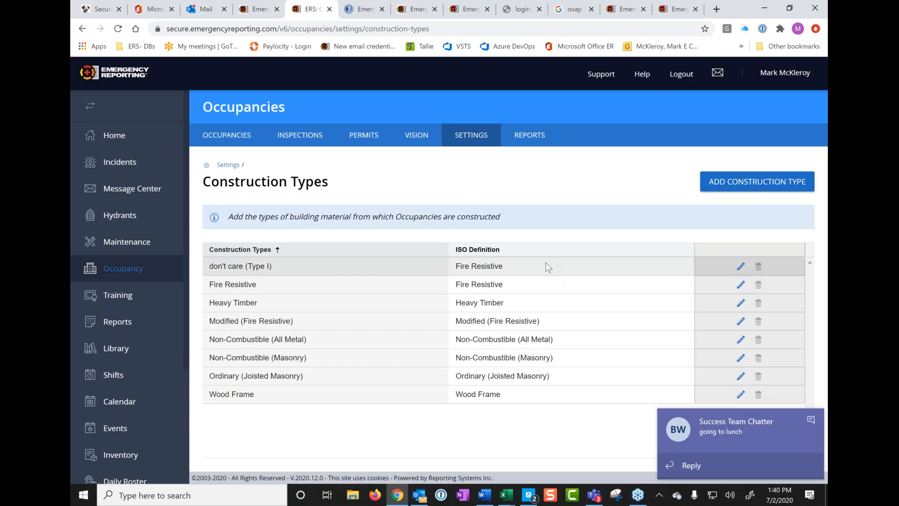
pyautogui.moveTo(508, 276)
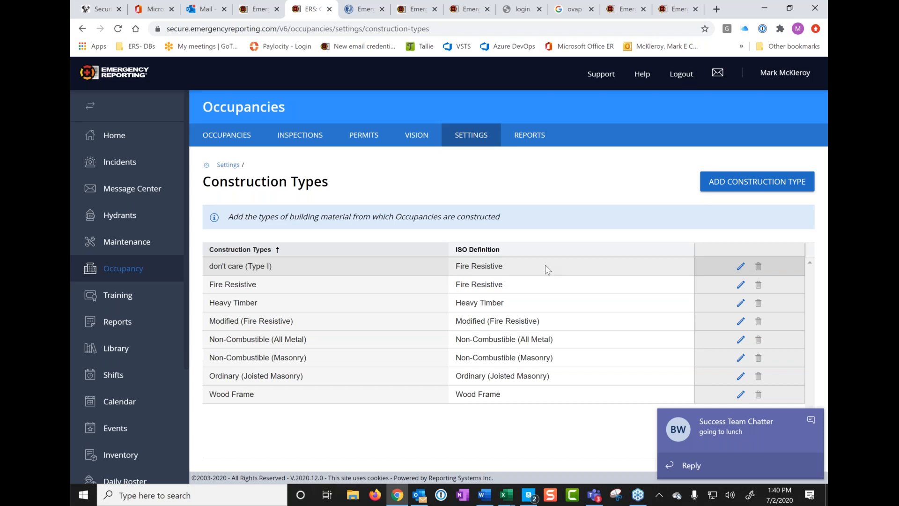
pyautogui.moveTo(239, 144)
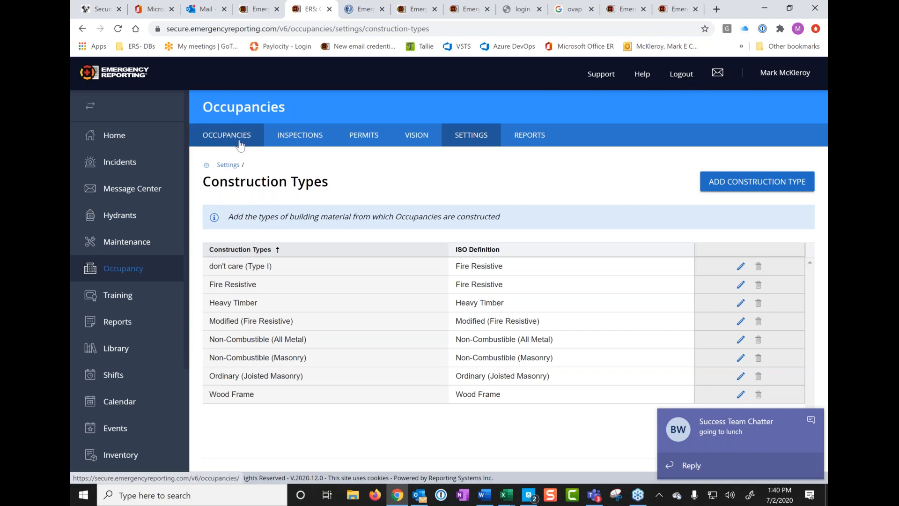
pyautogui.moveTo(240, 140)
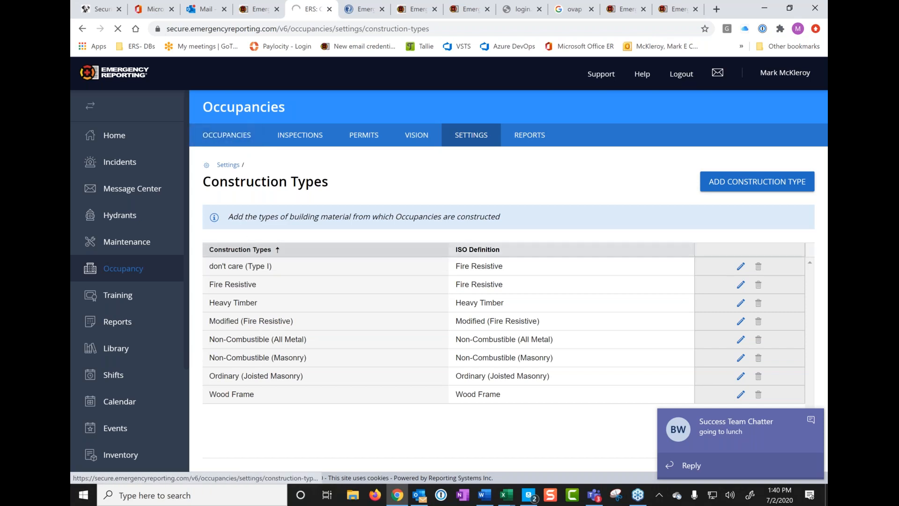
# Step: Return to the occupancy list and reopen Burger King's record for editing
pyautogui.click(226, 135)
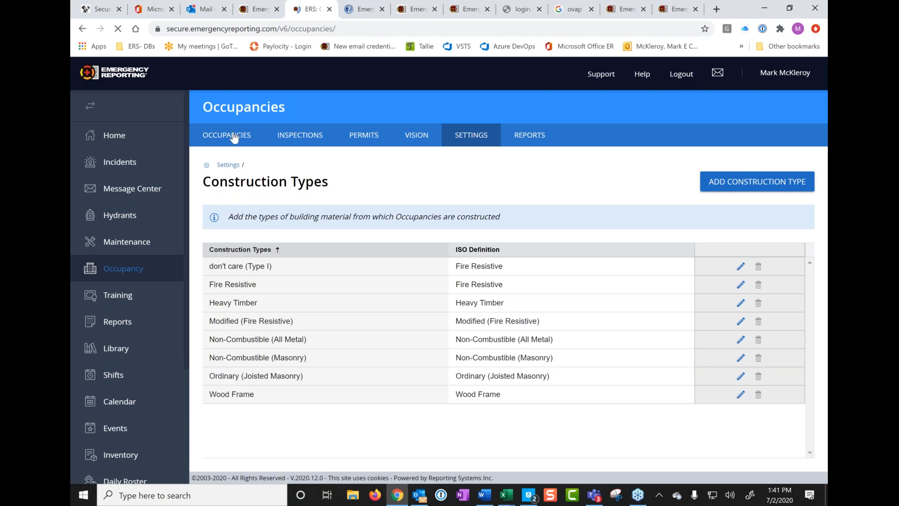
pyautogui.click(226, 134)
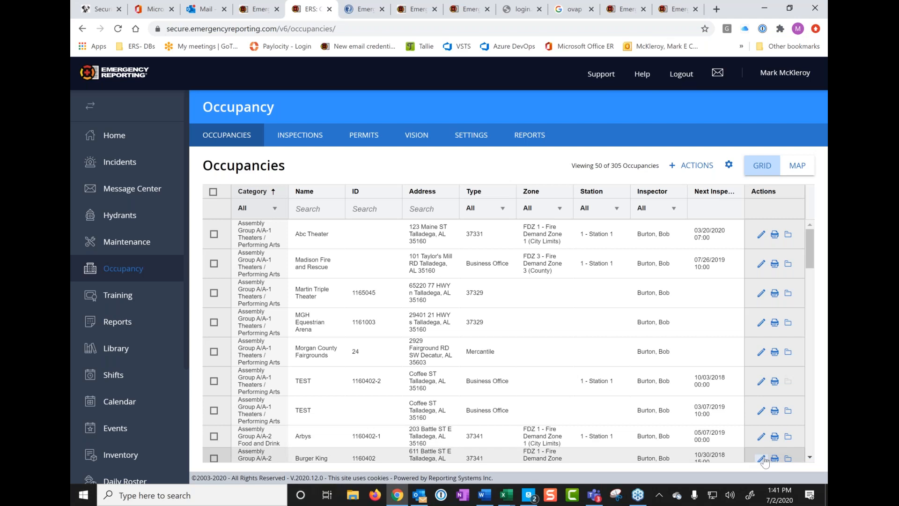
pyautogui.click(764, 459)
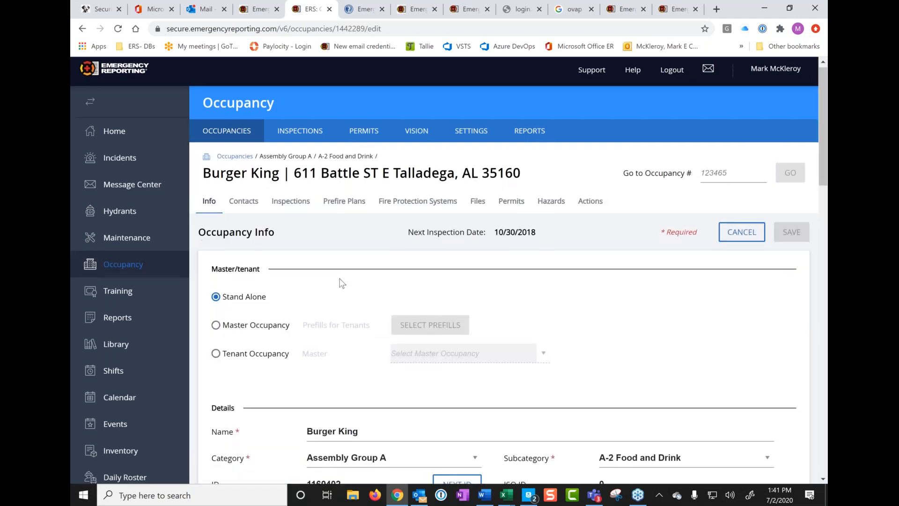
pyautogui.scroll(-3)
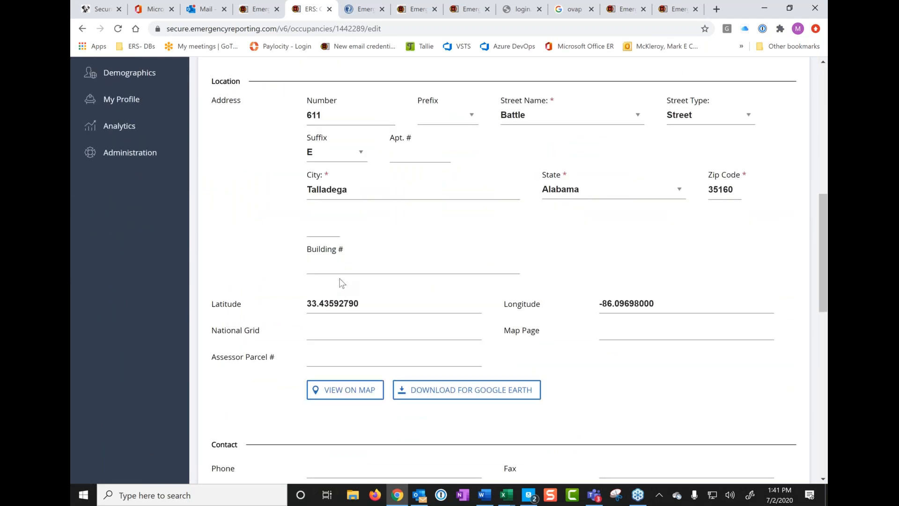
pyautogui.scroll(-3)
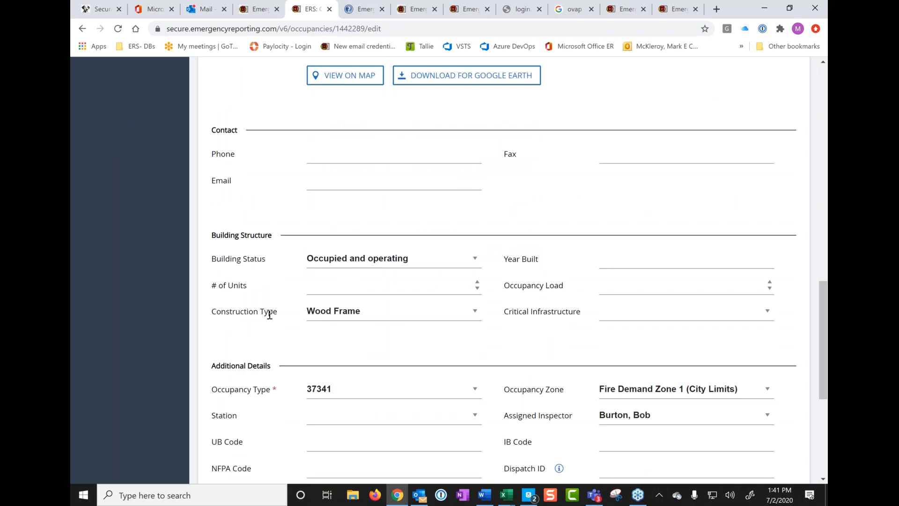
# Step: Review the construction type choices and save Burger King's occupancy record
pyautogui.click(394, 311)
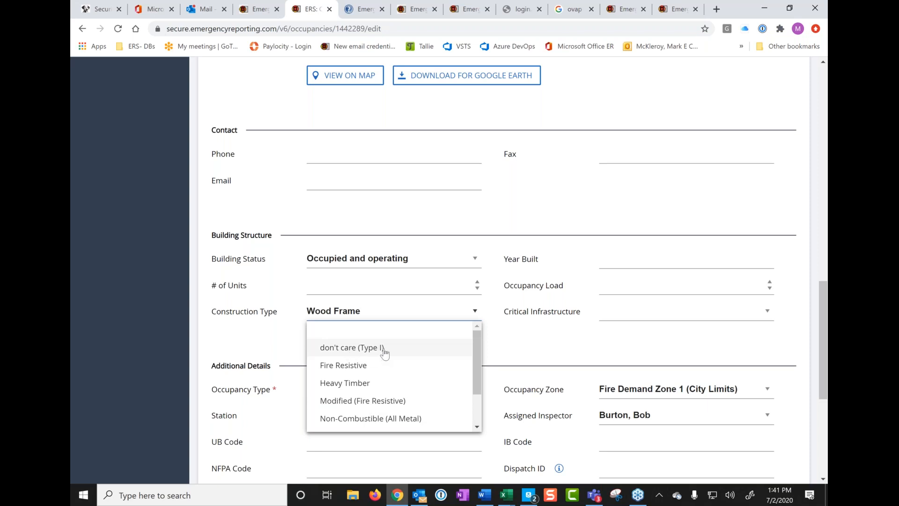
pyautogui.scroll(-3)
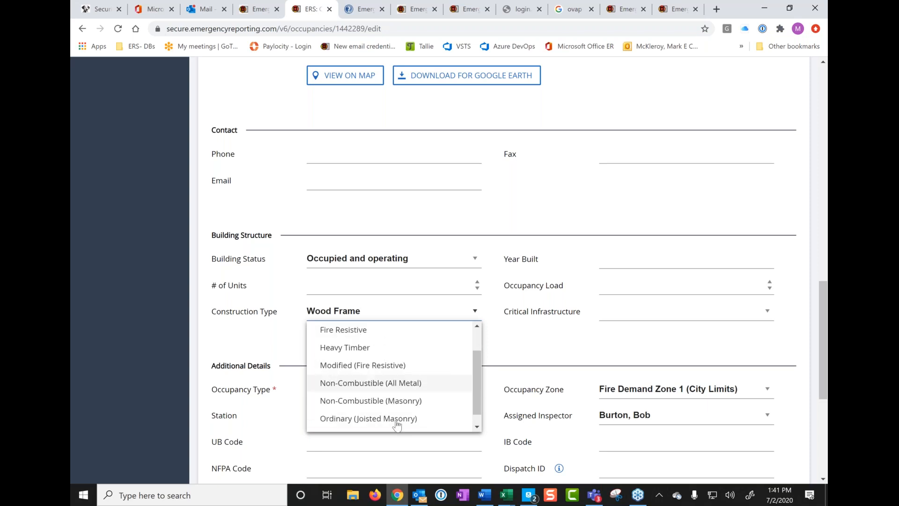
pyautogui.scroll(-3)
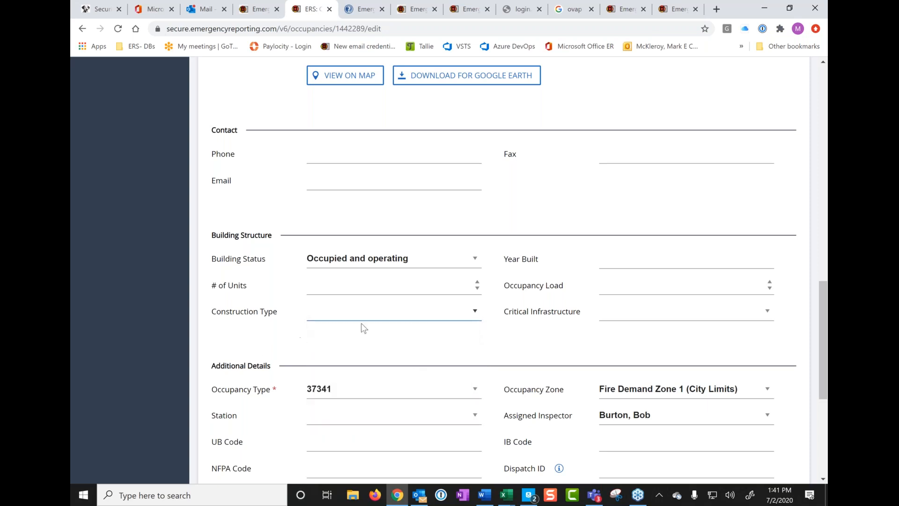
pyautogui.moveTo(337, 315)
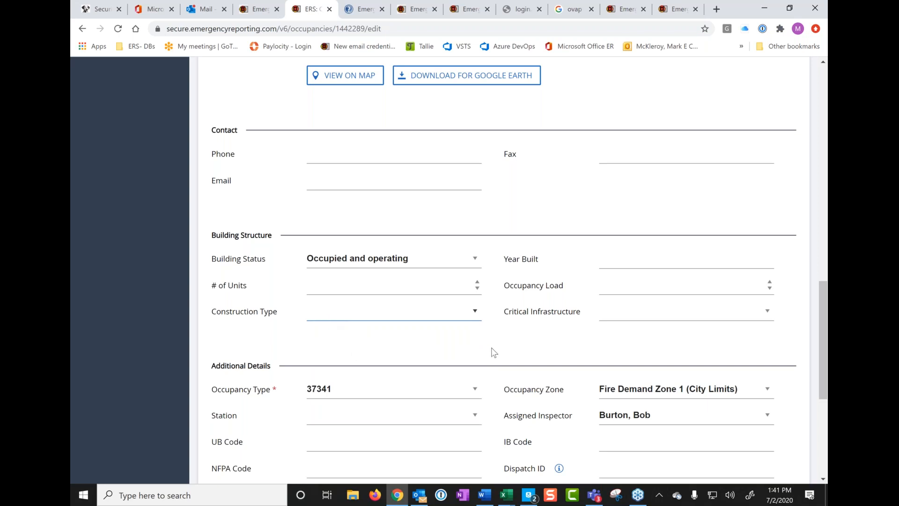
pyautogui.scroll(-3)
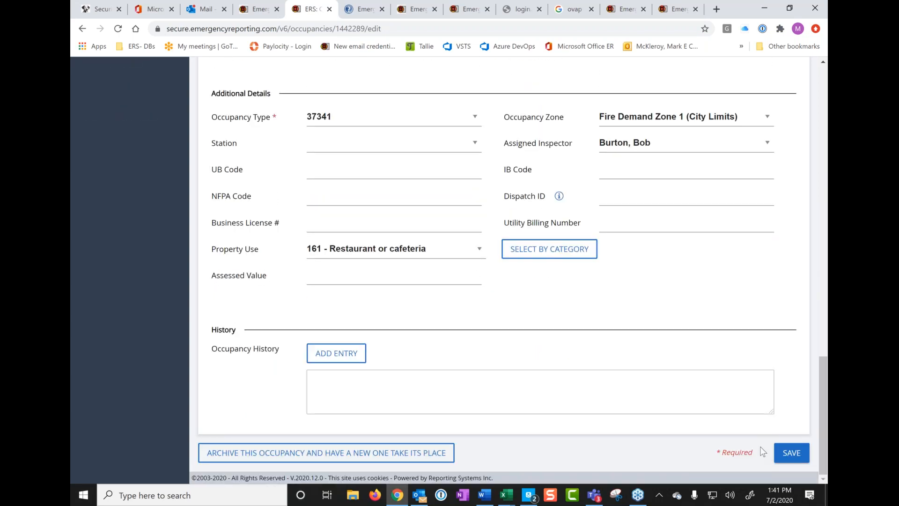
pyautogui.click(793, 452)
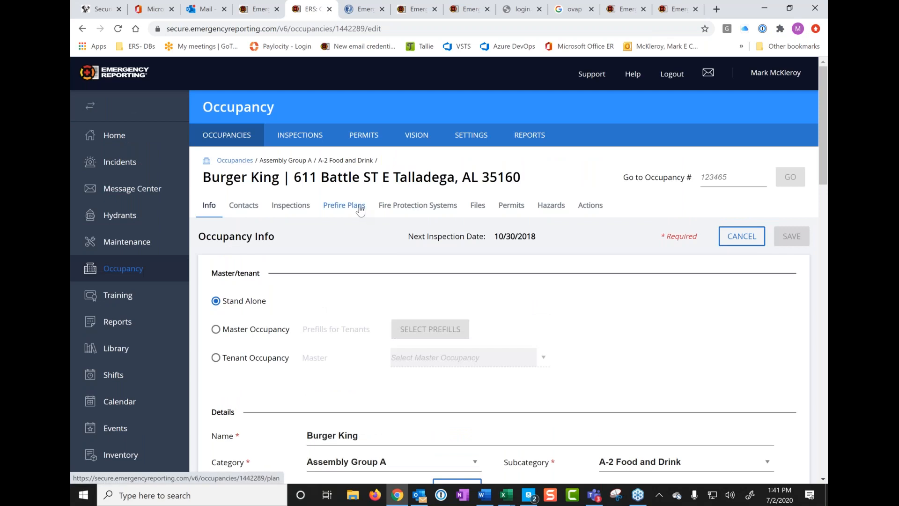
# Step: View Burger King's Prefire Plans down to Water Availability, where Needed Fire Flow is blank
pyautogui.click(344, 205)
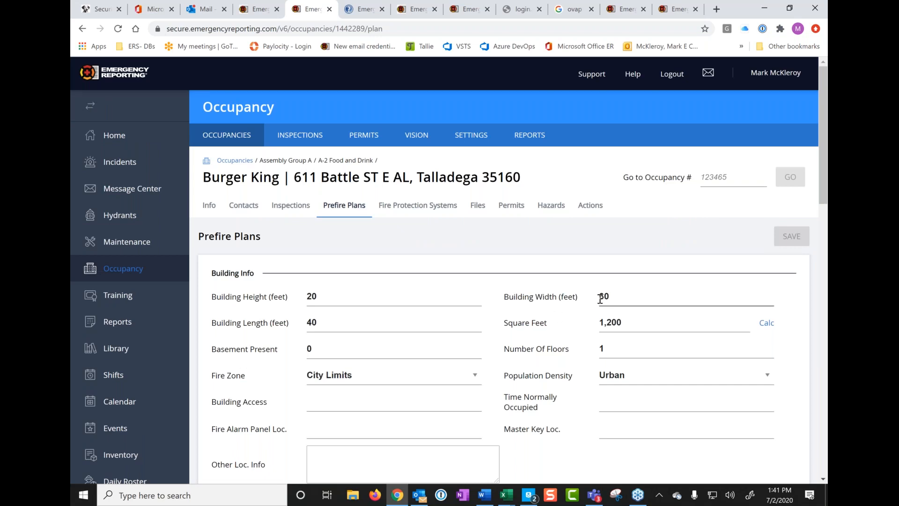
pyautogui.moveTo(632, 326)
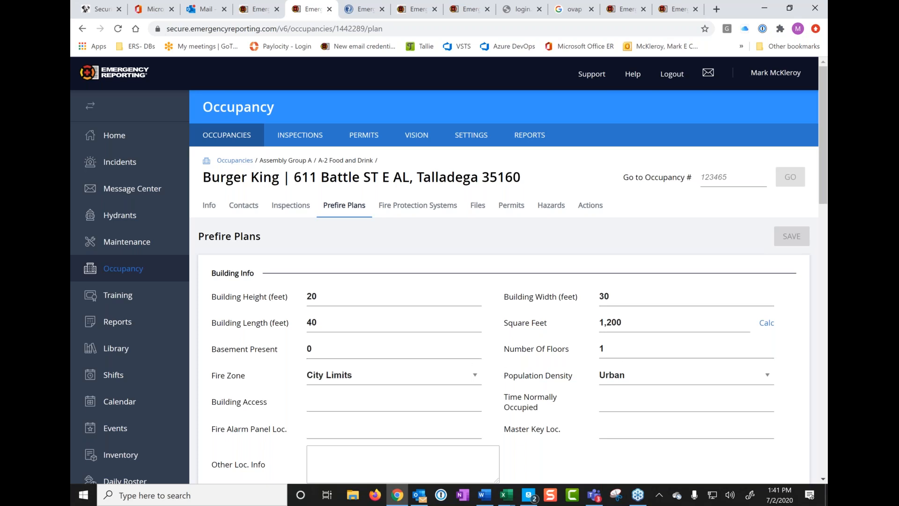
pyautogui.moveTo(507, 372)
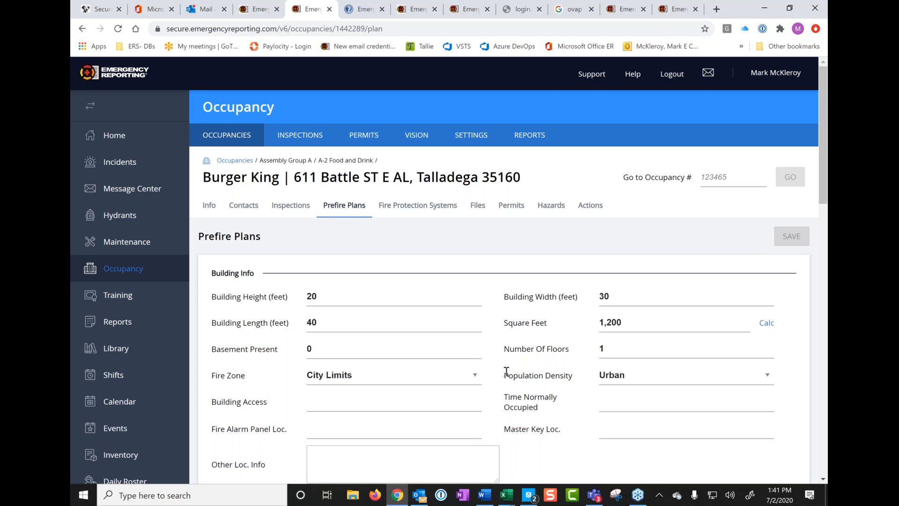
pyautogui.scroll(-3)
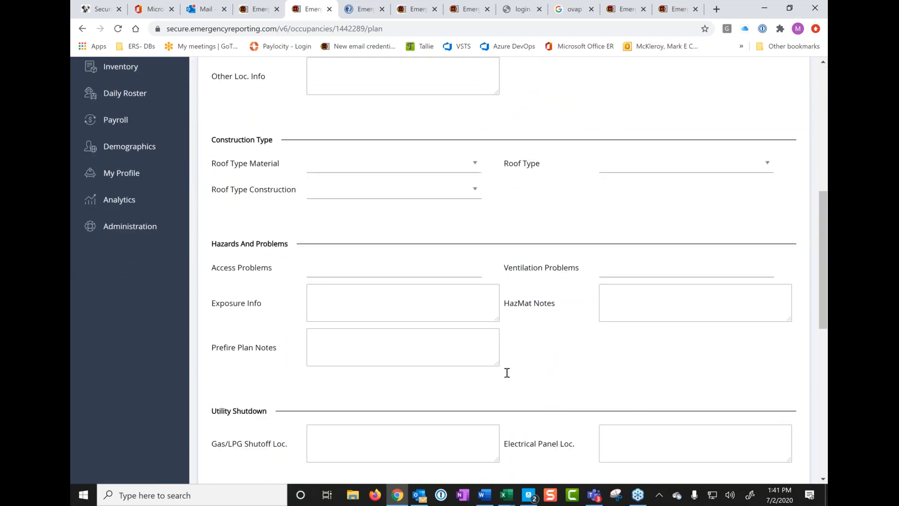
pyautogui.scroll(-3)
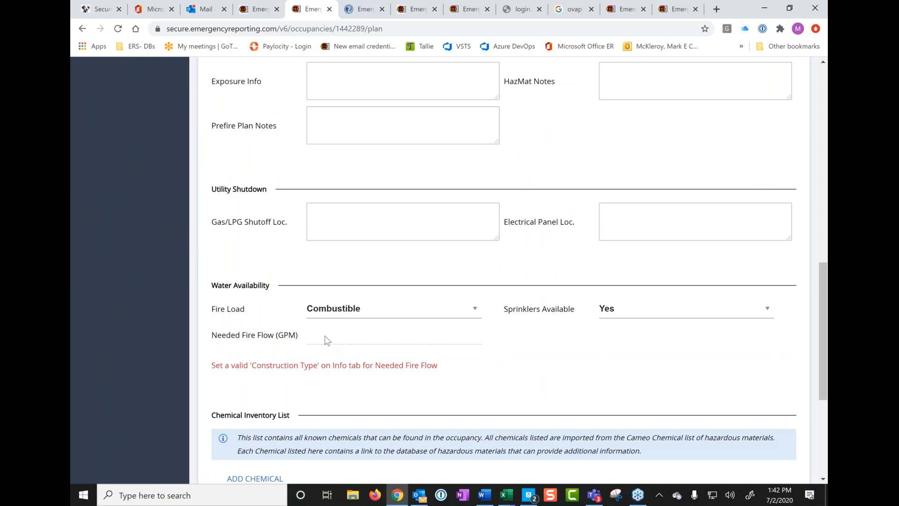
pyautogui.moveTo(402, 346)
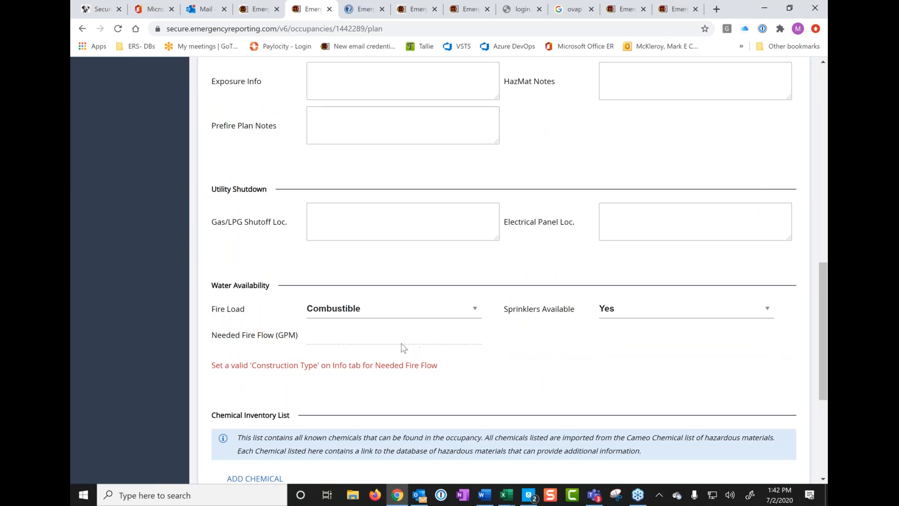
pyautogui.moveTo(270, 379)
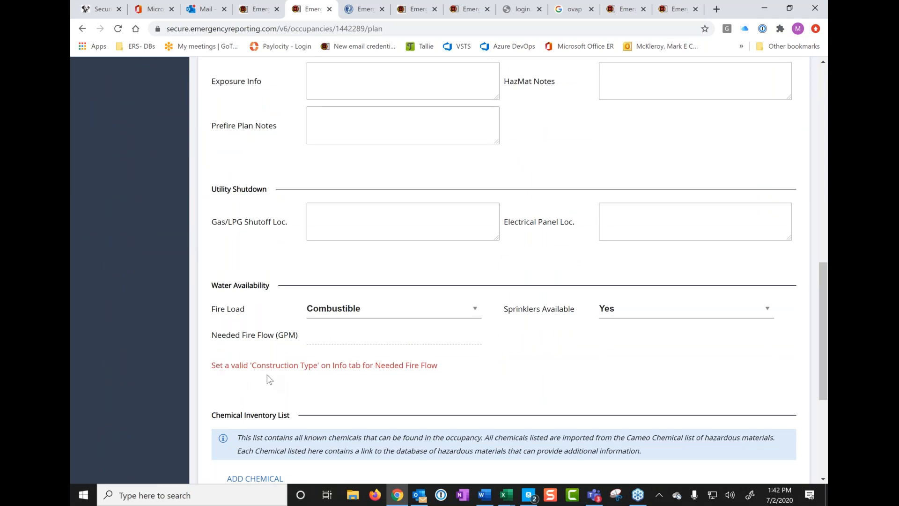
pyautogui.moveTo(286, 376)
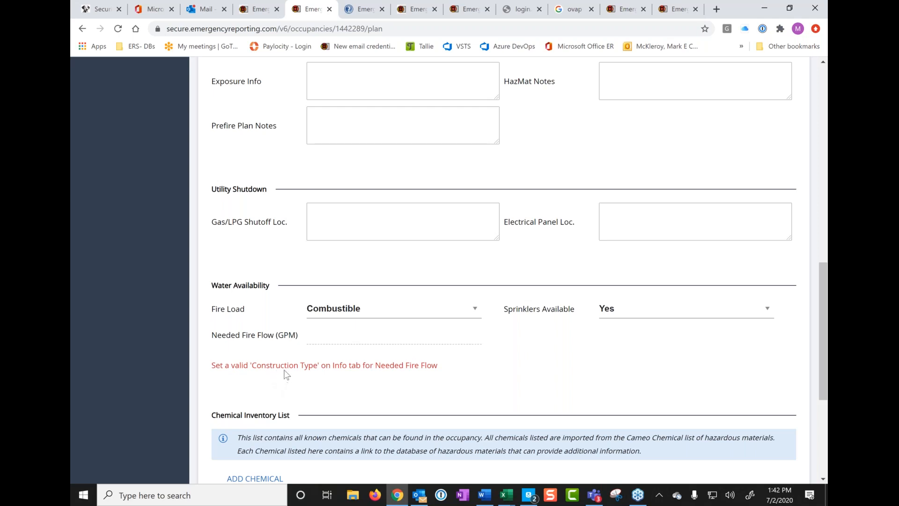
pyautogui.moveTo(331, 384)
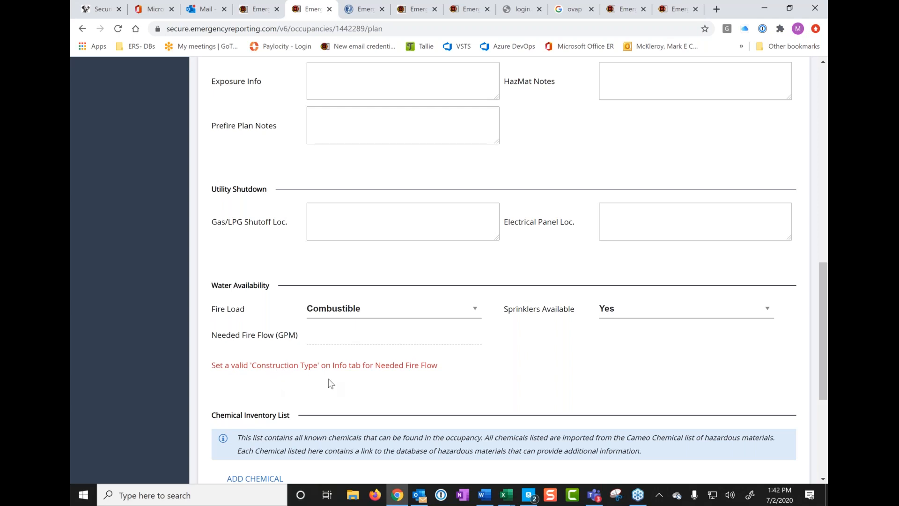
pyautogui.moveTo(373, 377)
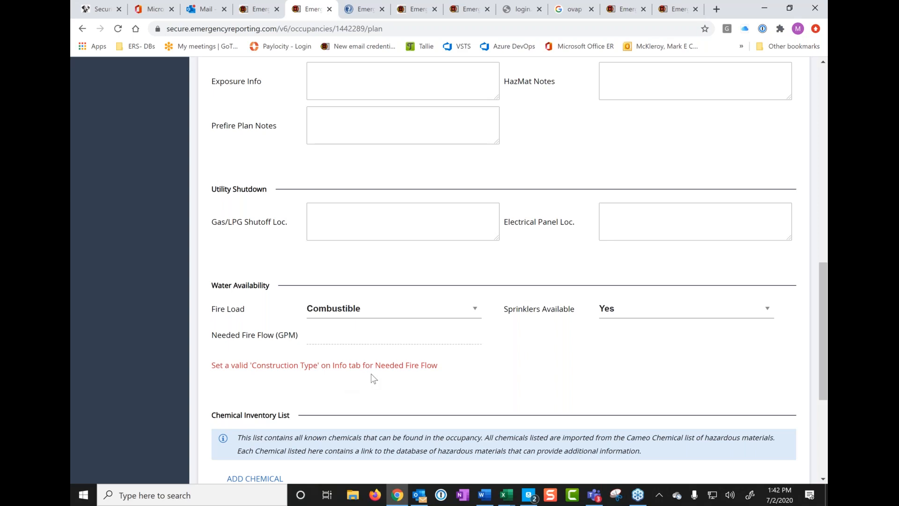
pyautogui.moveTo(394, 376)
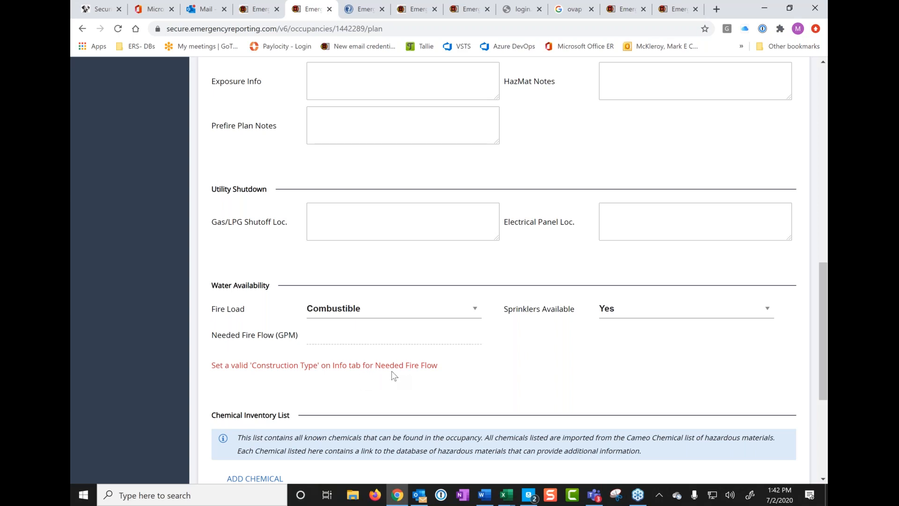
pyautogui.moveTo(489, 374)
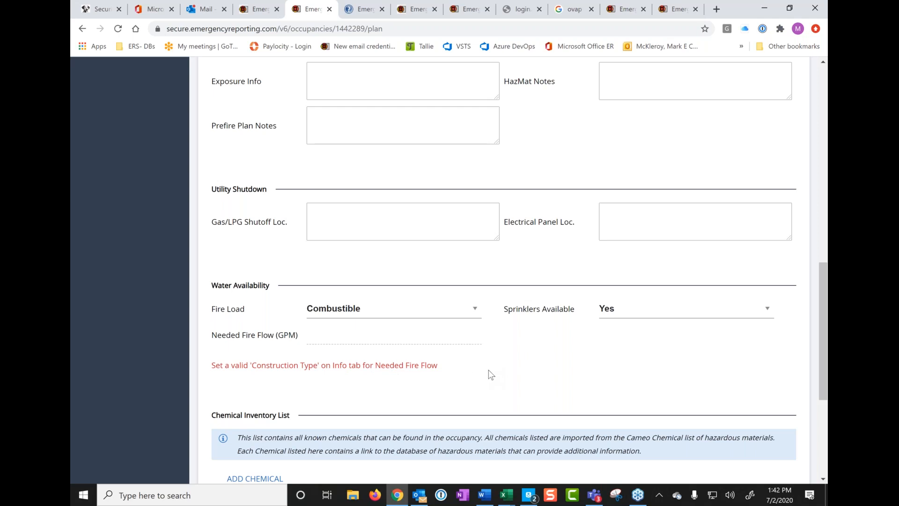
# Step: Return to Burger King's Info section to set Construction Type to Wood Frame
pyautogui.scroll(3)
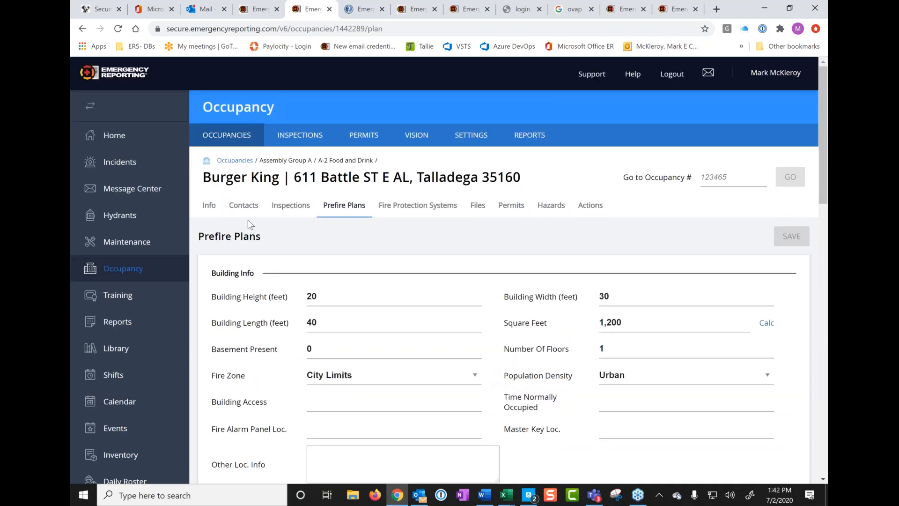
pyautogui.click(208, 205)
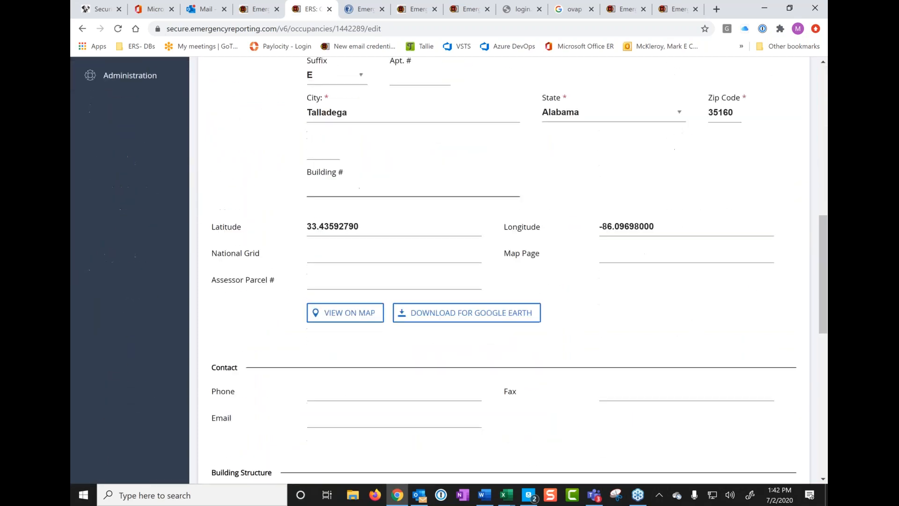
pyautogui.scroll(-3)
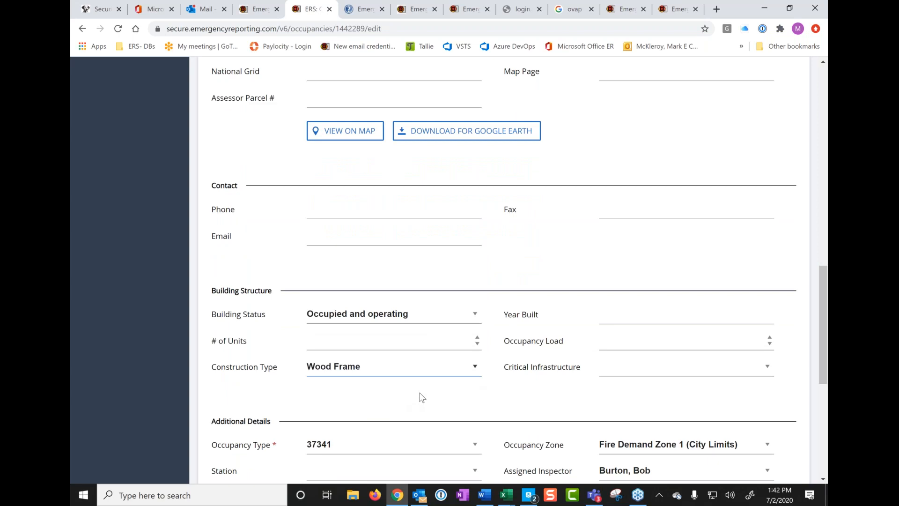
pyautogui.moveTo(460, 390)
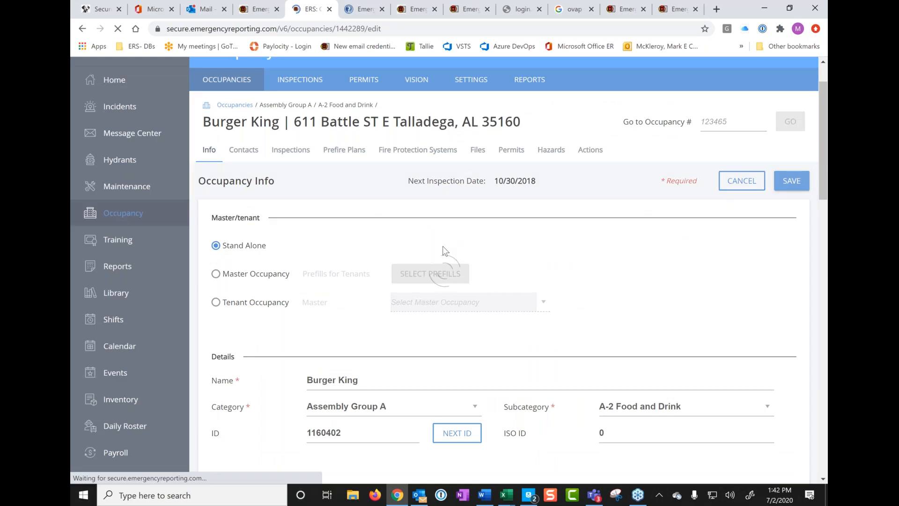
pyautogui.moveTo(344, 150)
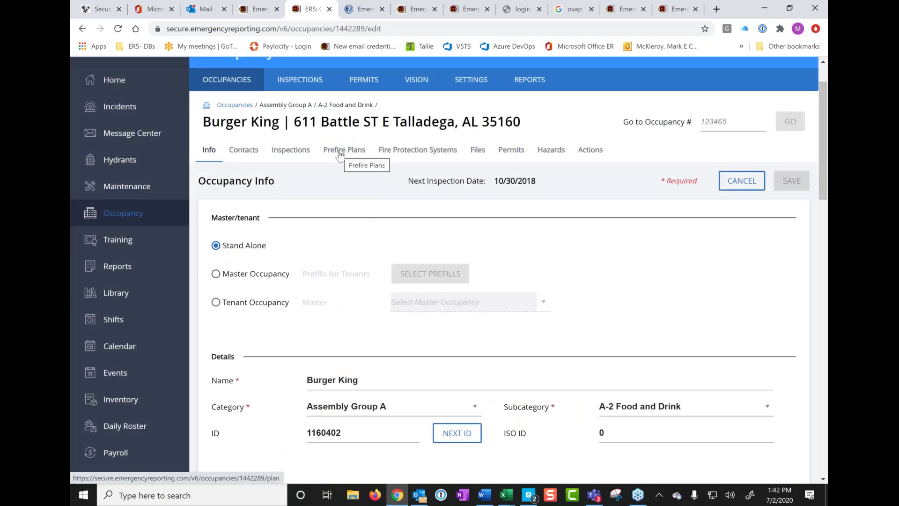
# Step: Check Prefire Plans Water Availability, now showing a Needed Fire Flow of 468 GPM
pyautogui.click(344, 149)
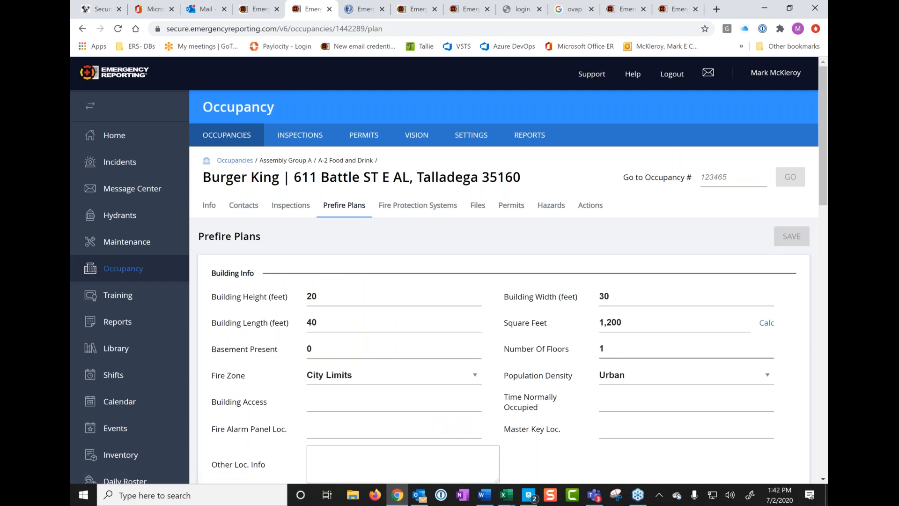
pyautogui.moveTo(615, 362)
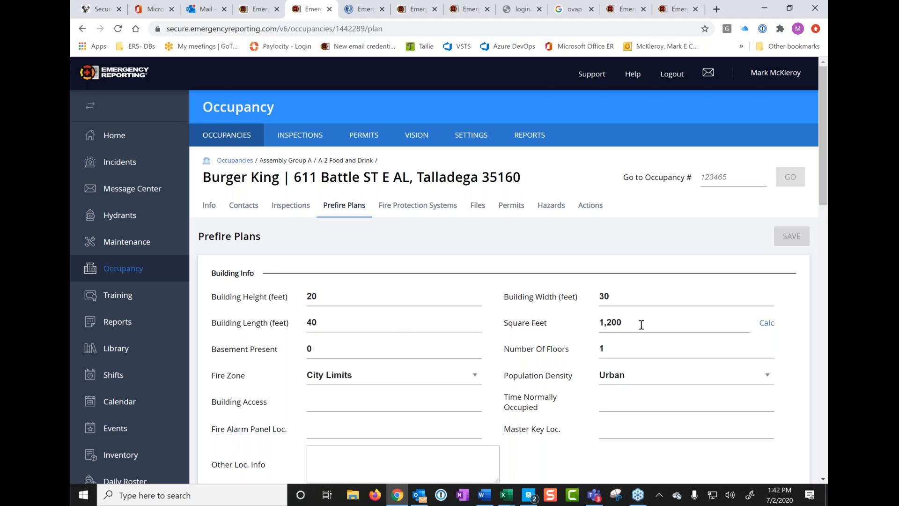
pyautogui.moveTo(489, 380)
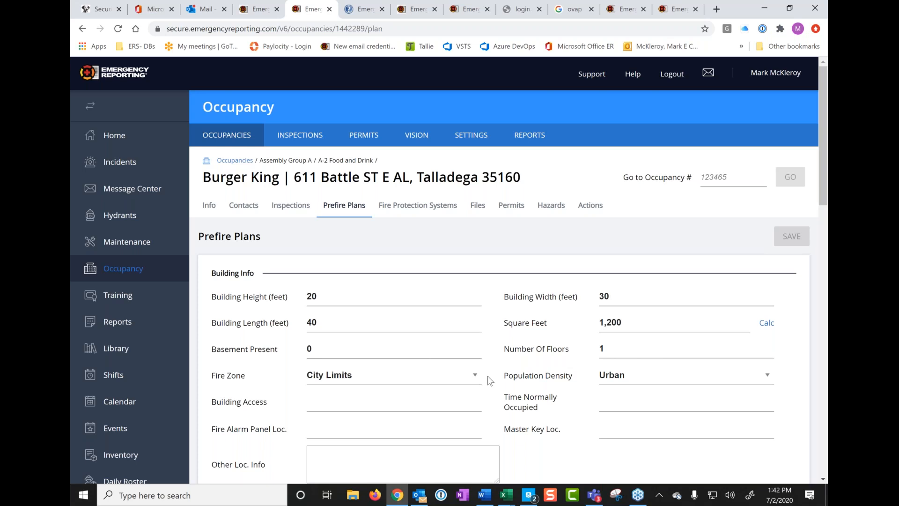
pyautogui.scroll(-3)
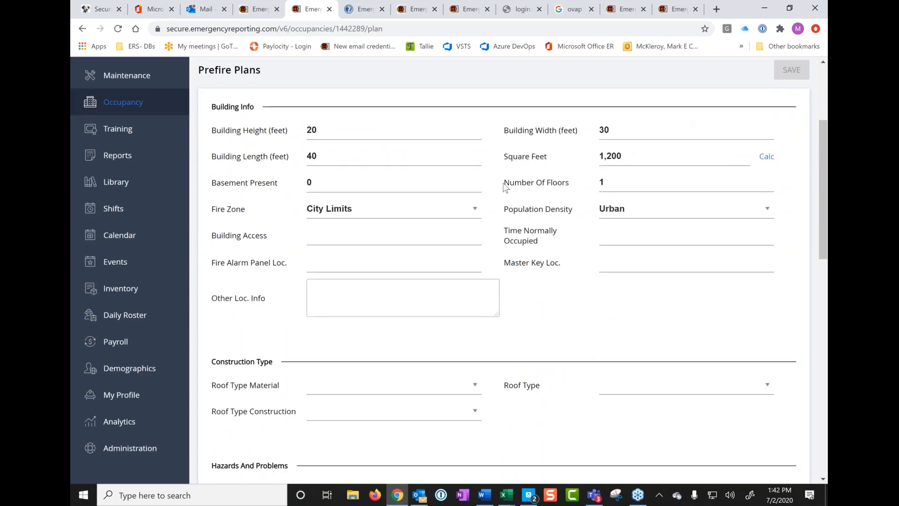
pyautogui.scroll(-3)
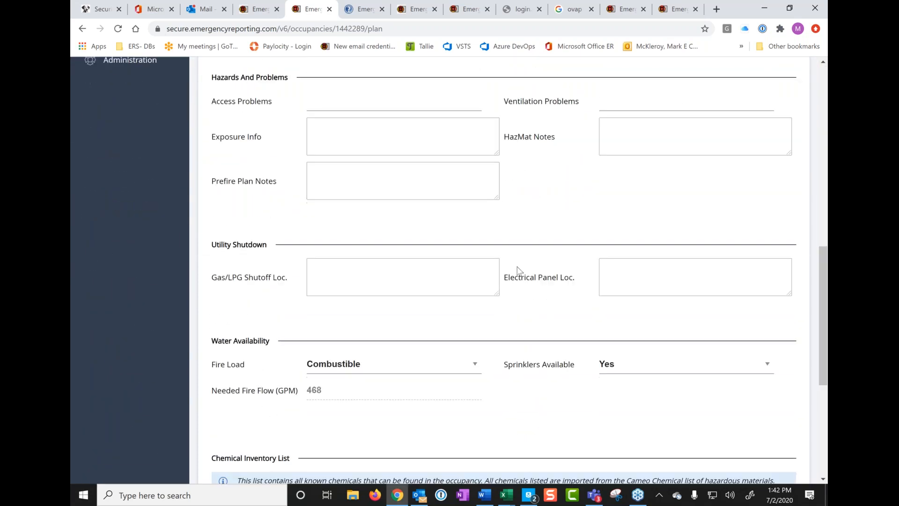
pyautogui.scroll(-3)
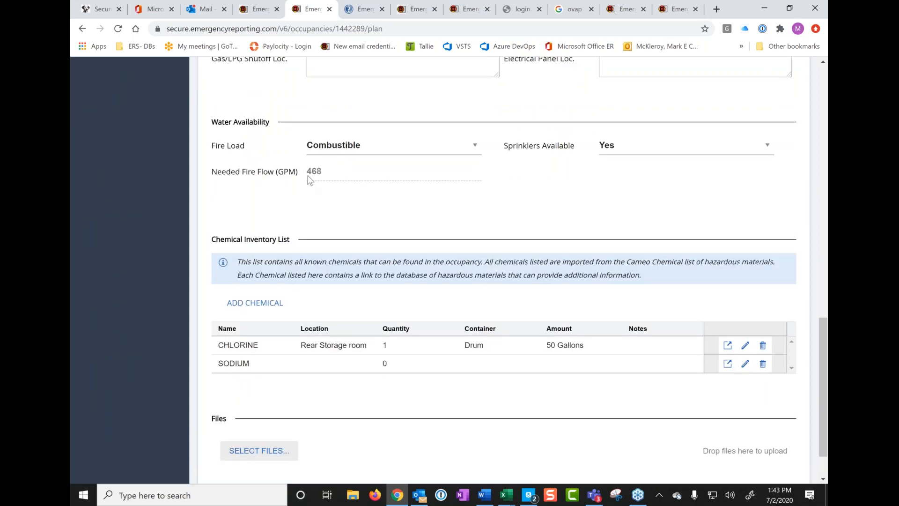
pyautogui.moveTo(325, 182)
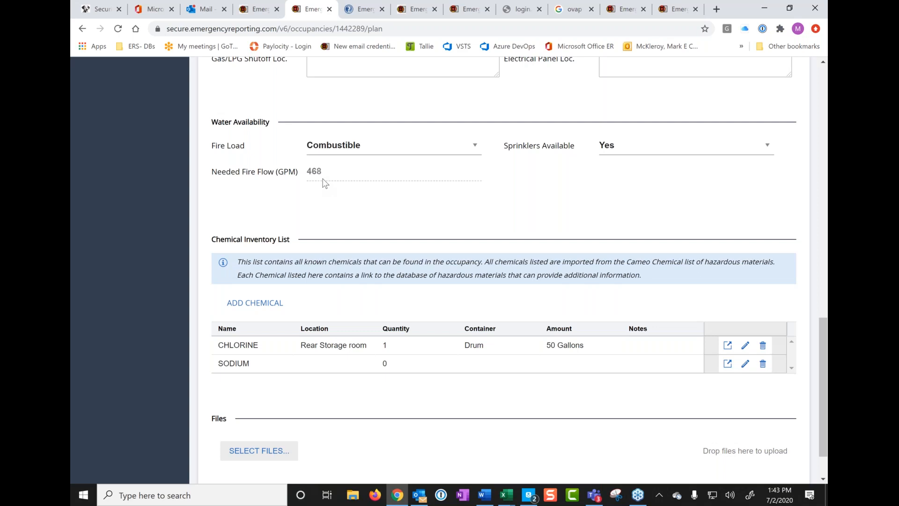
pyautogui.moveTo(405, 149)
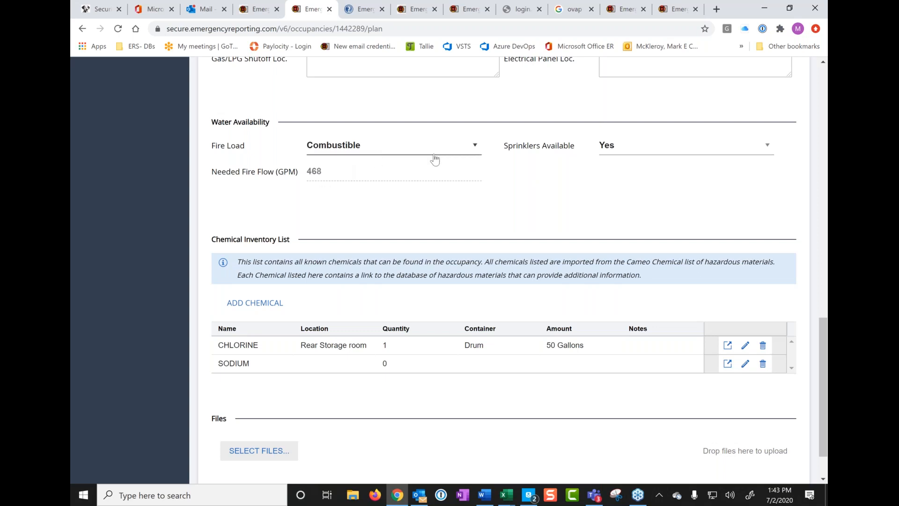
pyautogui.moveTo(377, 184)
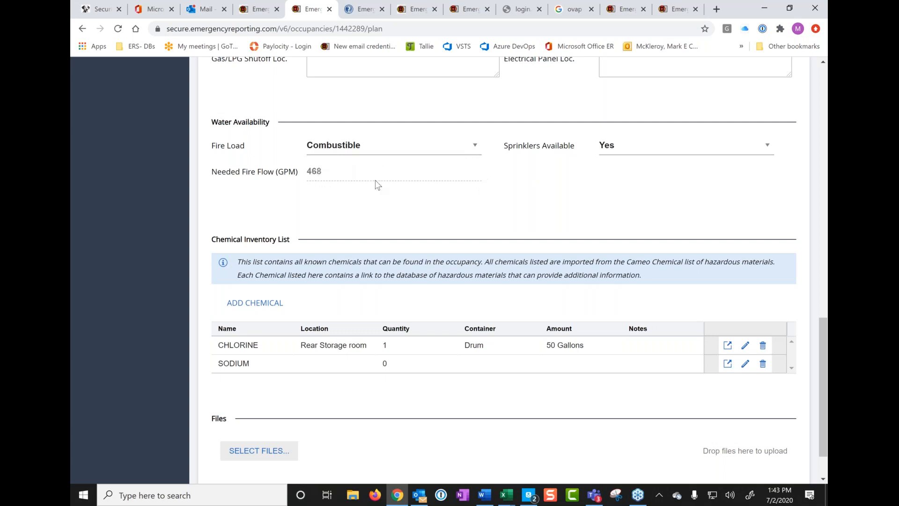
pyautogui.moveTo(465, 198)
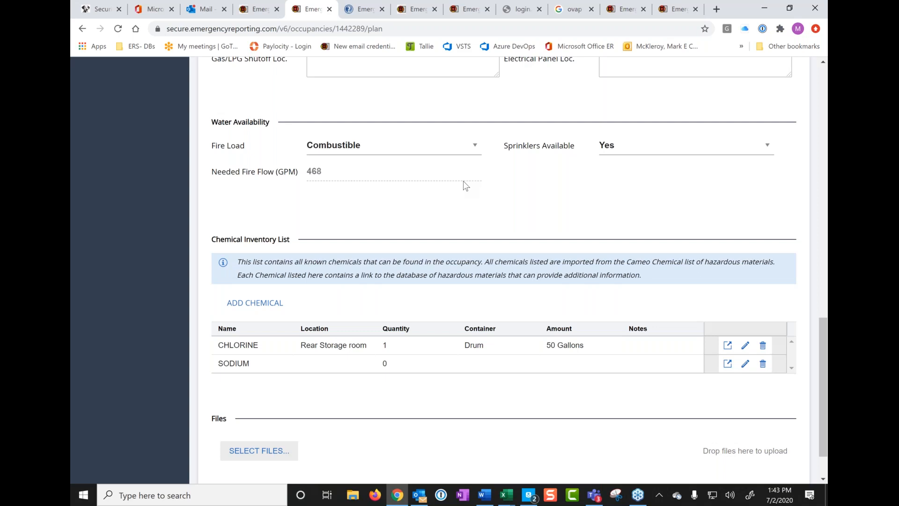
pyautogui.moveTo(504, 223)
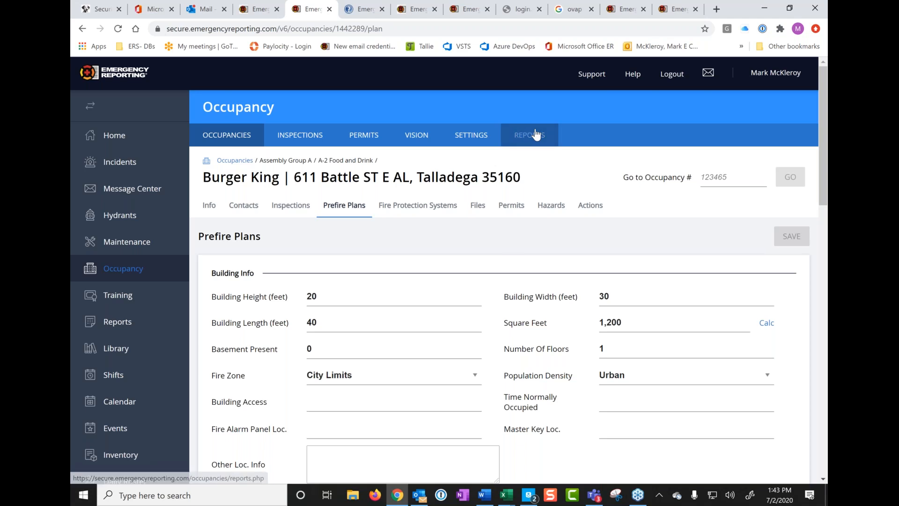
pyautogui.click(529, 135)
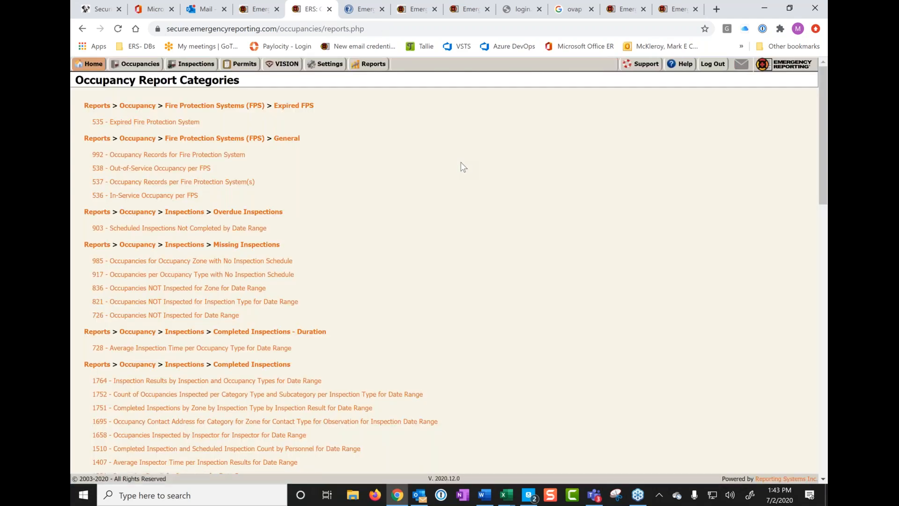
pyautogui.moveTo(403, 195)
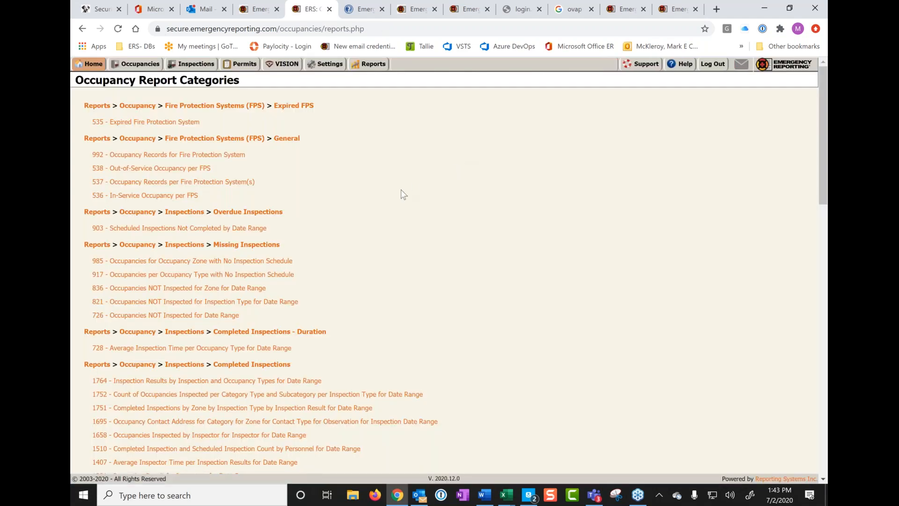
pyautogui.scroll(-3)
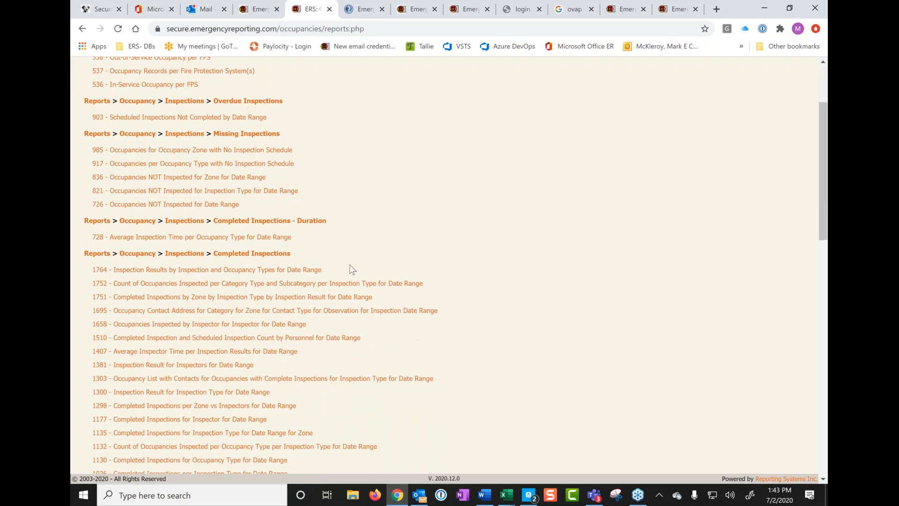
pyautogui.scroll(-3)
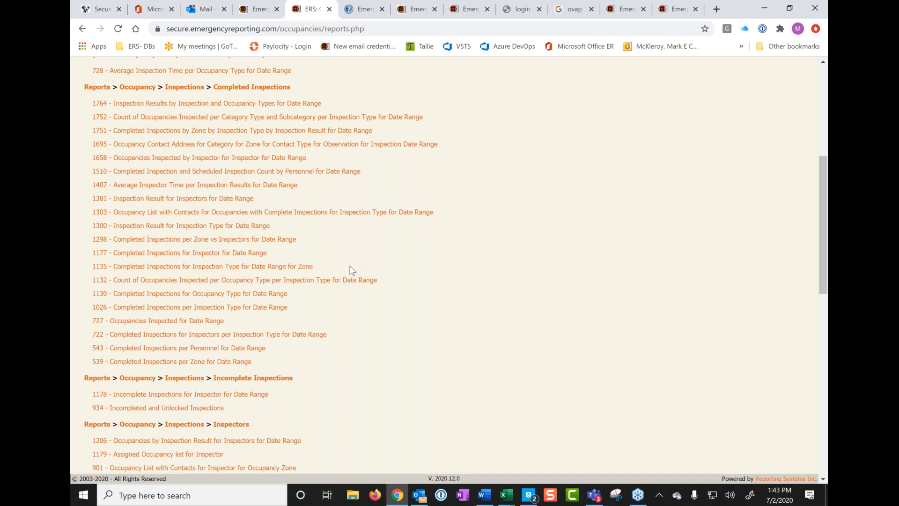
pyautogui.scroll(-3)
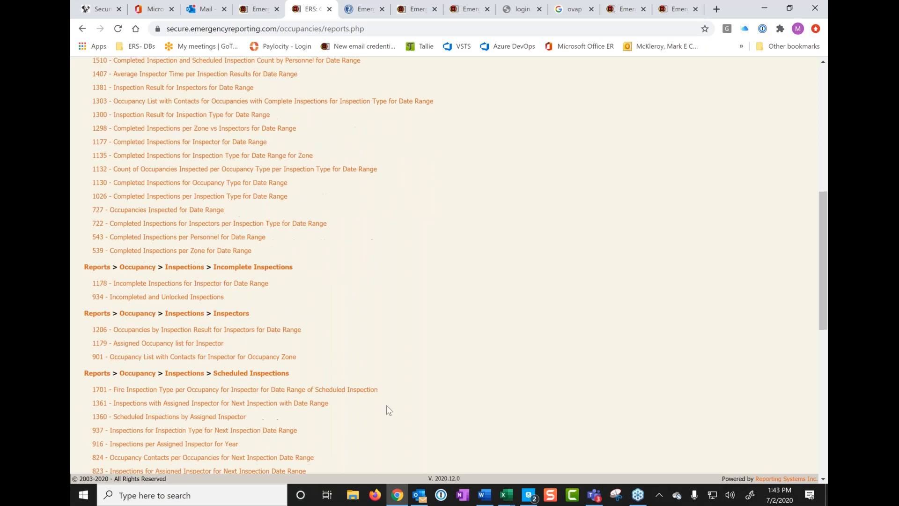
pyautogui.scroll(-3)
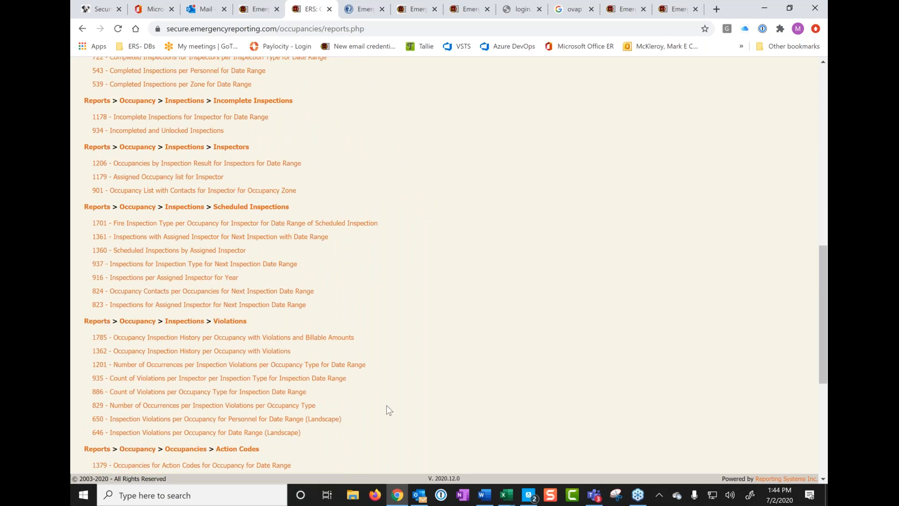
pyautogui.scroll(-3)
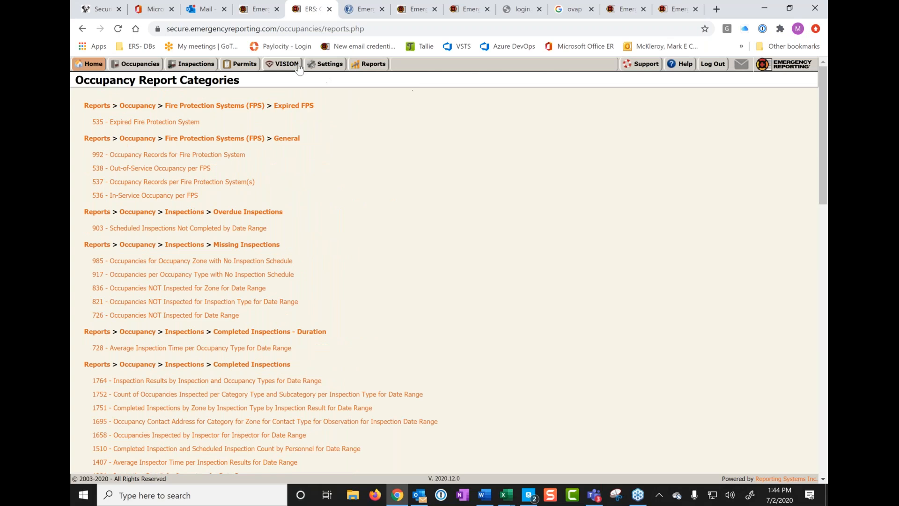
# Step: Open VISION Risk Assessment and bring up the Home modules dropdown
pyautogui.click(287, 63)
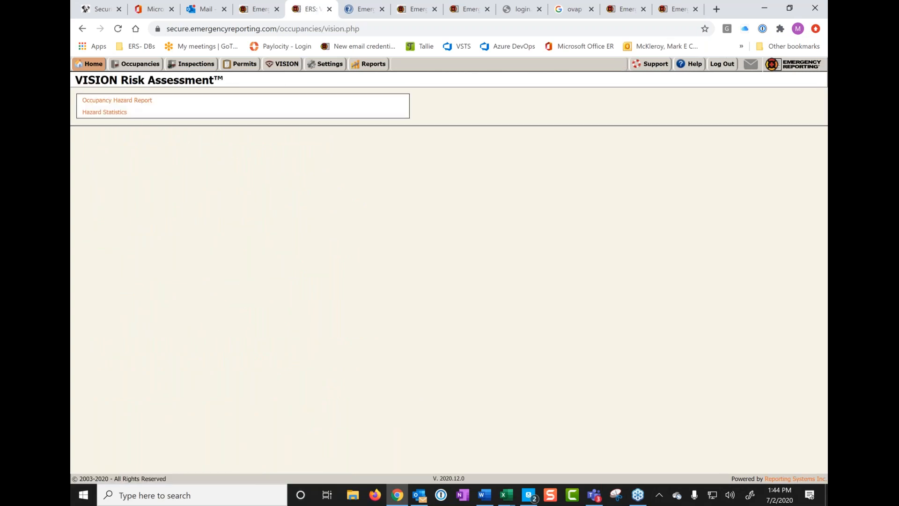
pyautogui.moveTo(103, 116)
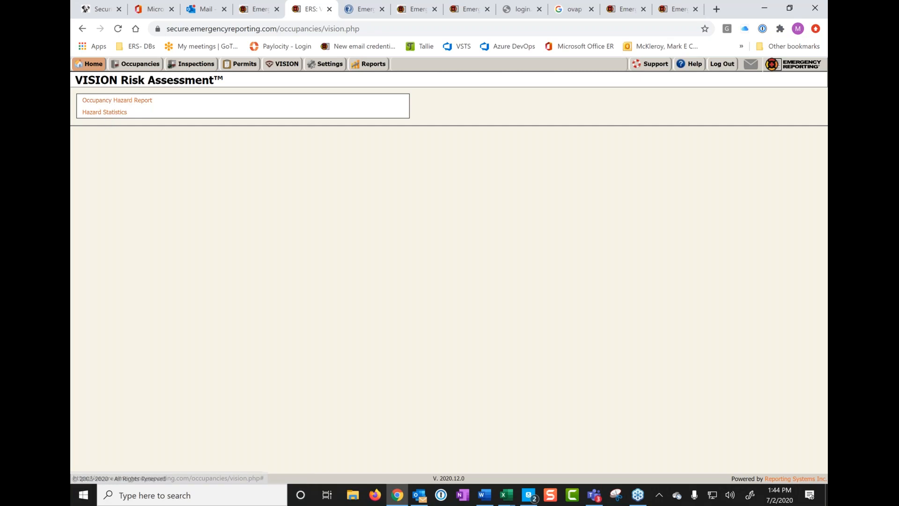
pyautogui.click(92, 64)
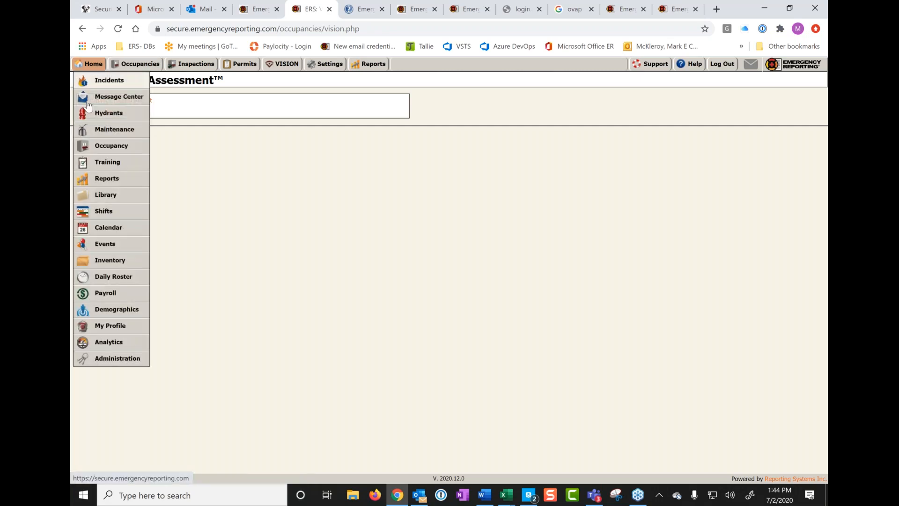
# Step: Search Reports for 'ov' and open report 1322, Full Occupancy List for Agency with OVAP
pyautogui.click(107, 178)
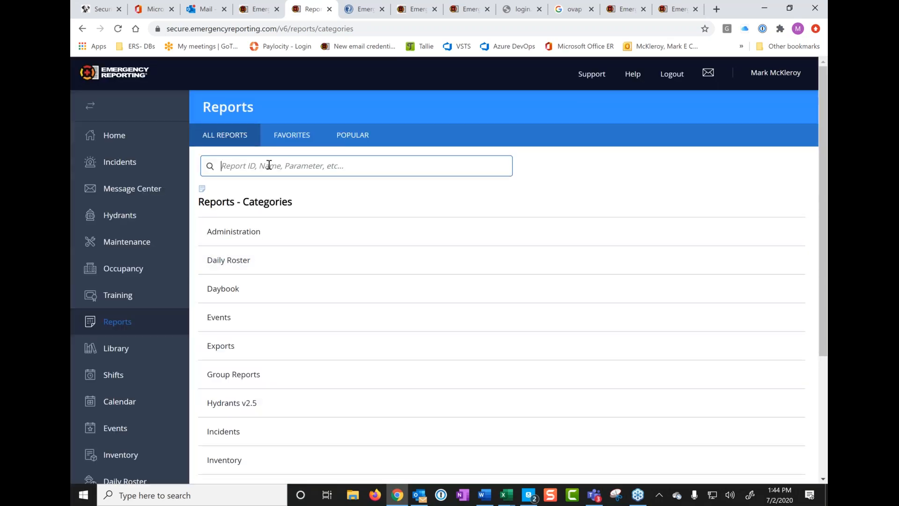
pyautogui.write('ov')
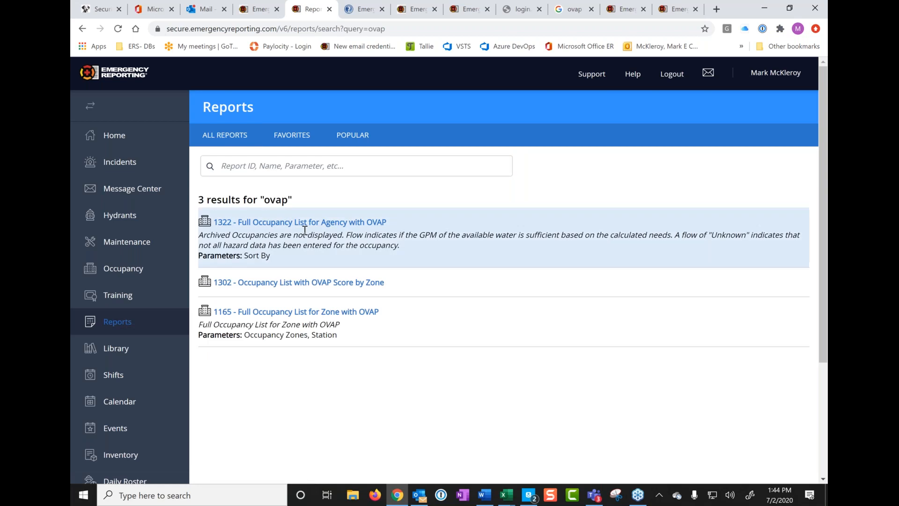
pyautogui.moveTo(329, 227)
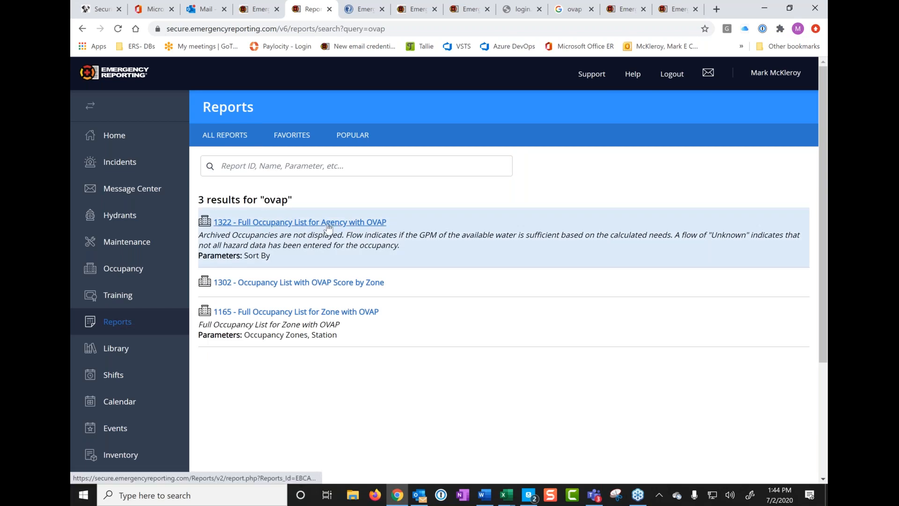
pyautogui.moveTo(293, 324)
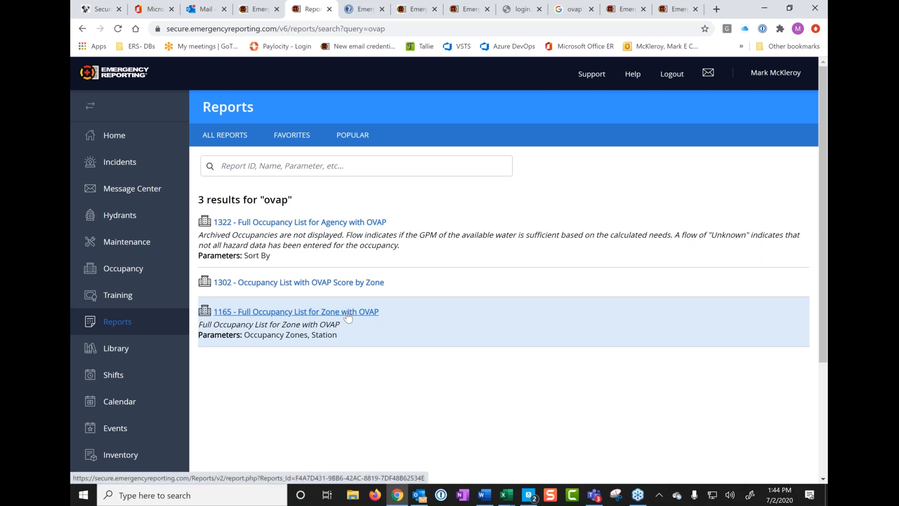
pyautogui.moveTo(296, 227)
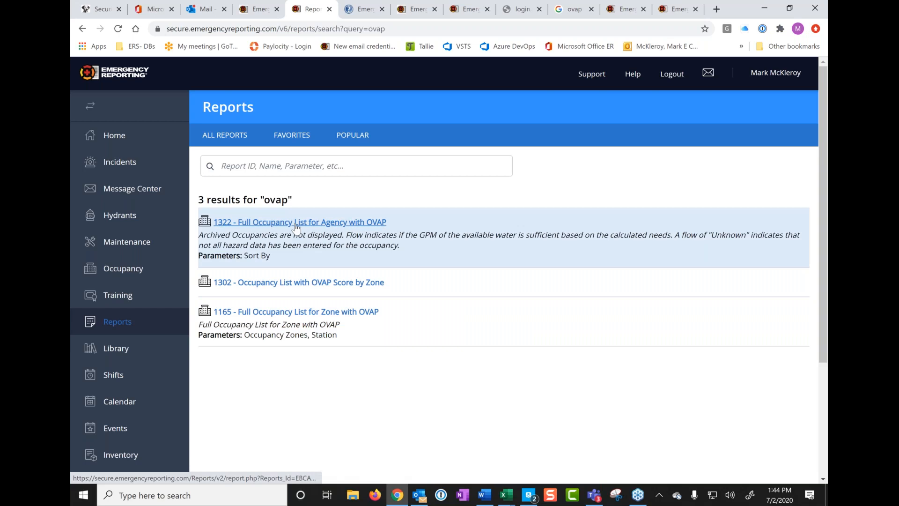
pyautogui.click(300, 222)
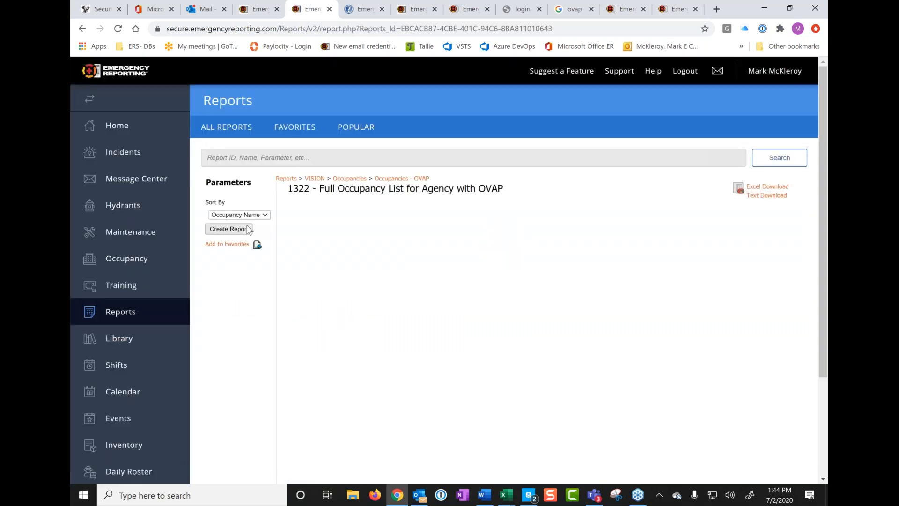
# Step: Generate report 1322 and scroll through its flow and OVAP scores
pyautogui.click(229, 229)
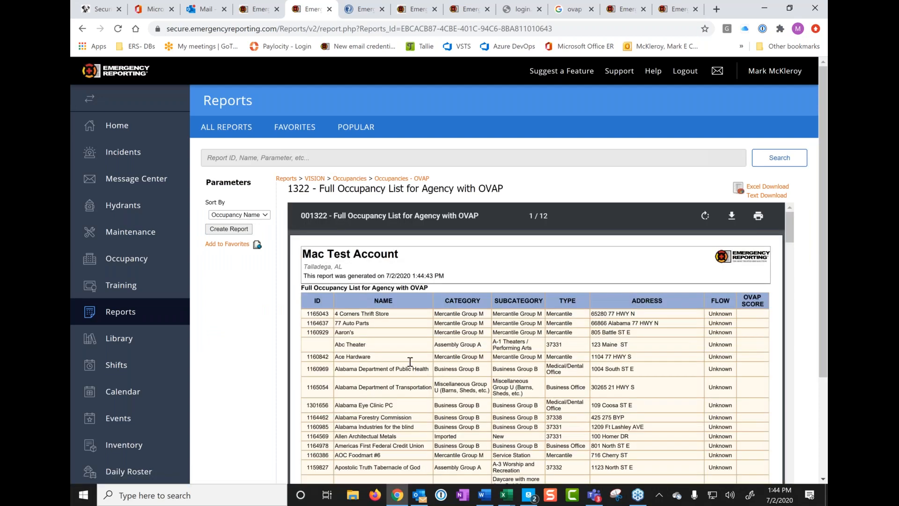
pyautogui.scroll(-3)
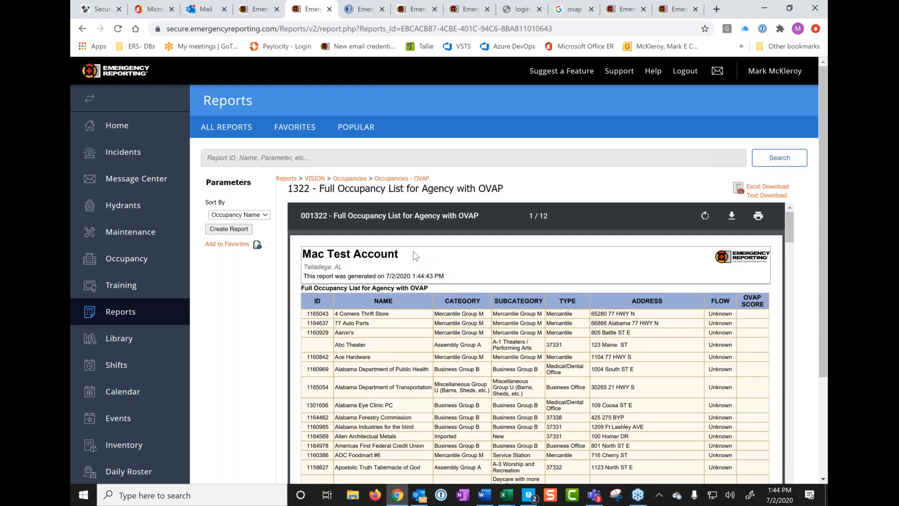
pyautogui.moveTo(449, 279)
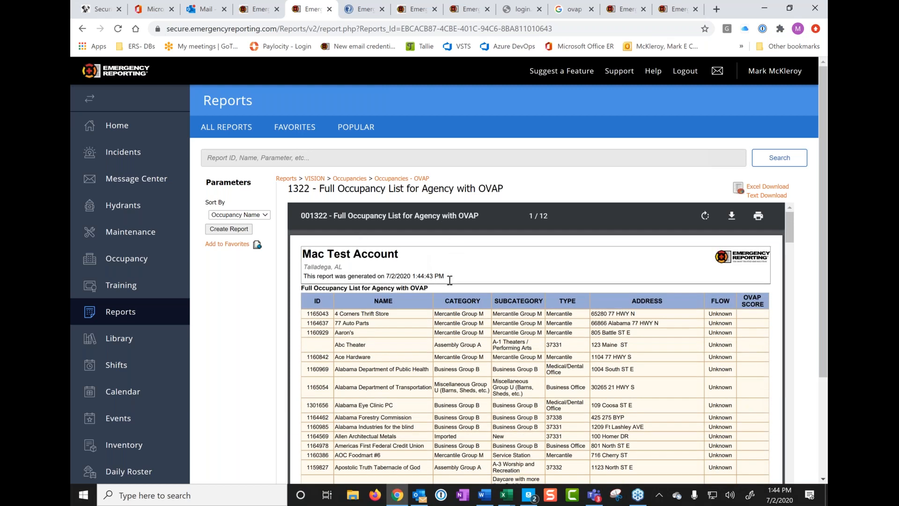
pyautogui.scroll(-3)
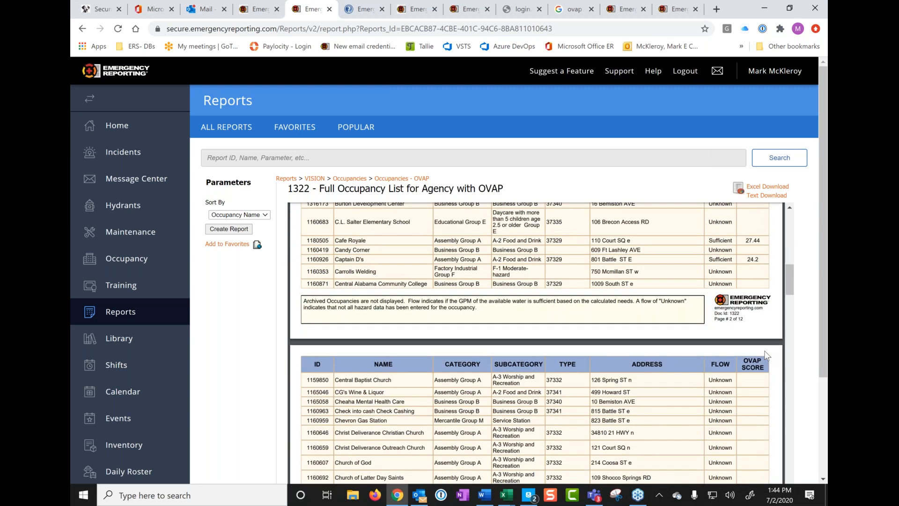
pyautogui.scroll(3)
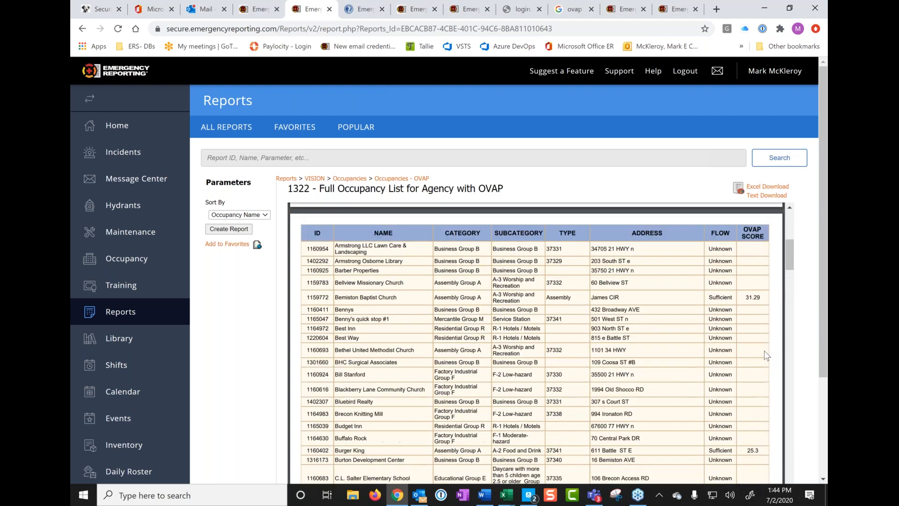
# Step: Regenerate the report sorted by Category
pyautogui.click(228, 229)
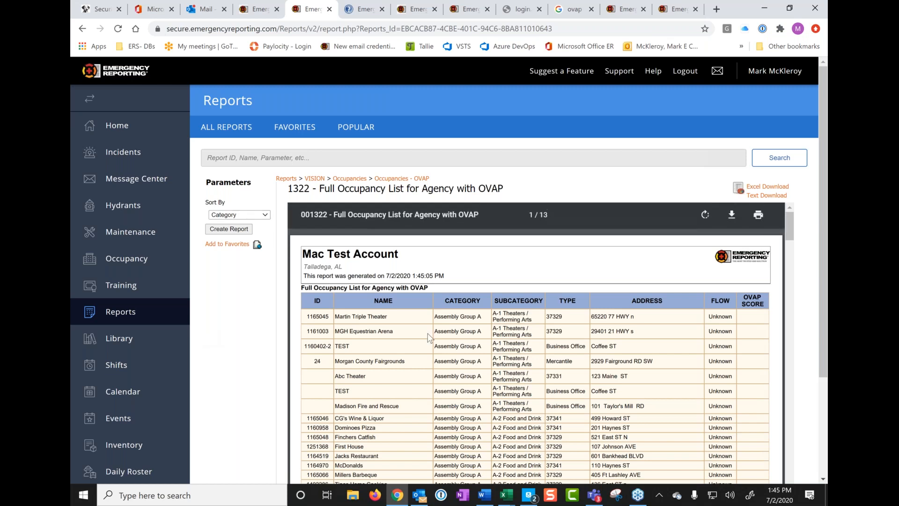
pyautogui.scroll(-3)
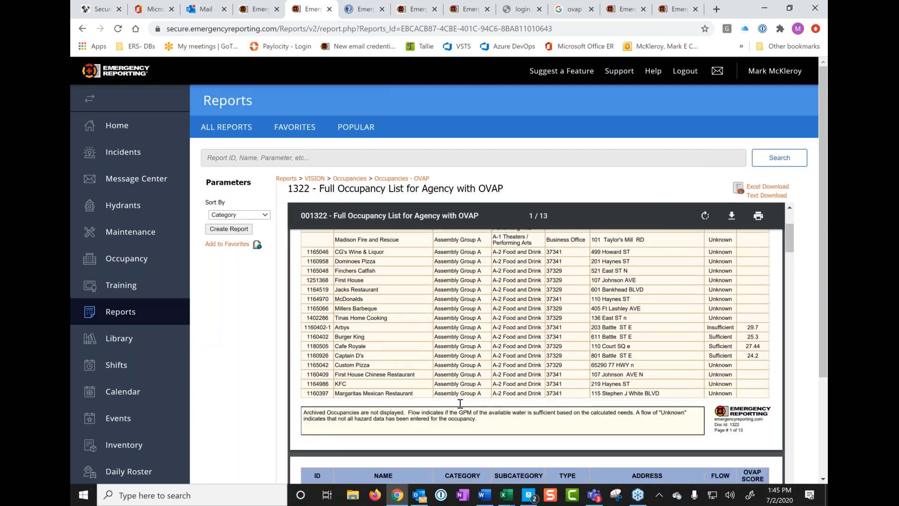
pyautogui.scroll(-3)
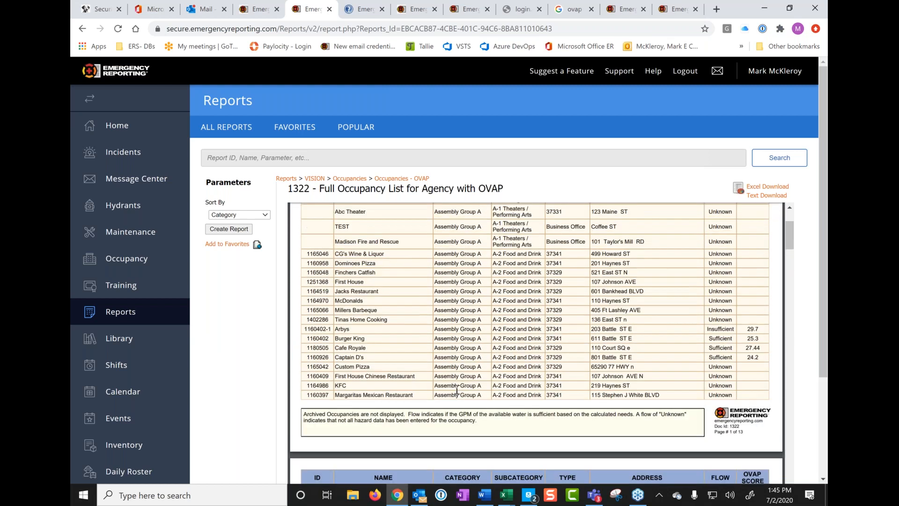
pyautogui.click(239, 214)
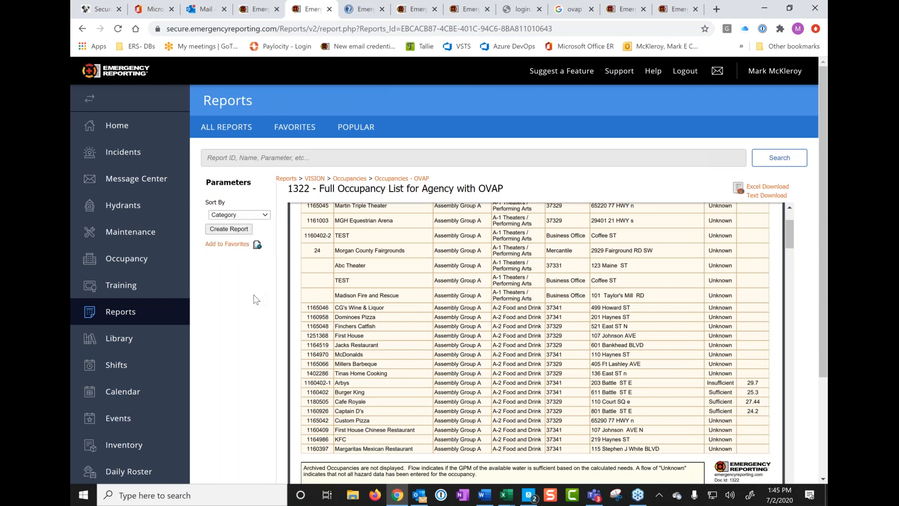
pyautogui.moveTo(121, 318)
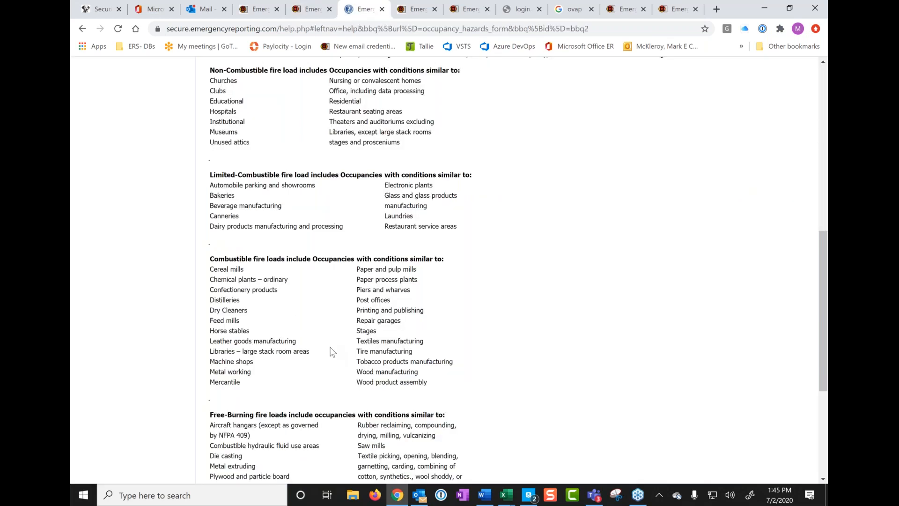
# Step: Scroll the Hazards Tab help page through the Risks definitions and NFPA 13 fire load tables
pyautogui.scroll(-3)
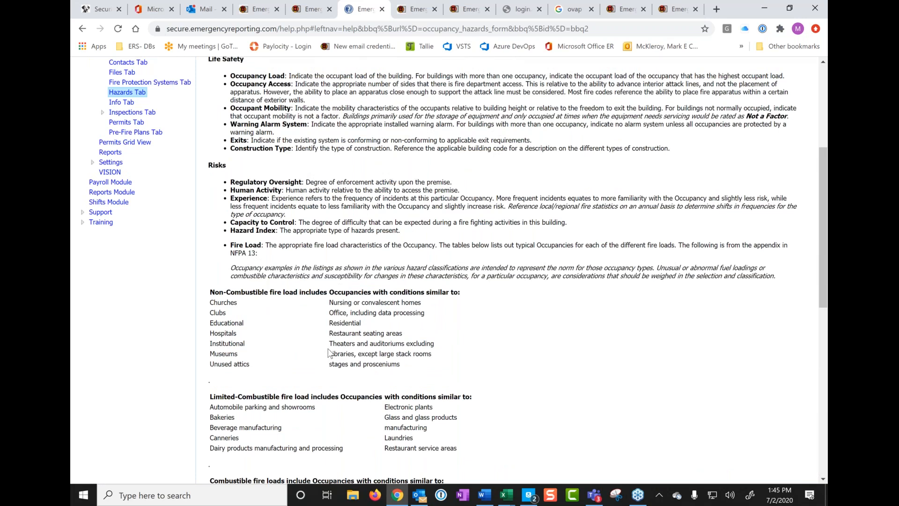
pyautogui.moveTo(448, 346)
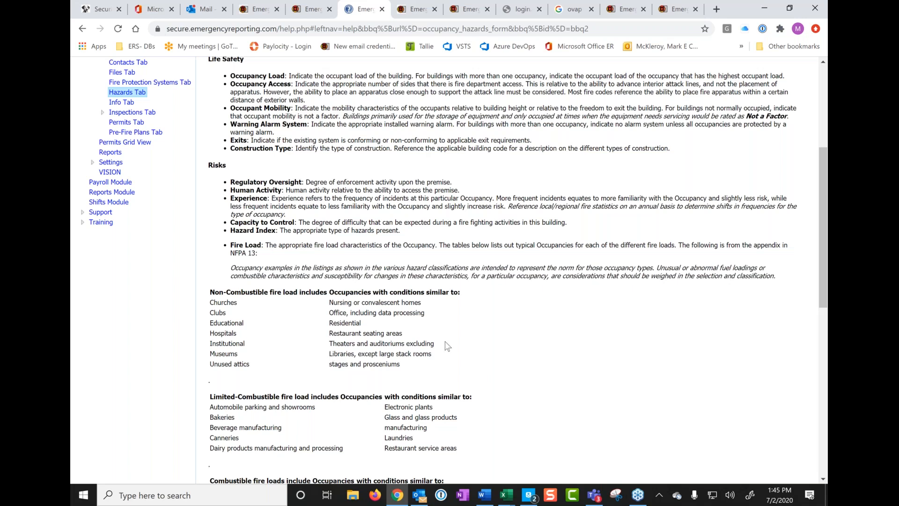
pyautogui.moveTo(255, 302)
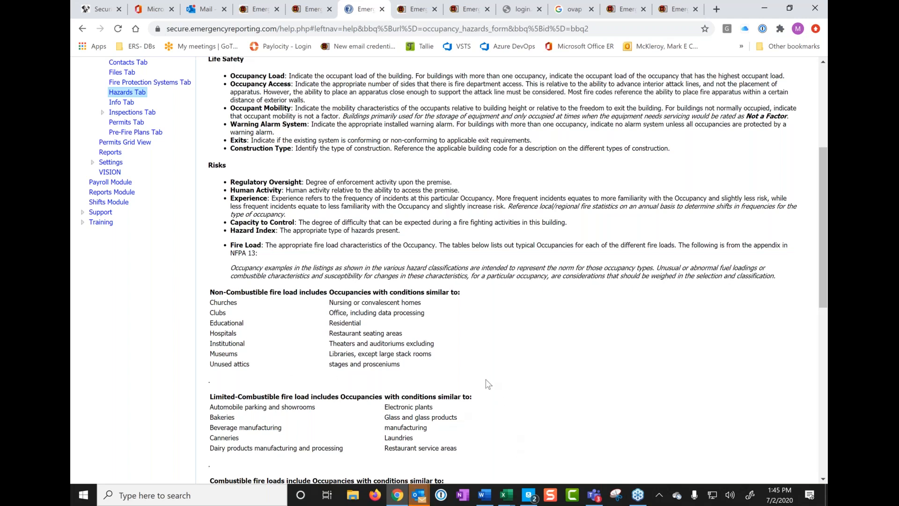
pyautogui.scroll(-3)
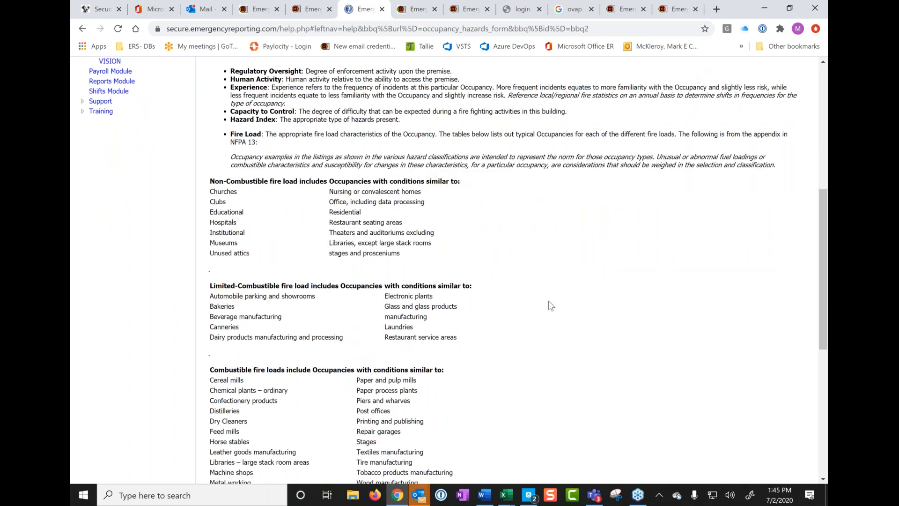
pyautogui.moveTo(554, 334)
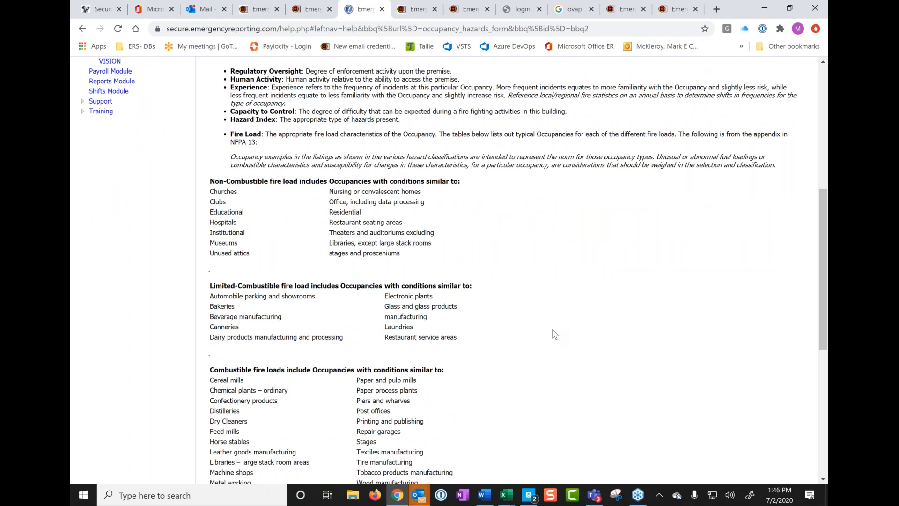
pyautogui.scroll(-3)
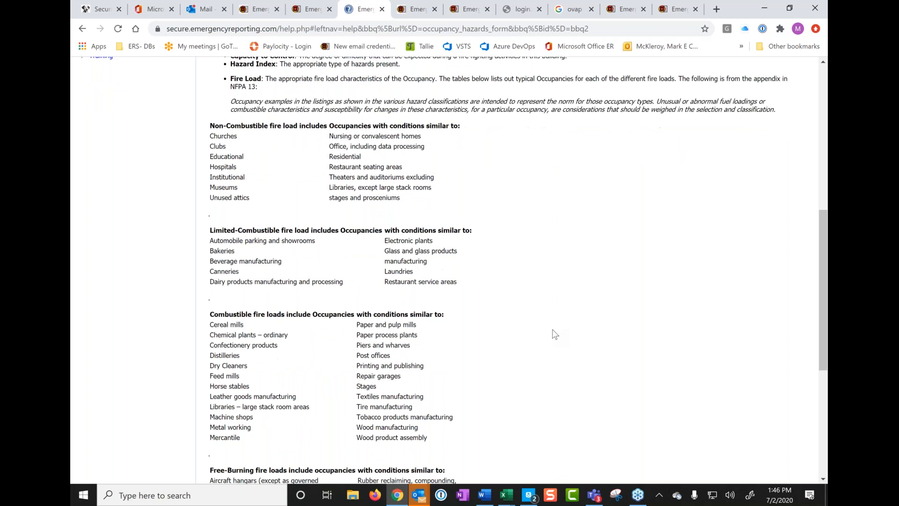
pyautogui.moveTo(341, 136)
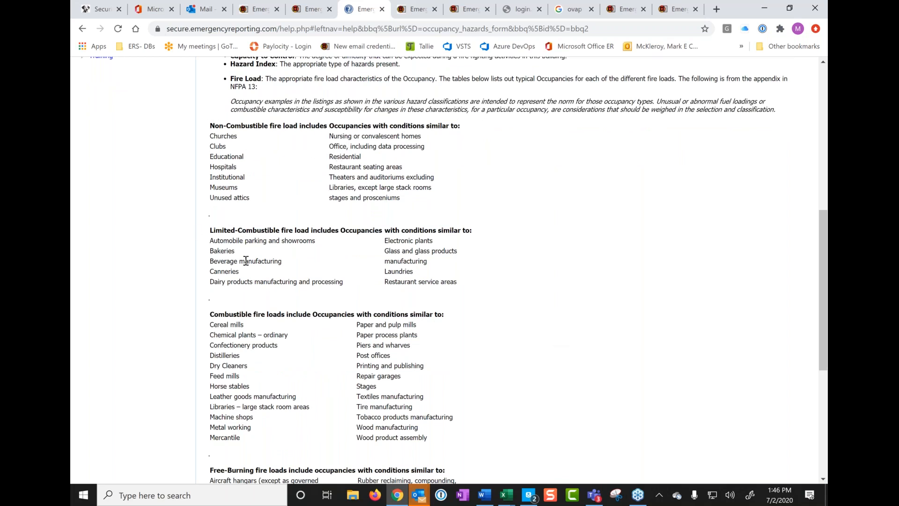
pyautogui.moveTo(547, 272)
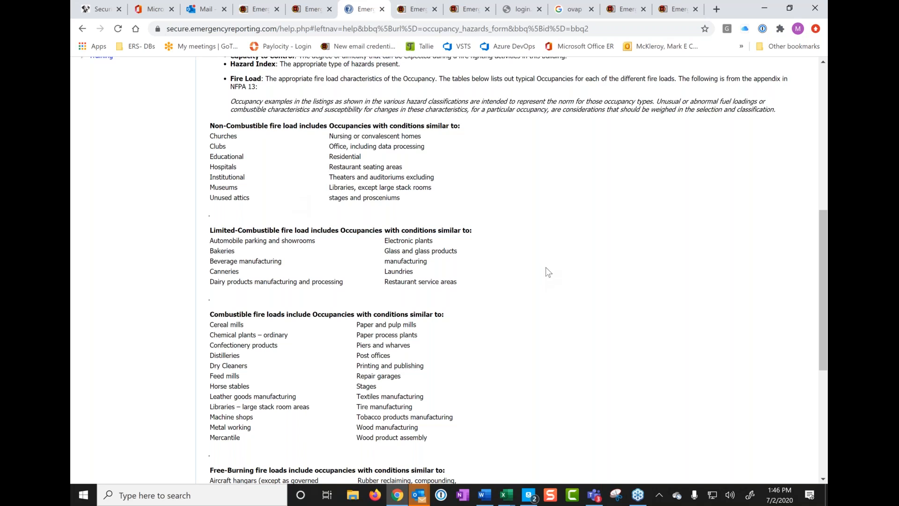
pyautogui.scroll(-3)
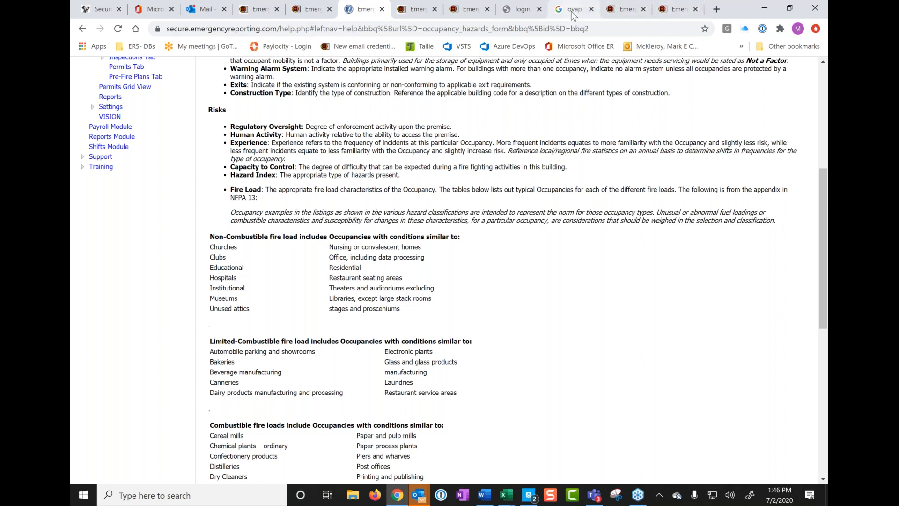
# Step: In the Google tab, search for 'nfpa 13' using the autocomplete suggestion
pyautogui.click(574, 9)
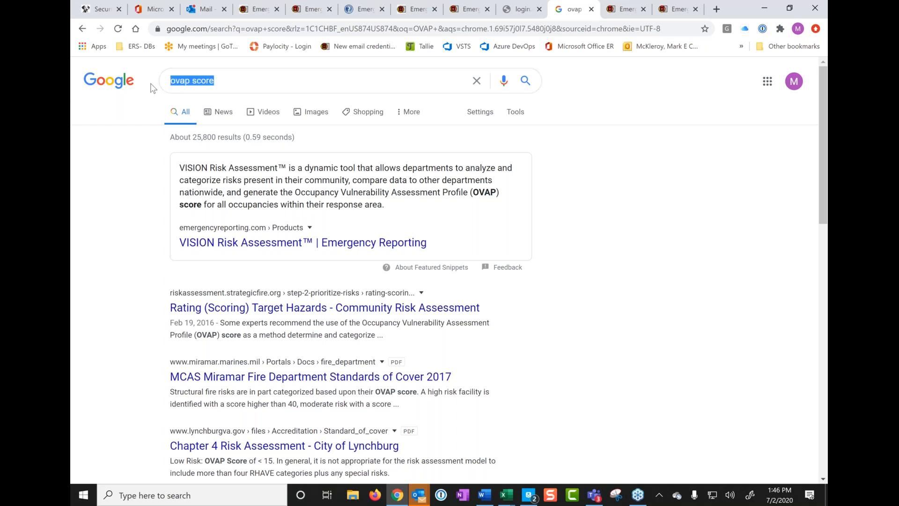
pyautogui.write('NFPA')
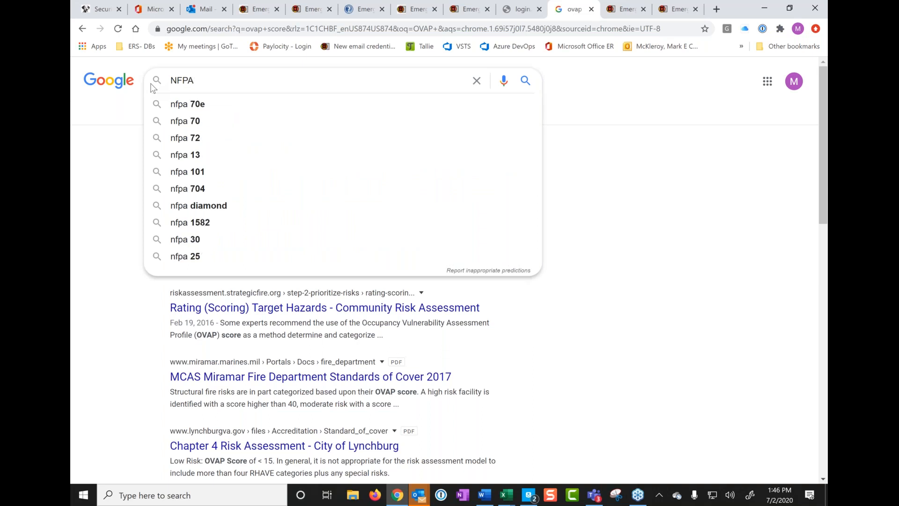
pyautogui.click(183, 155)
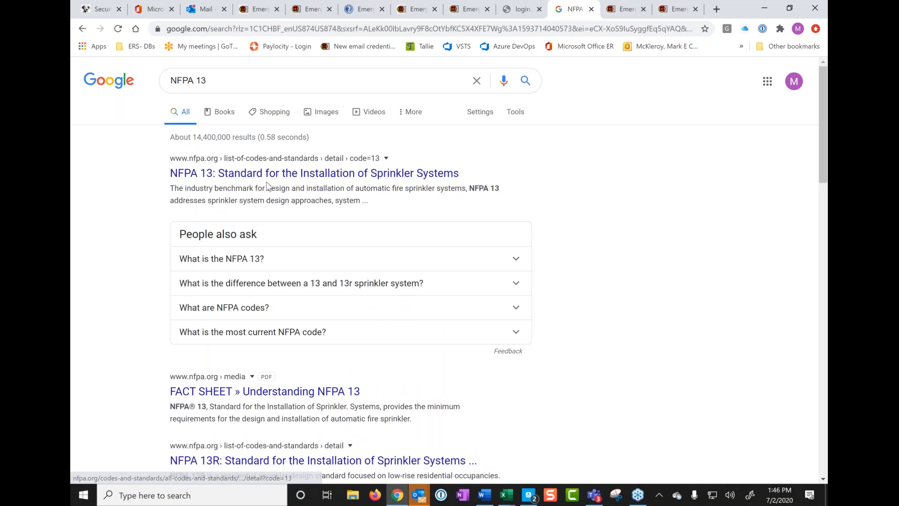
pyautogui.moveTo(263, 262)
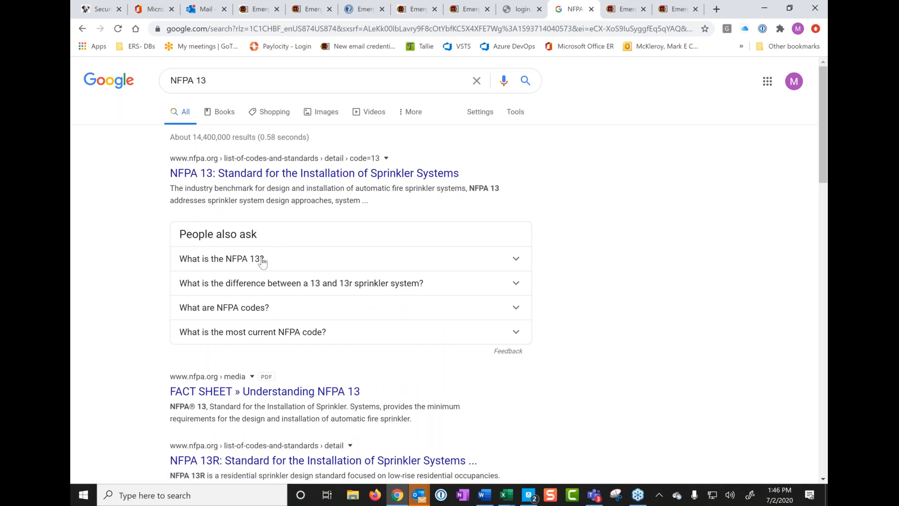
# Step: Expand 'What is the NFPA 13?' under People also ask and read the answer
pyautogui.click(238, 259)
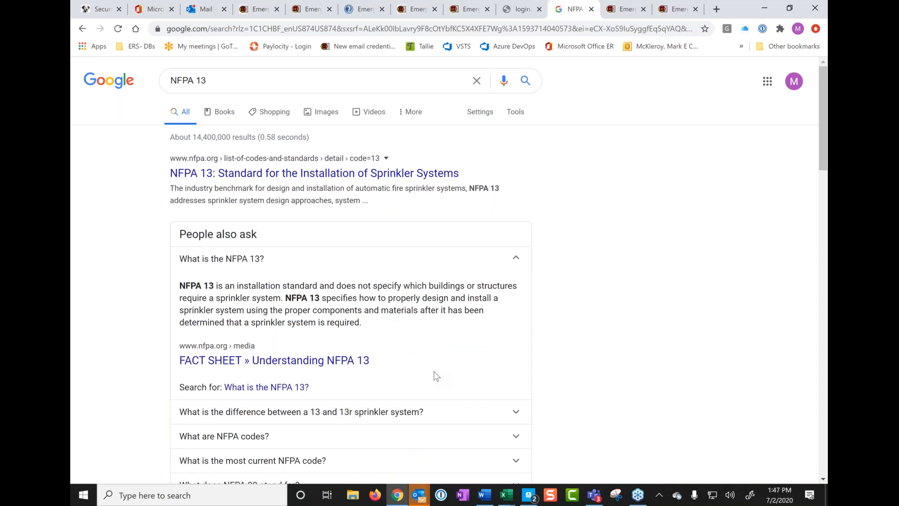
pyautogui.scroll(-3)
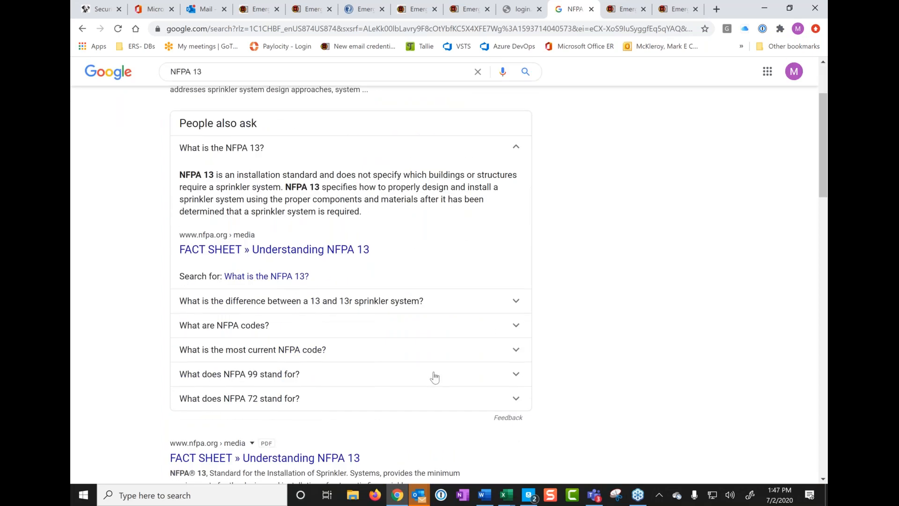
pyautogui.moveTo(431, 380)
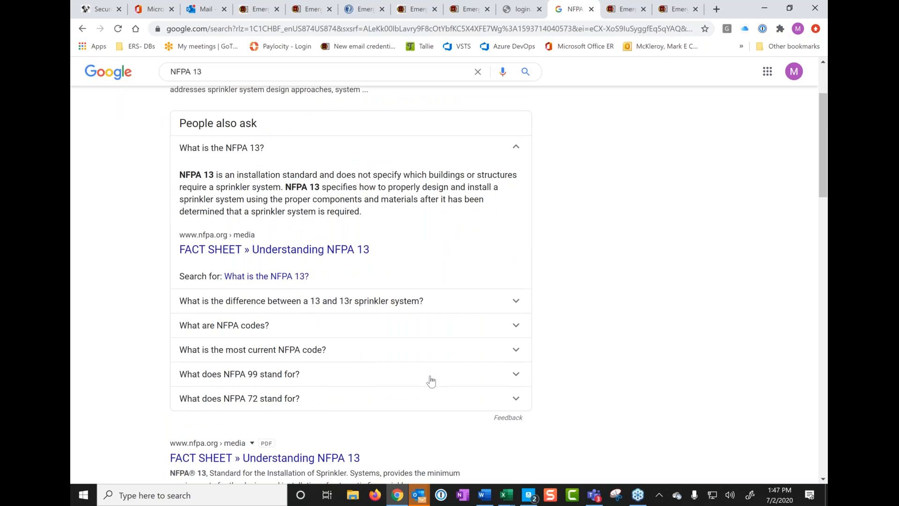
pyautogui.moveTo(420, 426)
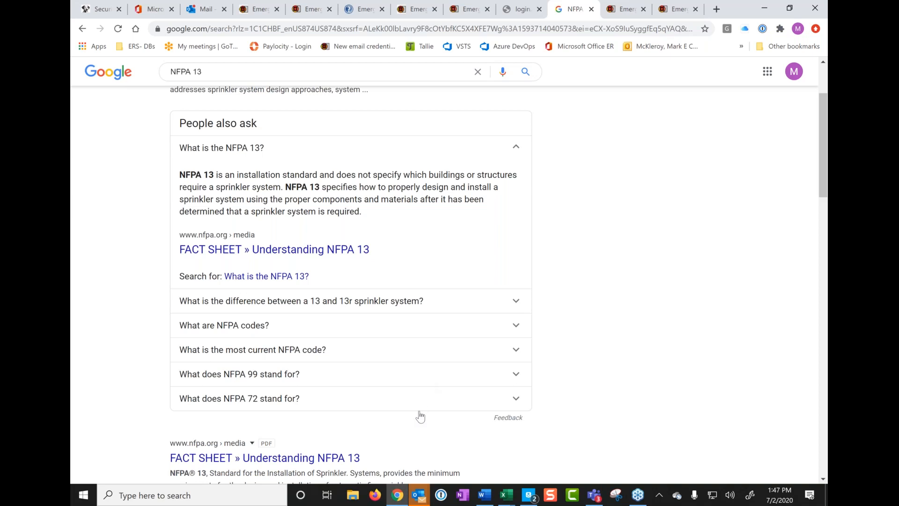
pyautogui.moveTo(157, 412)
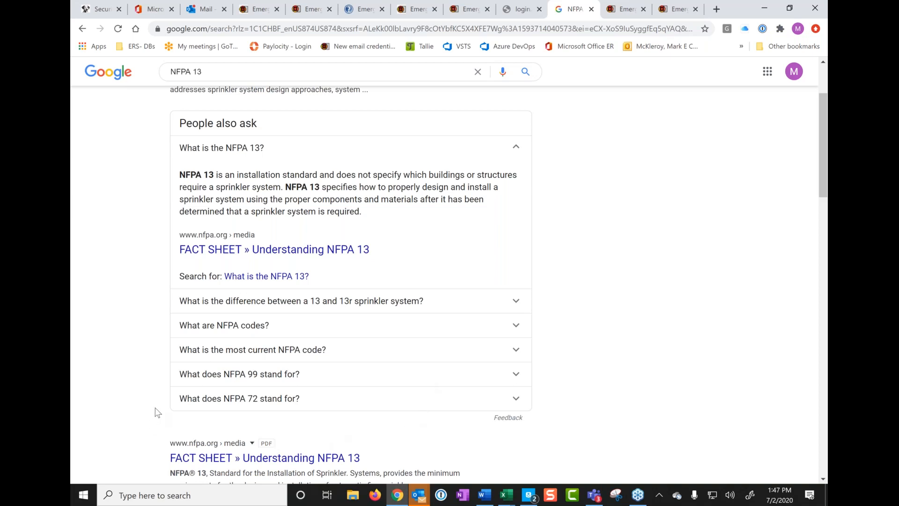
pyautogui.scroll(-3)
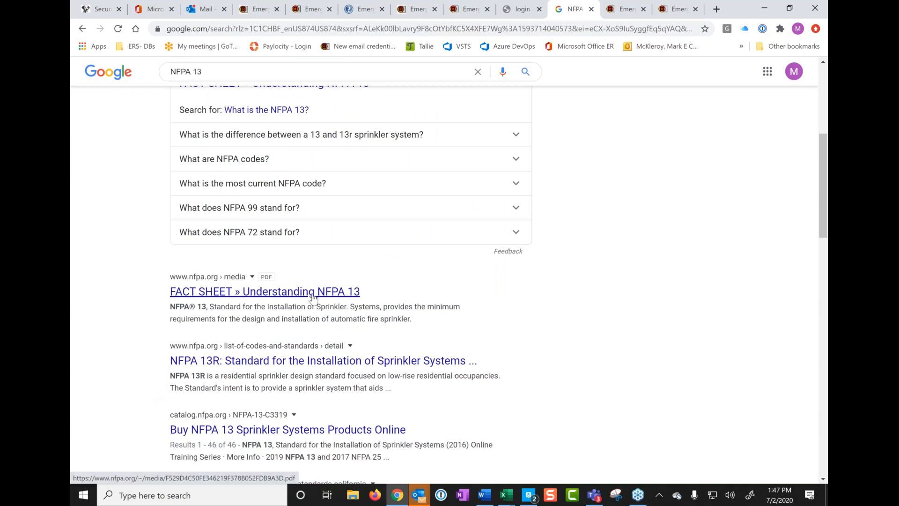
# Step: Open the 'Understanding NFPA 13' fact sheet PDF and scroll through its opening pages
pyautogui.click(264, 291)
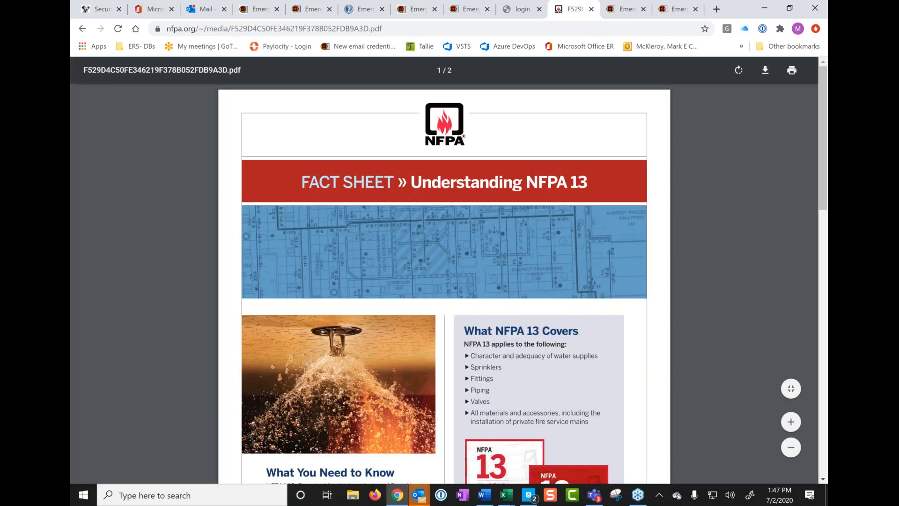
pyautogui.scroll(-3)
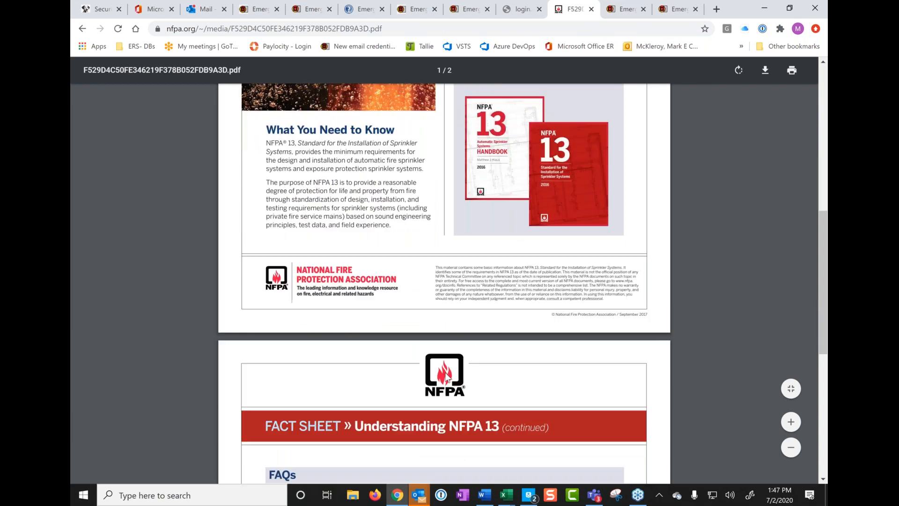
pyautogui.scroll(-3)
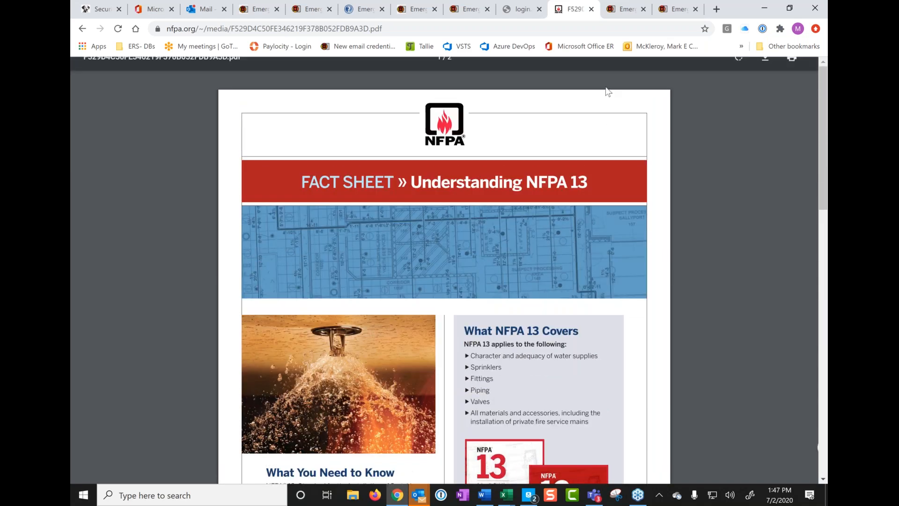
pyautogui.click(571, 9)
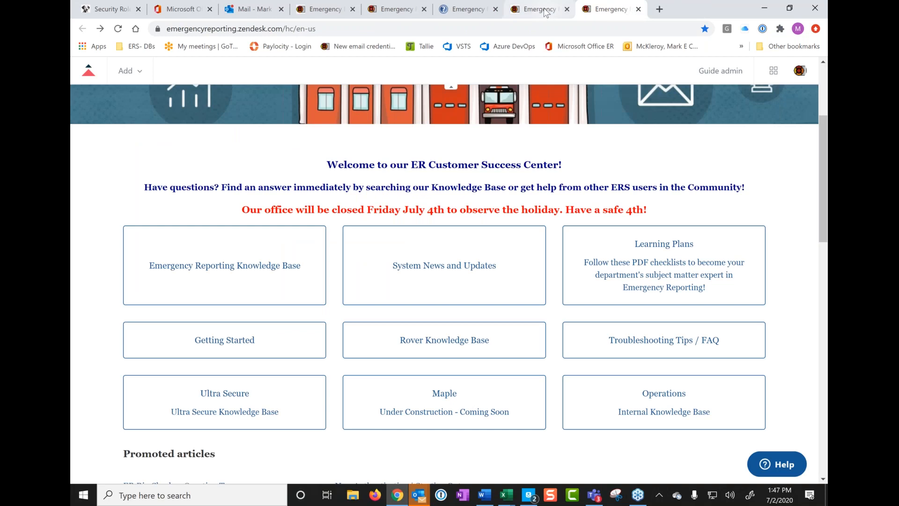
pyautogui.moveTo(395, 9)
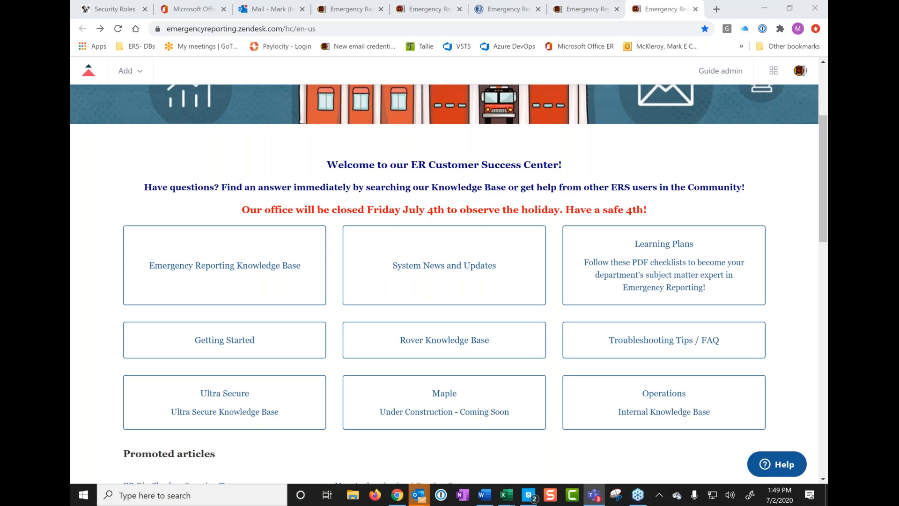
# Step: Return to the Occupancy Hazards Tab help page and scroll down to the OVAP score entry
pyautogui.click(504, 9)
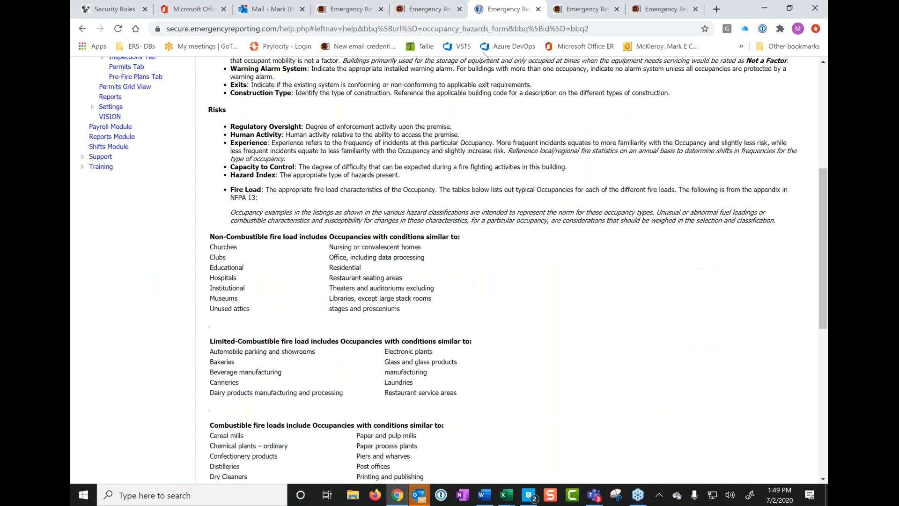
pyautogui.moveTo(496, 426)
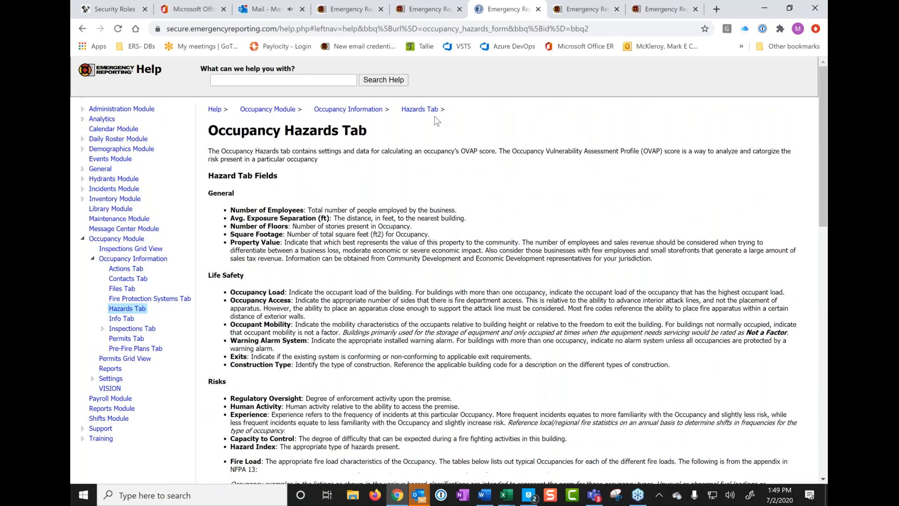
pyautogui.moveTo(413, 114)
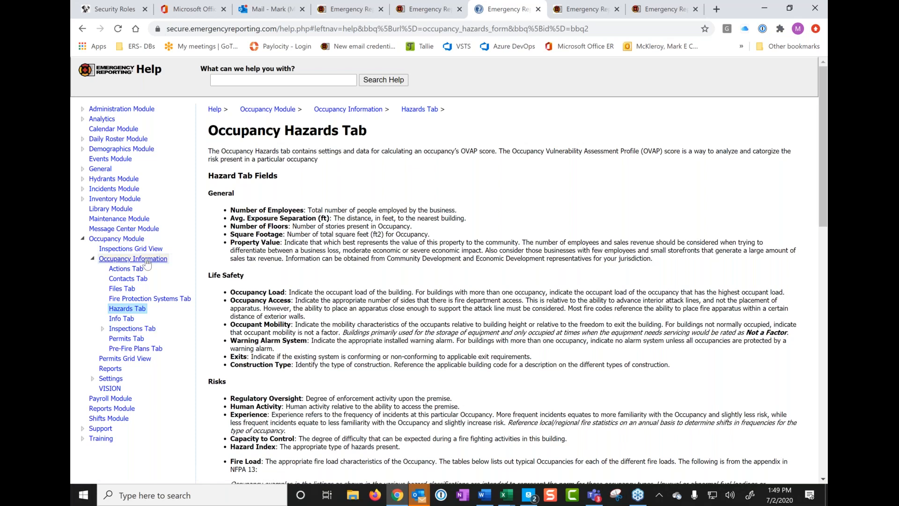
pyautogui.moveTo(125, 311)
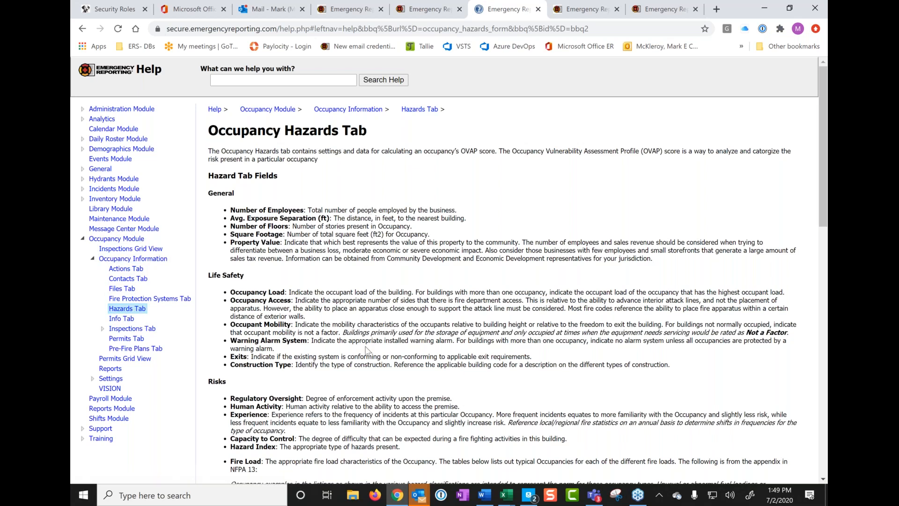
pyautogui.scroll(-3)
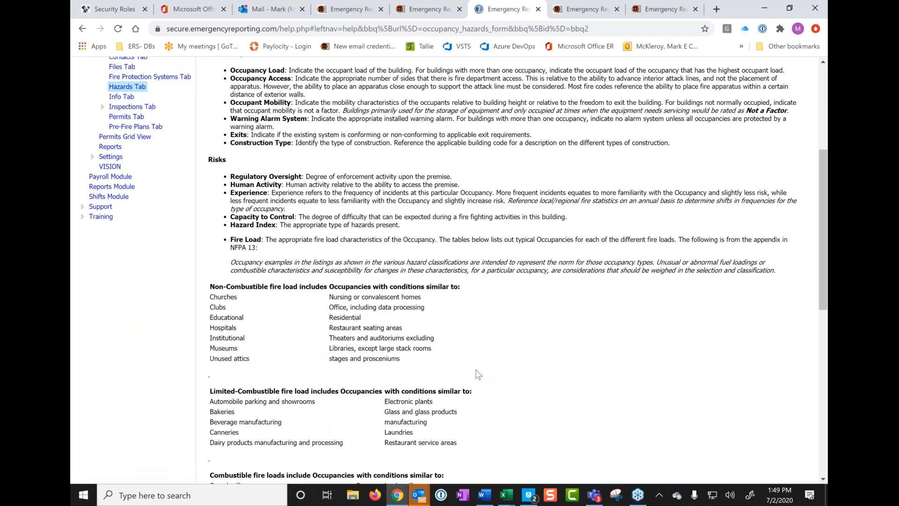
pyautogui.scroll(-3)
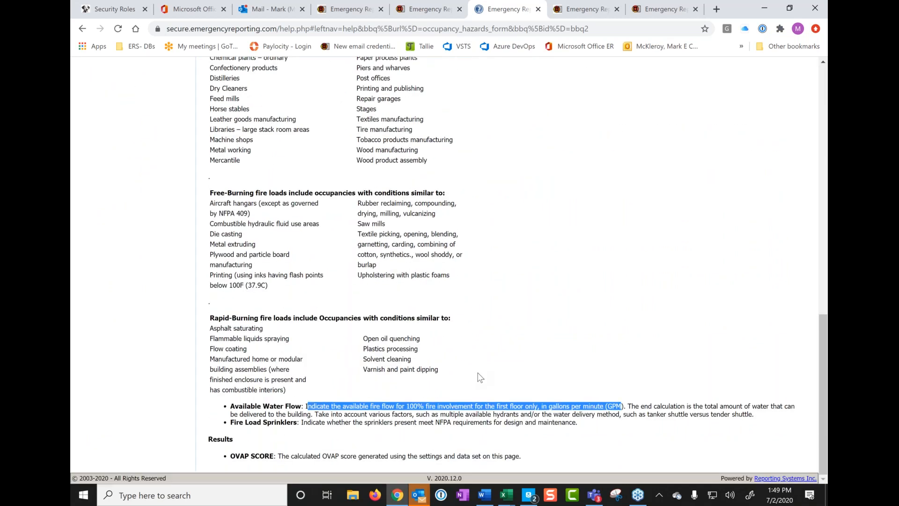
pyautogui.moveTo(449, 385)
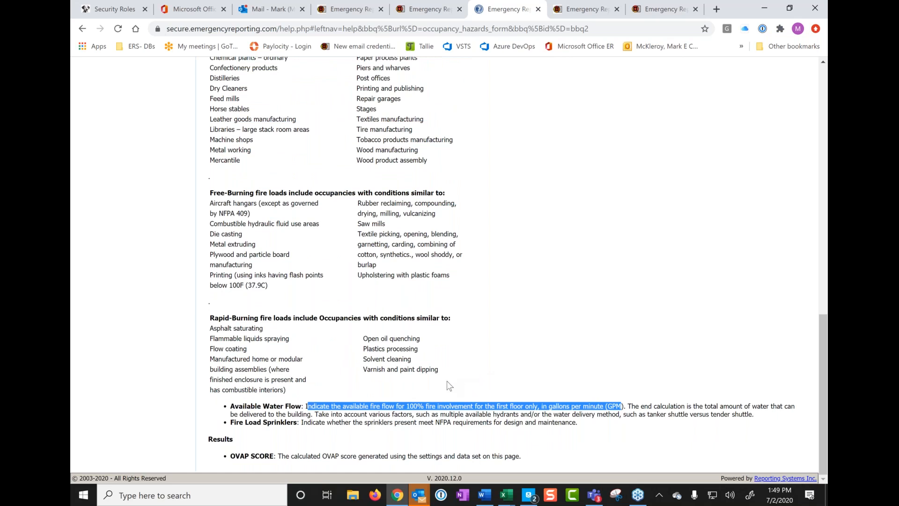
pyautogui.moveTo(453, 392)
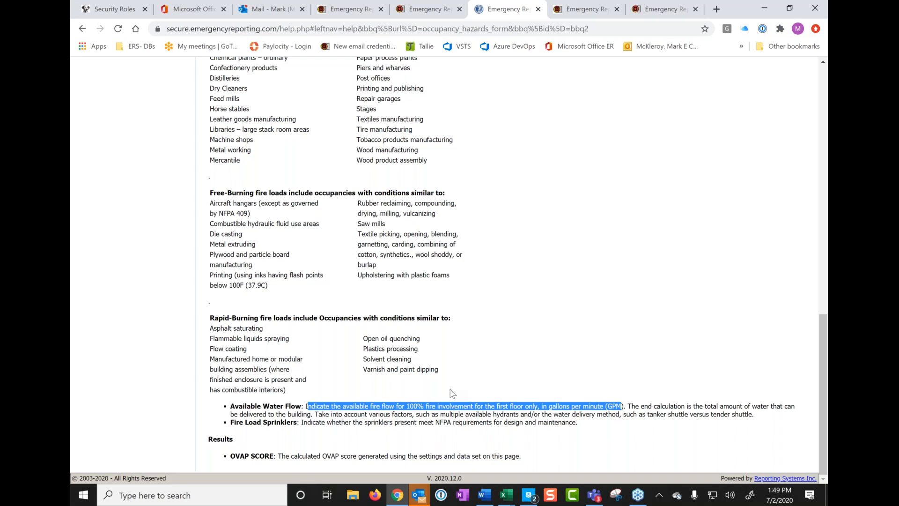
pyautogui.moveTo(576, 248)
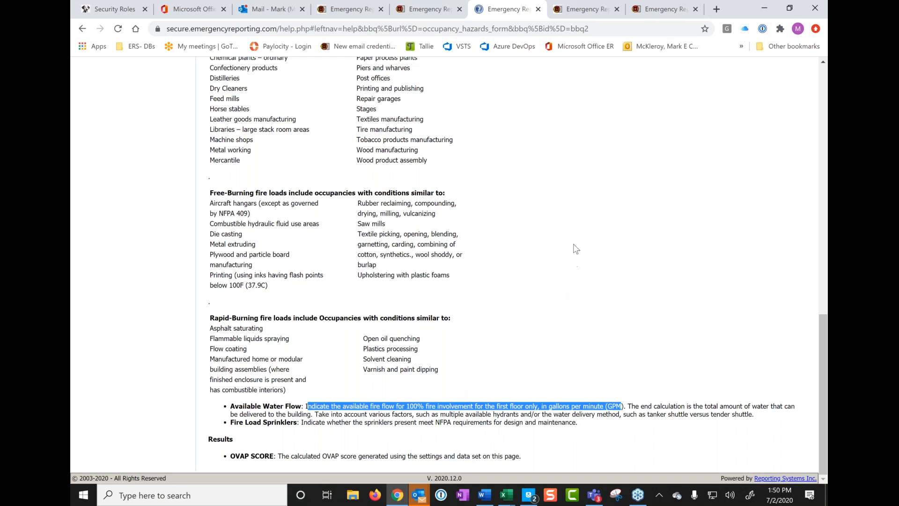
pyautogui.moveTo(596, 158)
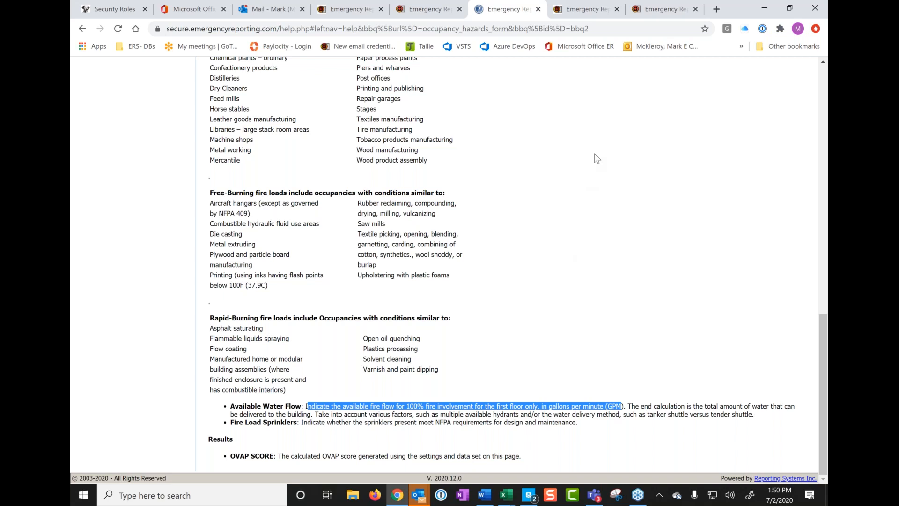